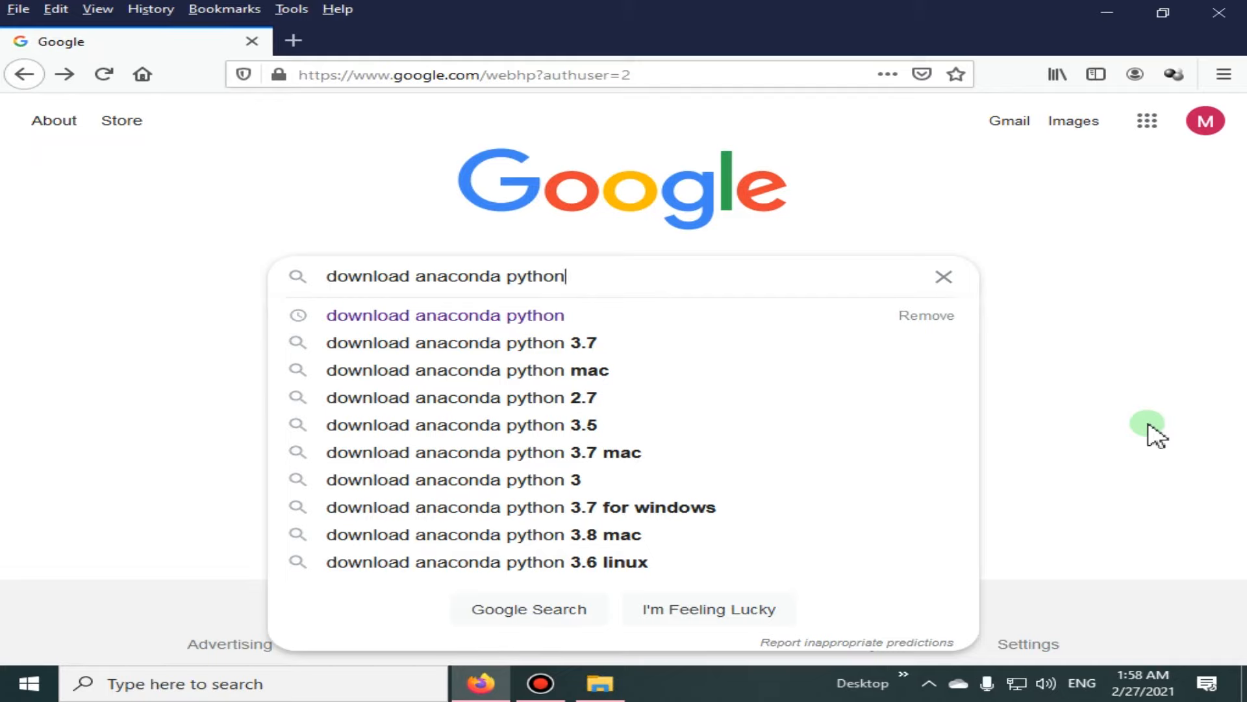
{"action": "mouse_move", "coordinate": [673, 289]}
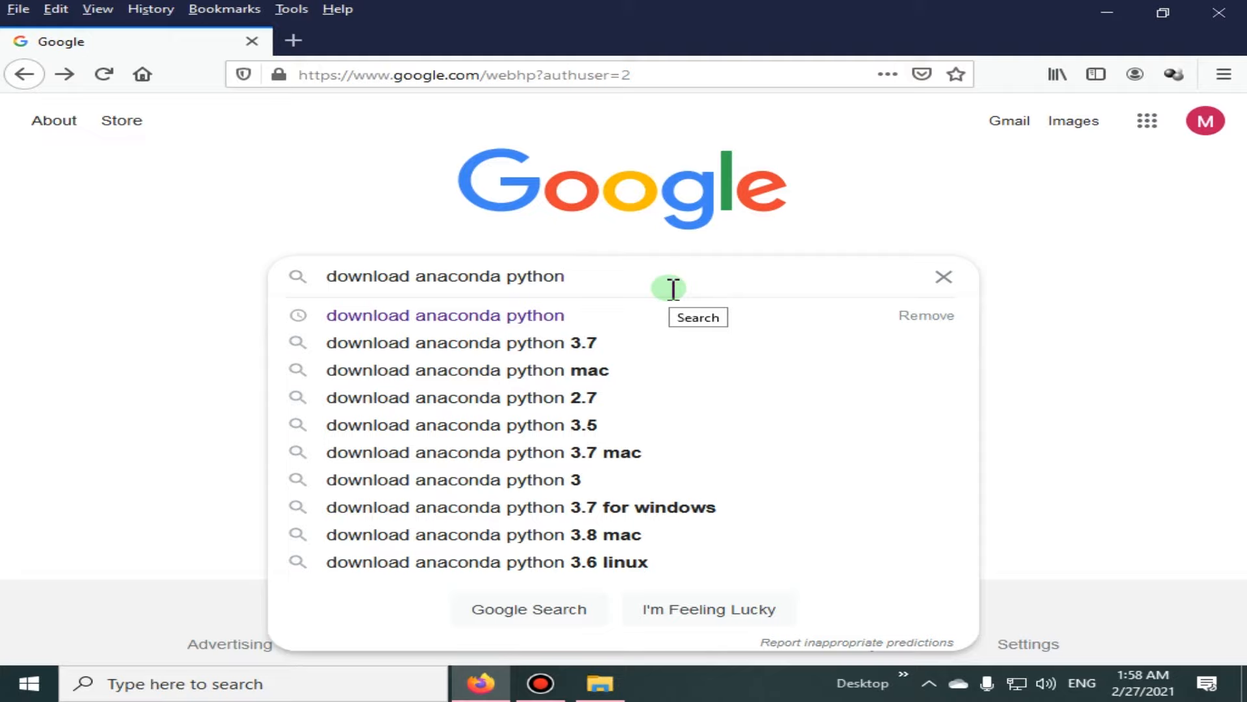
{"action": "mouse_move", "coordinate": [621, 287]}
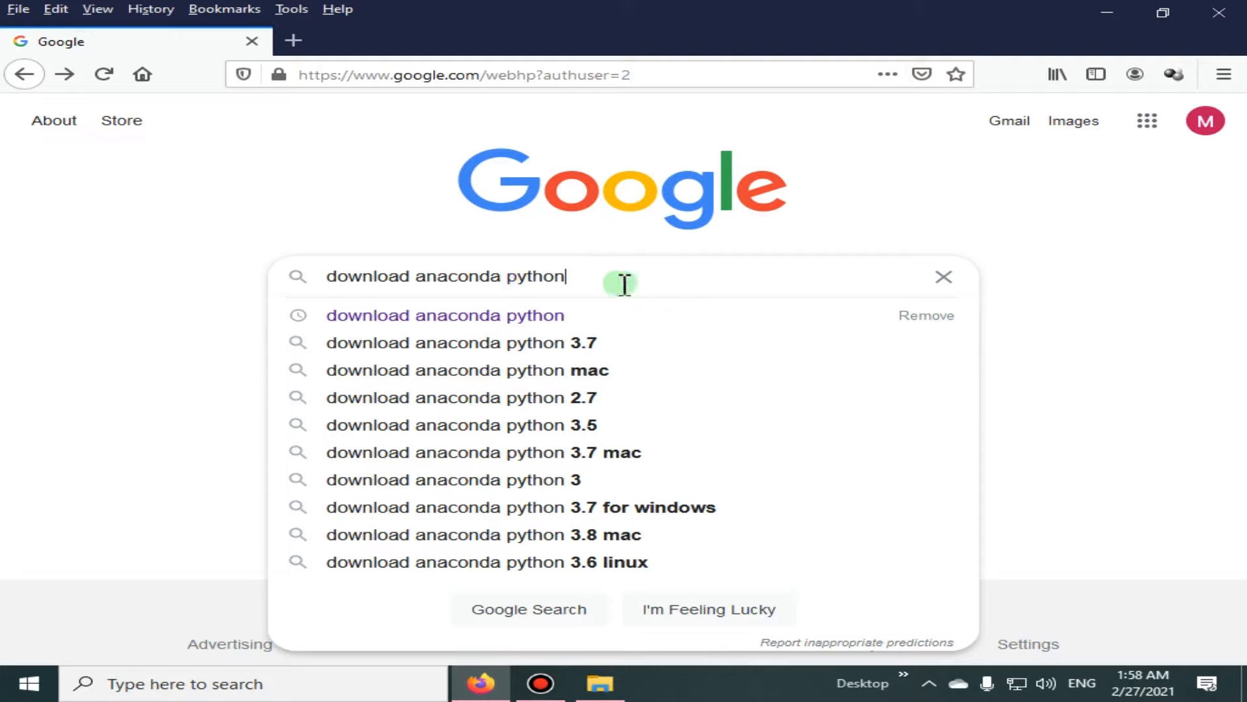
{"action": "mouse_move", "coordinate": [567, 315]}
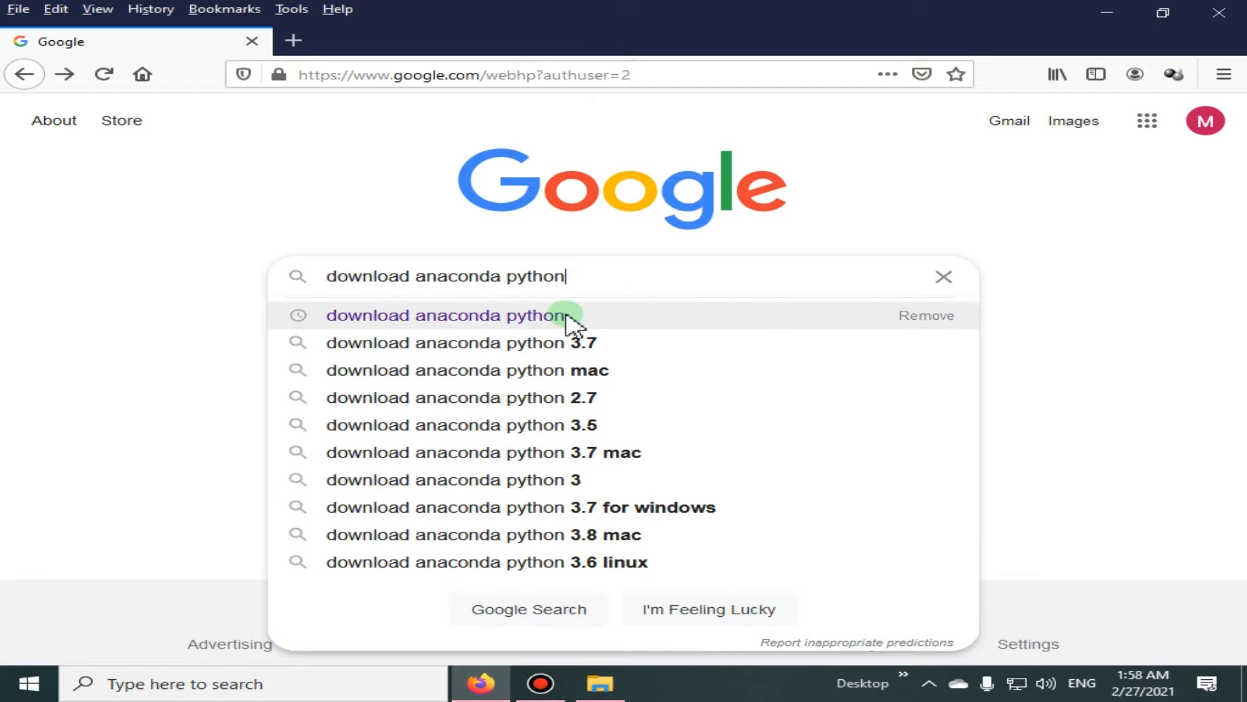
- Search 'download anaconda python' and open 'Installing on Windows — Anaconda documentation' in a new tab
{"action": "left_click", "coordinate": [444, 315]}
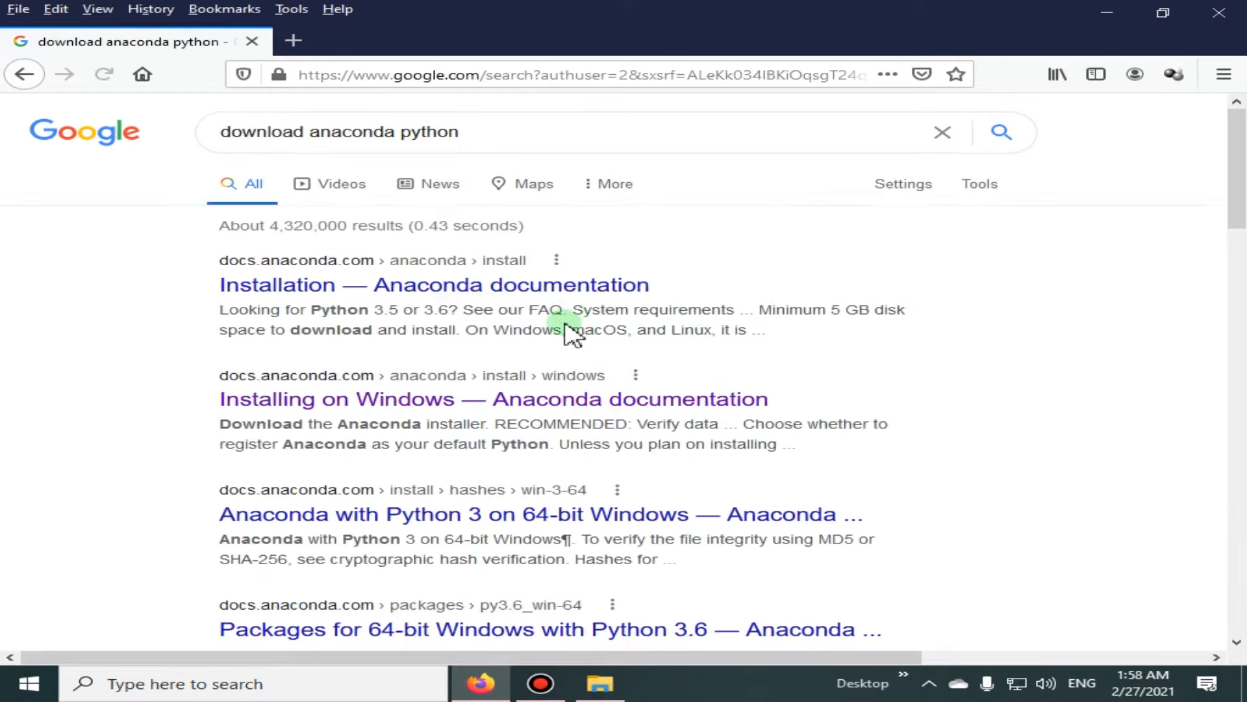
{"action": "mouse_move", "coordinate": [326, 310]}
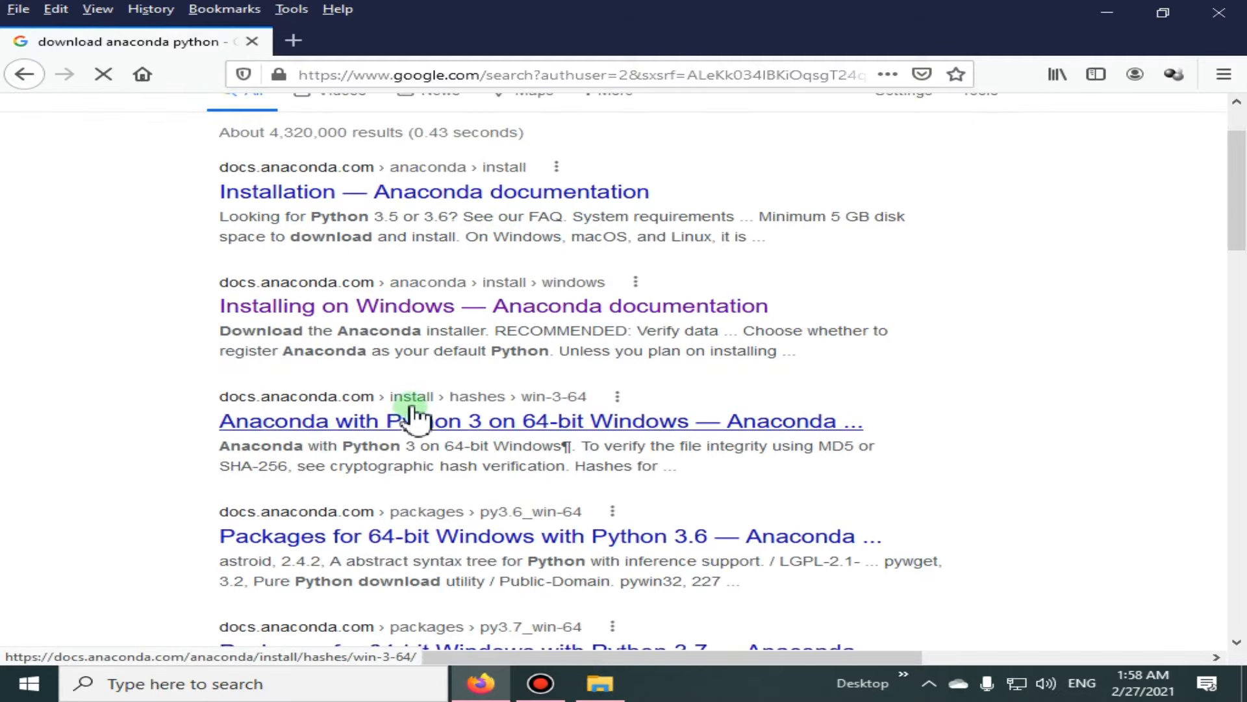
{"action": "scroll", "scroll_direction": "down", "scroll_amount": 3}
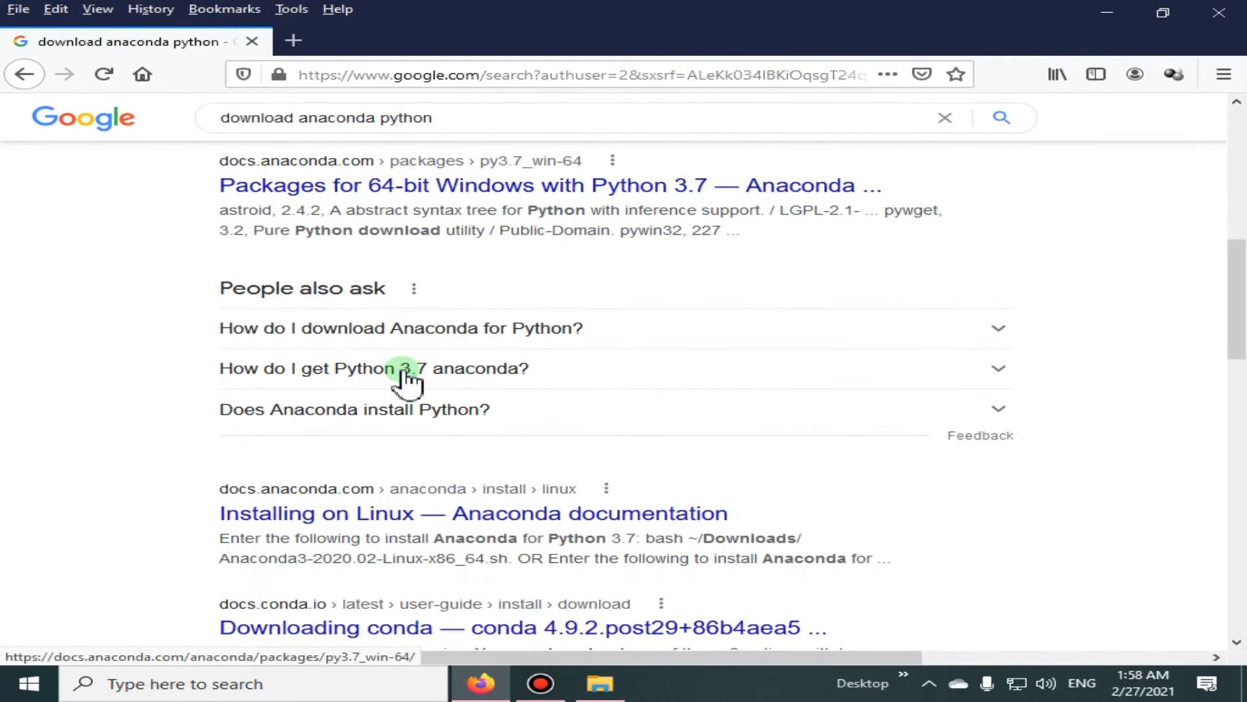
{"action": "scroll", "scroll_direction": "up", "scroll_amount": 3}
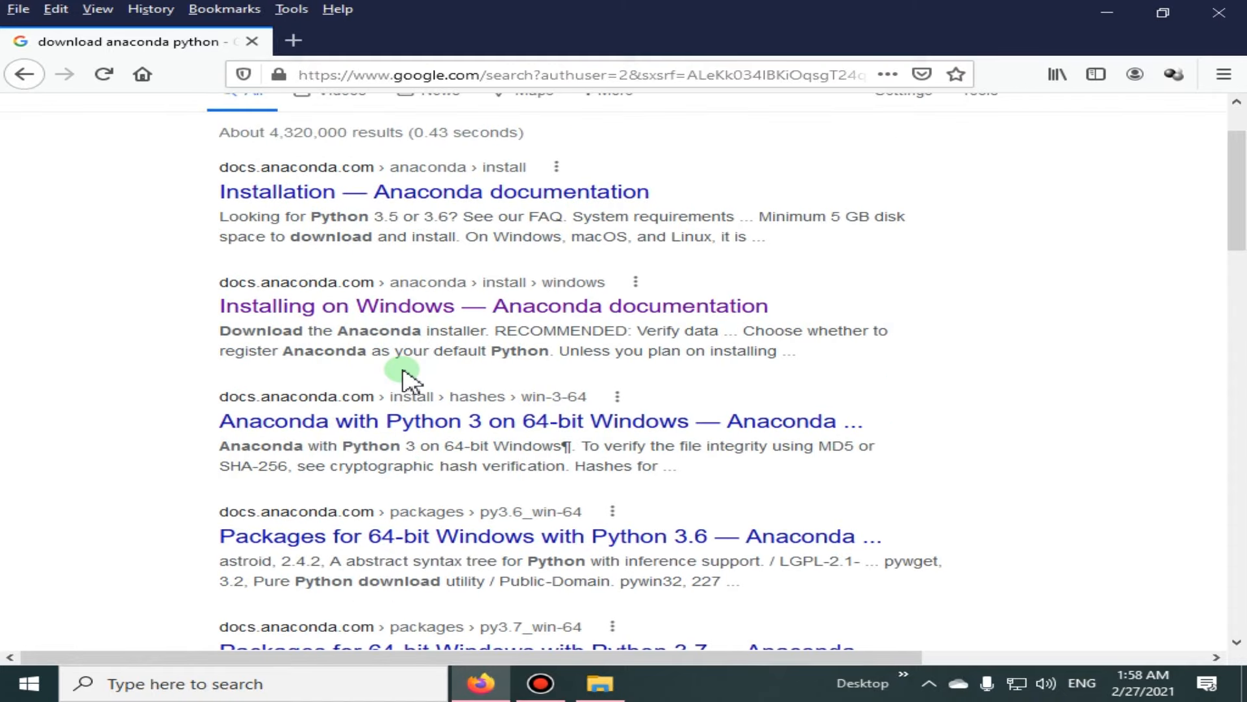
{"action": "mouse_move", "coordinate": [464, 319]}
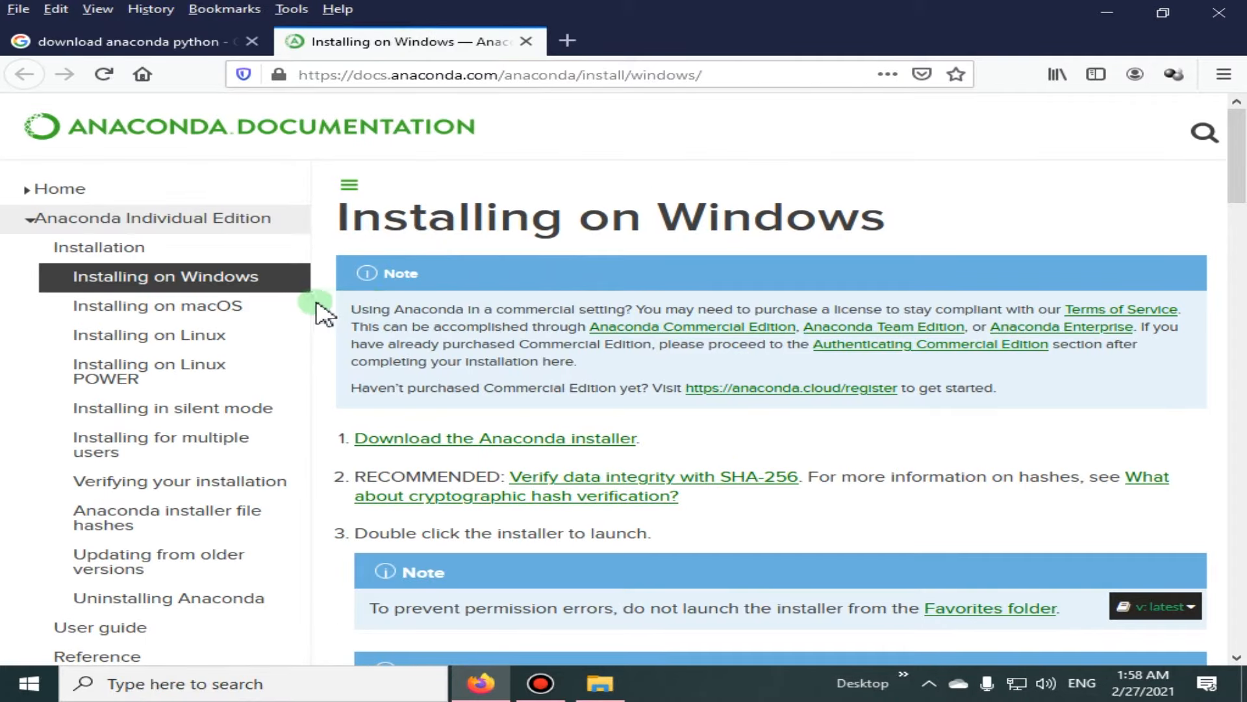
{"action": "mouse_move", "coordinate": [362, 348]}
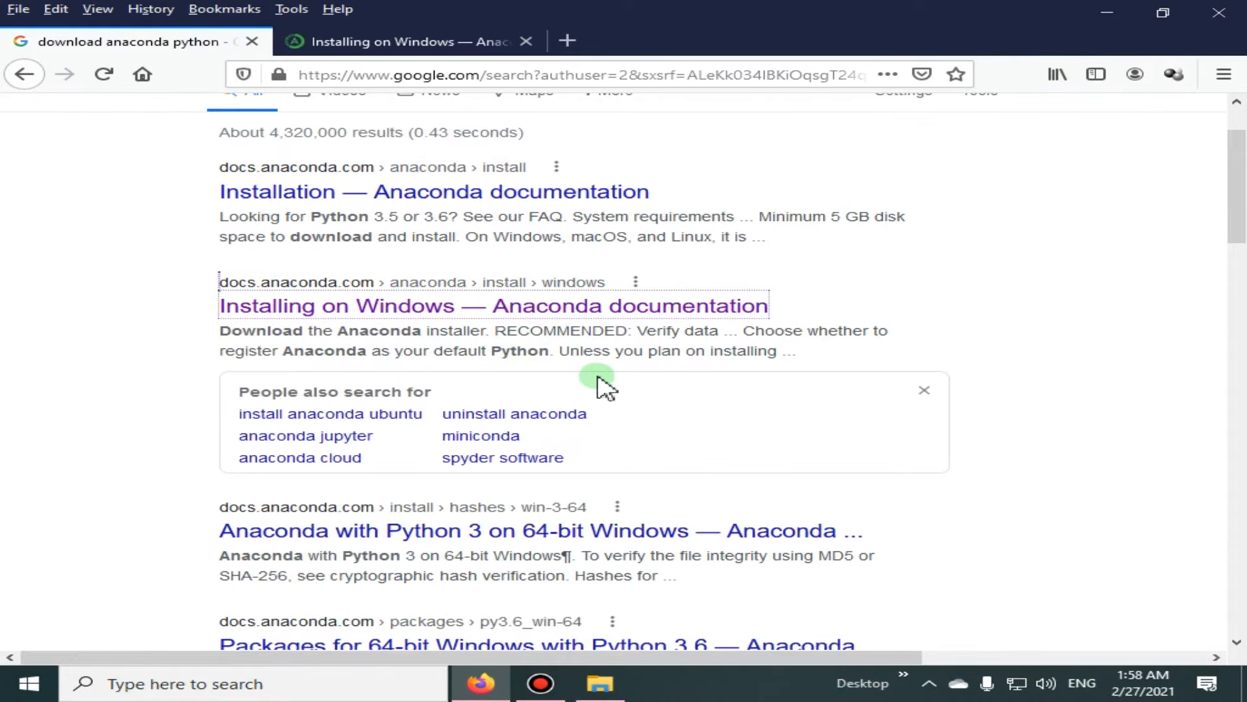
{"action": "scroll", "scroll_direction": "down", "scroll_amount": 3}
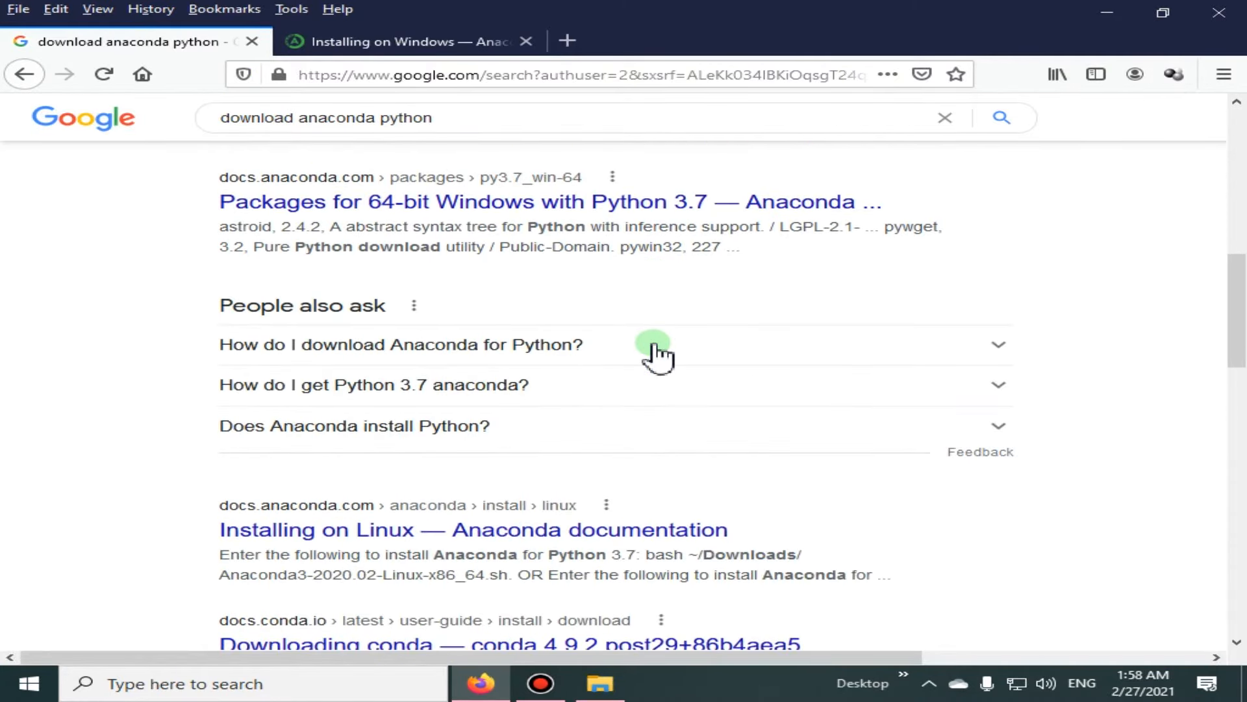
{"action": "scroll", "scroll_direction": "down", "scroll_amount": 3}
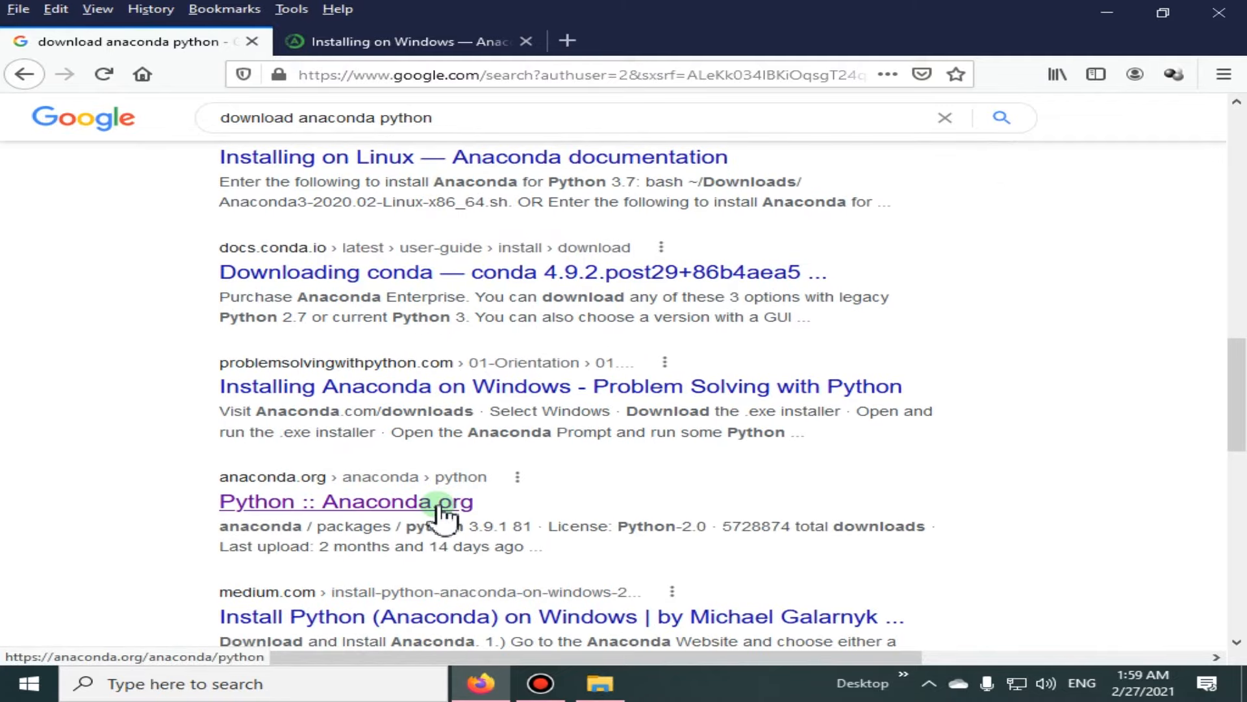
- Open the 'Python :: Anaconda.org' result, then follow its 'Download Anaconda' header link
{"action": "left_click", "coordinate": [407, 42]}
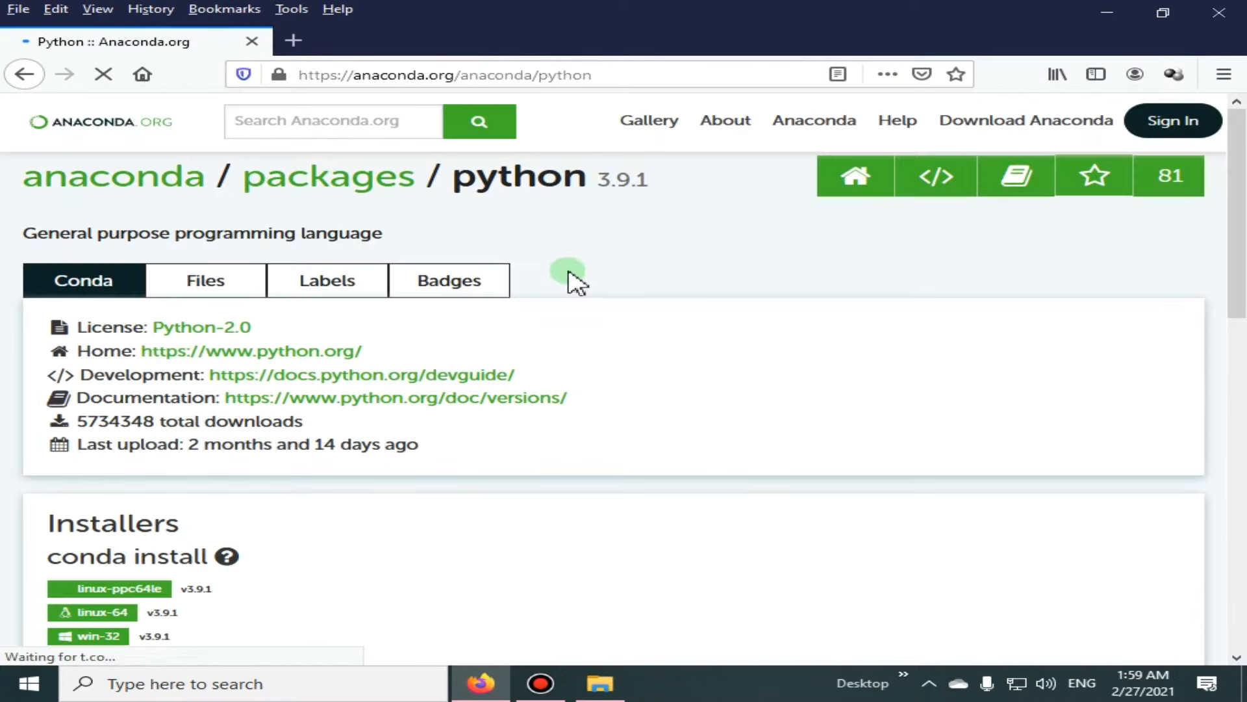
{"action": "mouse_move", "coordinate": [1058, 128]}
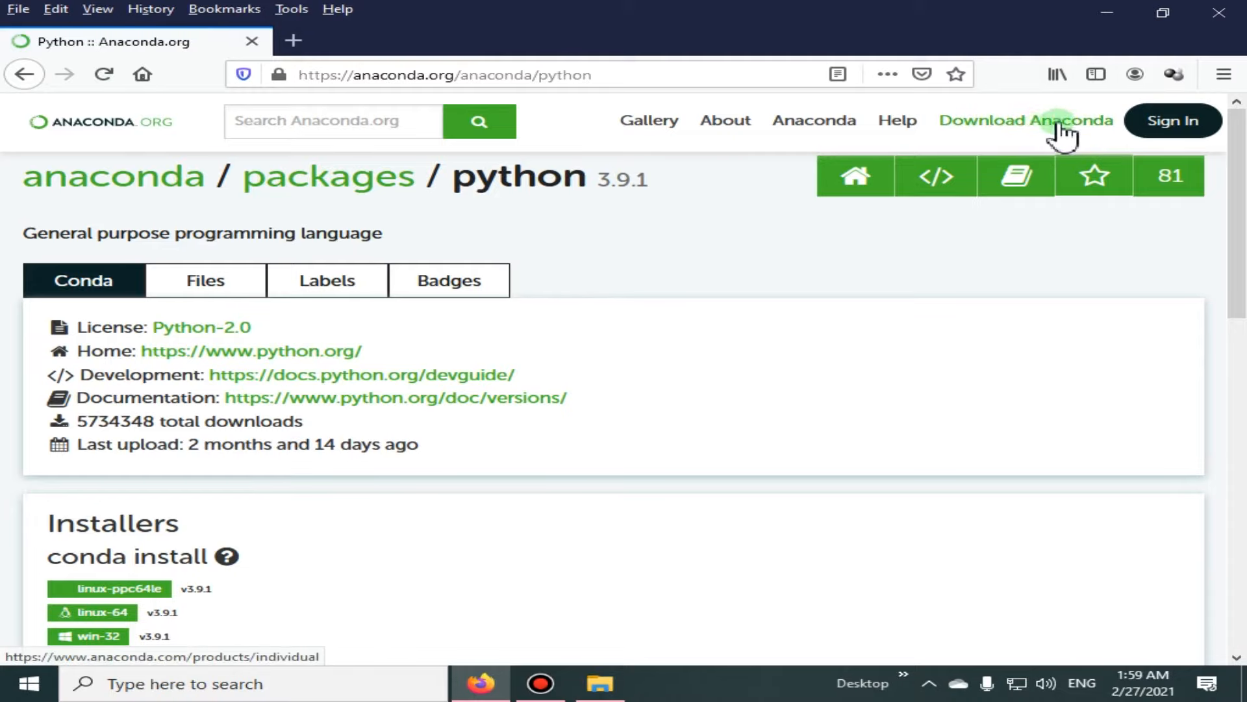
{"action": "mouse_move", "coordinate": [1019, 139]}
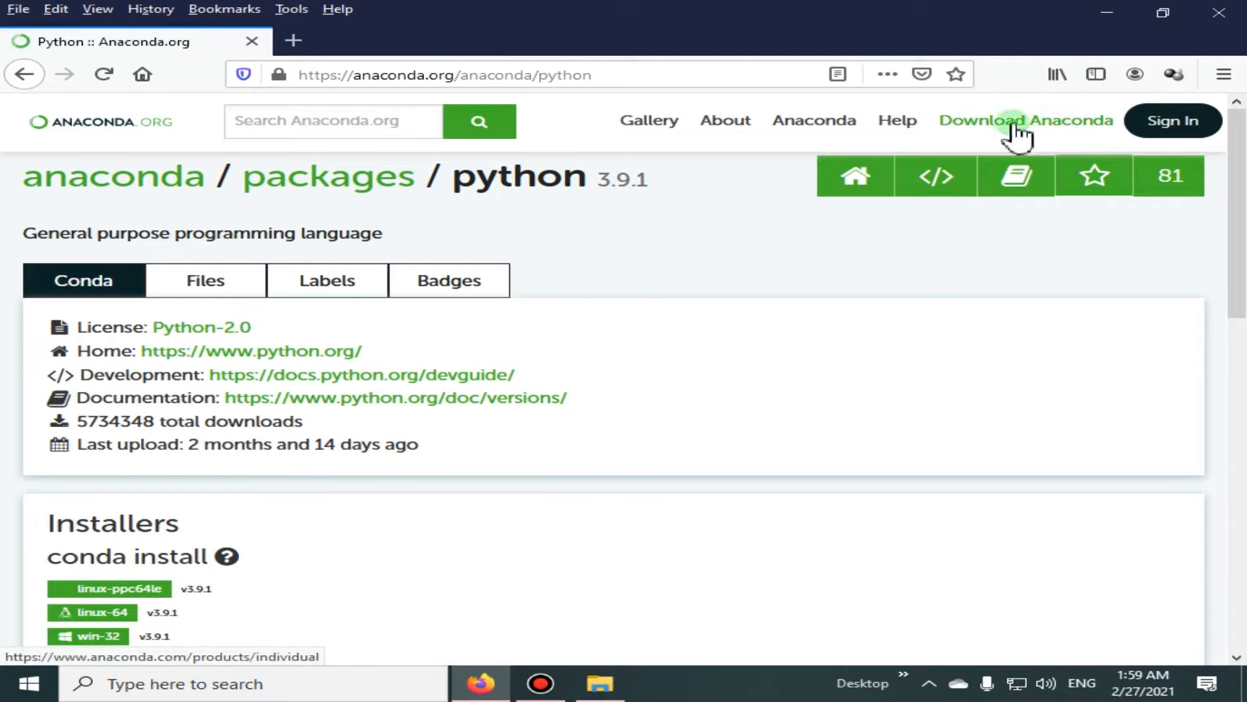
{"action": "mouse_move", "coordinate": [1062, 127]}
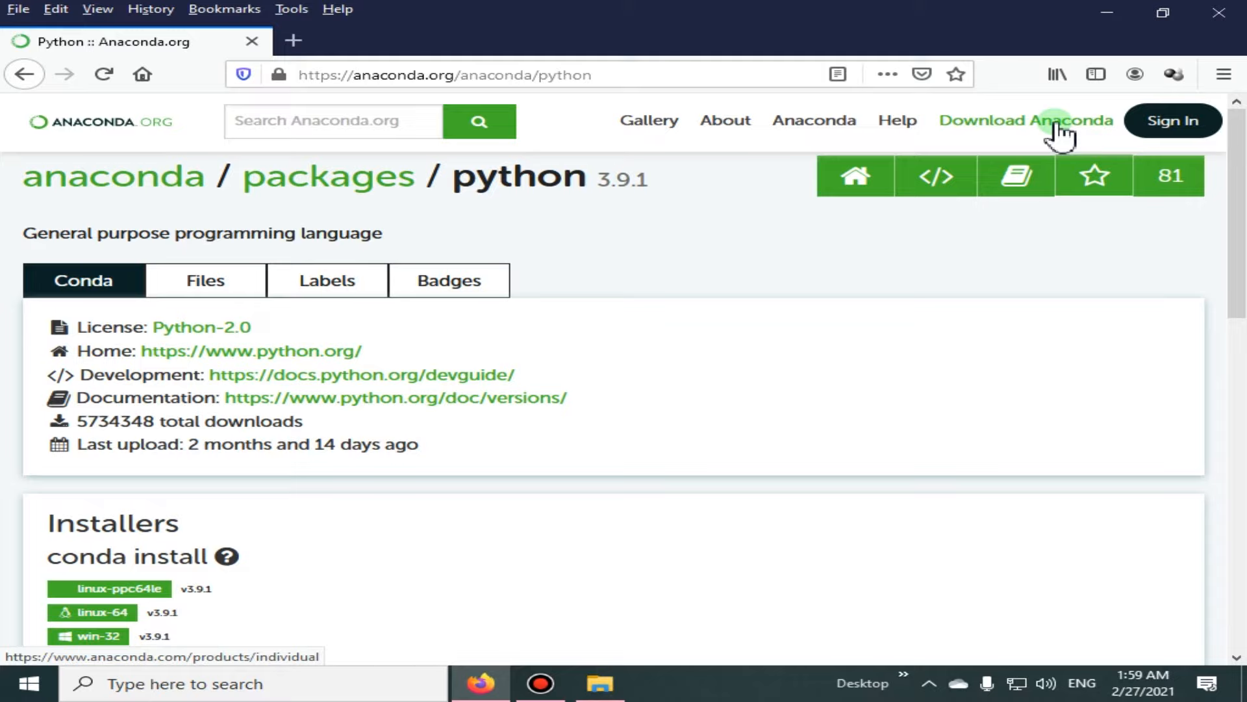
{"action": "left_click", "coordinate": [1025, 120]}
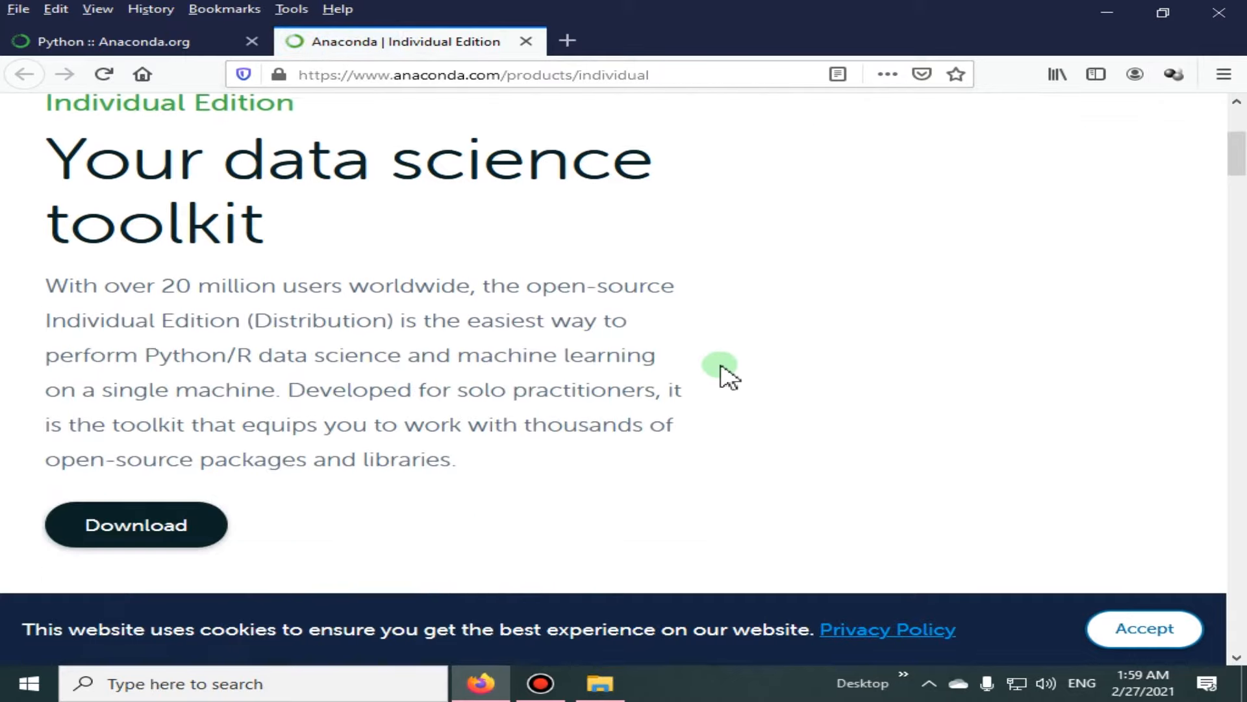
- Scroll the Individual Edition page down to the Anaconda Installers and Additional Installers sections
{"action": "scroll", "scroll_direction": "down", "scroll_amount": 3}
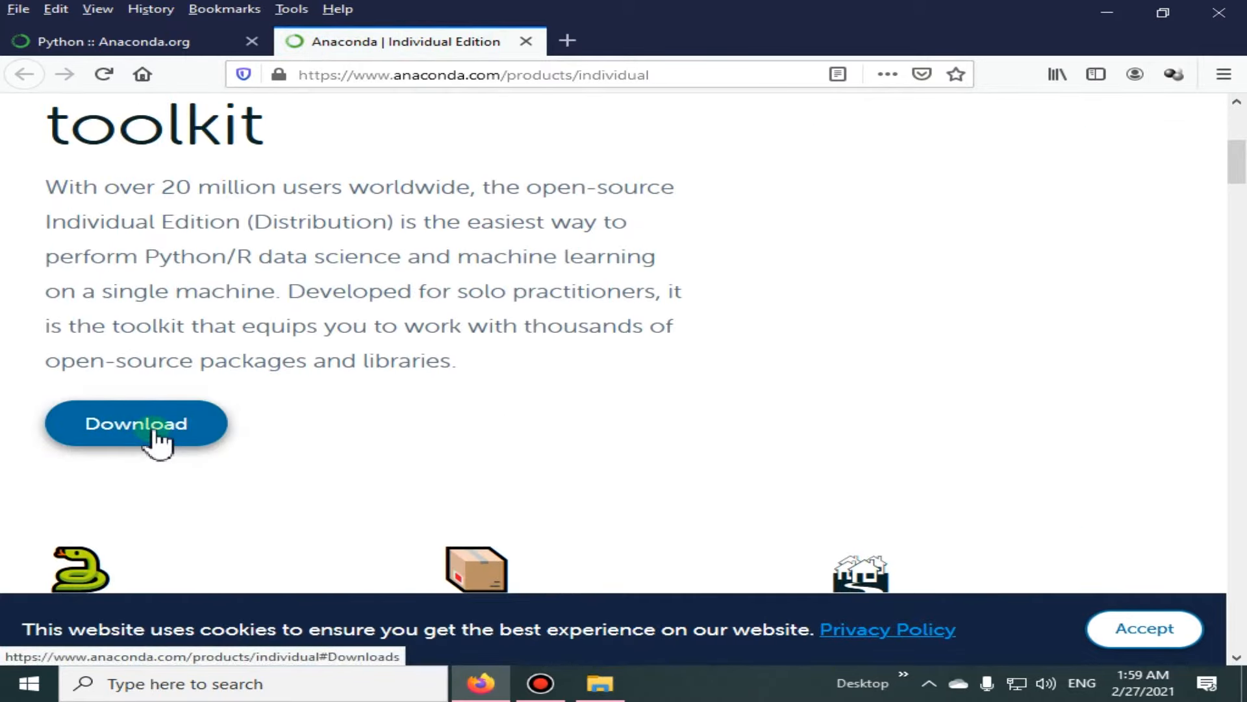
{"action": "left_click", "coordinate": [135, 422]}
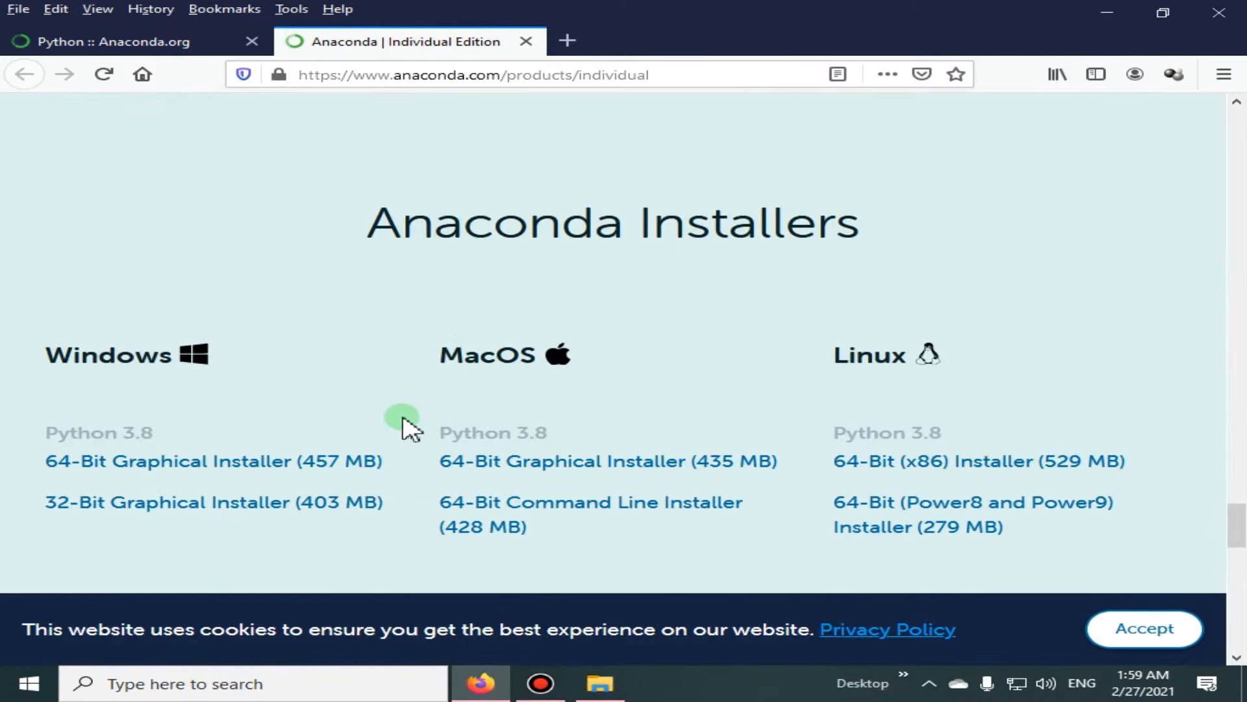
{"action": "scroll", "scroll_direction": "down", "scroll_amount": 3}
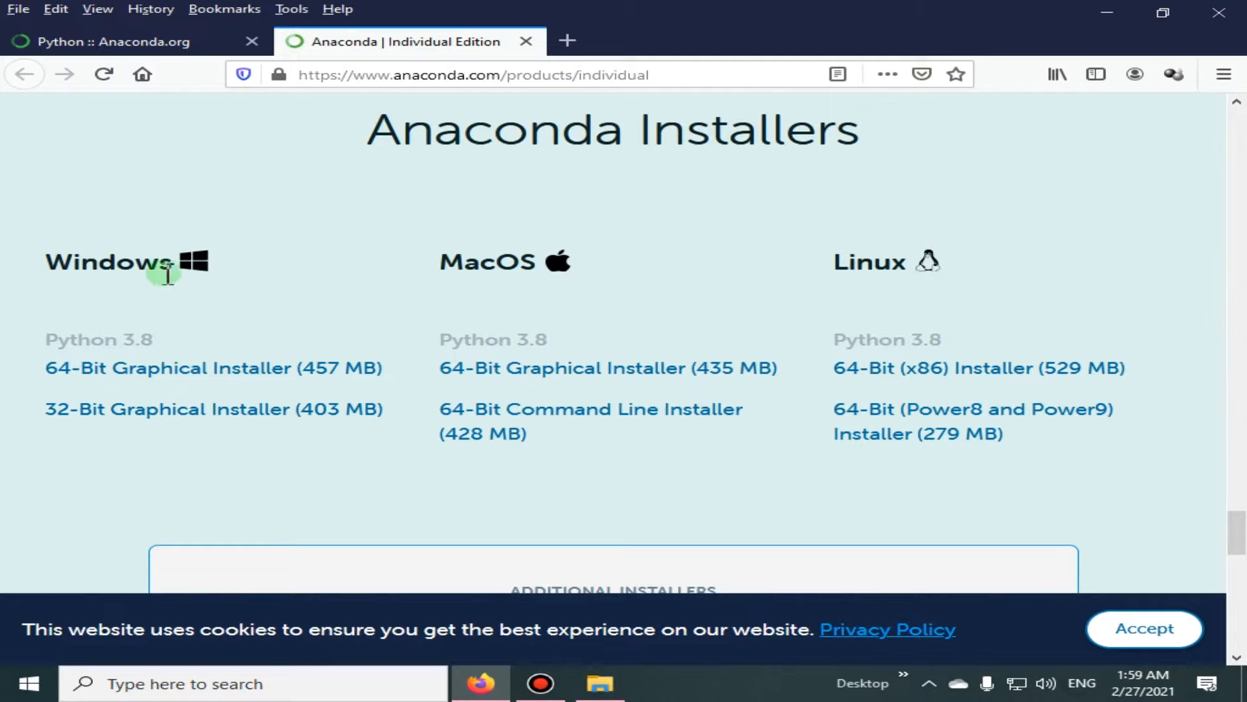
{"action": "mouse_move", "coordinate": [548, 290]}
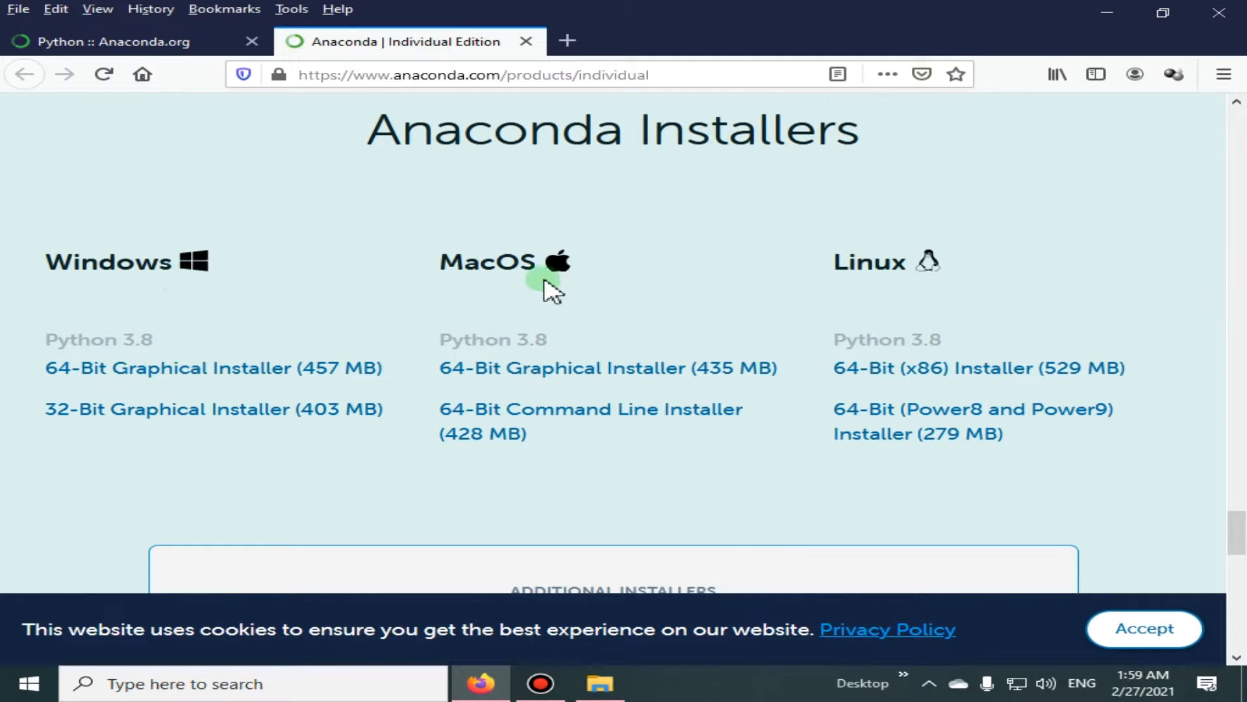
{"action": "mouse_move", "coordinate": [343, 367]}
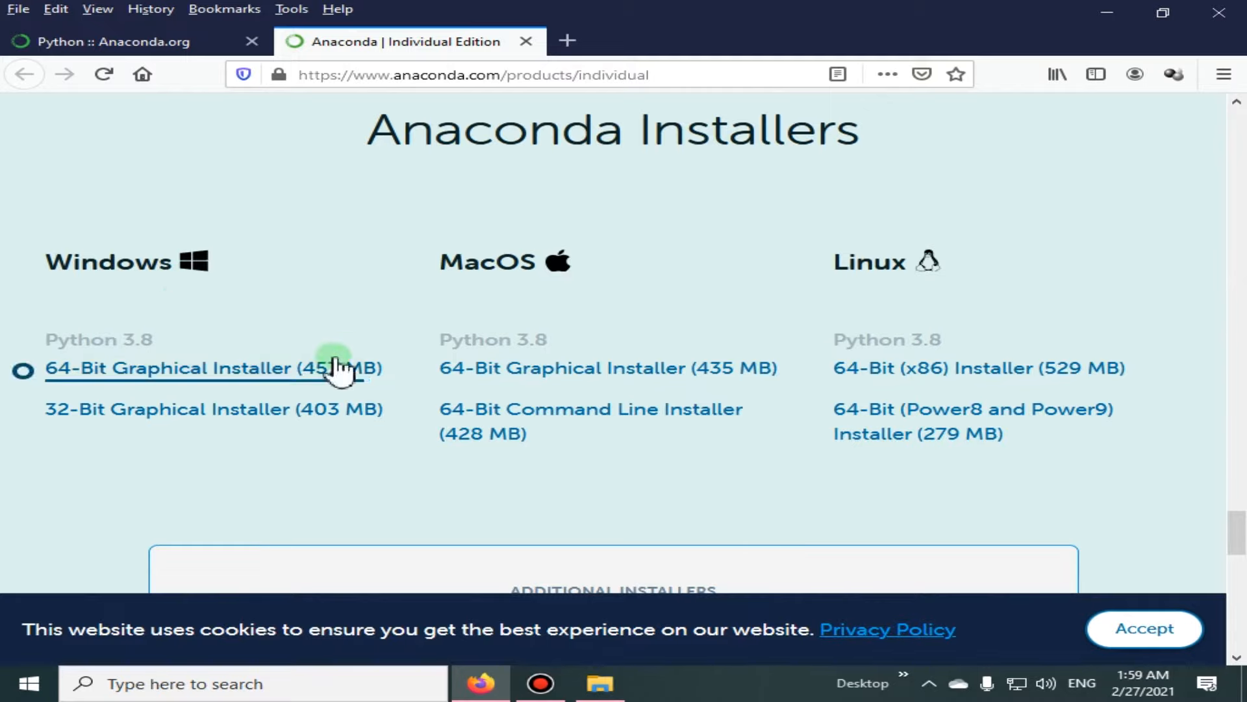
{"action": "mouse_move", "coordinate": [159, 389]}
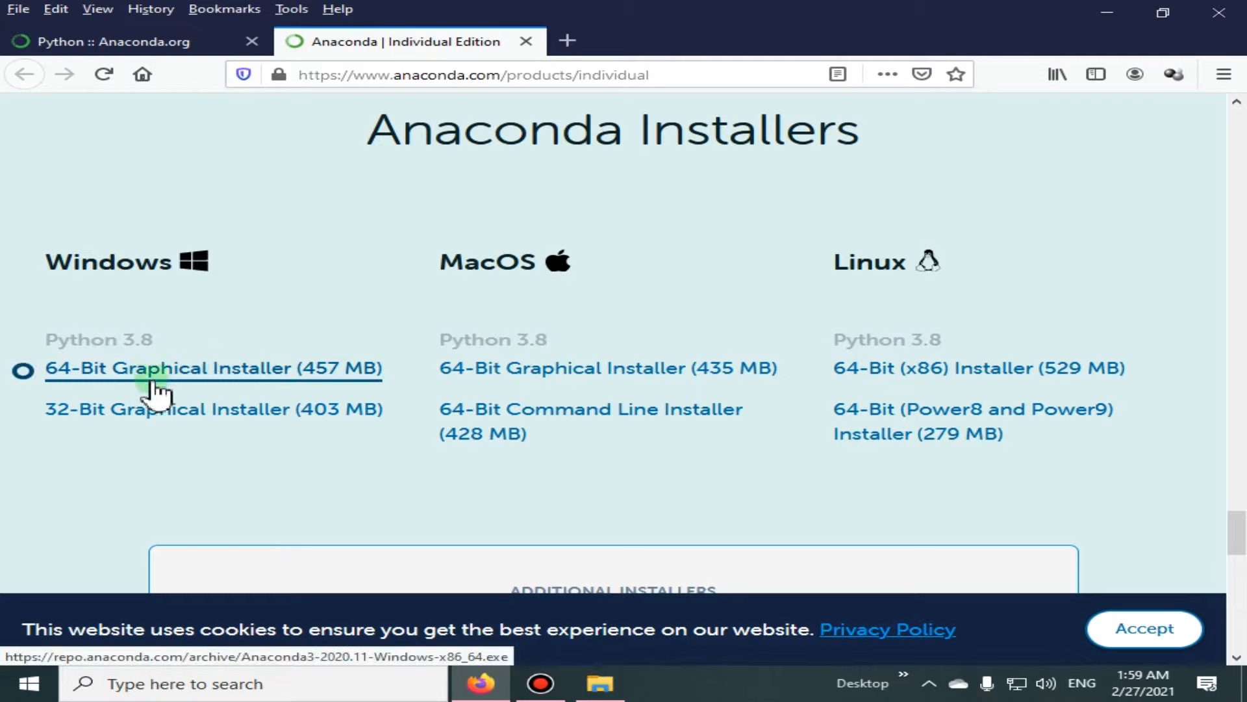
{"action": "mouse_move", "coordinate": [231, 382]}
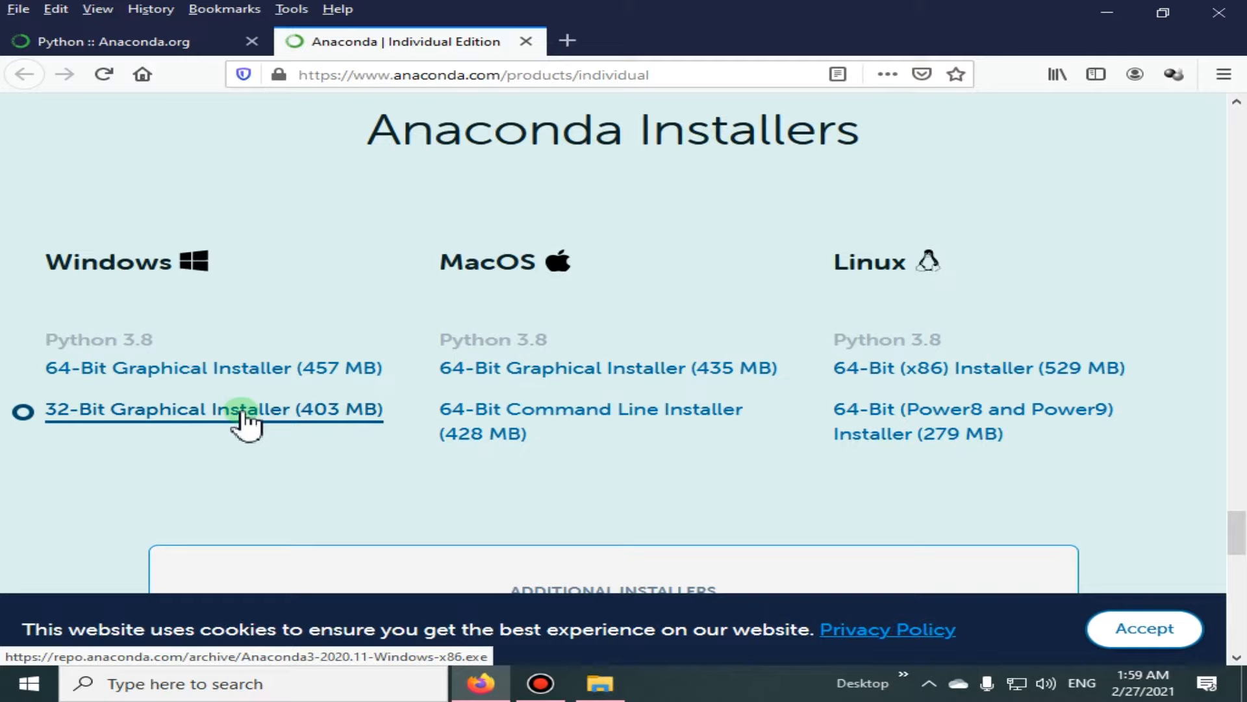
{"action": "mouse_move", "coordinate": [283, 418]}
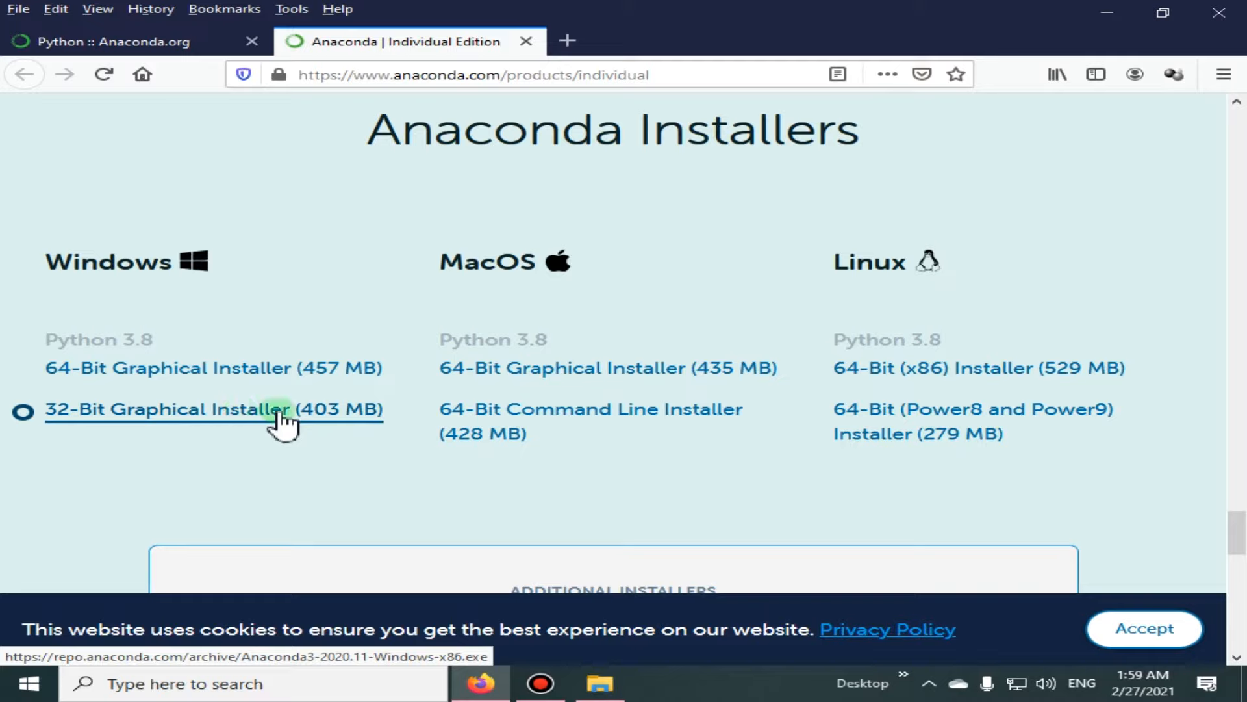
{"action": "mouse_move", "coordinate": [514, 266]}
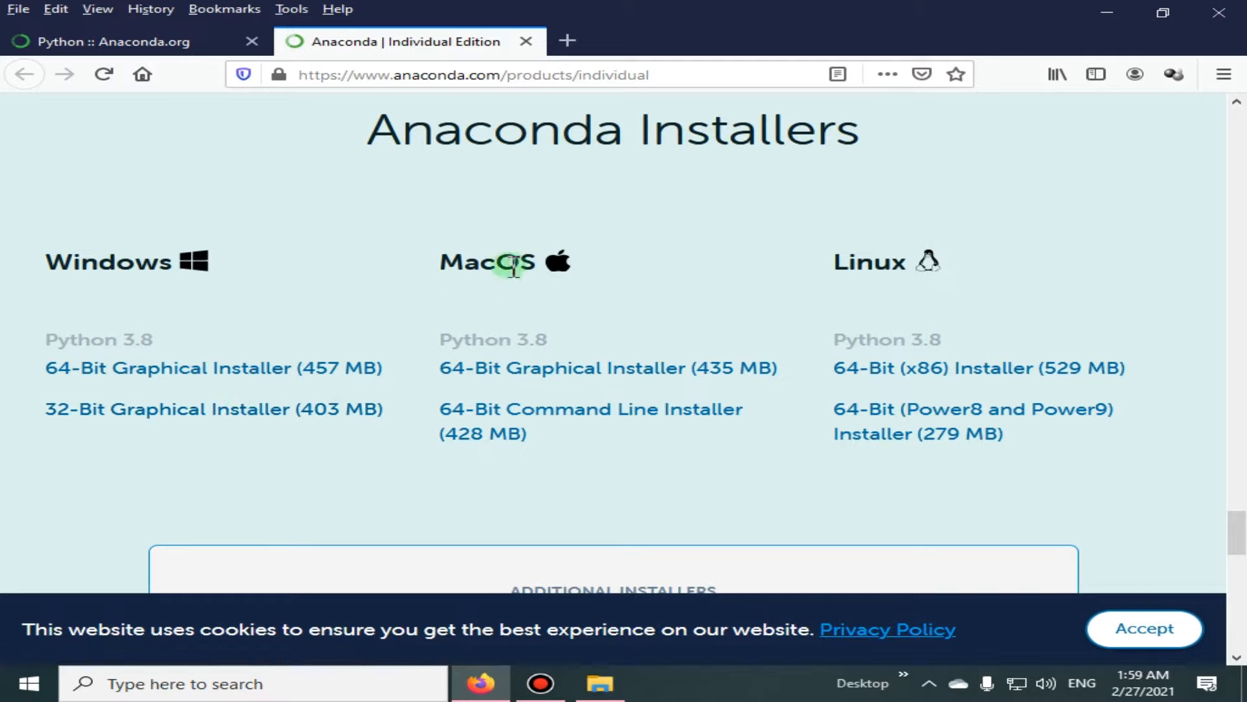
{"action": "mouse_move", "coordinate": [549, 288]}
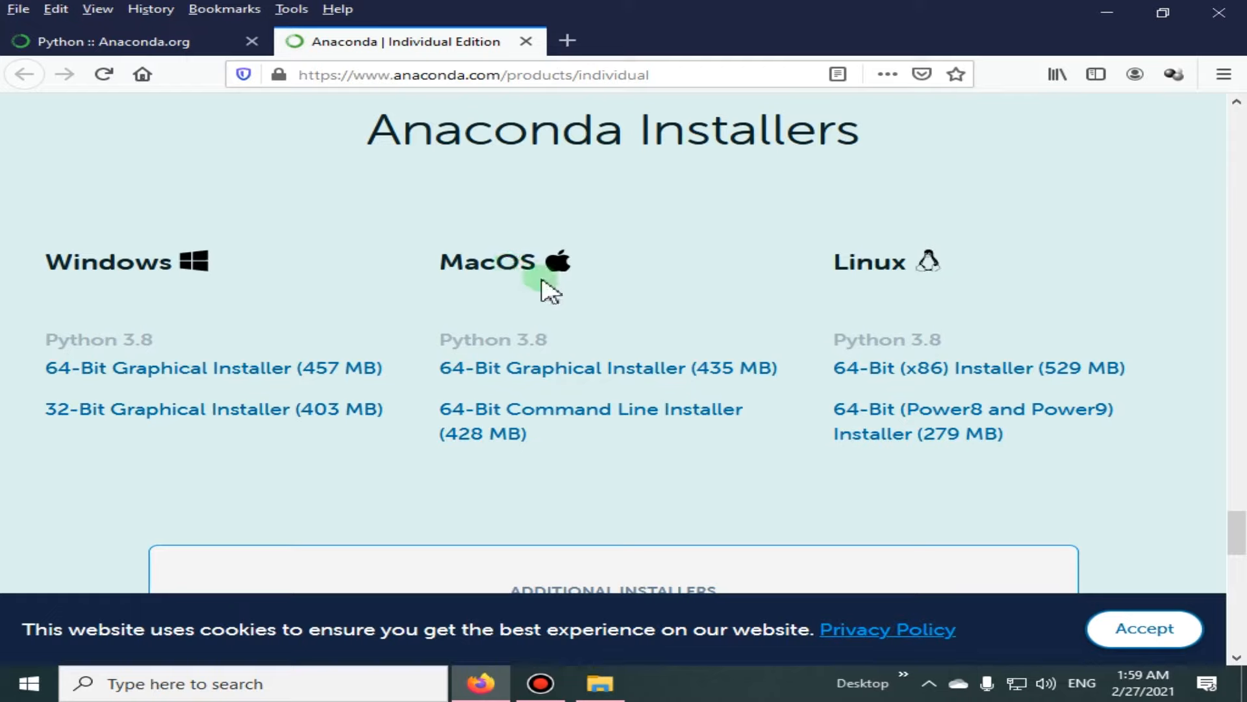
{"action": "mouse_move", "coordinate": [613, 420]}
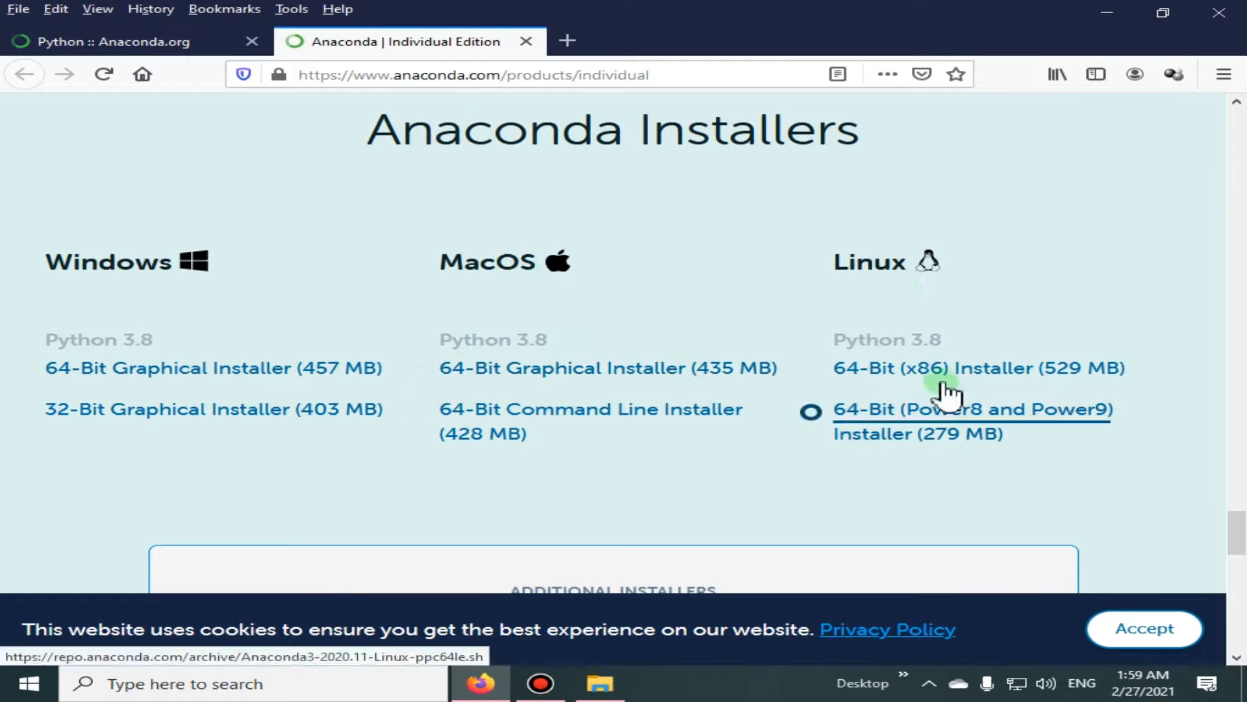
{"action": "mouse_move", "coordinate": [919, 375]}
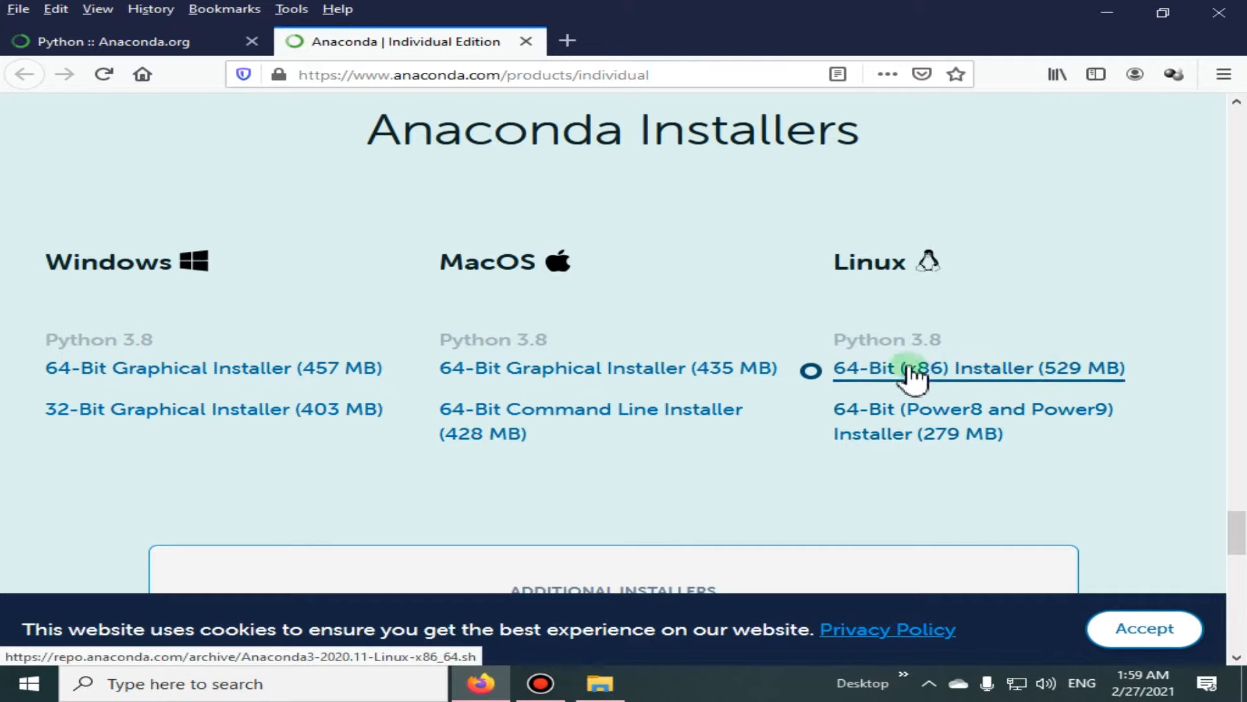
{"action": "scroll", "scroll_direction": "down", "scroll_amount": 3}
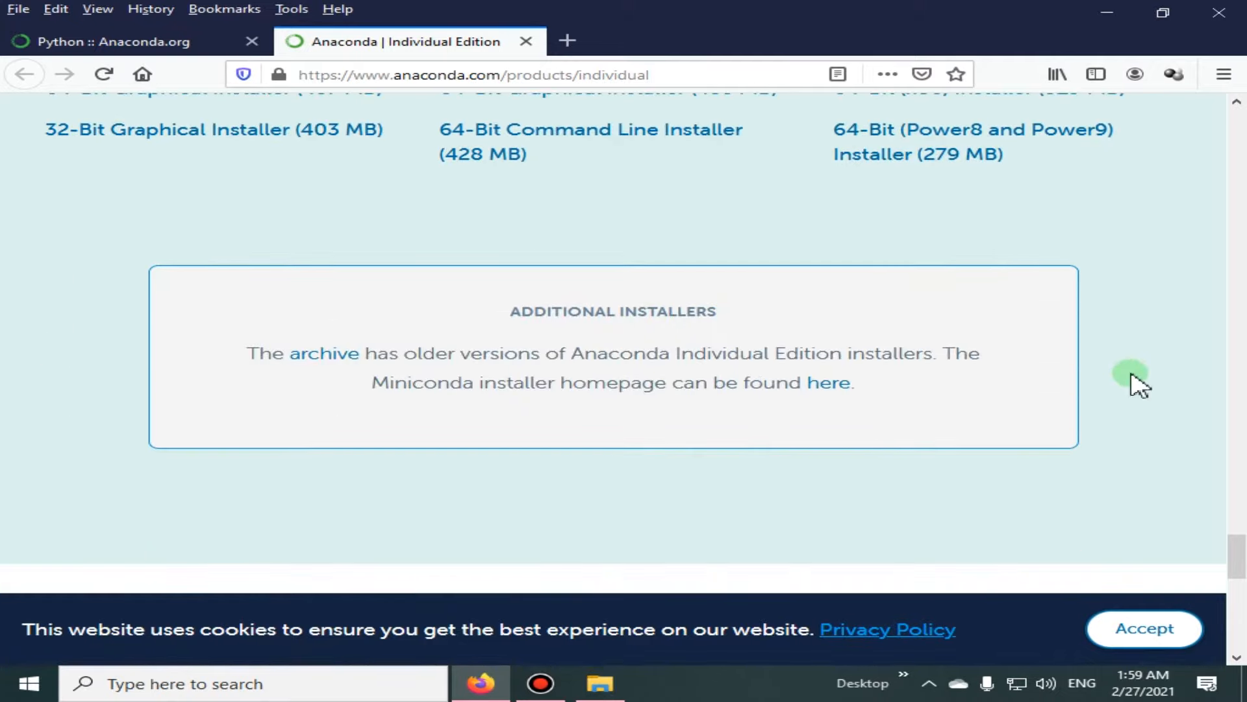
{"action": "mouse_move", "coordinate": [657, 378]}
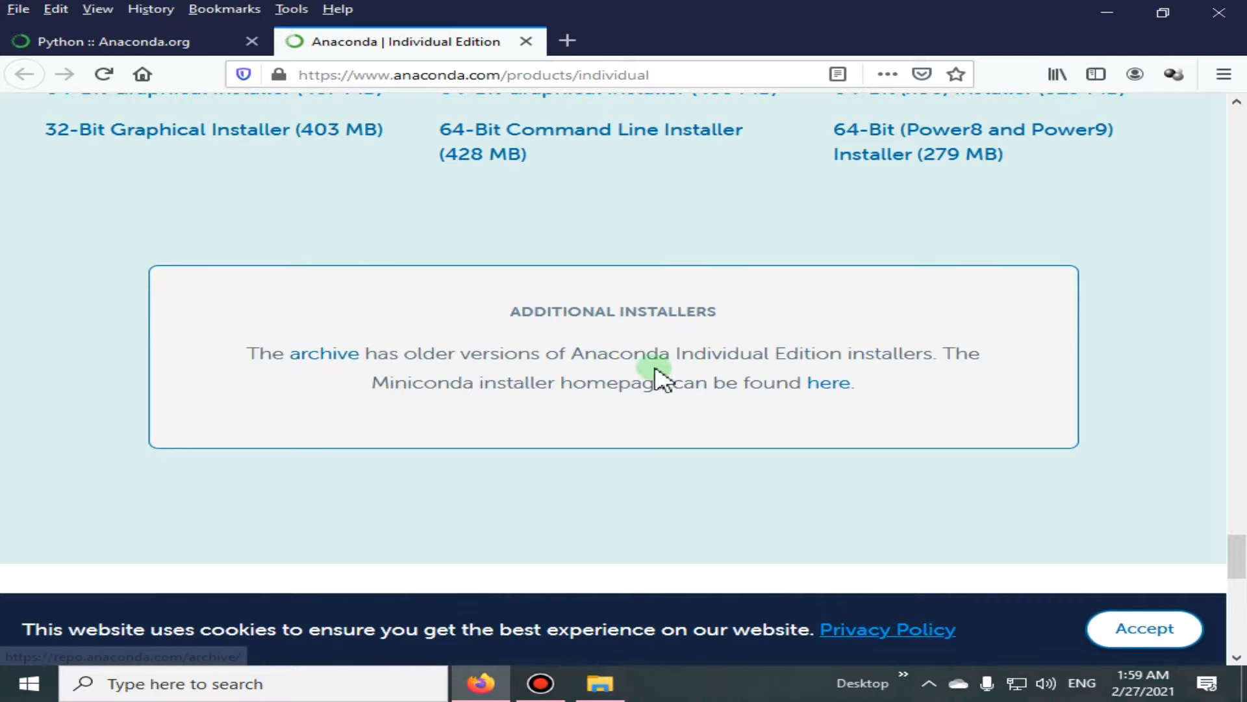
- Open the repo.anaconda.com installer archive in a new tab and browse its listing
{"action": "right_click", "coordinate": [321, 353]}
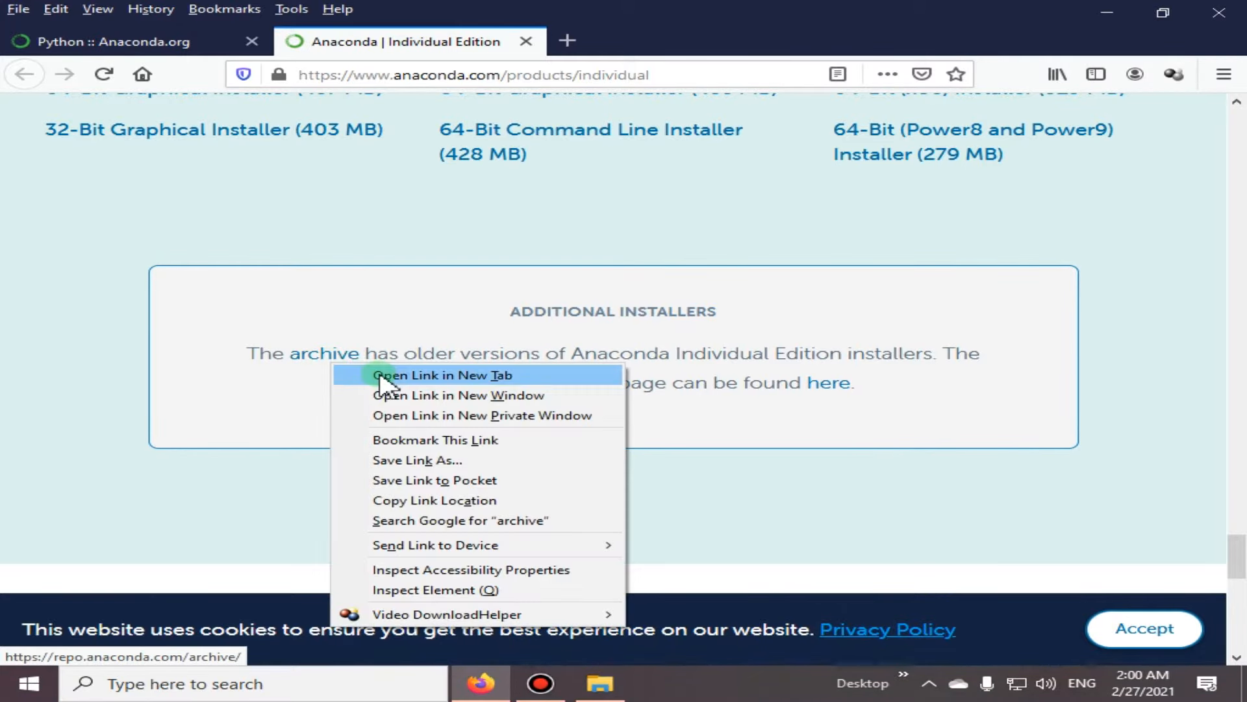
{"action": "left_click", "coordinate": [444, 375]}
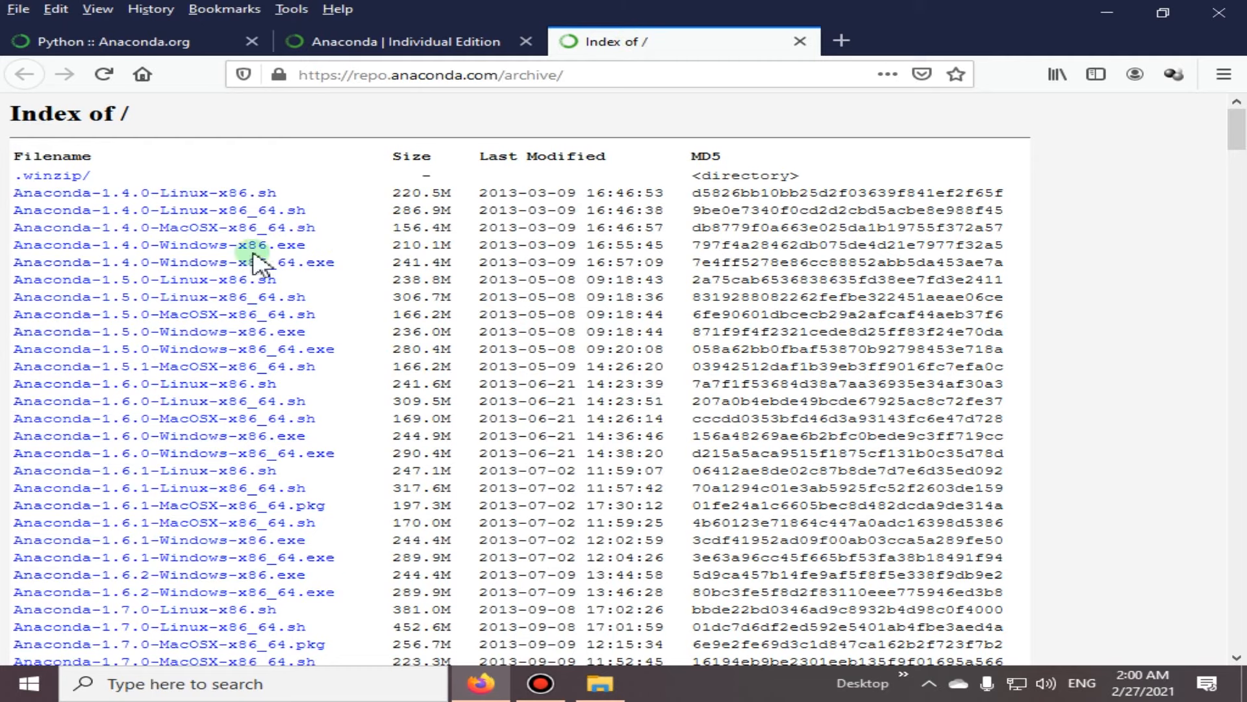
{"action": "scroll", "scroll_direction": "down", "scroll_amount": 3}
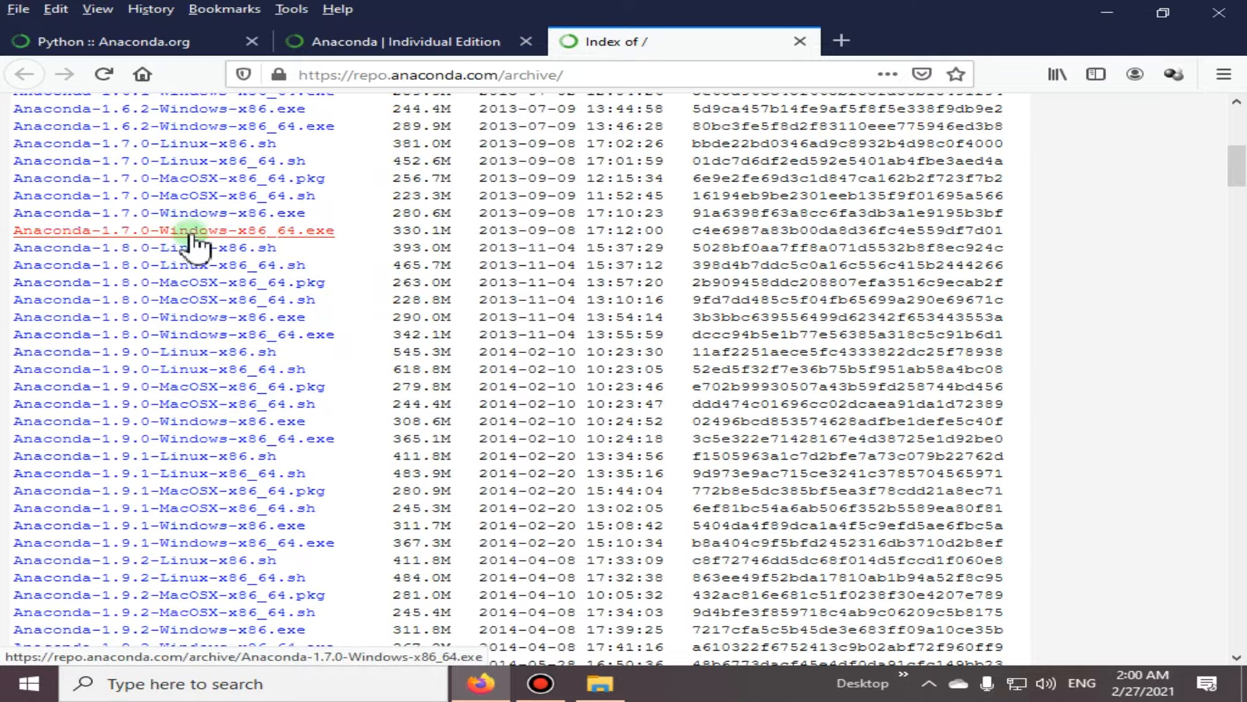
{"action": "scroll", "scroll_direction": "down", "scroll_amount": 3}
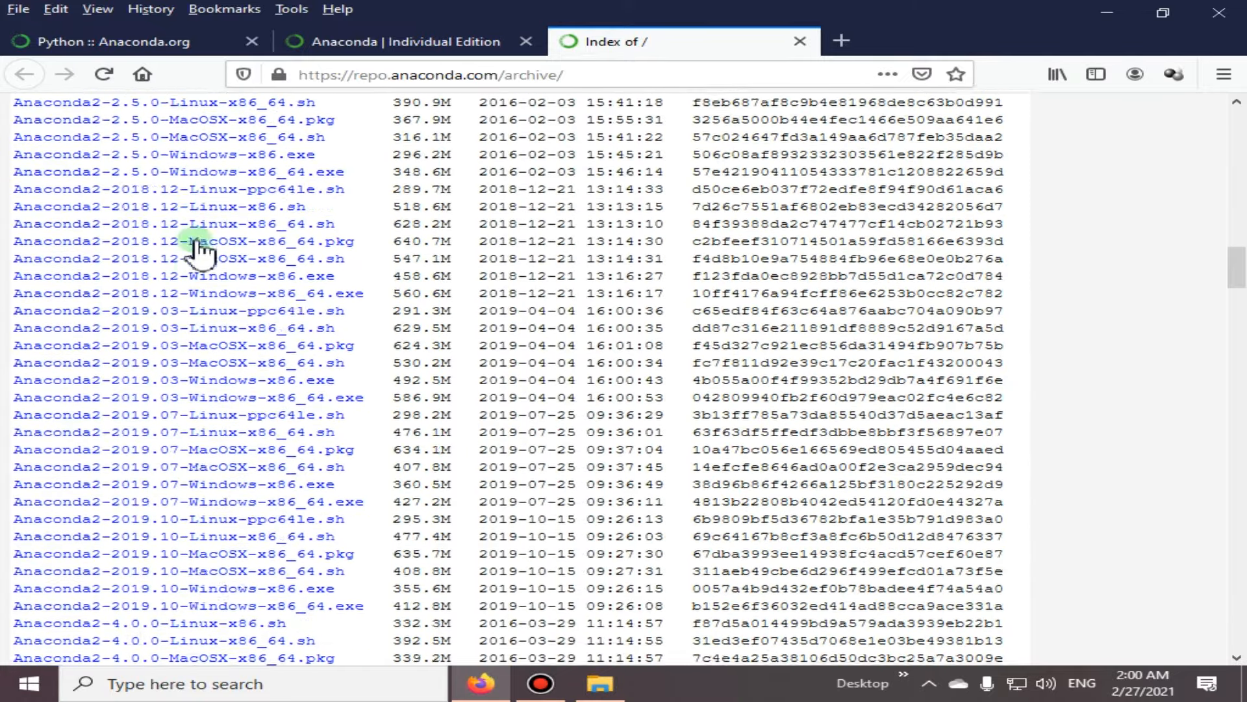
{"action": "scroll", "scroll_direction": "down", "scroll_amount": 3}
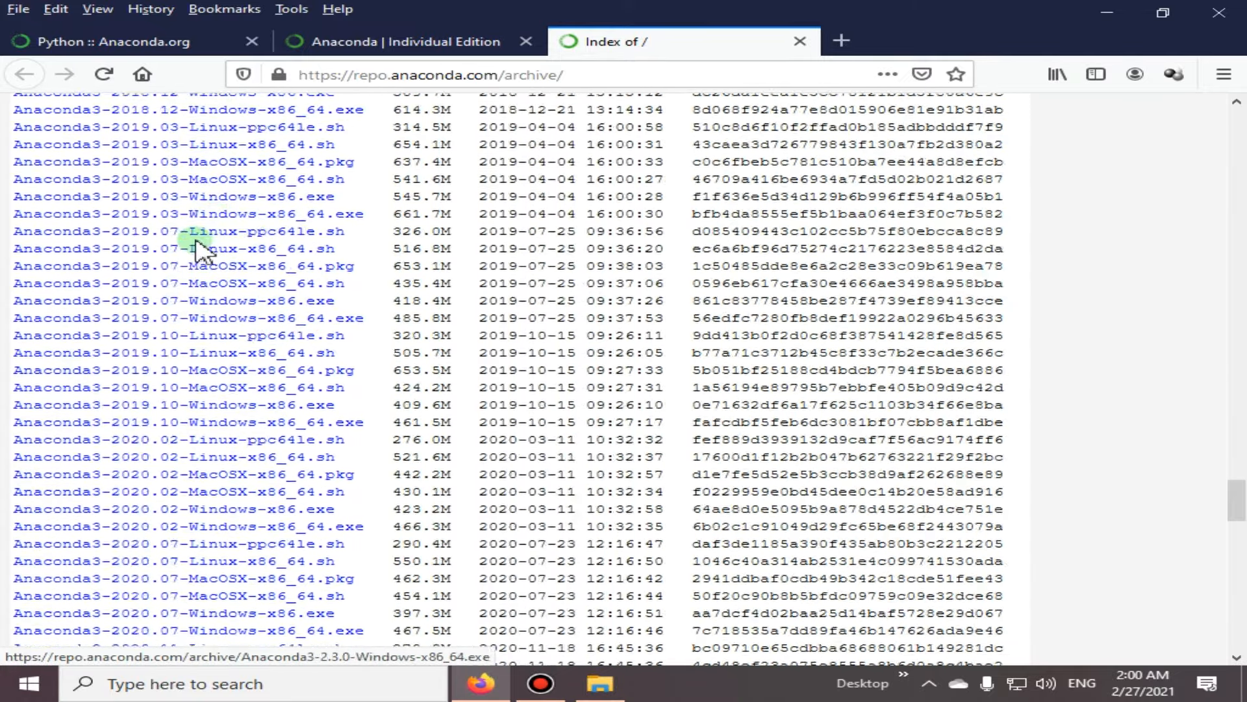
{"action": "scroll", "scroll_direction": "down", "scroll_amount": 3}
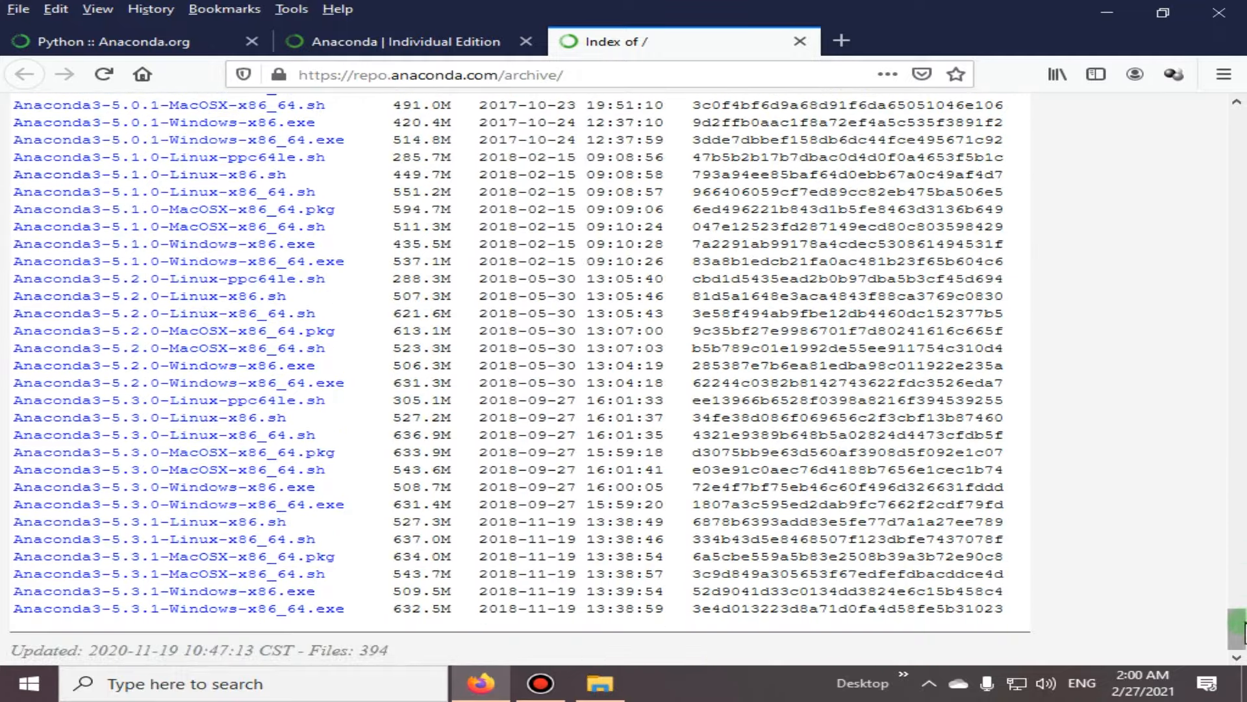
{"action": "scroll", "scroll_direction": "up", "scroll_amount": 3}
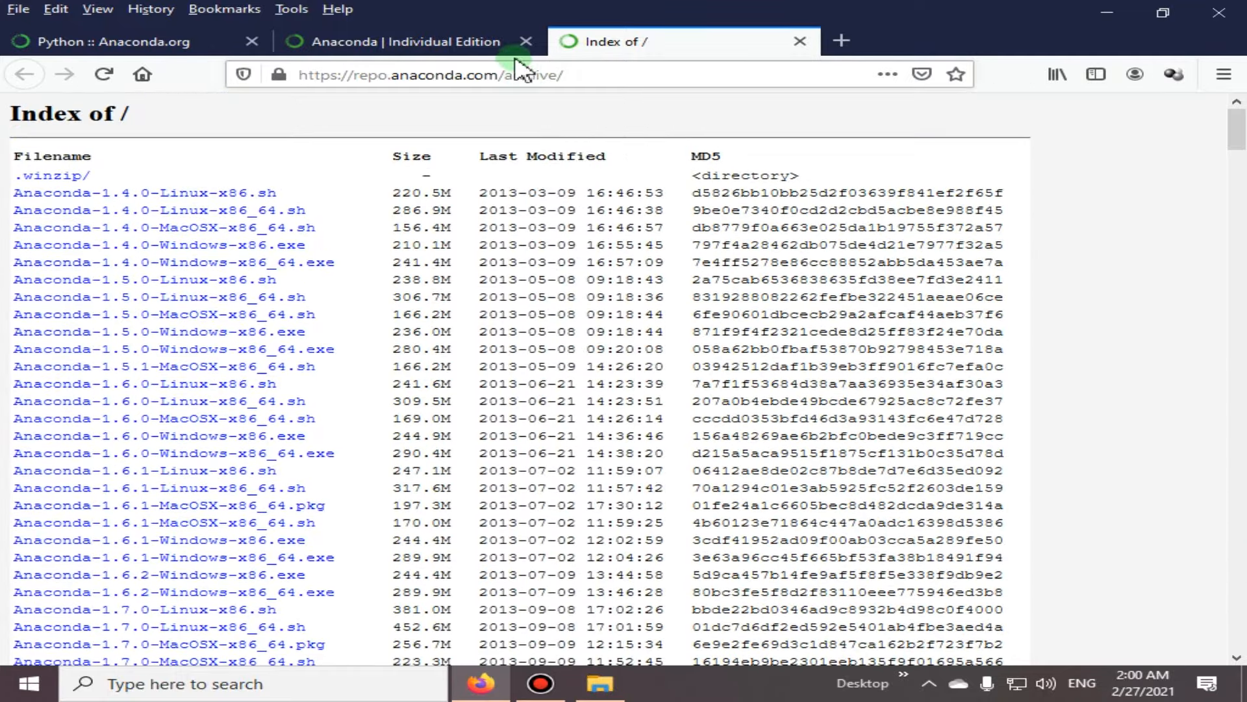
- Download and save the 64-Bit Windows Graphical Installer (457 MB), showing download progress
{"action": "left_click", "coordinate": [406, 41]}
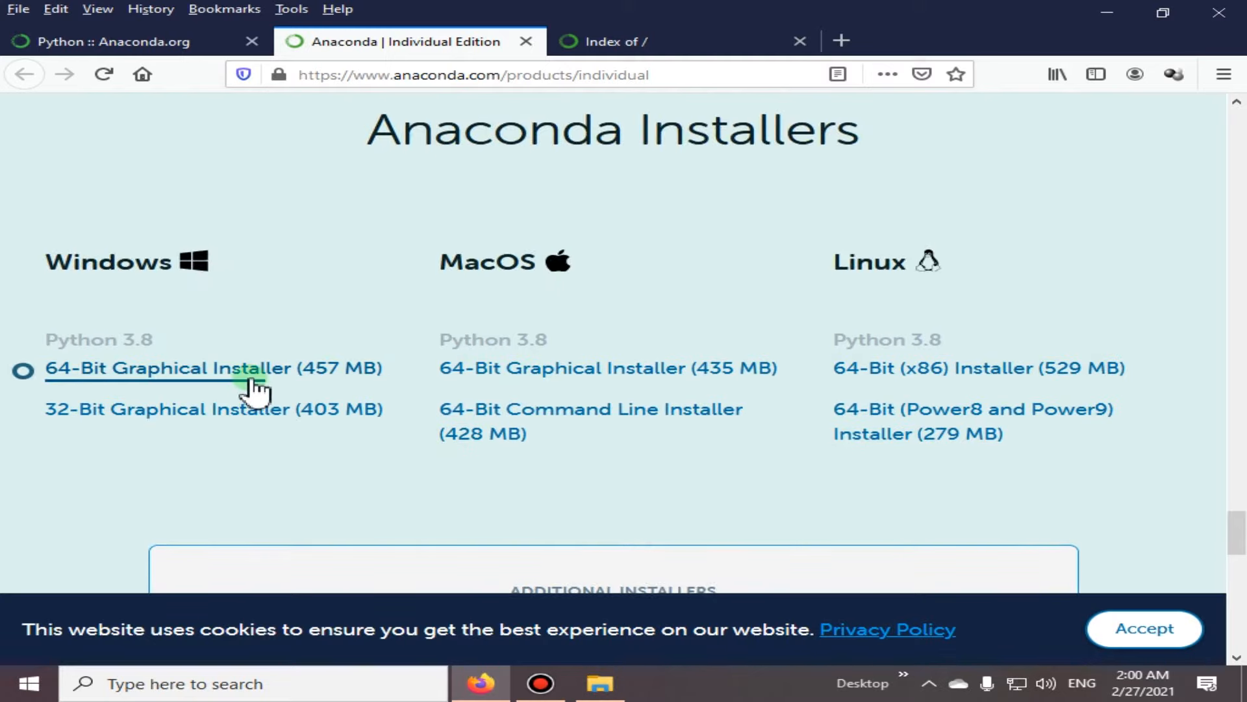
{"action": "mouse_move", "coordinate": [238, 390]}
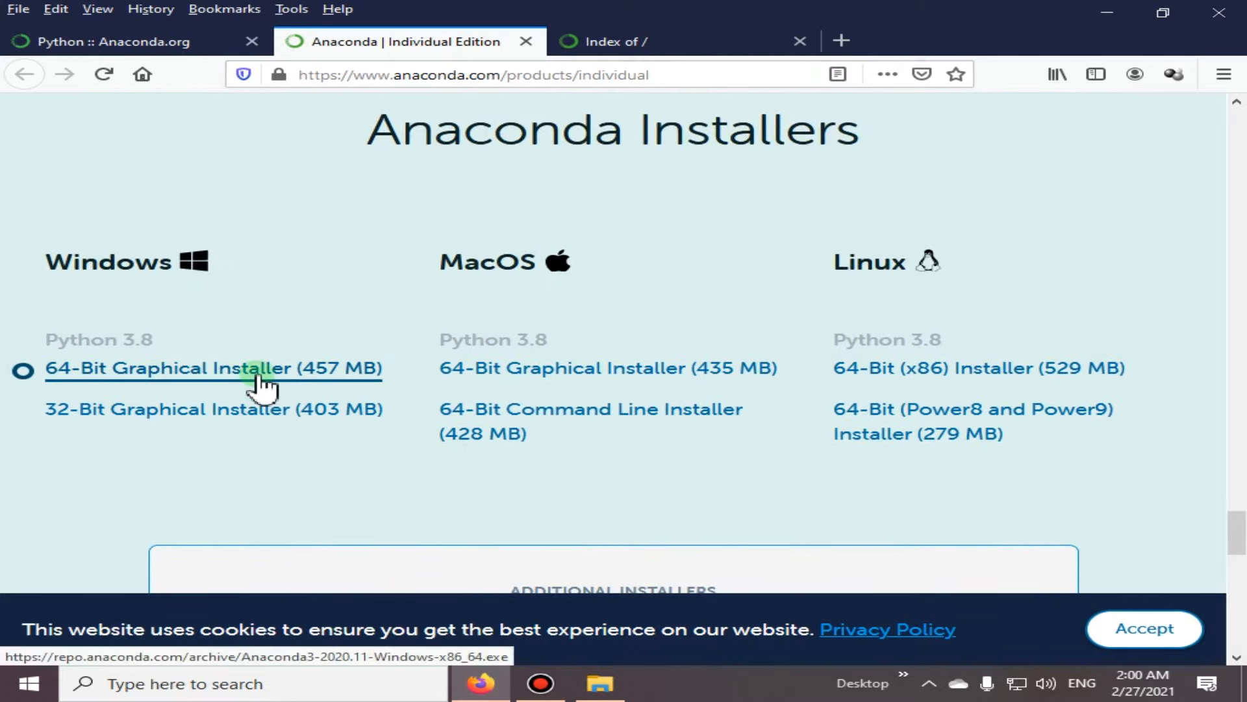
{"action": "mouse_move", "coordinate": [326, 382]}
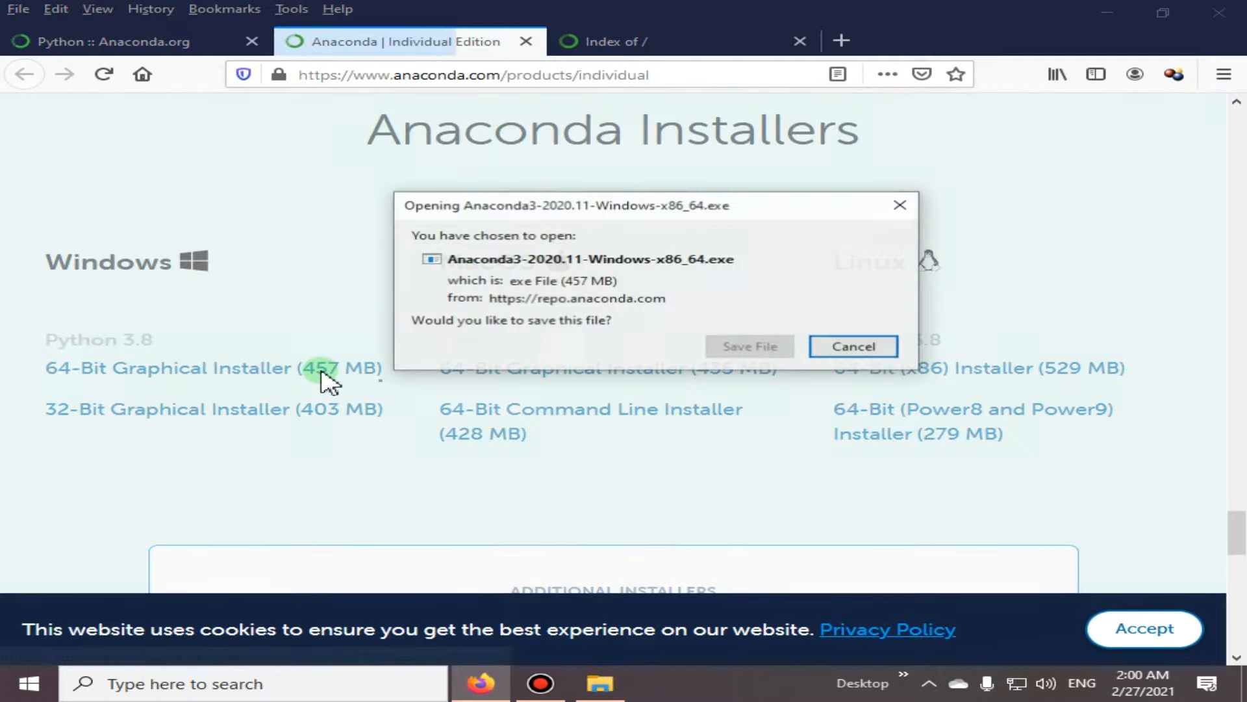
{"action": "left_click", "coordinate": [749, 347]}
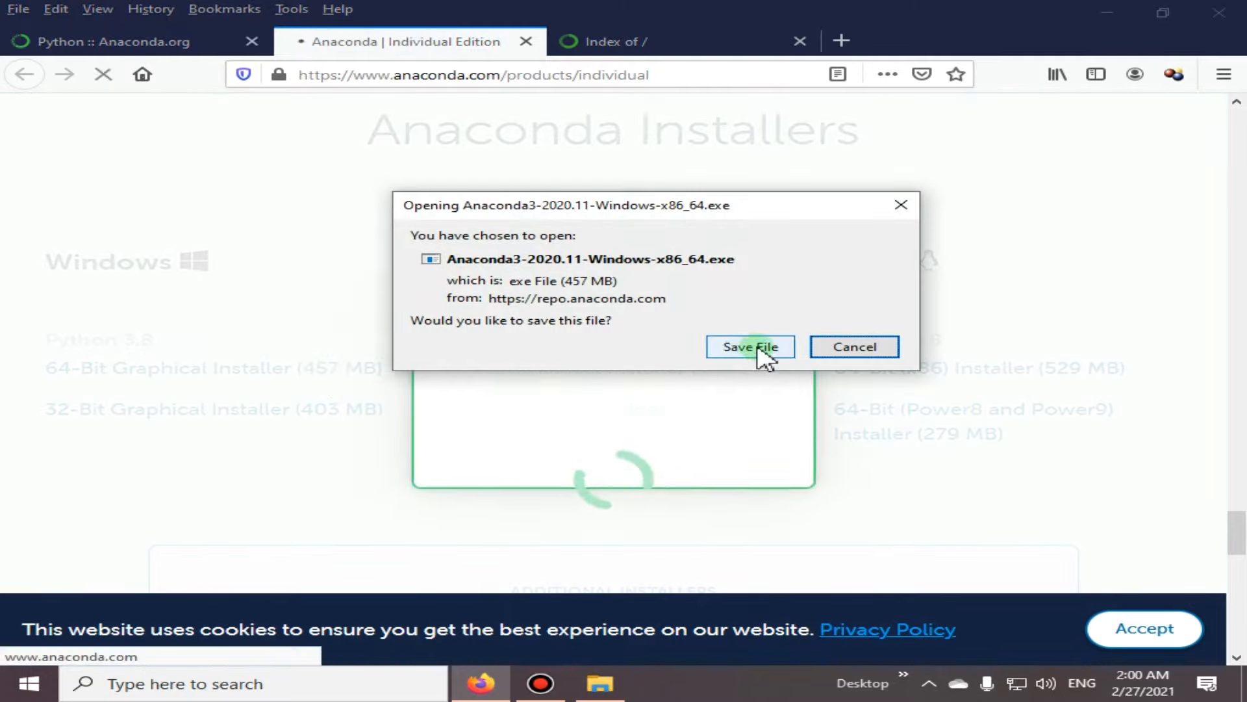
{"action": "left_click", "coordinate": [748, 346]}
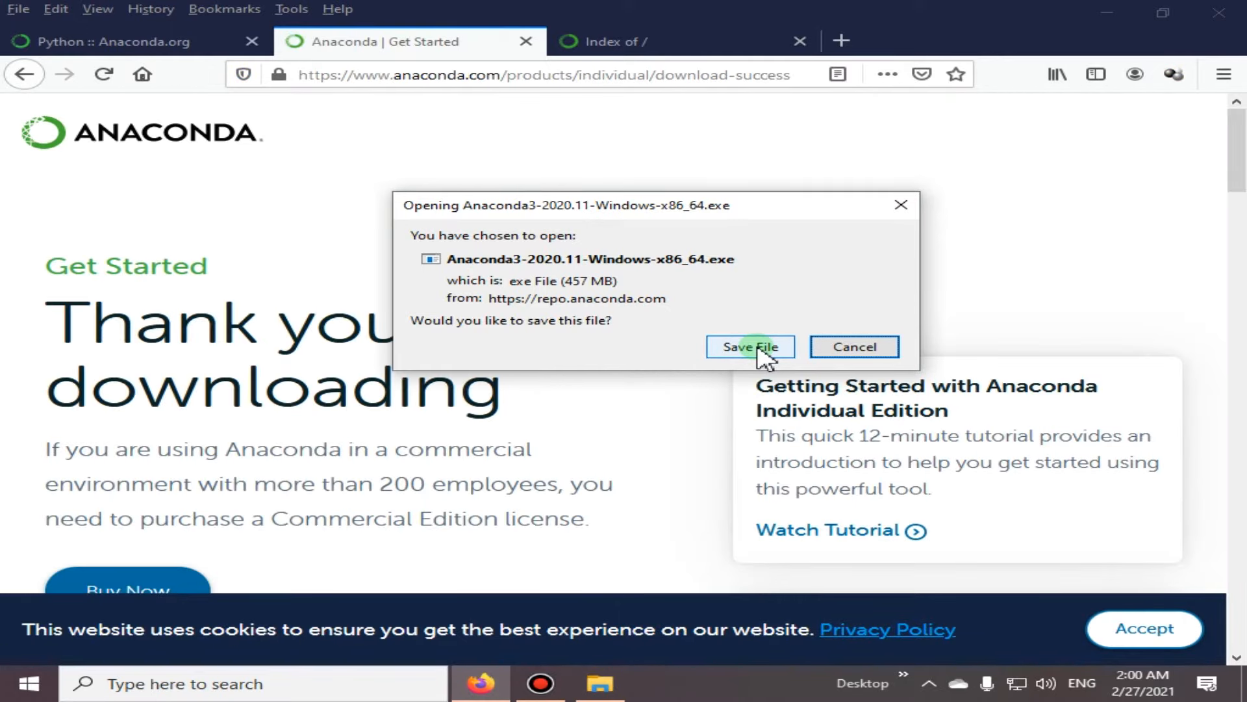
{"action": "left_click", "coordinate": [748, 347]}
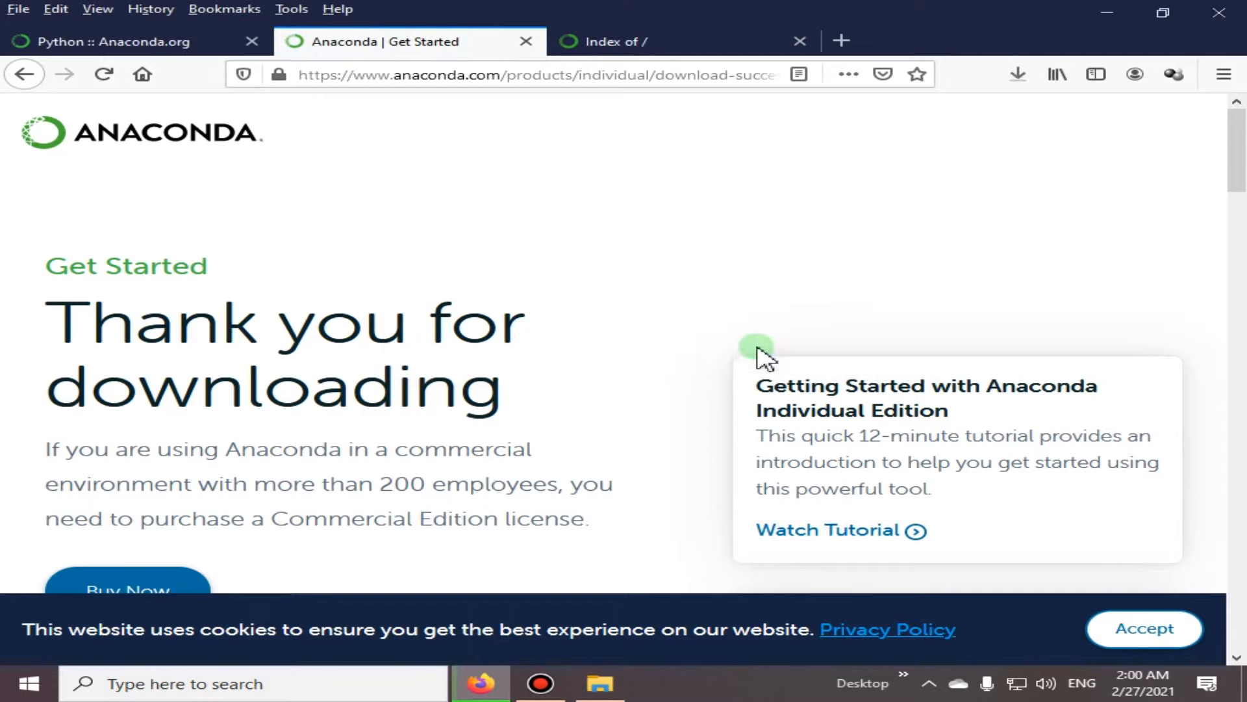
{"action": "mouse_move", "coordinate": [1018, 74]}
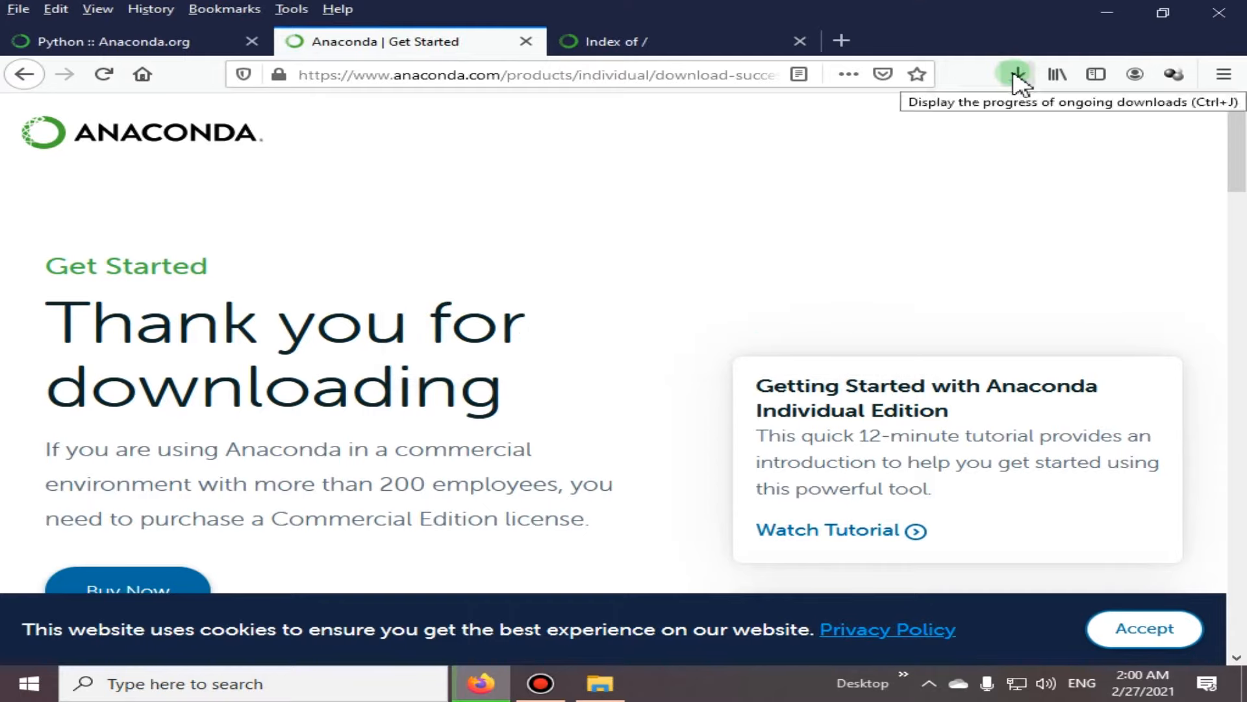
{"action": "left_click", "coordinate": [1016, 74]}
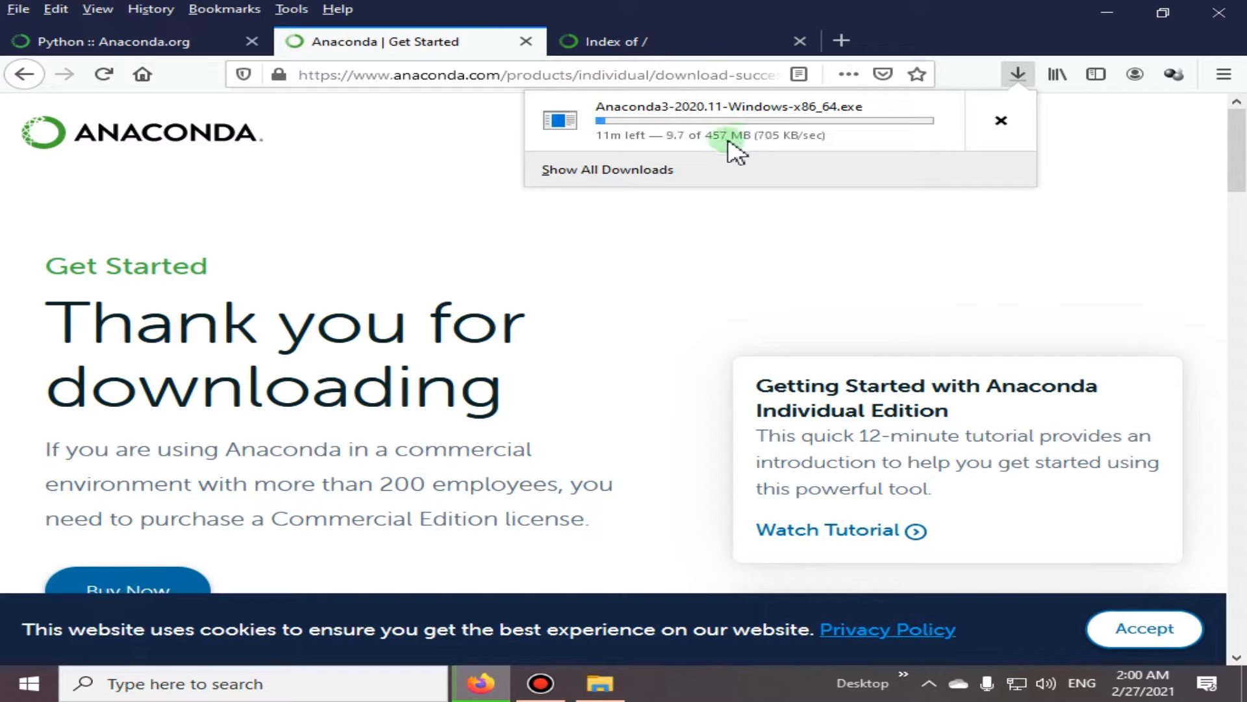
{"action": "mouse_move", "coordinate": [762, 153]}
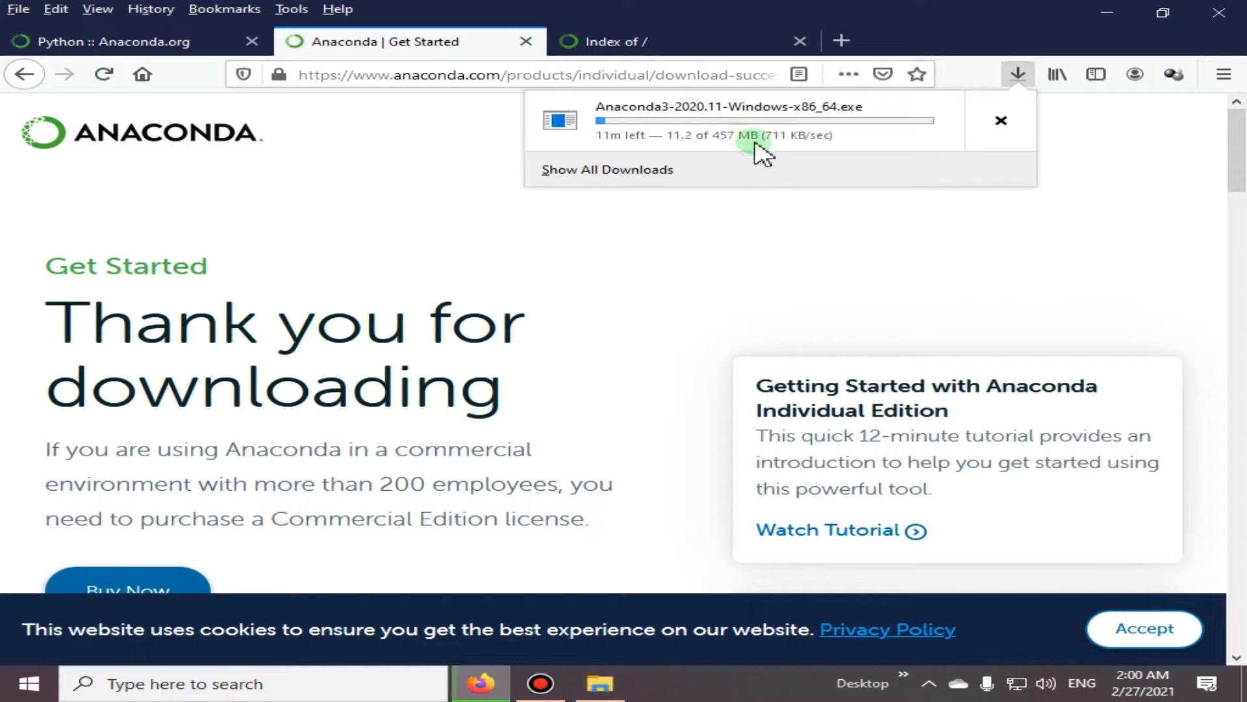
{"action": "mouse_move", "coordinate": [741, 118]}
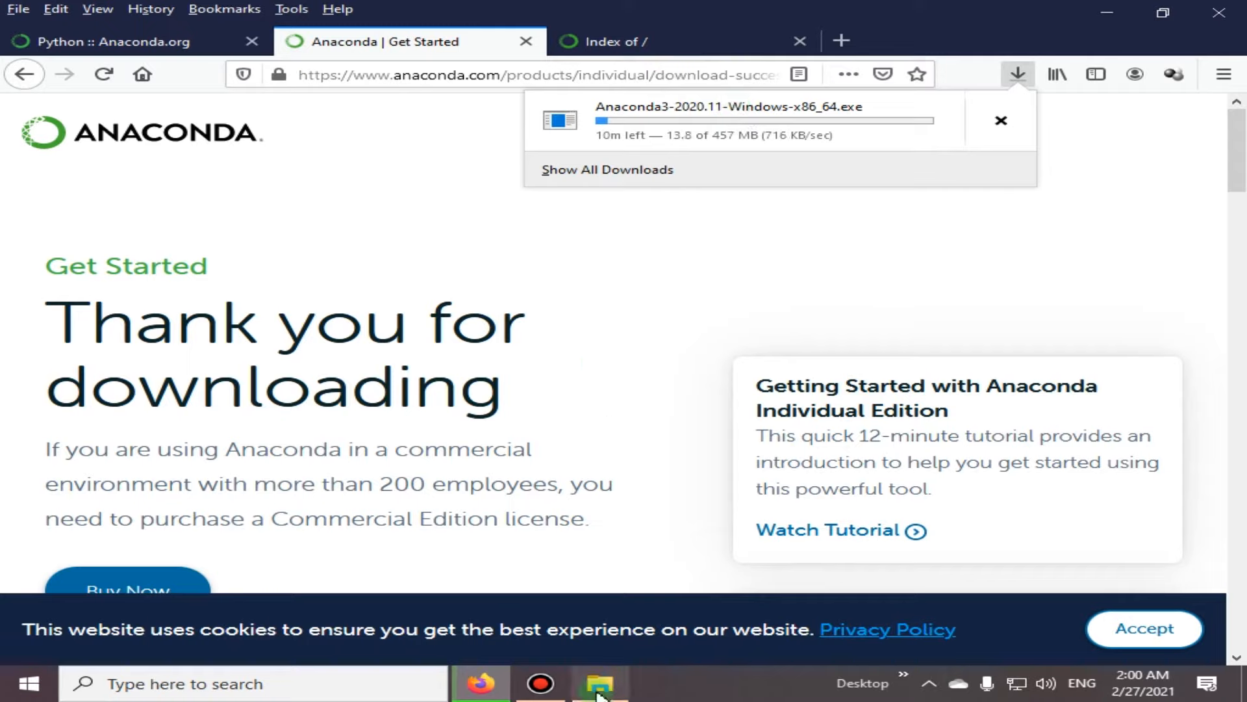
{"action": "mouse_move", "coordinate": [598, 682]}
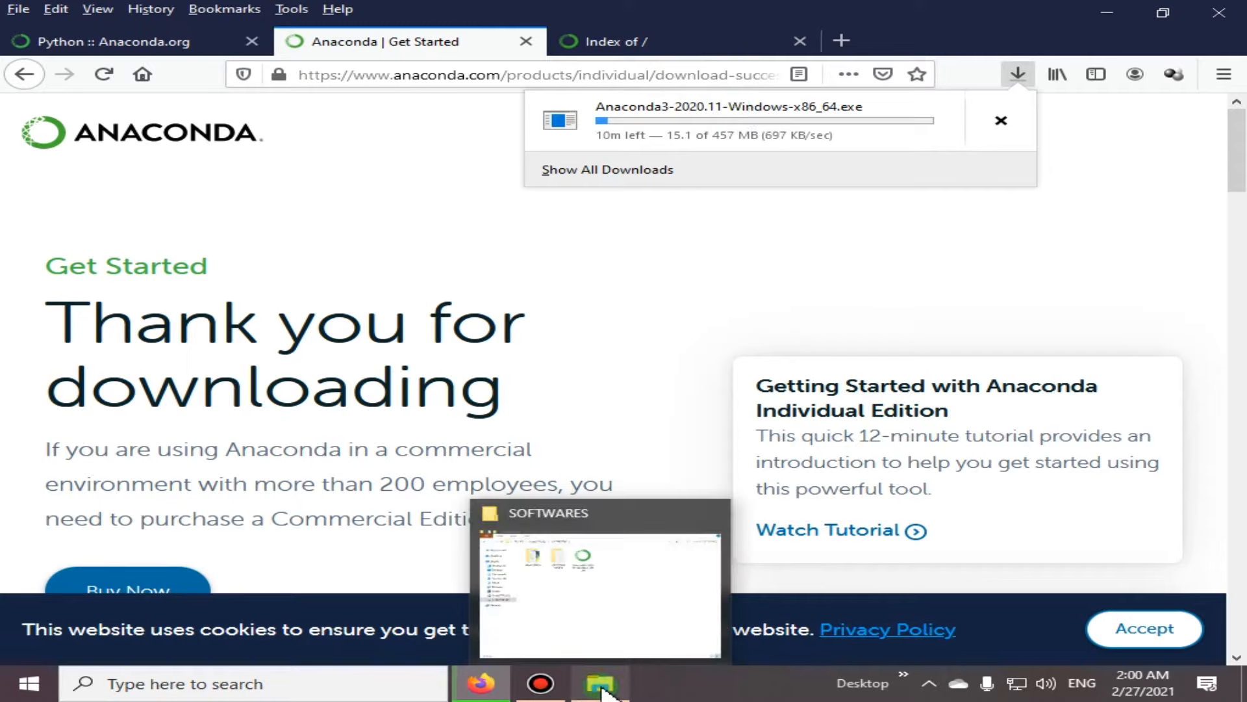
{"action": "mouse_move", "coordinate": [819, 134]}
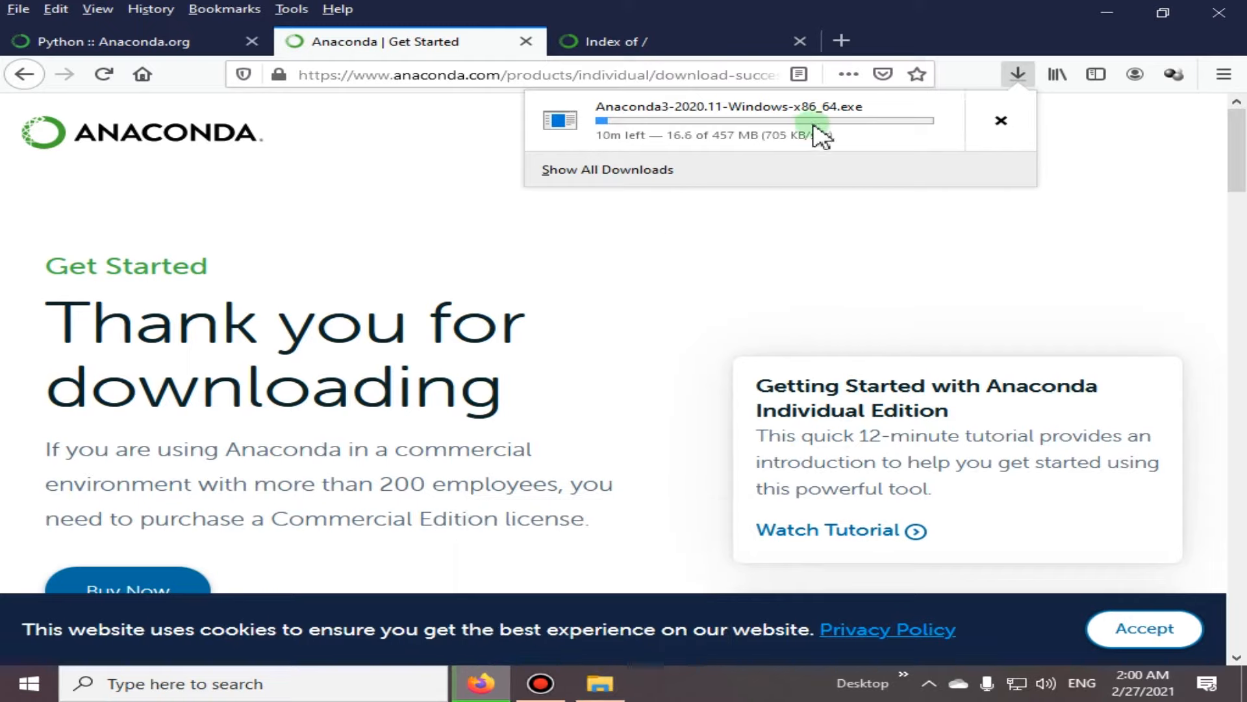
- Run Anaconda3-2020.07-Windows-x86_64 from the SOFTWARES folder on drive E
{"action": "left_click", "coordinate": [599, 683]}
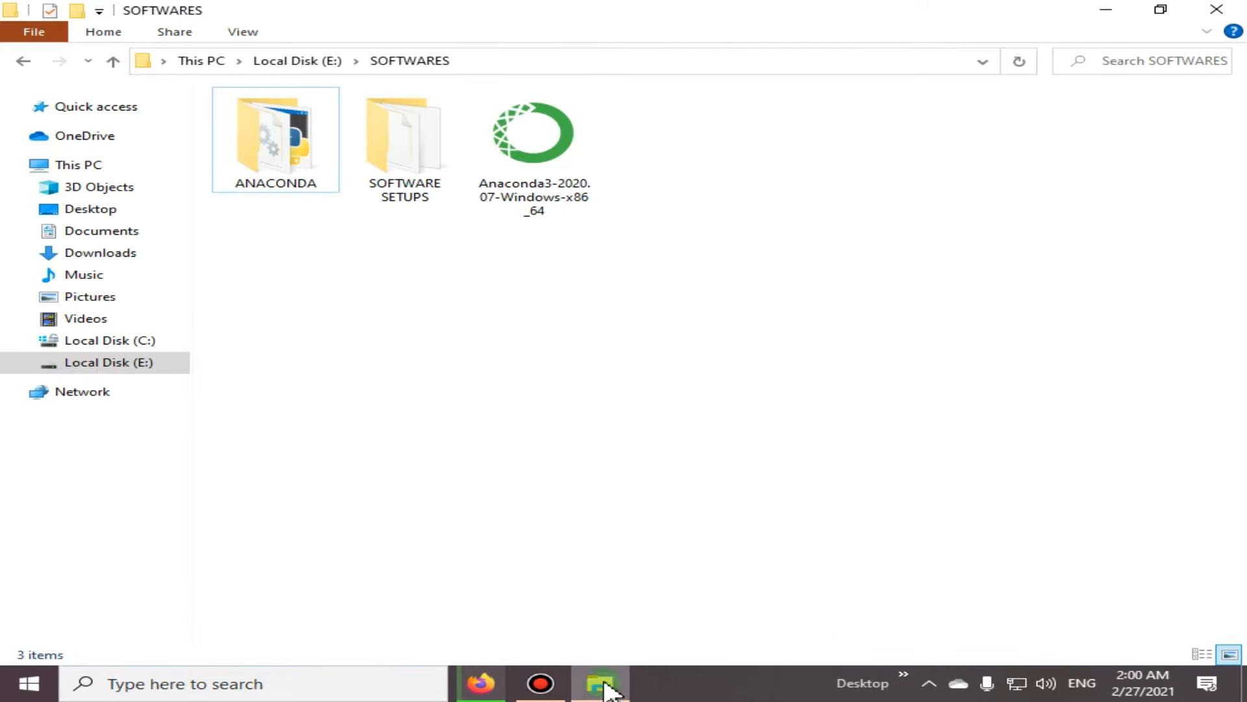
{"action": "mouse_move", "coordinate": [545, 195]}
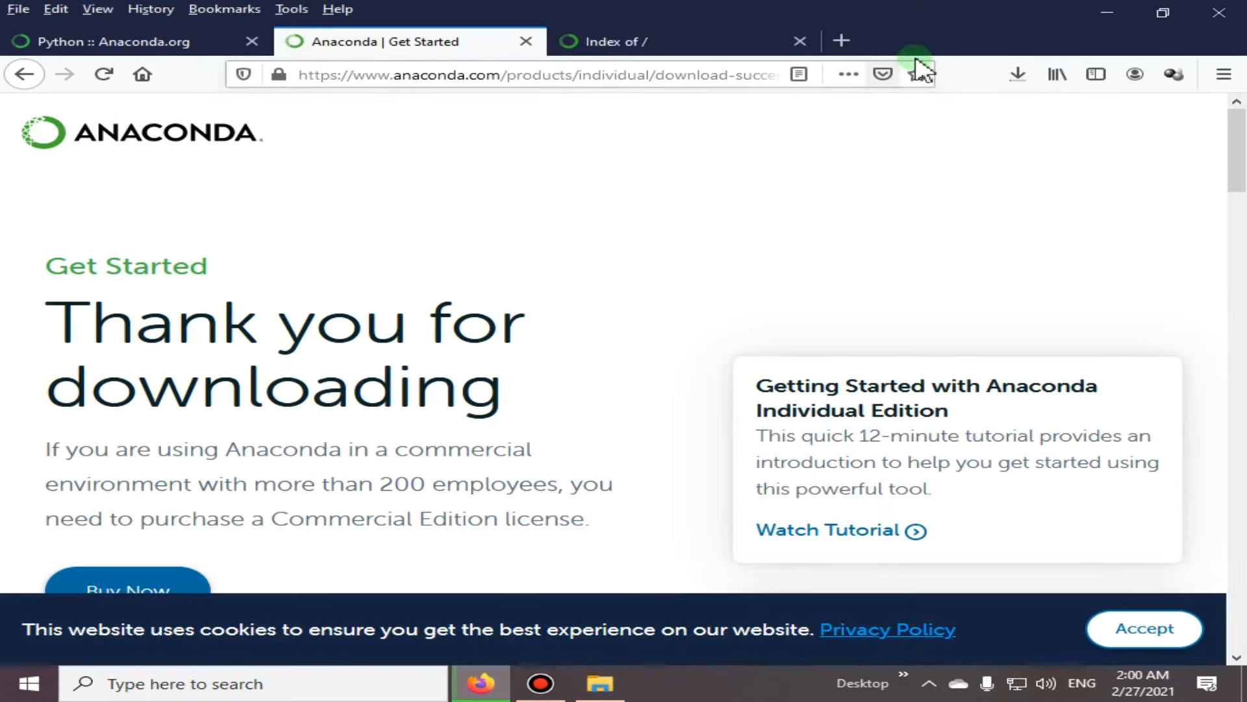
{"action": "left_click", "coordinate": [1017, 74]}
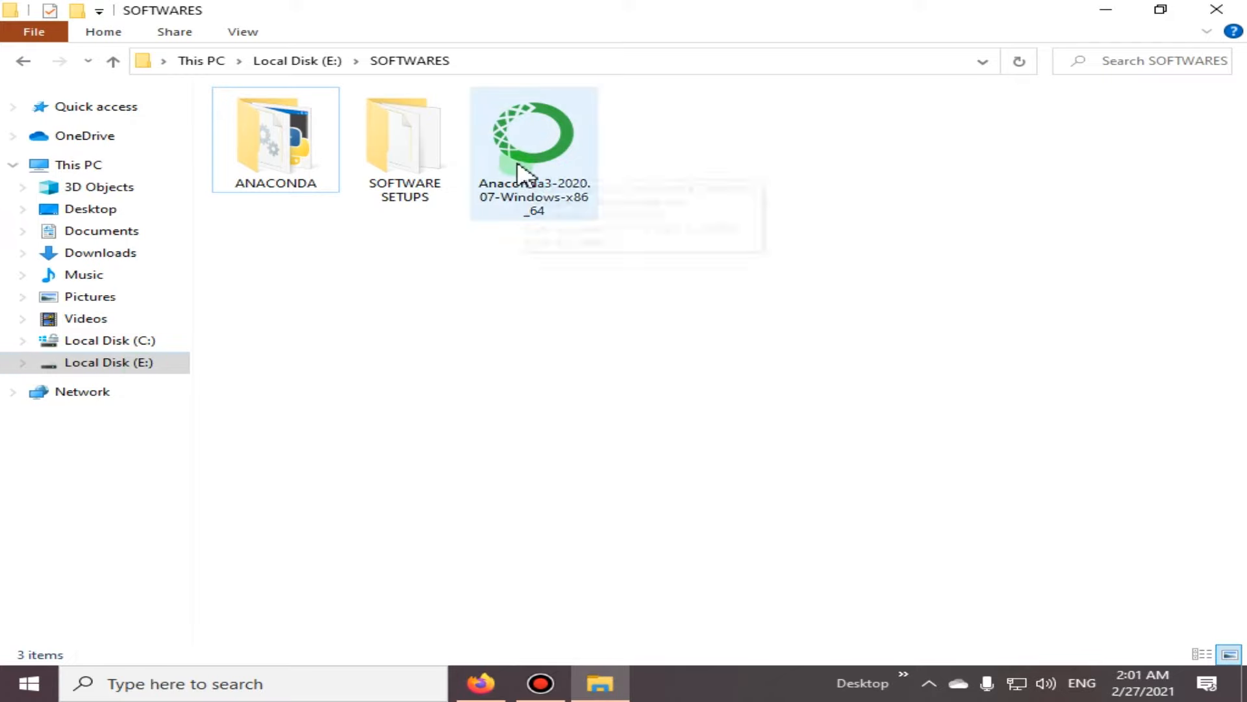
{"action": "mouse_move", "coordinate": [521, 170]}
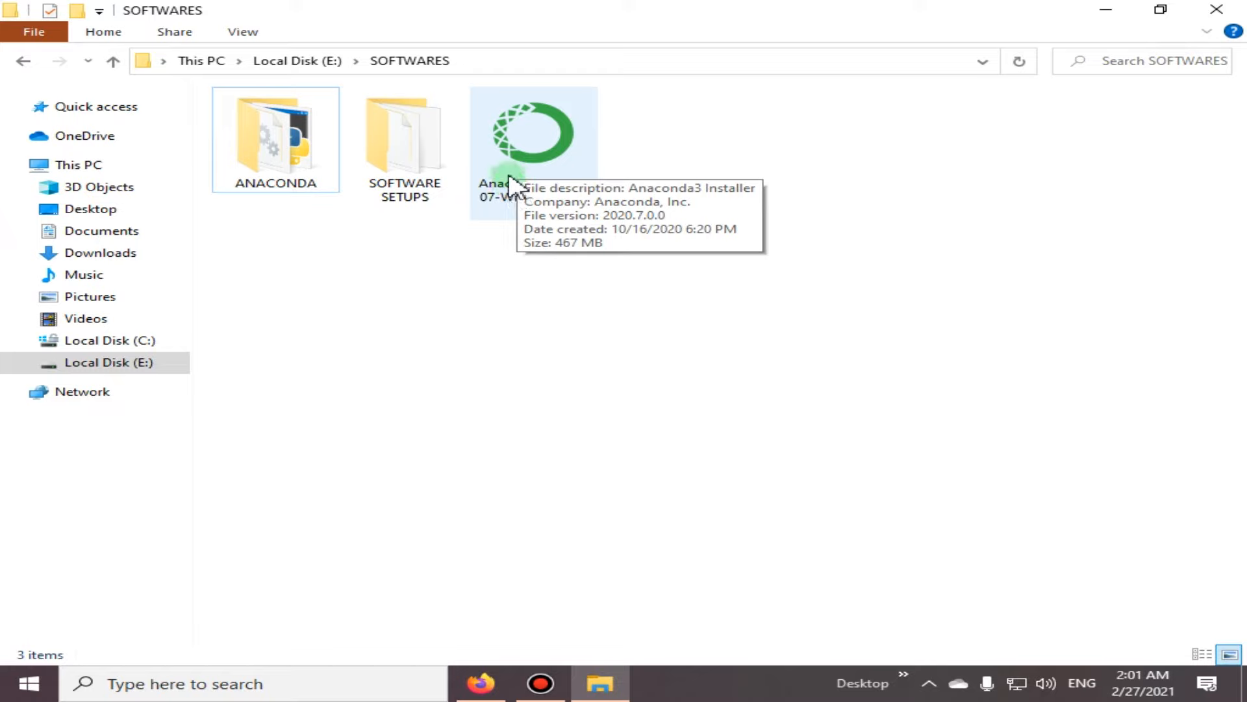
{"action": "left_click", "coordinate": [533, 139]}
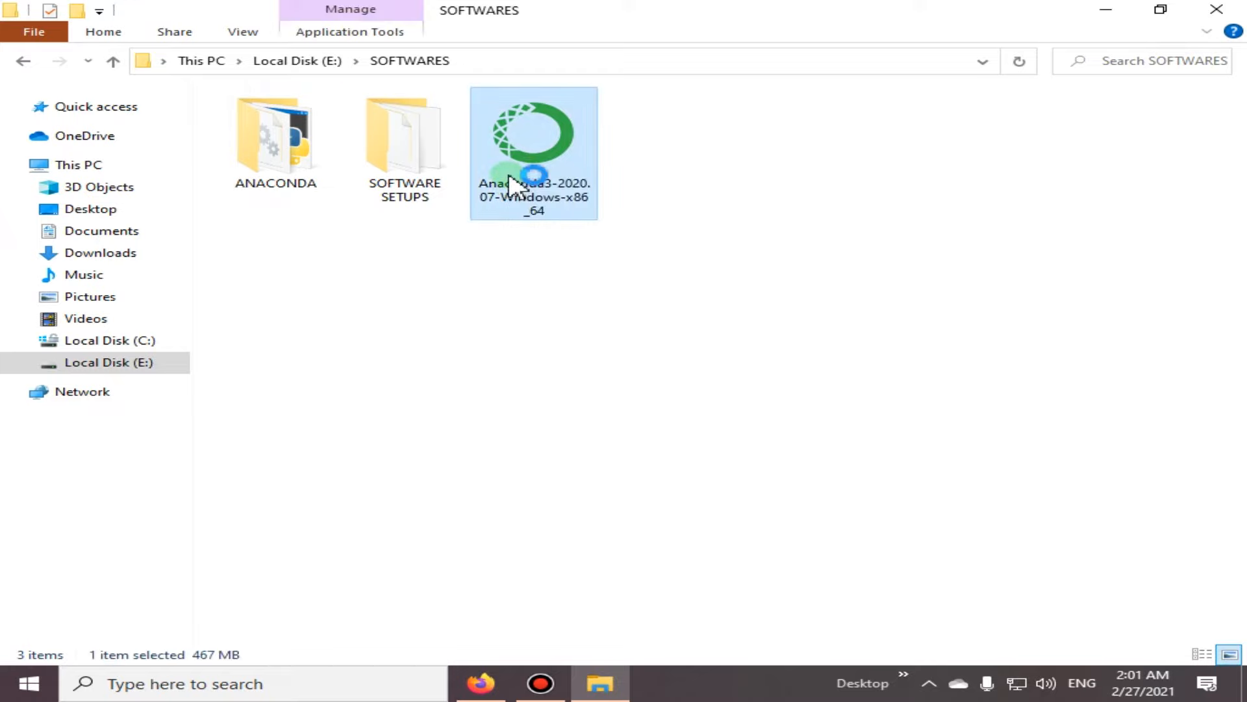
{"action": "double_click", "coordinate": [534, 143]}
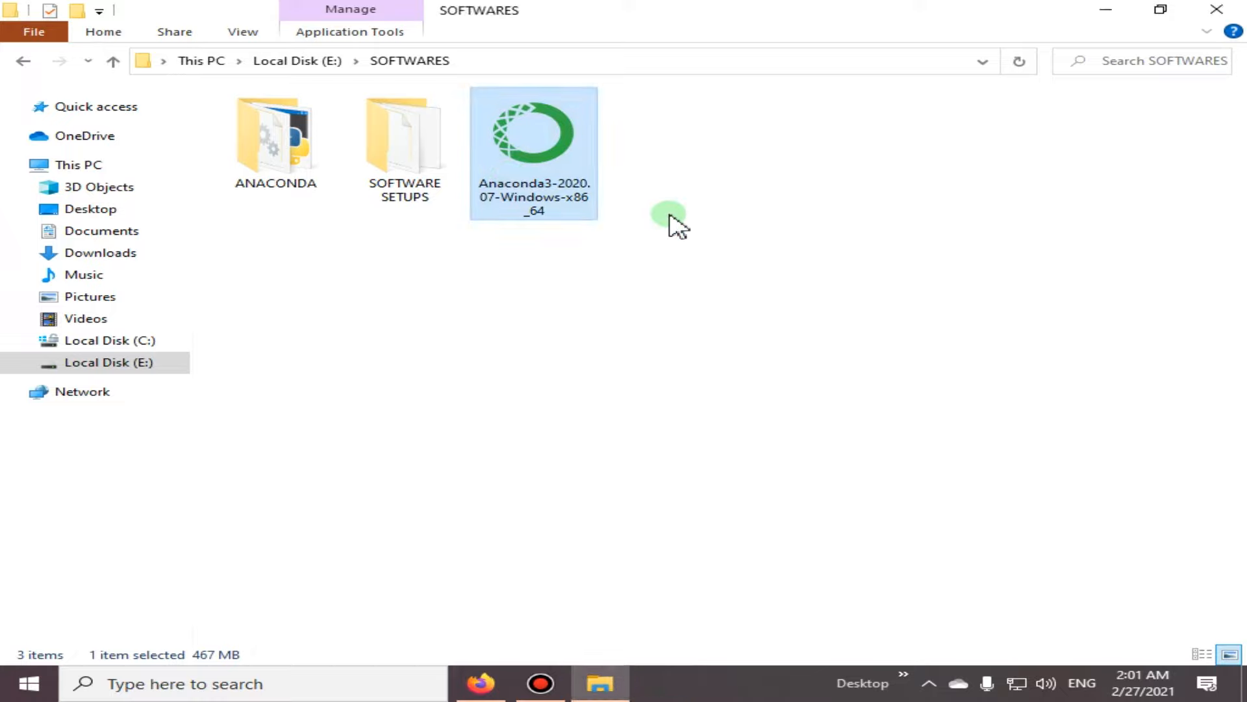
- Launch the Anaconda3-2020.07-Windows-x86_64 installer twice until the setup wizard welcome page appears
{"action": "double_click", "coordinate": [533, 131]}
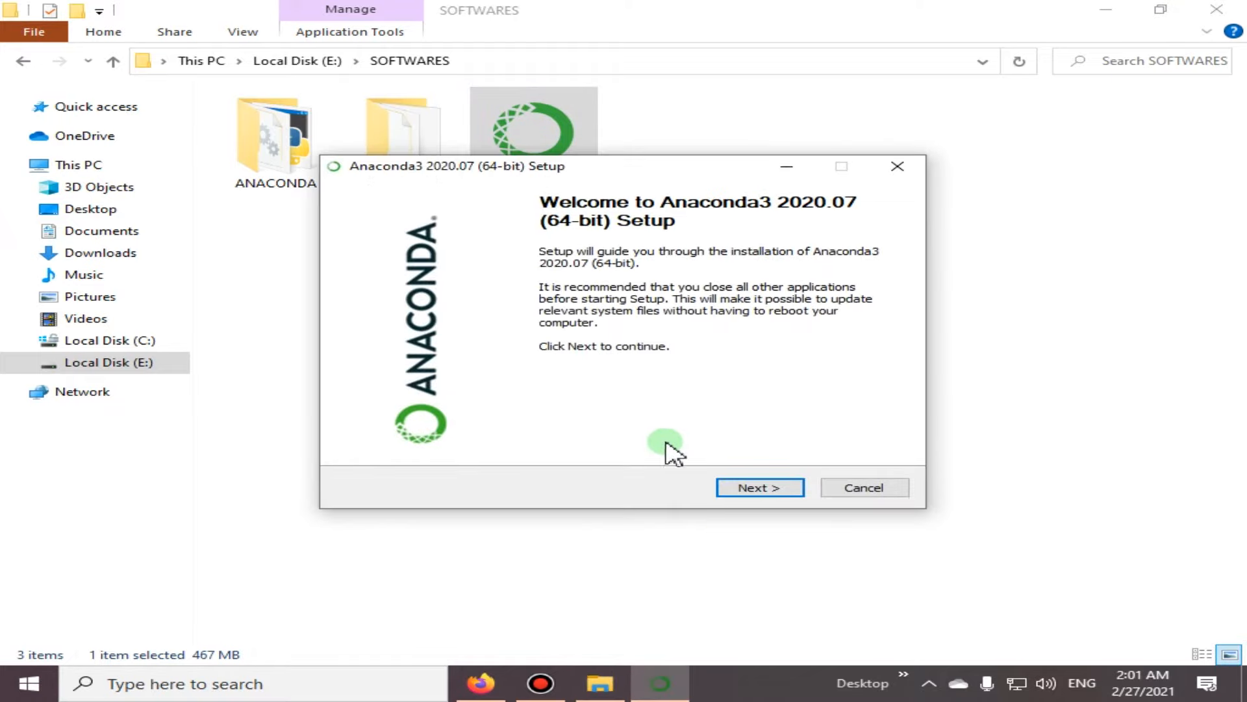
{"action": "mouse_move", "coordinate": [659, 285]}
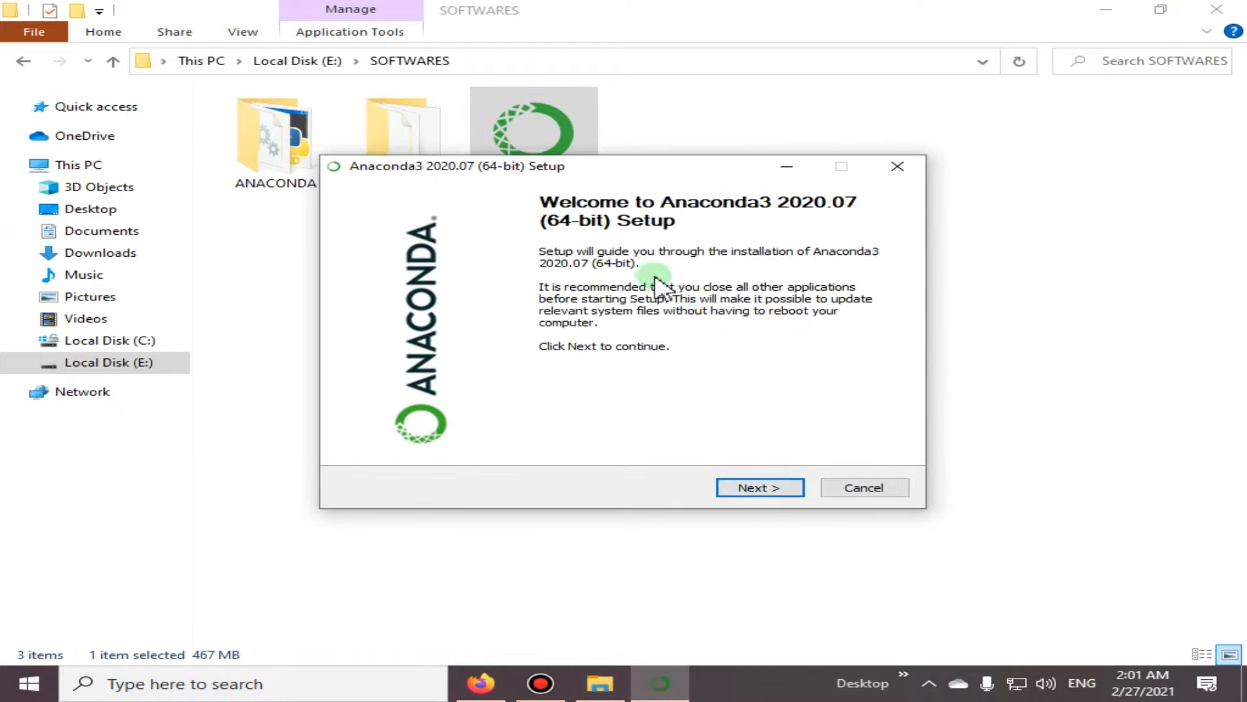
{"action": "mouse_move", "coordinate": [678, 419]}
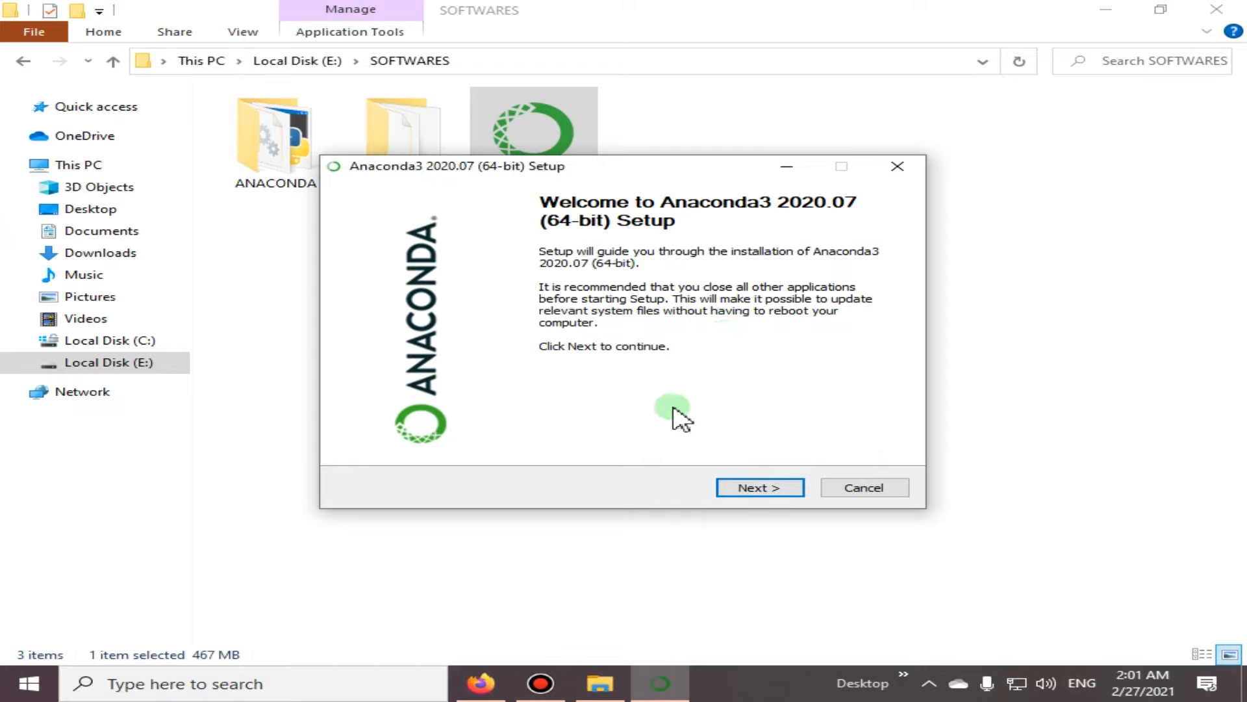
{"action": "mouse_move", "coordinate": [641, 374]}
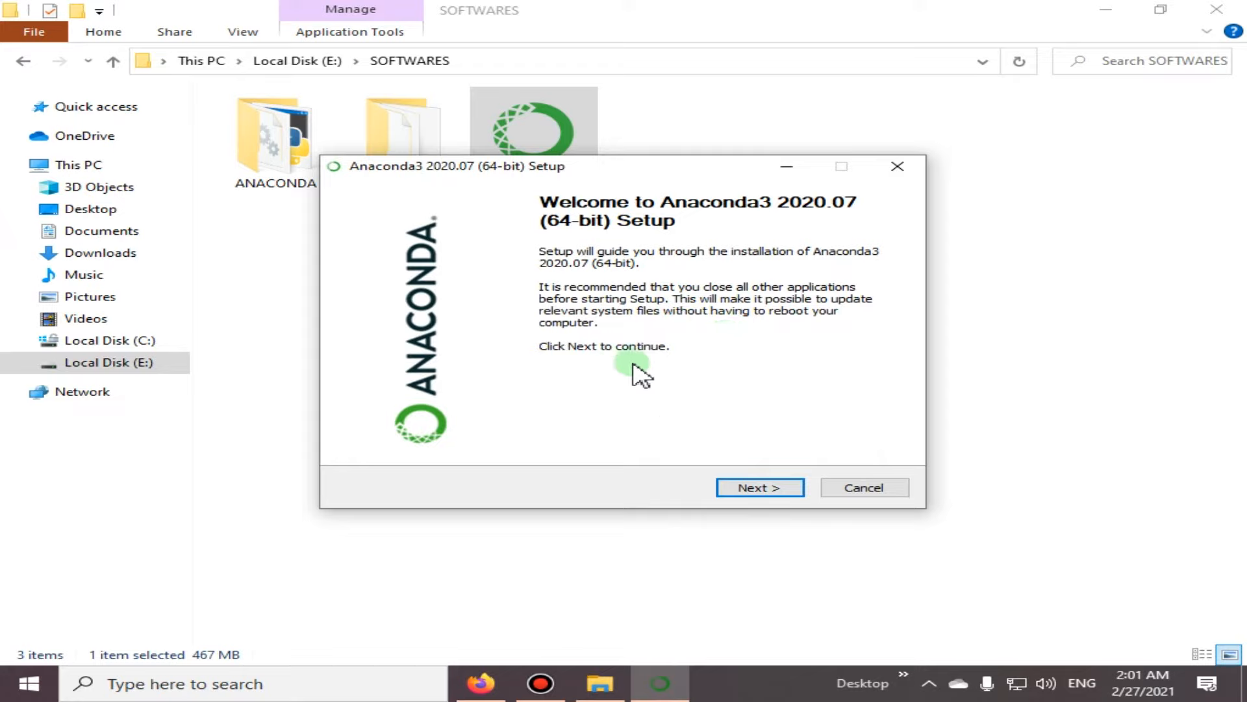
{"action": "mouse_move", "coordinate": [609, 278]}
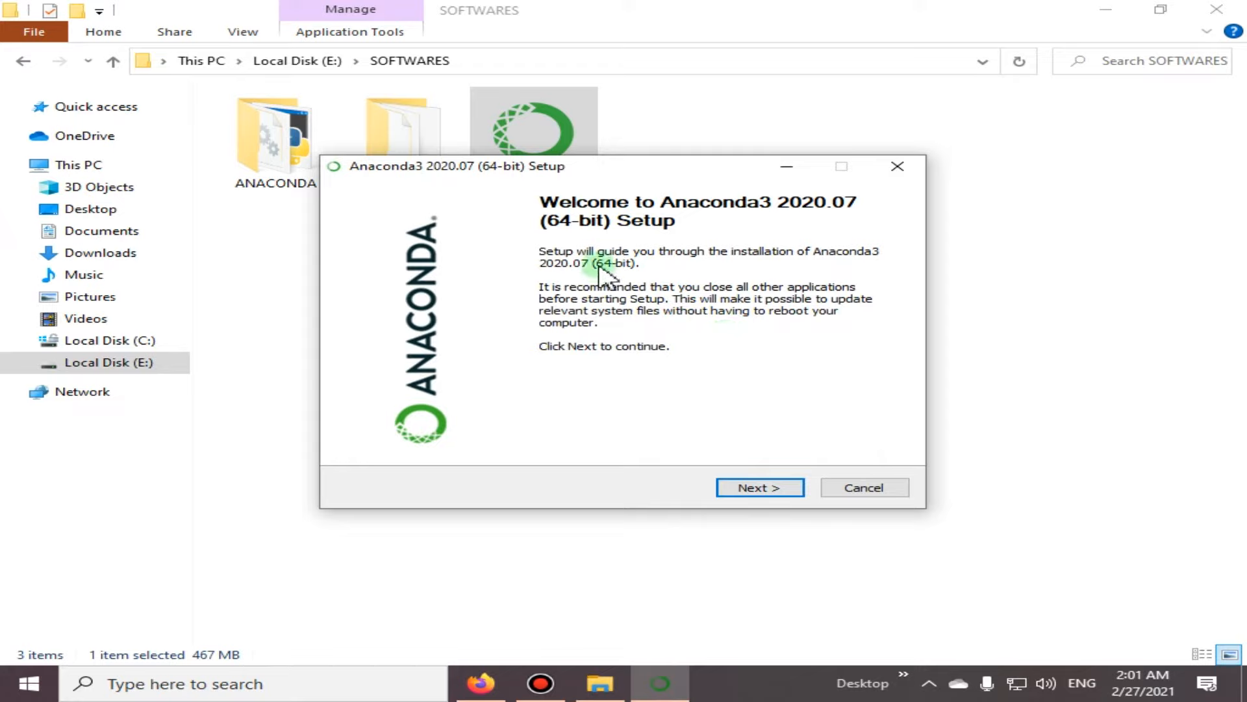
{"action": "mouse_move", "coordinate": [768, 278]}
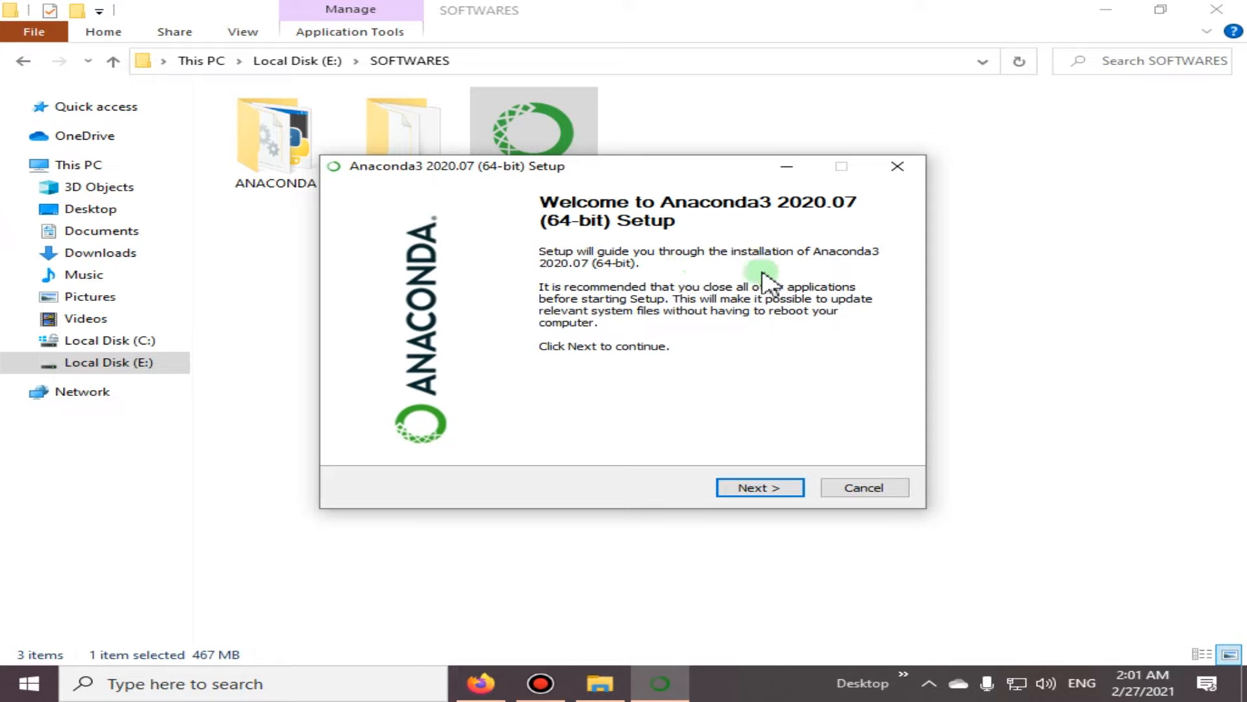
{"action": "mouse_move", "coordinate": [585, 298]}
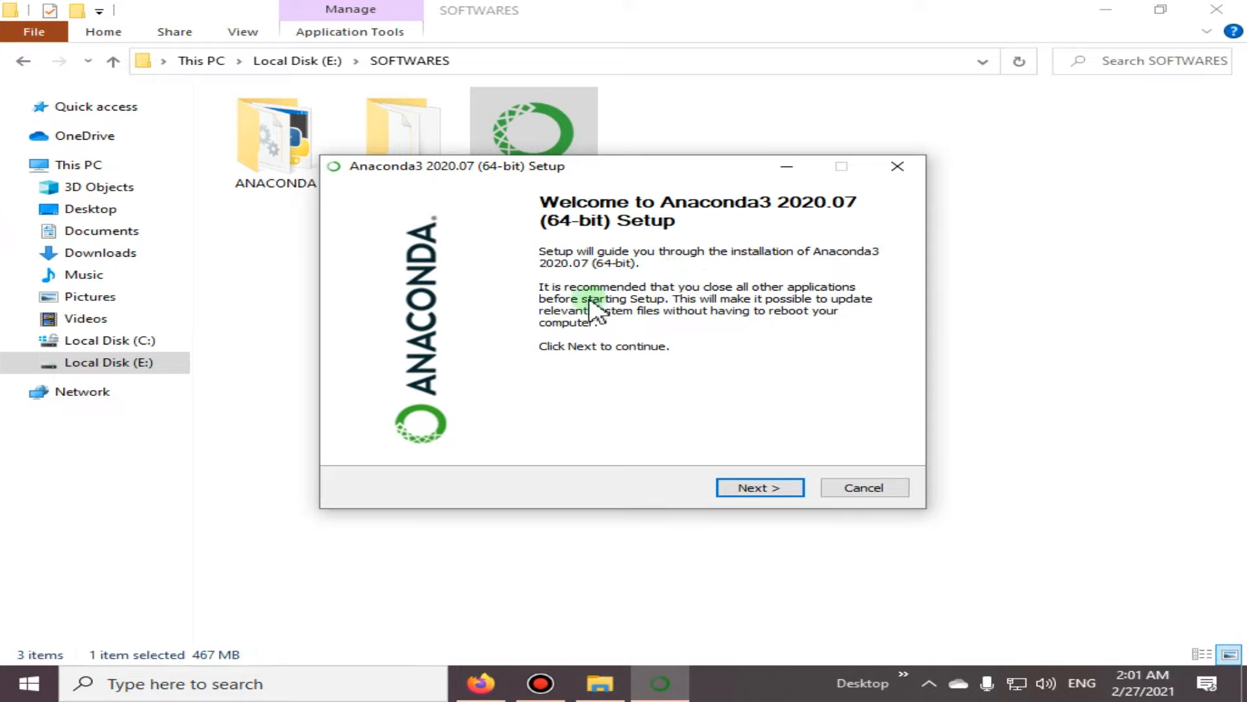
{"action": "mouse_move", "coordinate": [947, 325]}
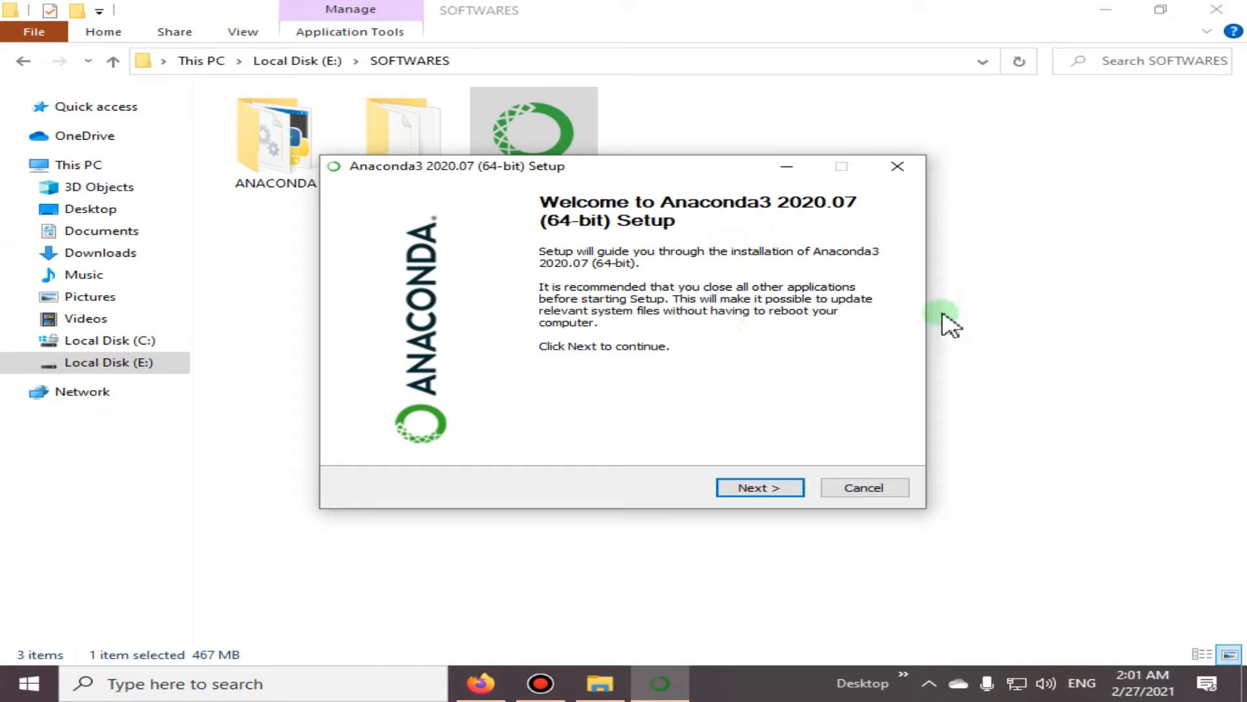
{"action": "mouse_move", "coordinate": [962, 326]}
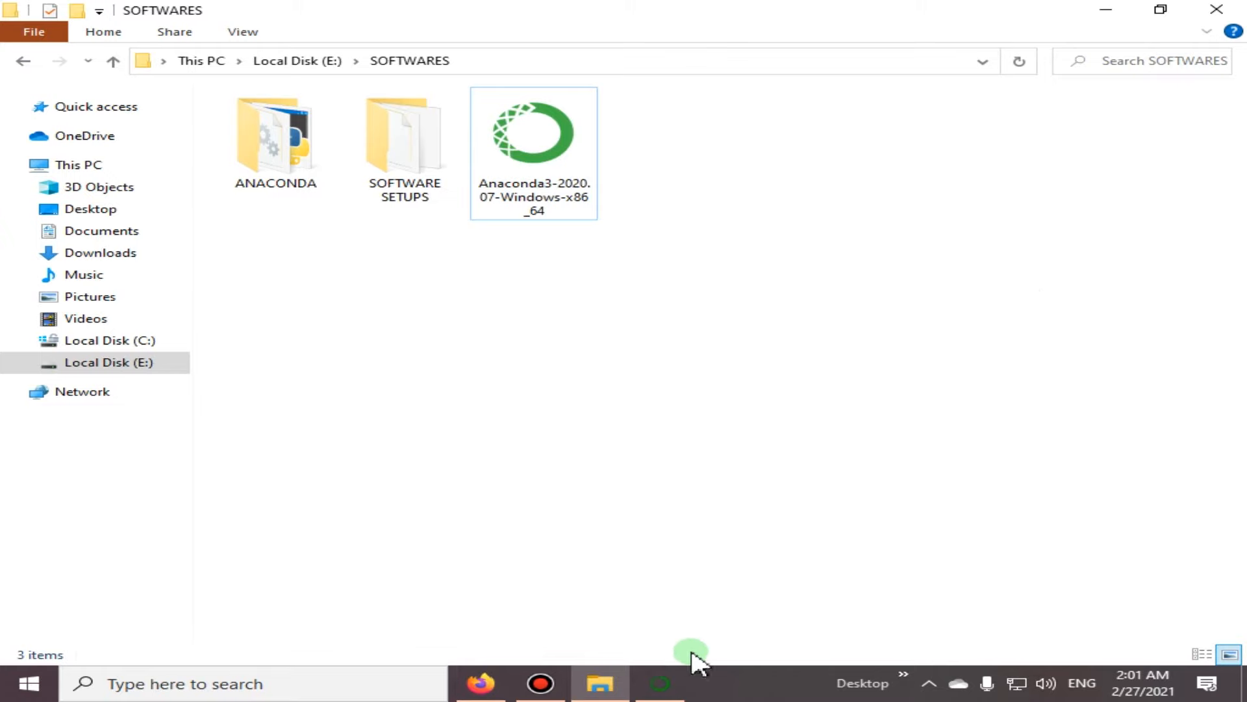
{"action": "double_click", "coordinate": [533, 132]}
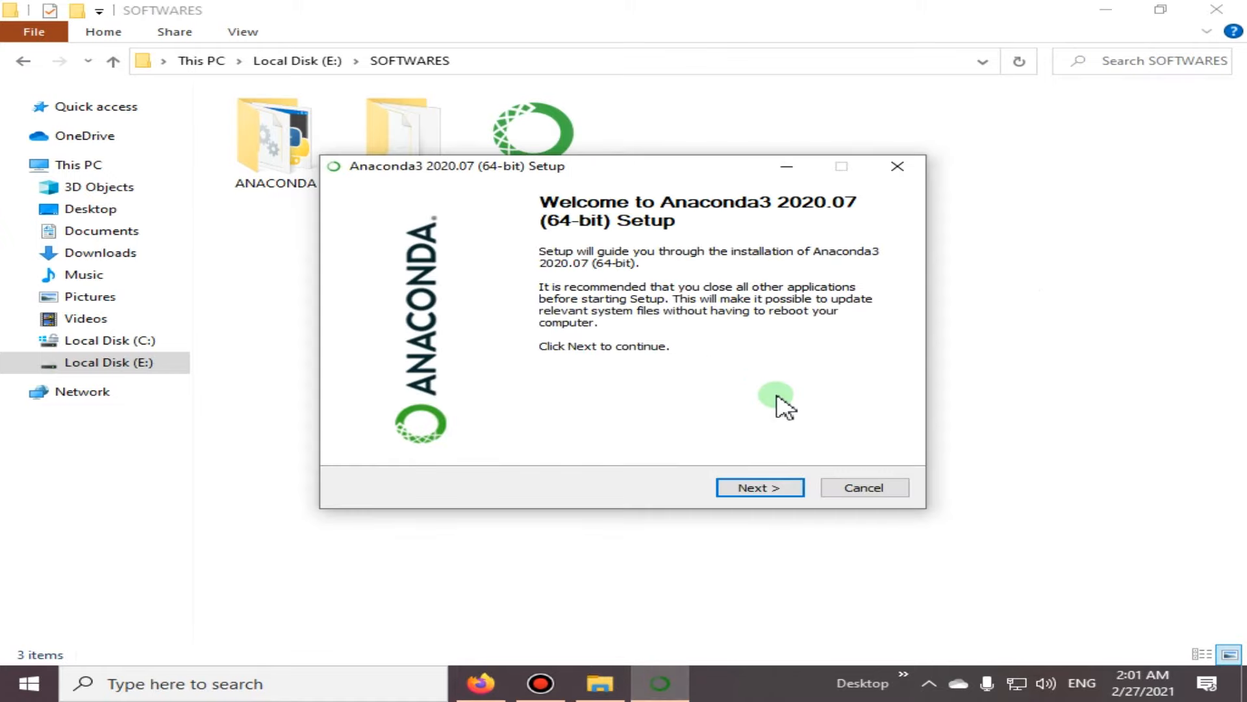
- Advance past the welcome page and read the License Agreement text to its end
{"action": "left_click", "coordinate": [759, 487]}
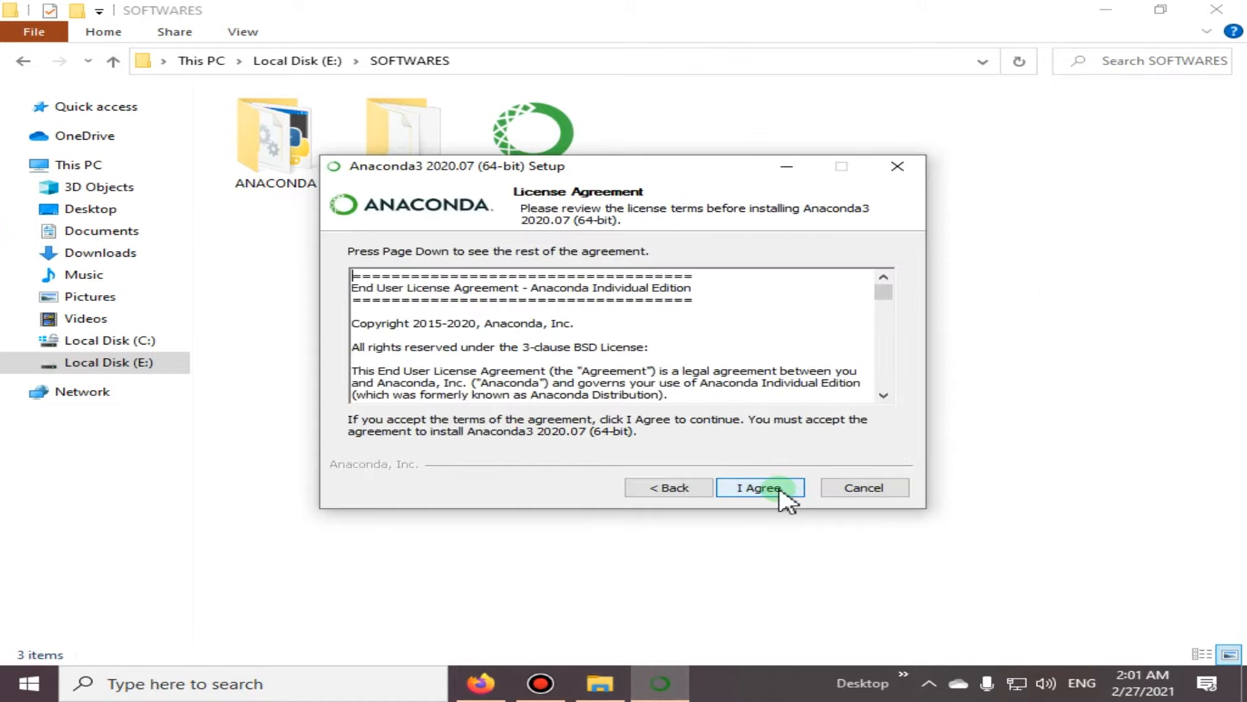
{"action": "mouse_move", "coordinate": [584, 270]}
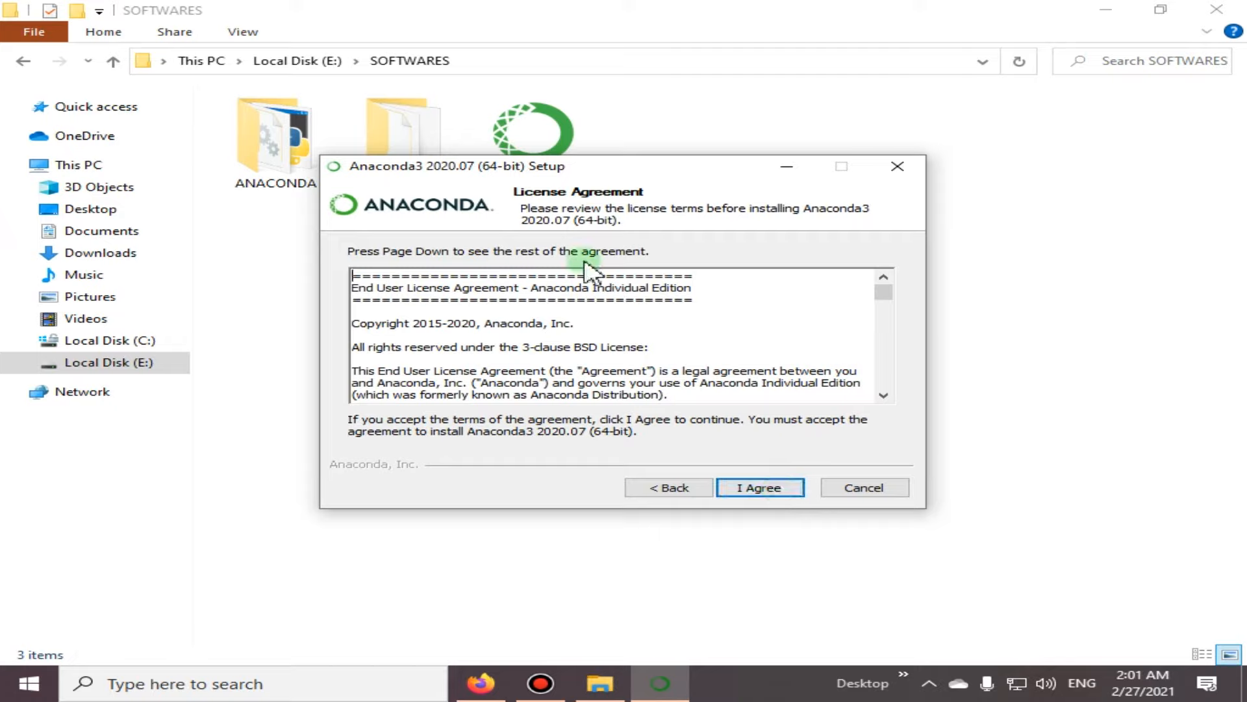
{"action": "mouse_move", "coordinate": [640, 310]}
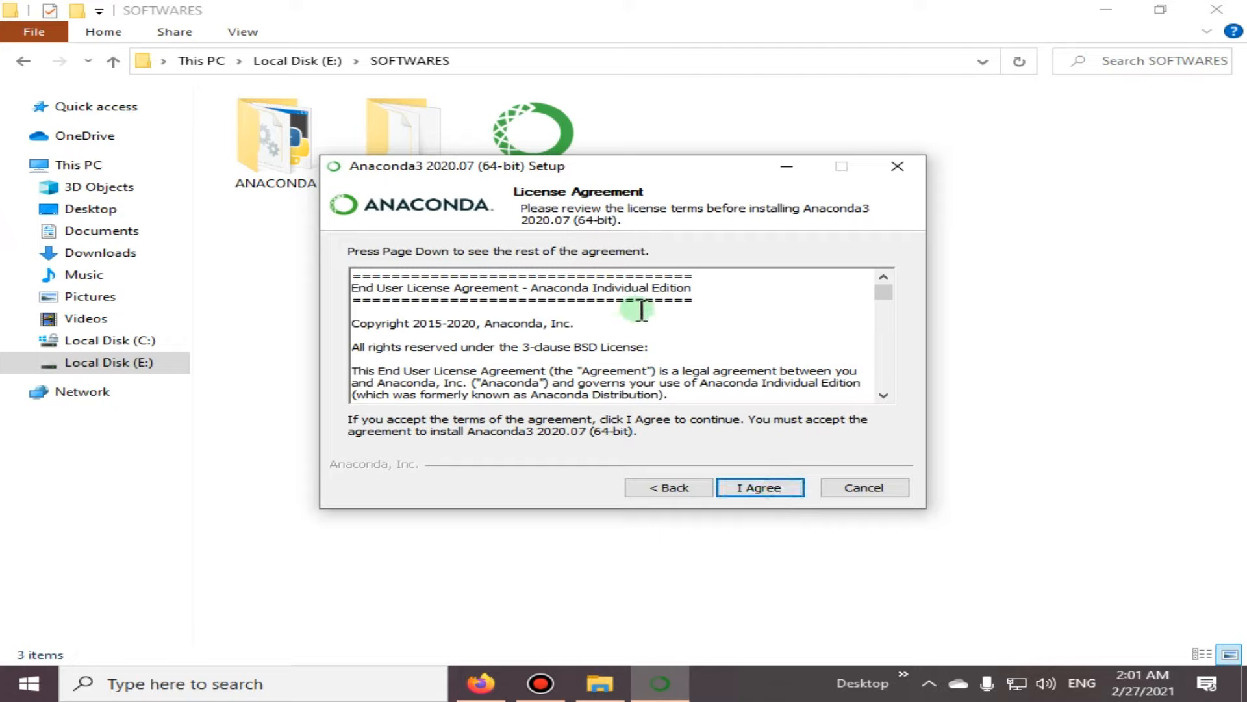
{"action": "scroll", "scroll_direction": "down", "scroll_amount": 3}
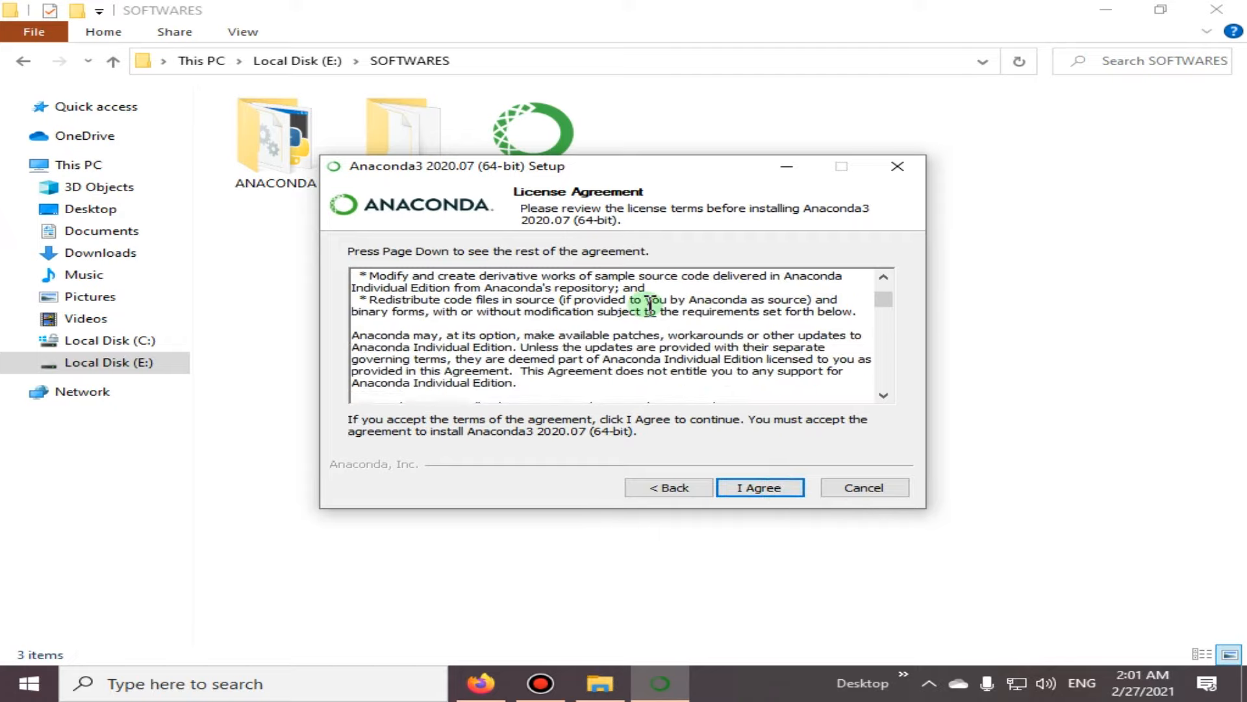
{"action": "scroll", "scroll_direction": "down", "scroll_amount": 3}
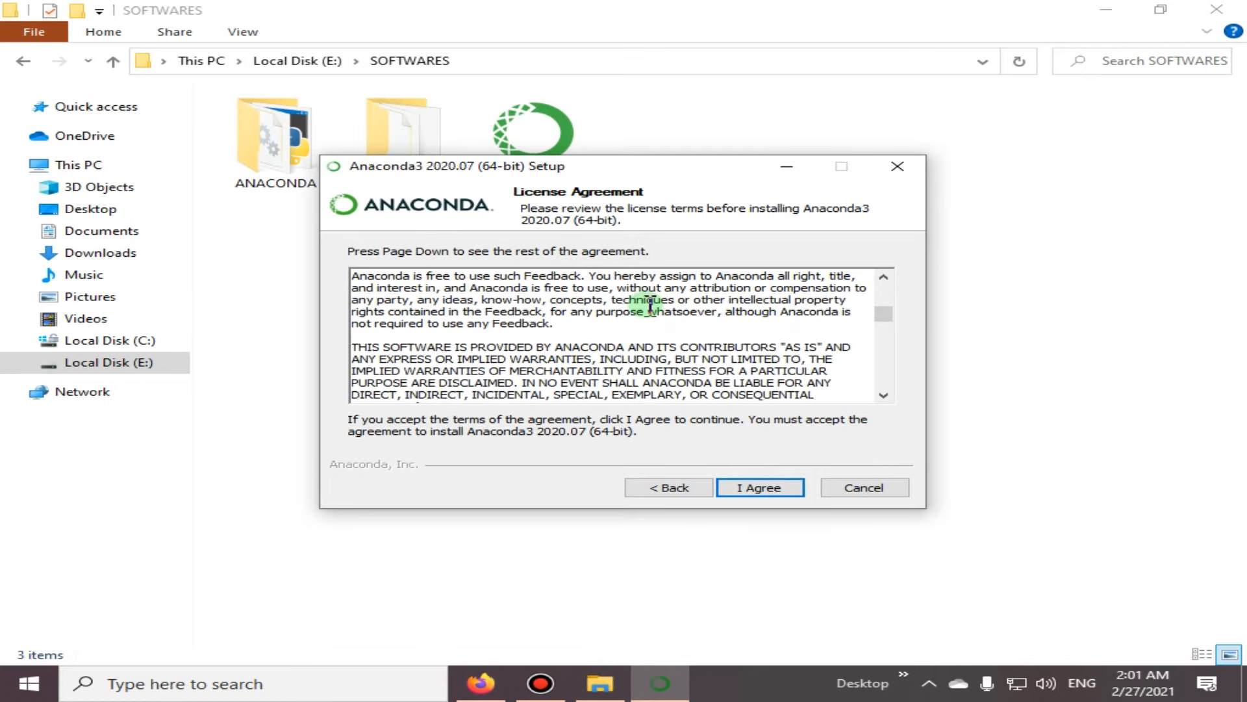
{"action": "scroll", "scroll_direction": "down", "scroll_amount": 3}
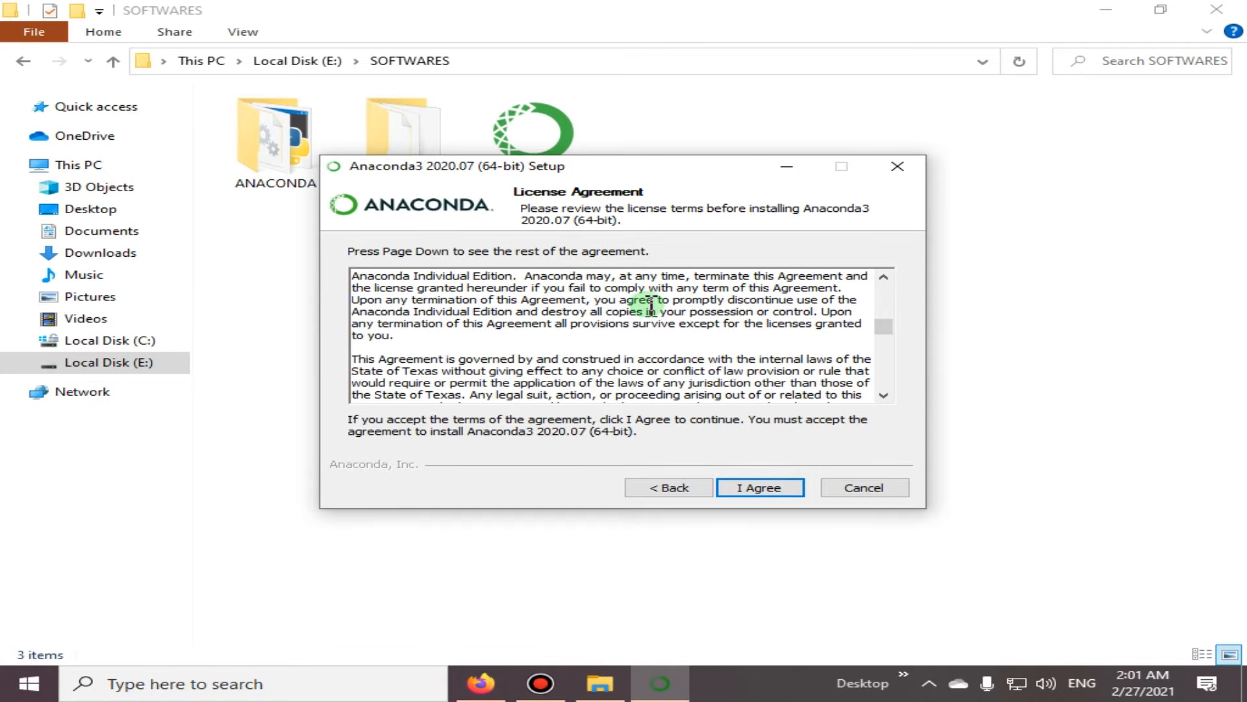
{"action": "scroll", "scroll_direction": "down", "scroll_amount": 3}
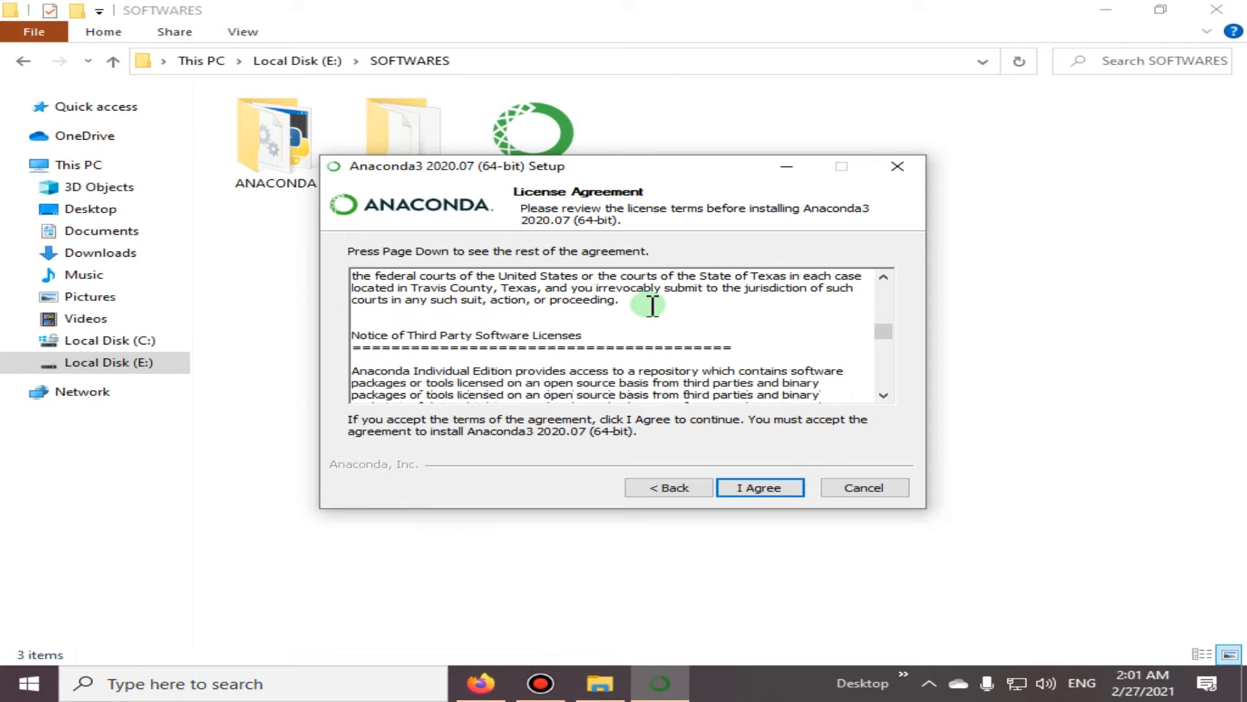
{"action": "scroll", "scroll_direction": "down", "scroll_amount": 3}
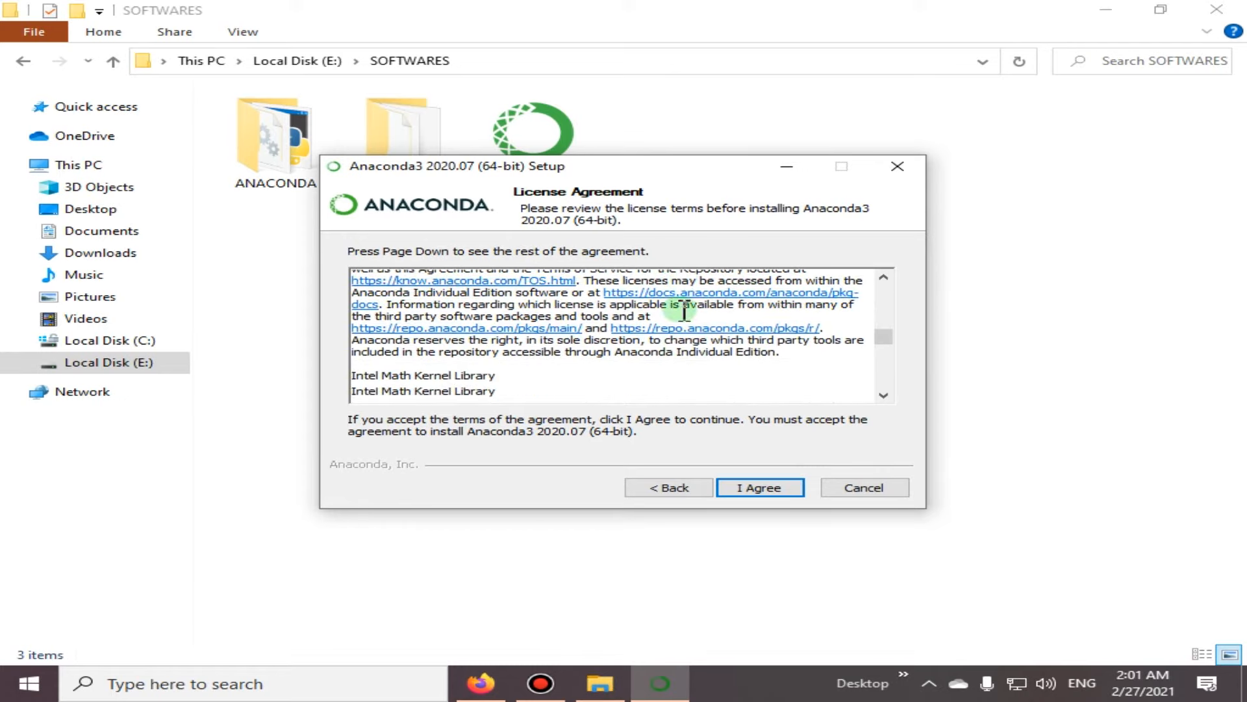
{"action": "scroll", "scroll_direction": "down", "scroll_amount": 3}
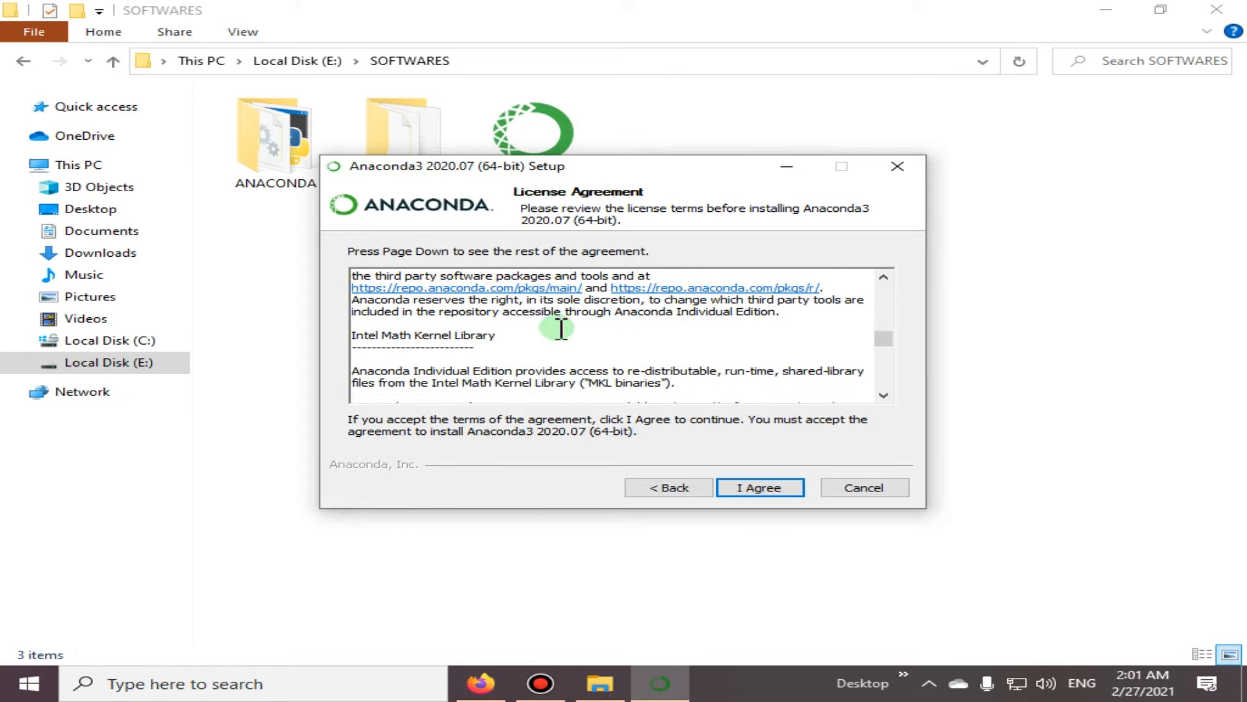
{"action": "scroll", "scroll_direction": "down", "scroll_amount": 3}
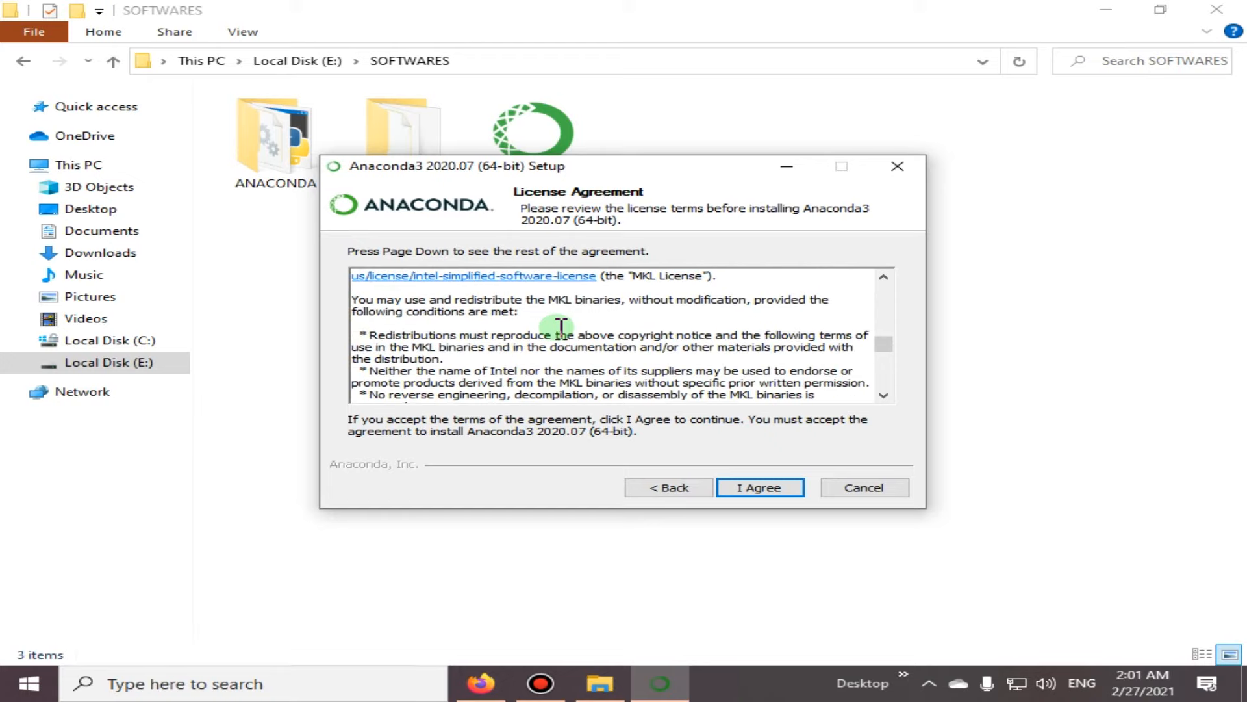
{"action": "scroll", "scroll_direction": "down", "scroll_amount": 3}
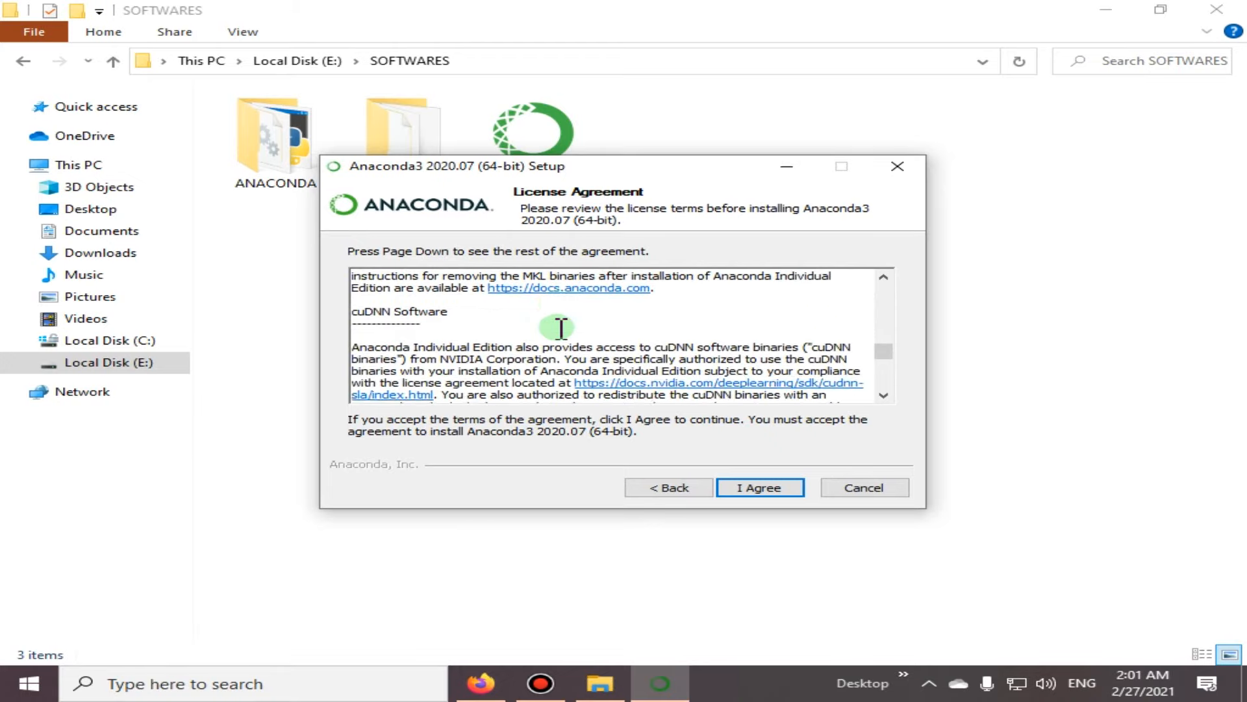
{"action": "scroll", "scroll_direction": "down", "scroll_amount": 3}
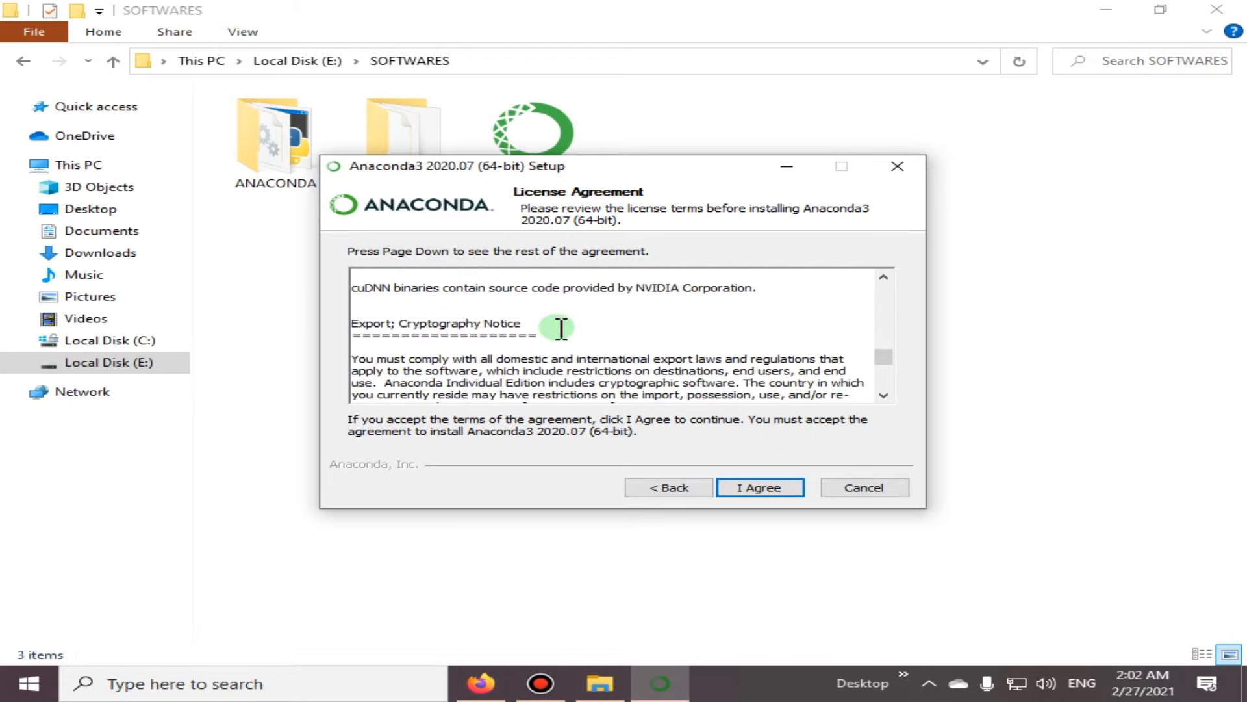
{"action": "scroll", "scroll_direction": "down", "scroll_amount": 3}
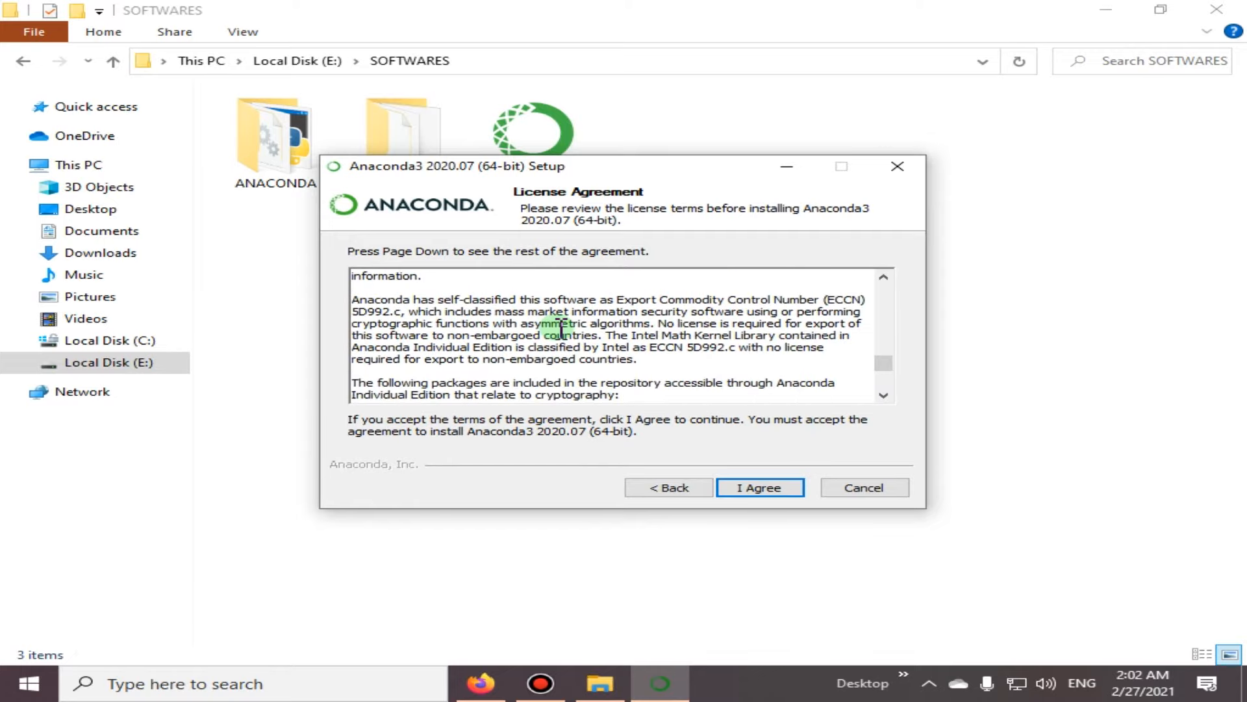
{"action": "scroll", "scroll_direction": "down", "scroll_amount": 3}
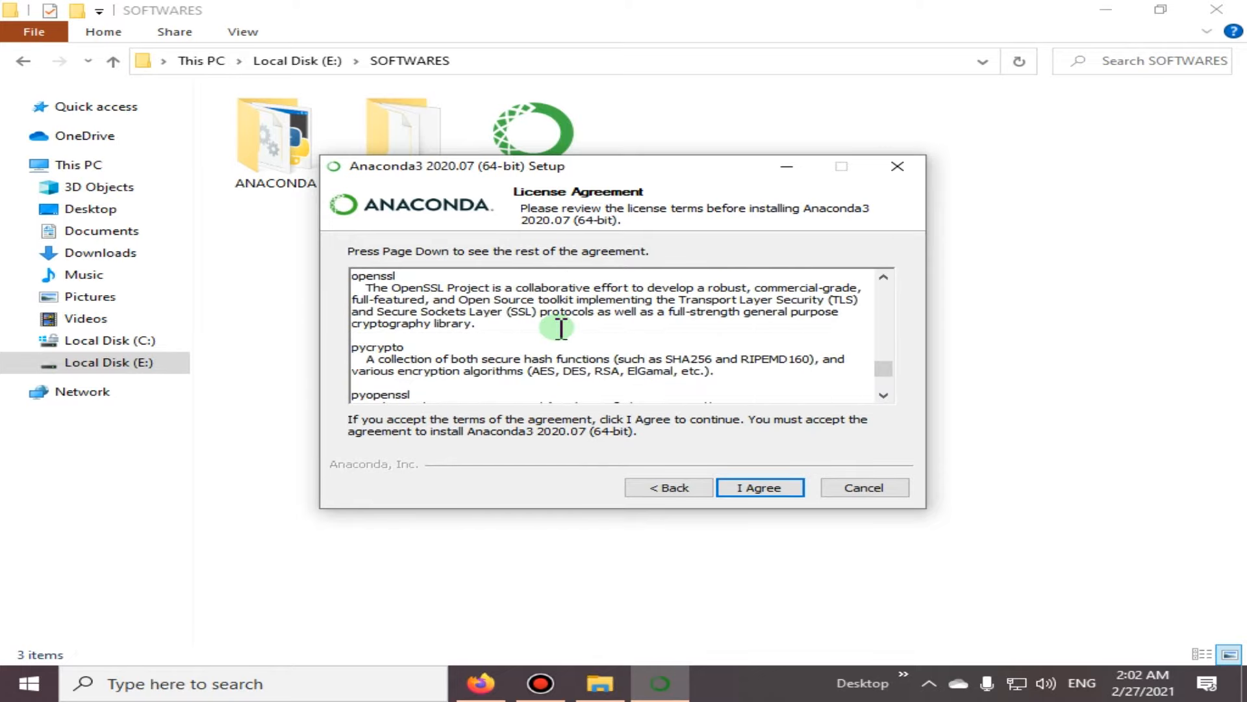
{"action": "scroll", "scroll_direction": "down", "scroll_amount": 3}
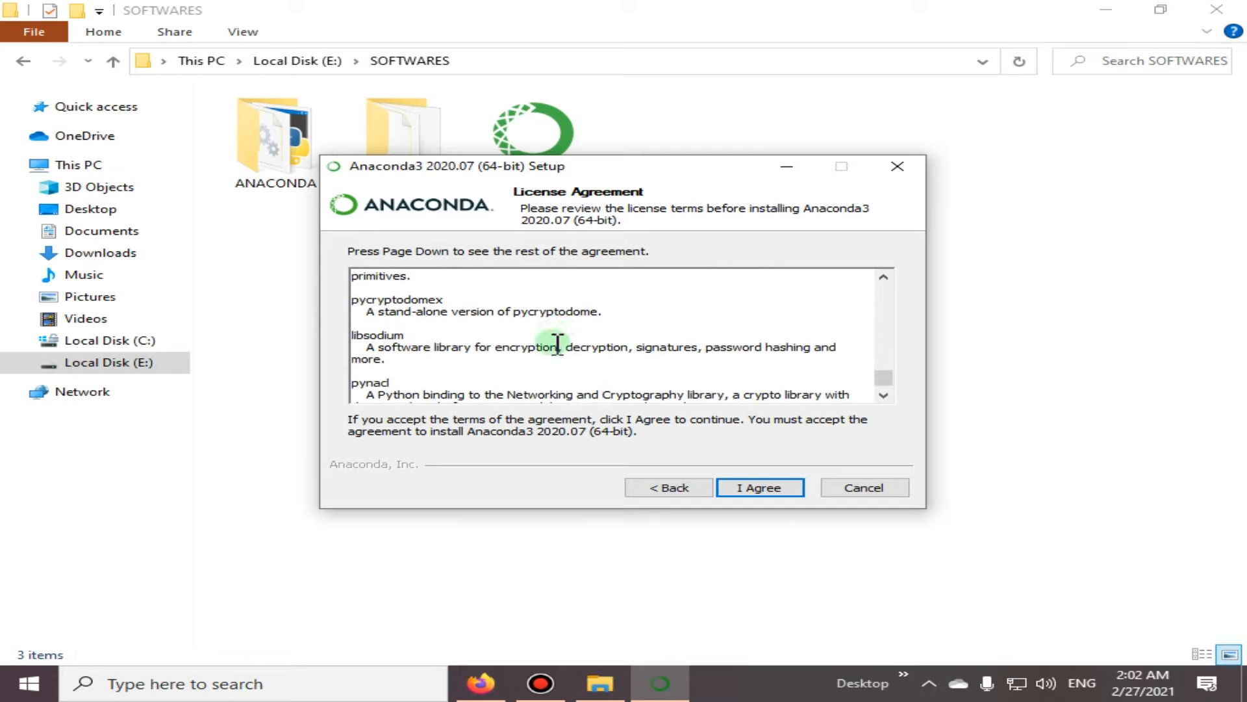
{"action": "scroll", "scroll_direction": "down", "scroll_amount": 3}
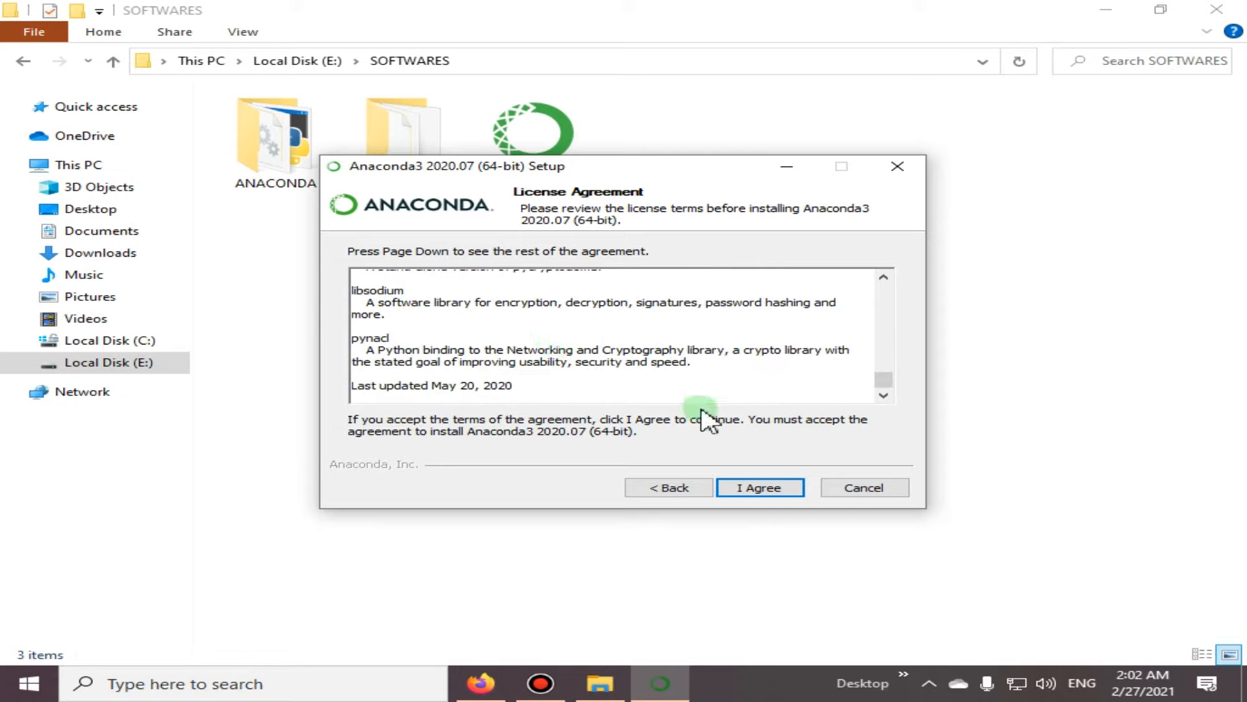
{"action": "scroll", "scroll_direction": "up", "scroll_amount": 3}
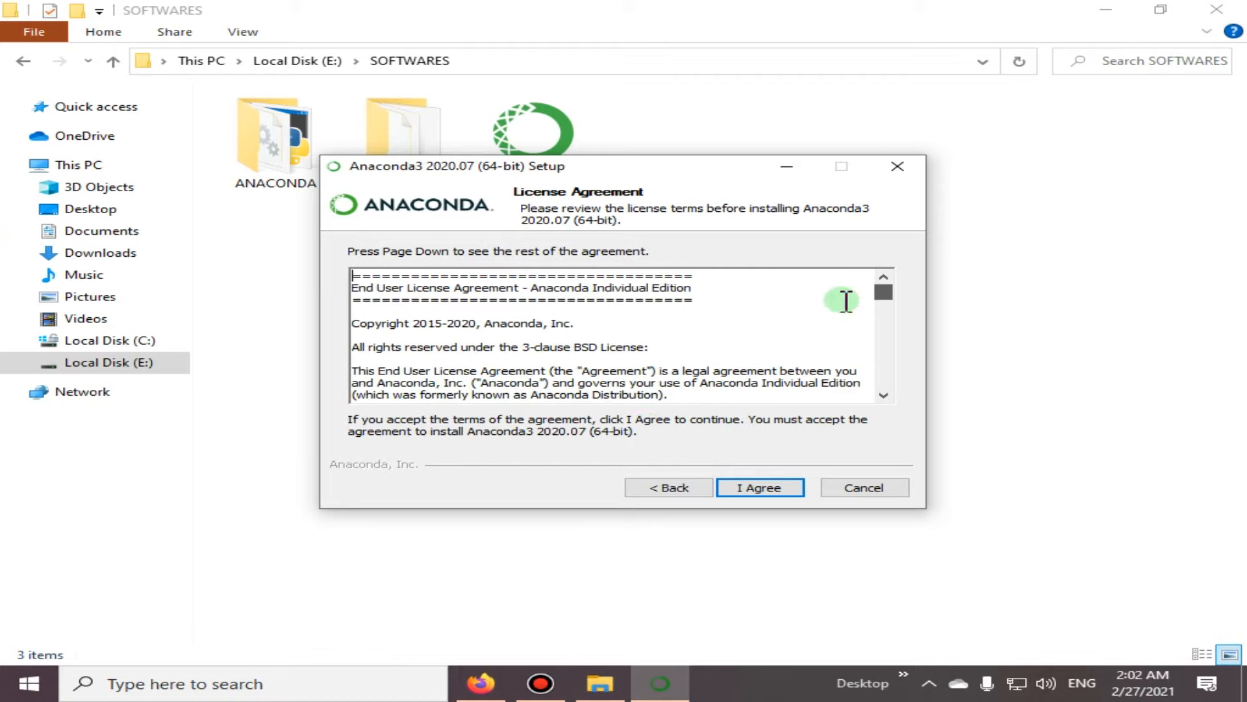
{"action": "mouse_move", "coordinate": [759, 486]}
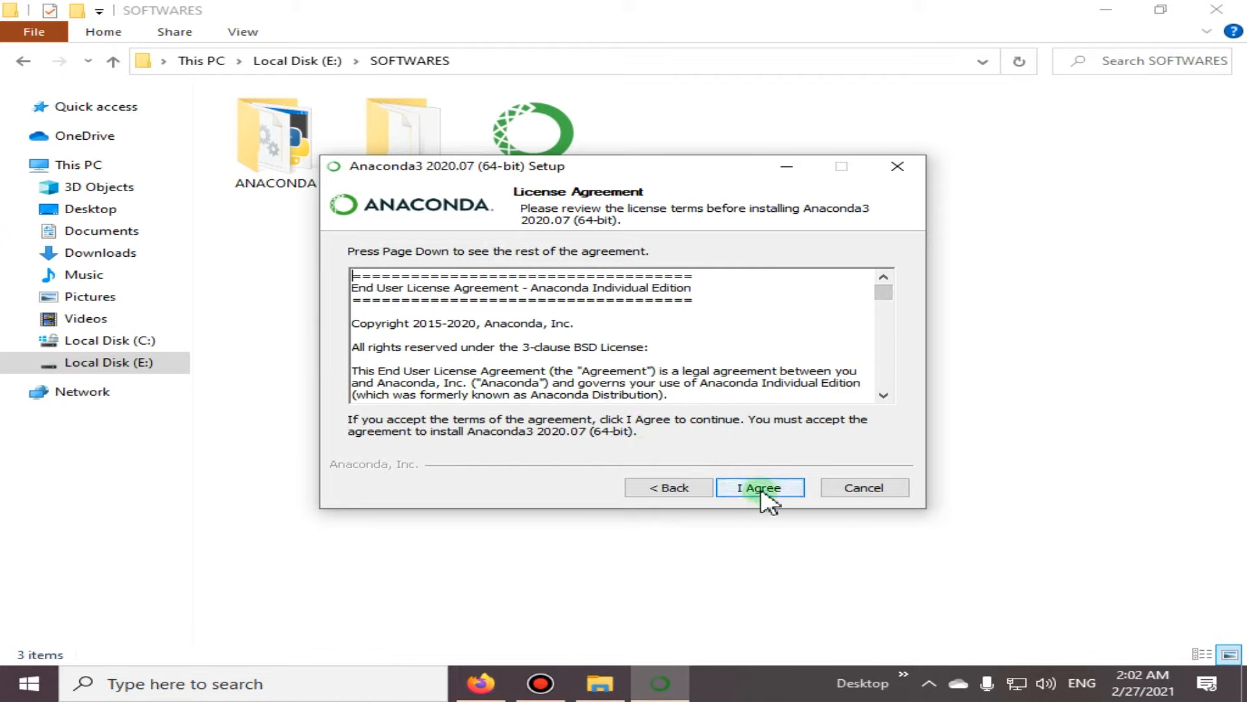
- Accept the license and choose 'Just Me (recommended)' as the installation type
{"action": "left_click", "coordinate": [759, 487]}
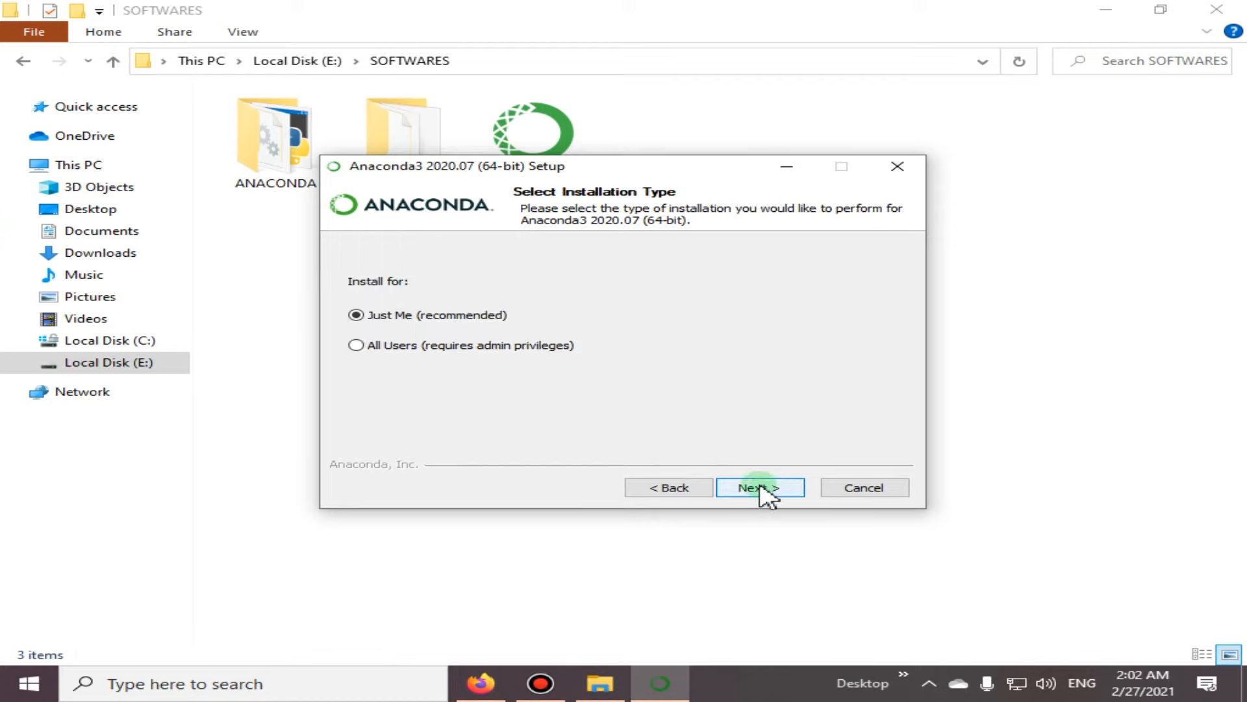
{"action": "mouse_move", "coordinate": [398, 347]}
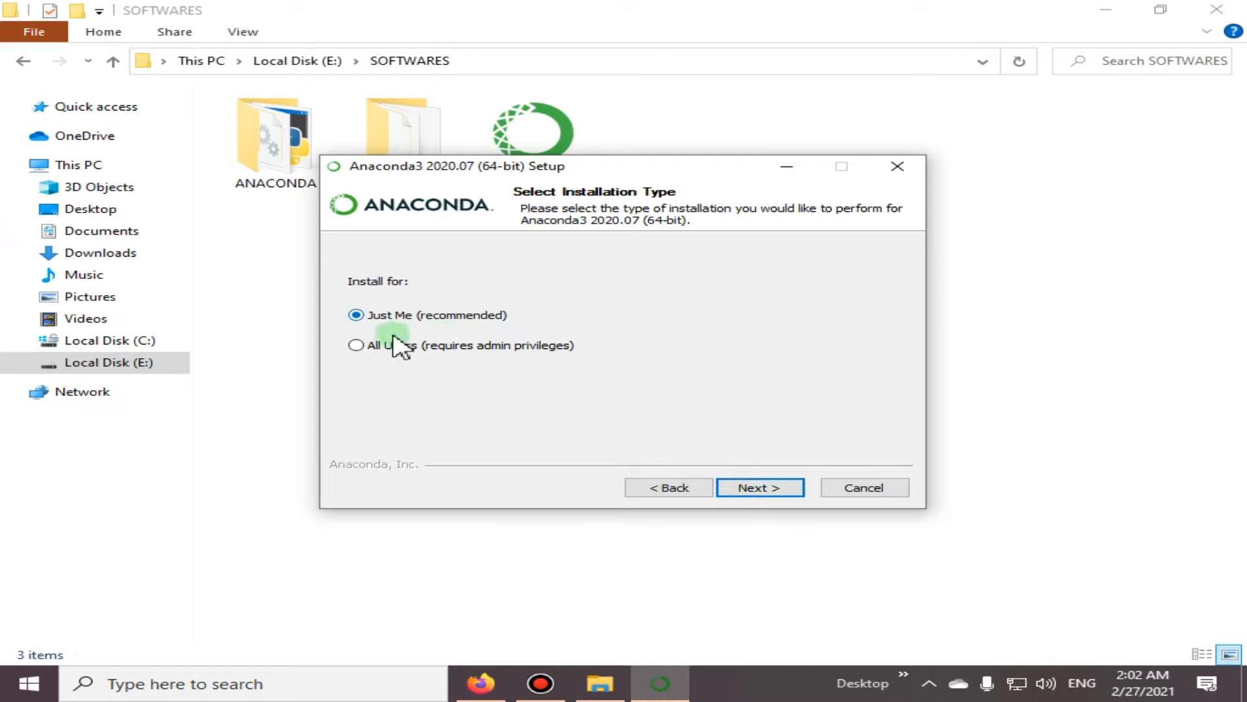
{"action": "mouse_move", "coordinate": [478, 330]}
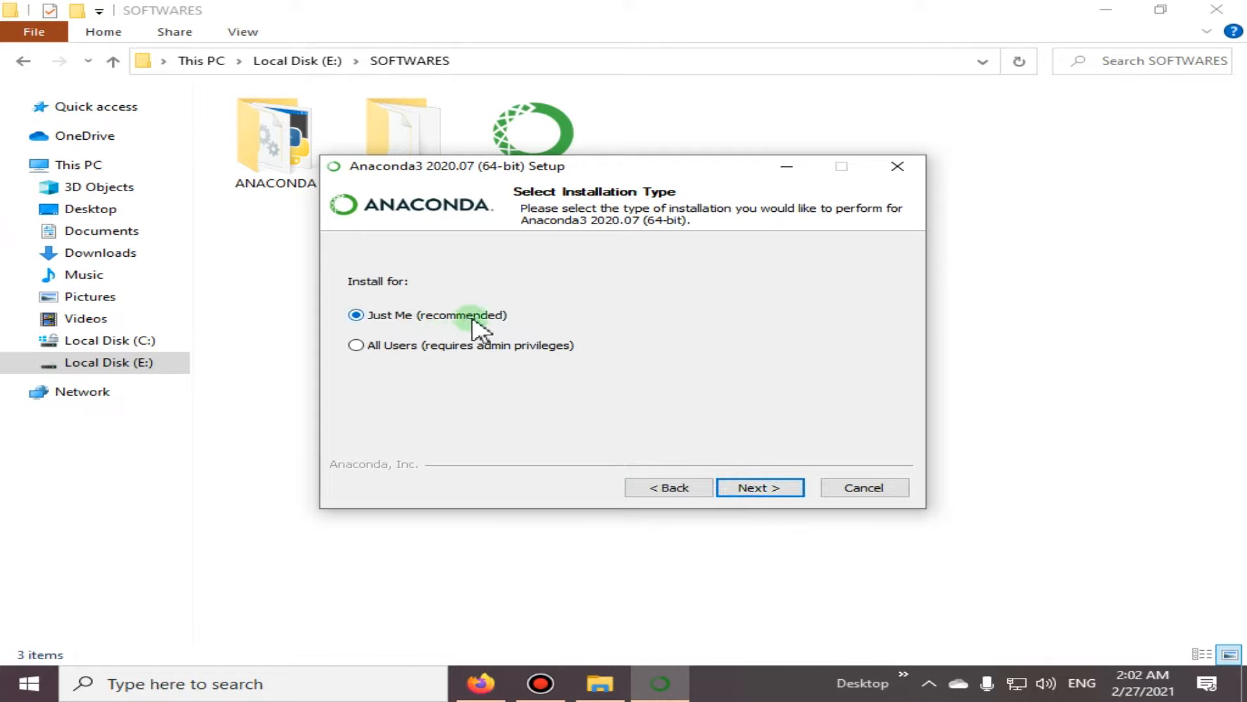
{"action": "mouse_move", "coordinate": [446, 358]}
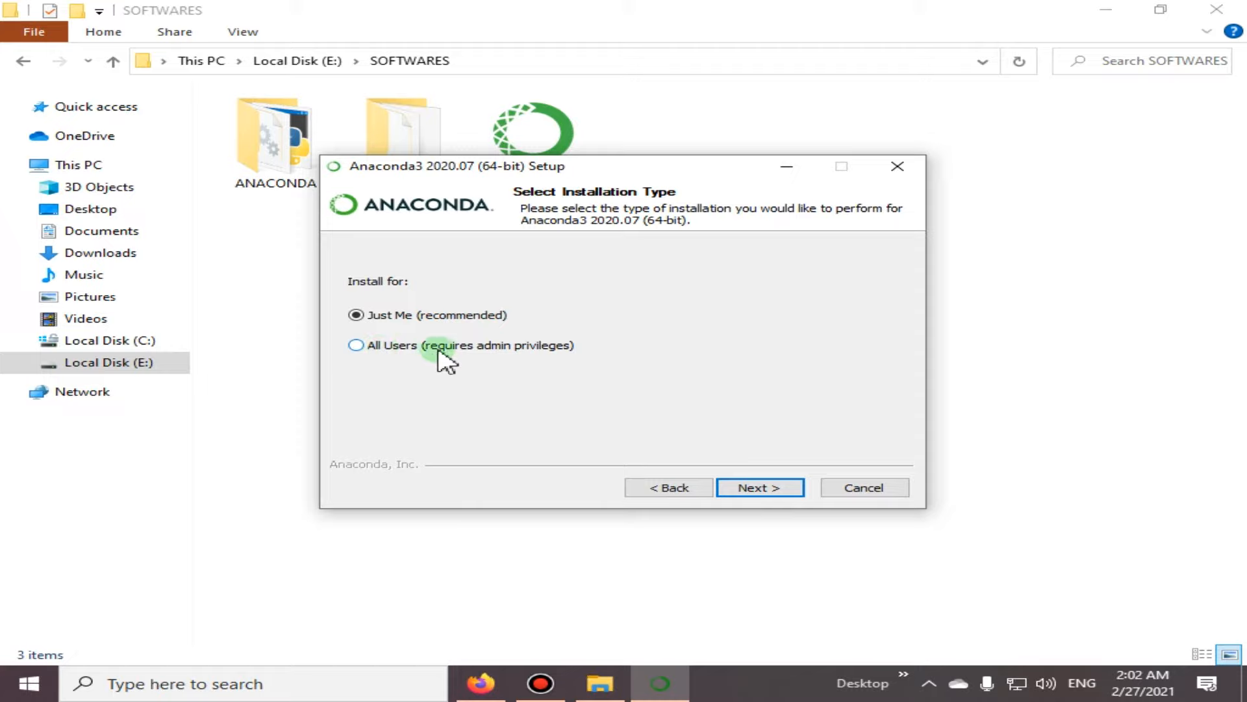
{"action": "left_click", "coordinate": [355, 344]}
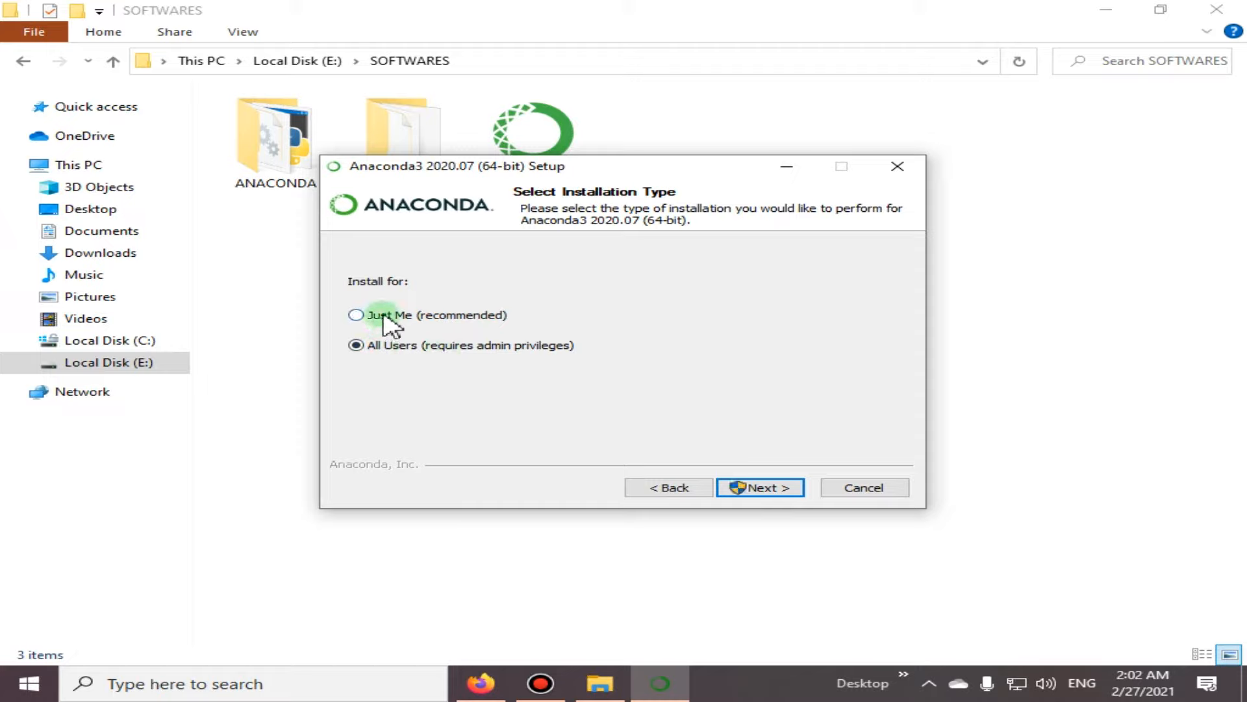
{"action": "left_click", "coordinate": [356, 315]}
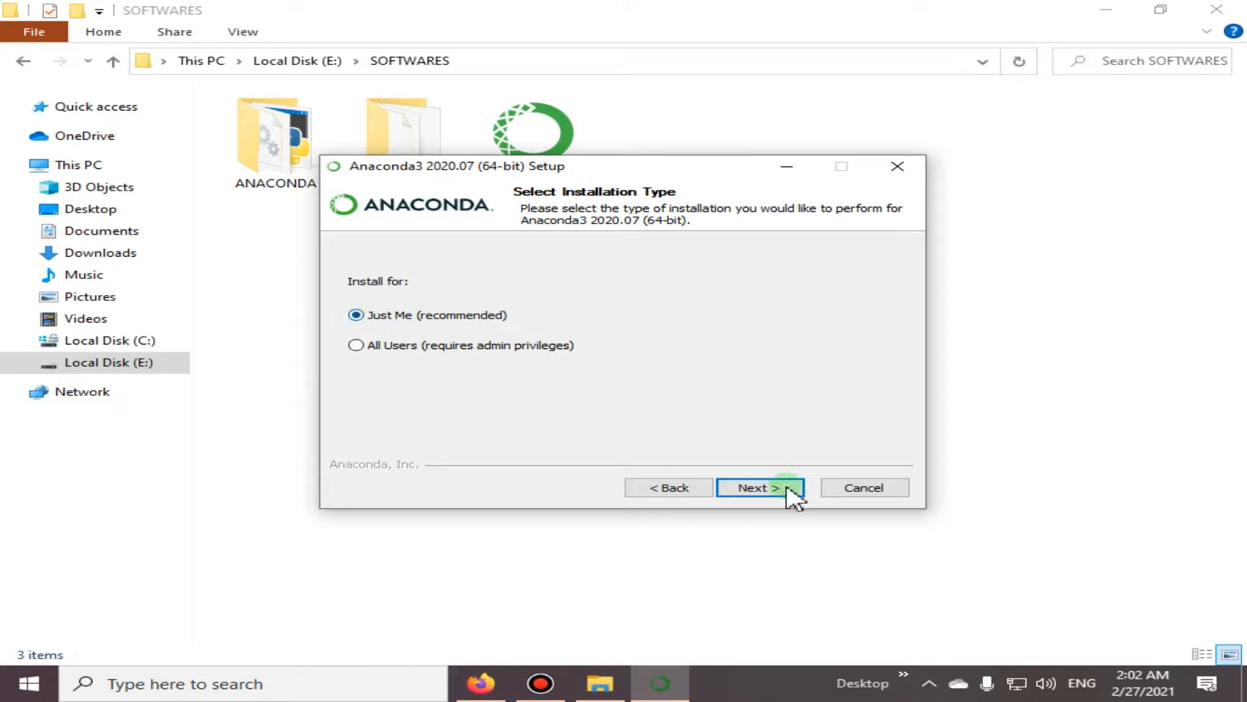
- Keep the default anaconda3 user-profile install folder after dismissing the Browse For Folder dialog
{"action": "left_click", "coordinate": [759, 487]}
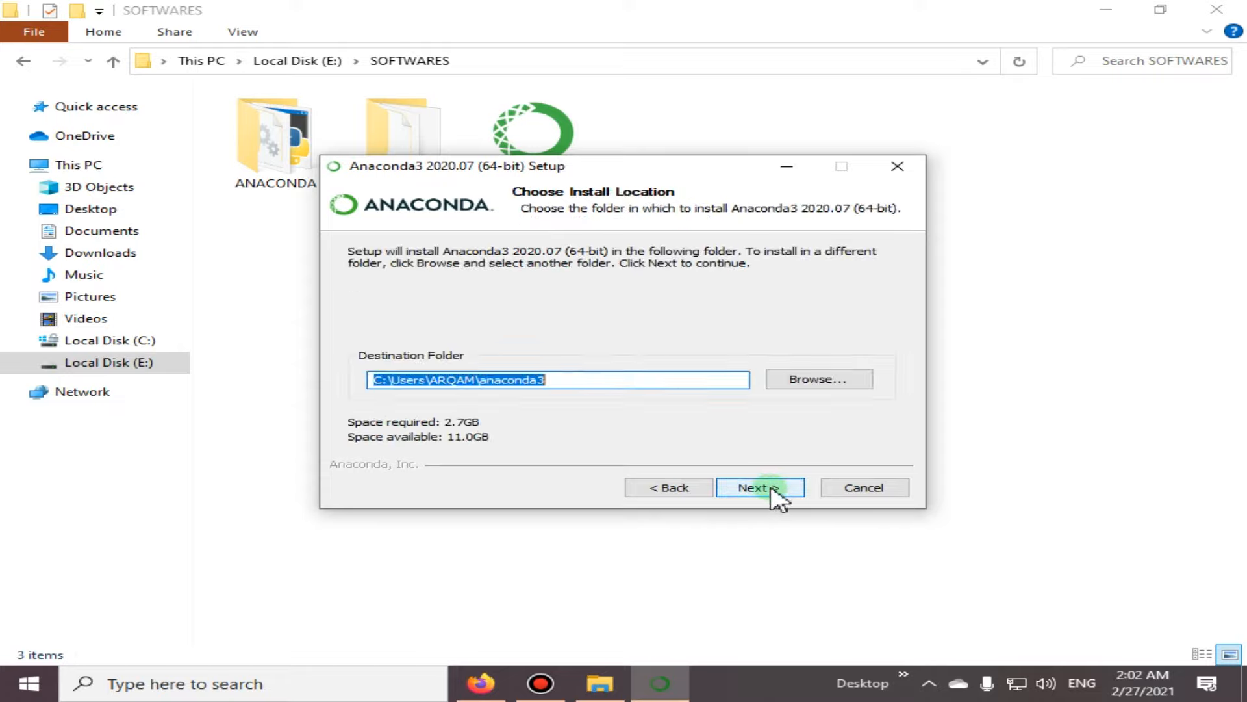
{"action": "mouse_move", "coordinate": [581, 380]}
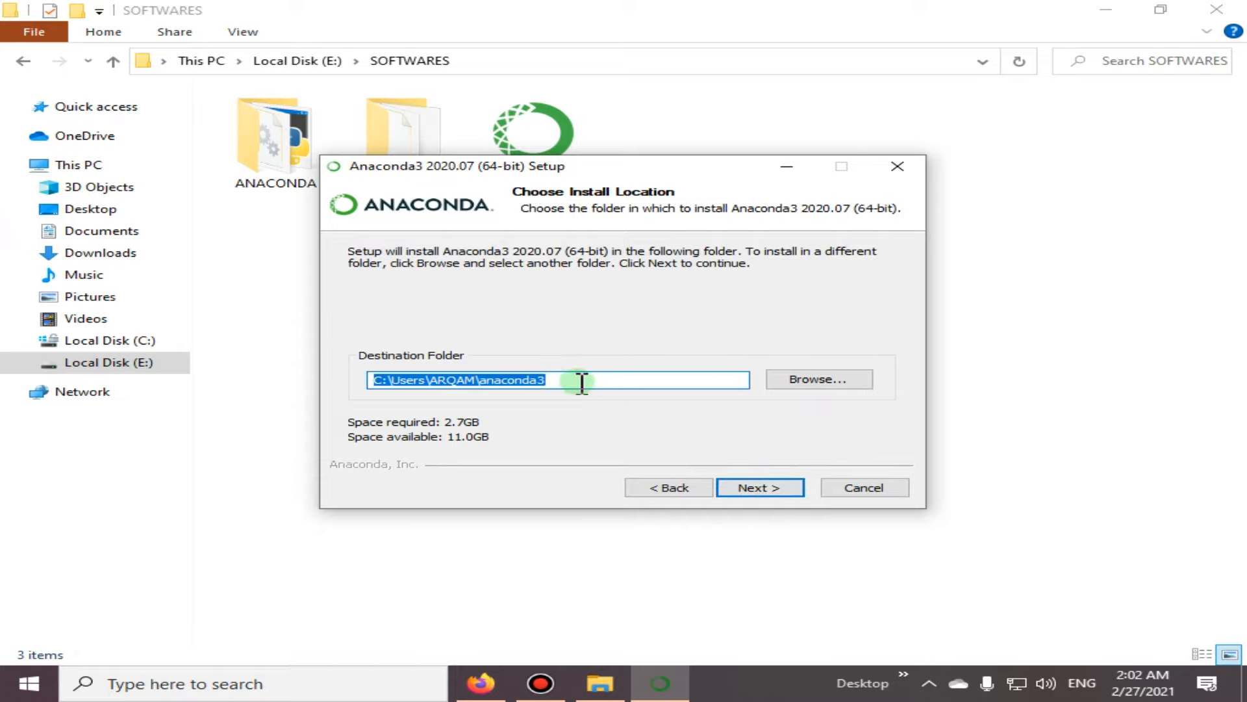
{"action": "mouse_move", "coordinate": [573, 387]}
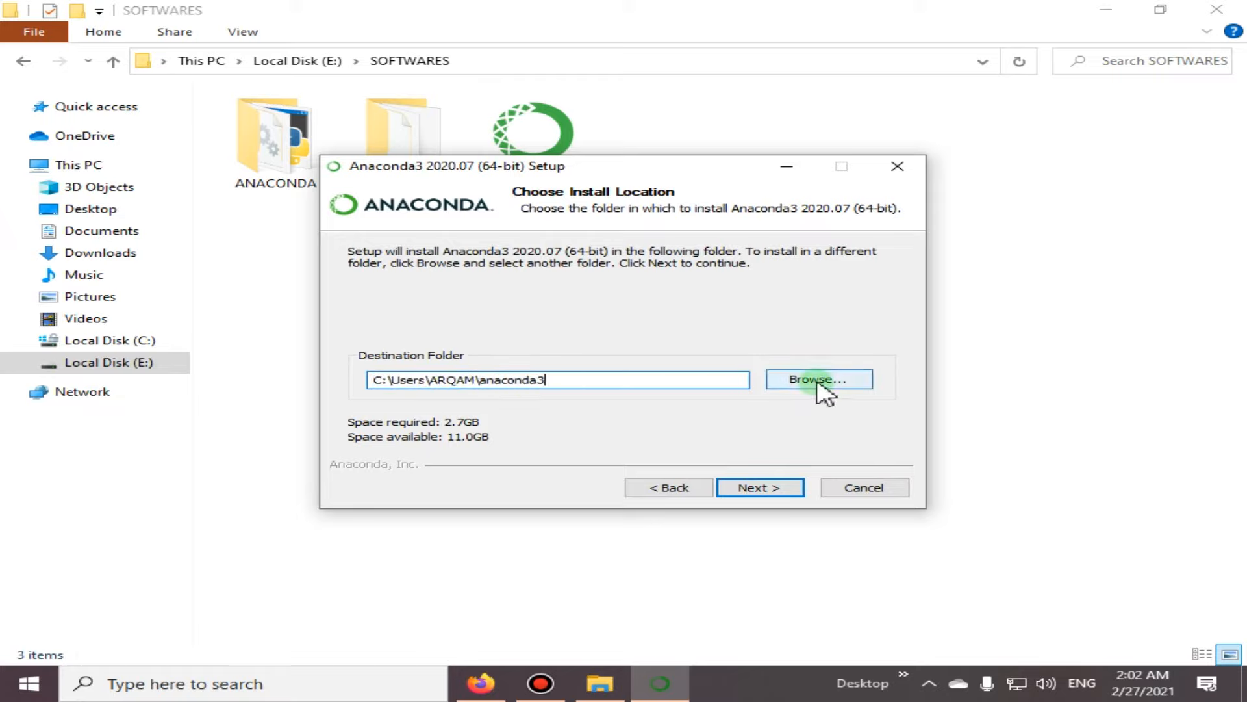
{"action": "left_click", "coordinate": [818, 378]}
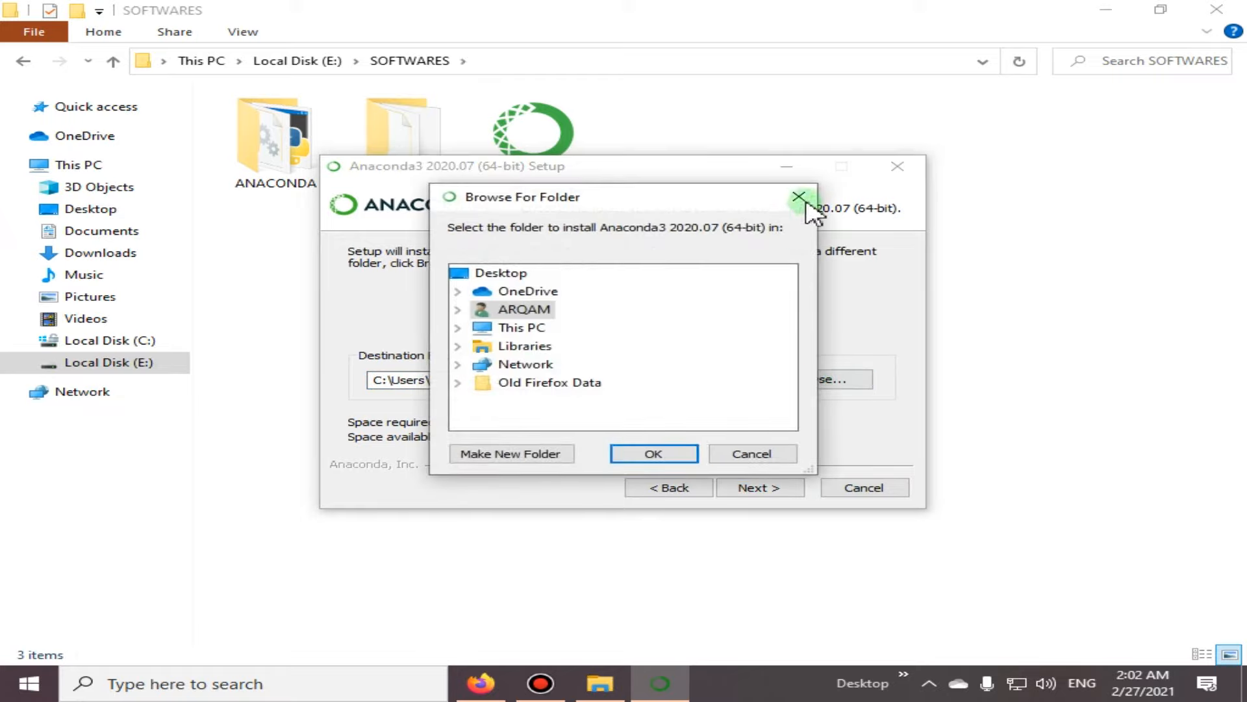
{"action": "left_click", "coordinate": [798, 196]}
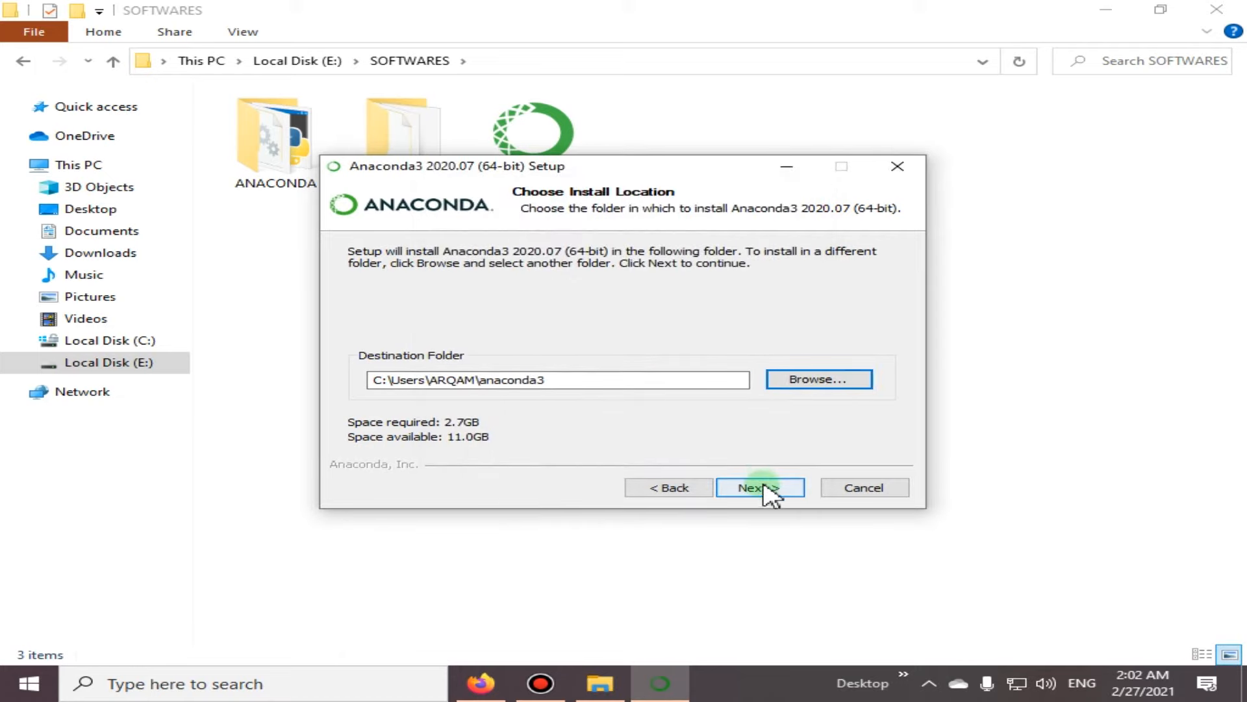
{"action": "mouse_move", "coordinate": [780, 493]}
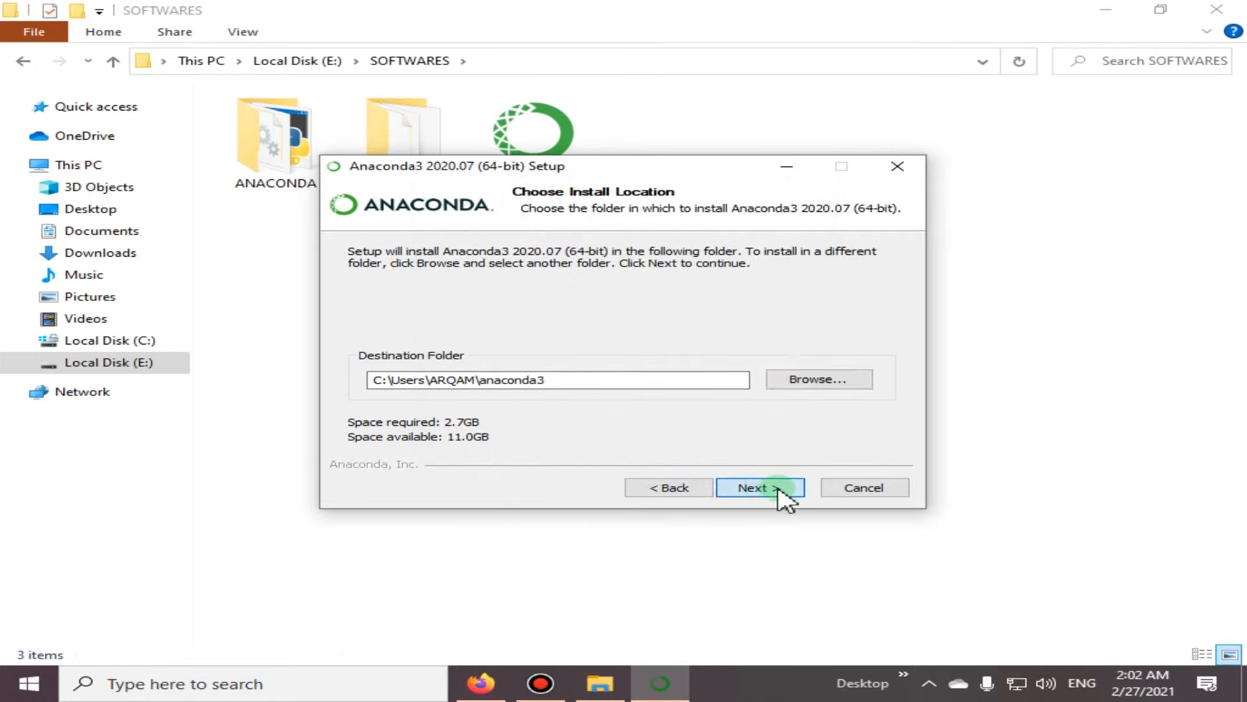
- Keep the default destination, leave Anaconda off PATH, and keep it registered as default Python 3.8
{"action": "left_click", "coordinate": [758, 486]}
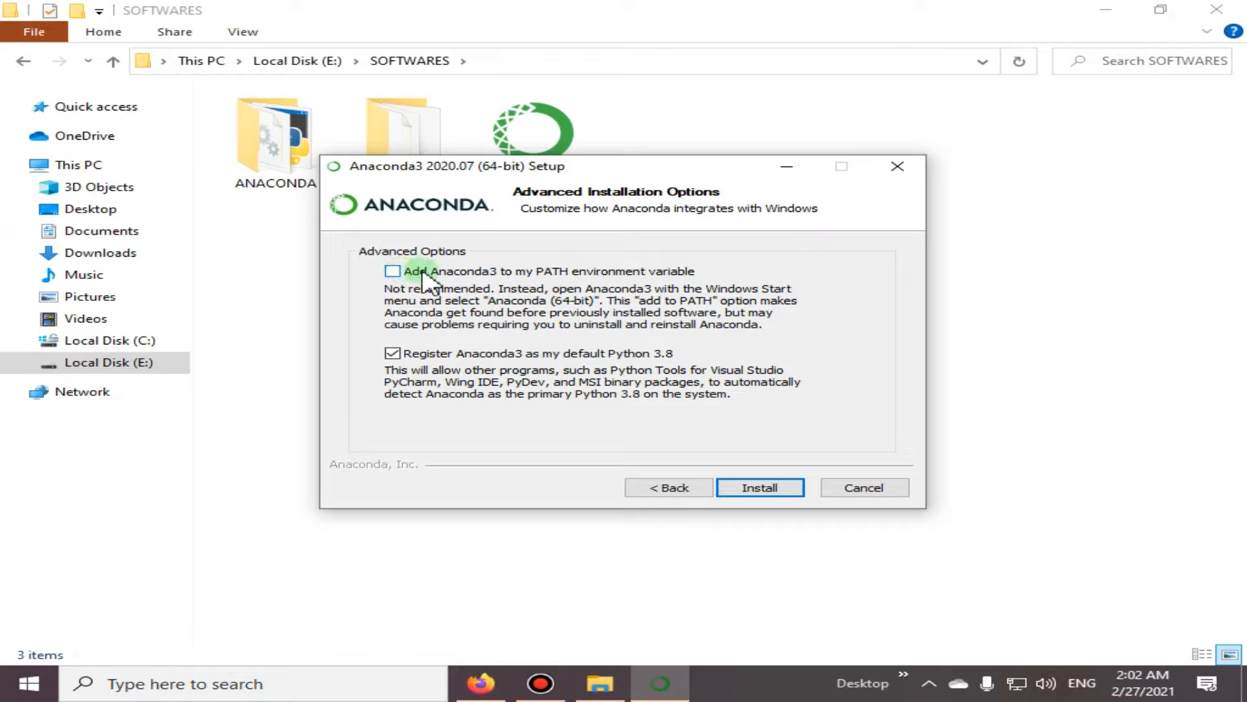
{"action": "mouse_move", "coordinate": [592, 282]}
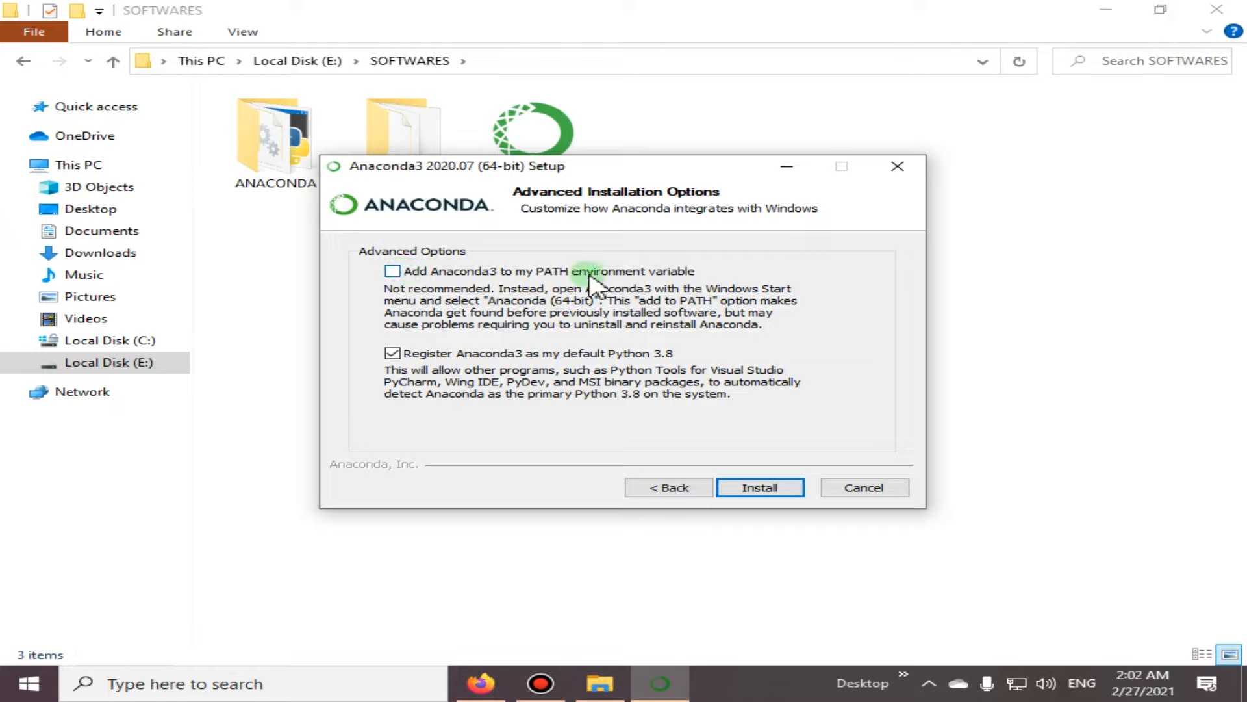
{"action": "mouse_move", "coordinate": [528, 312]}
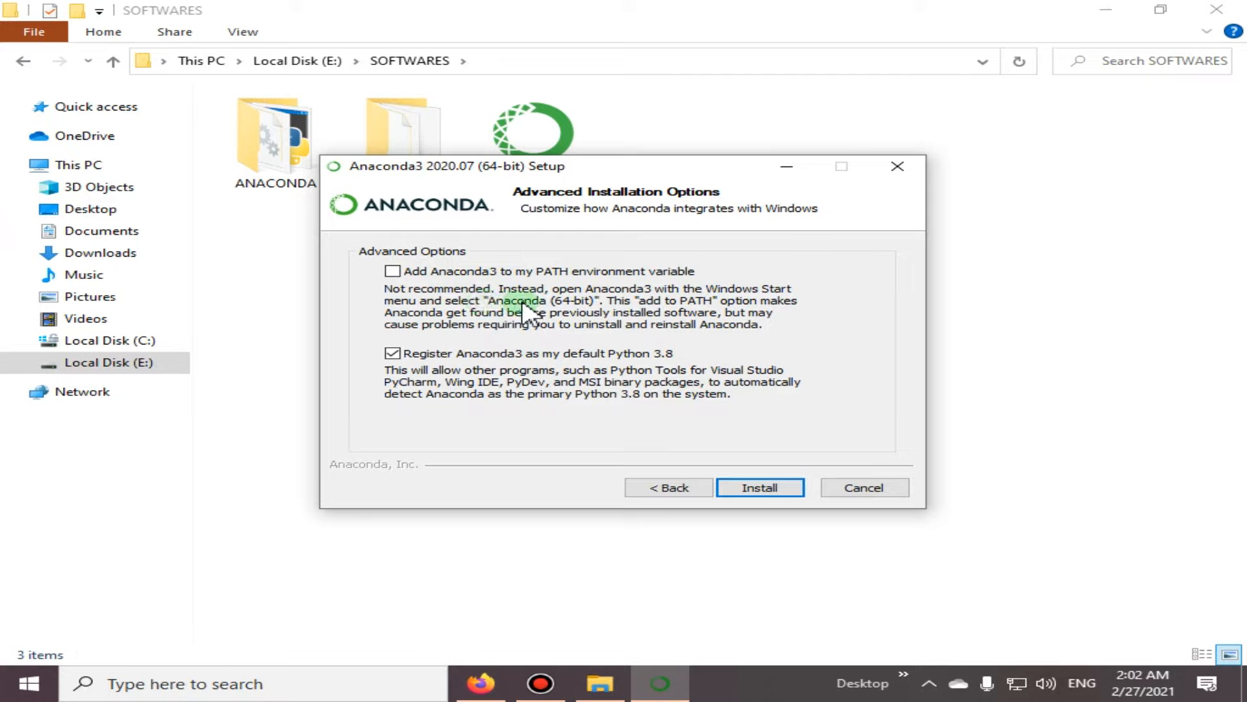
{"action": "mouse_move", "coordinate": [676, 318]}
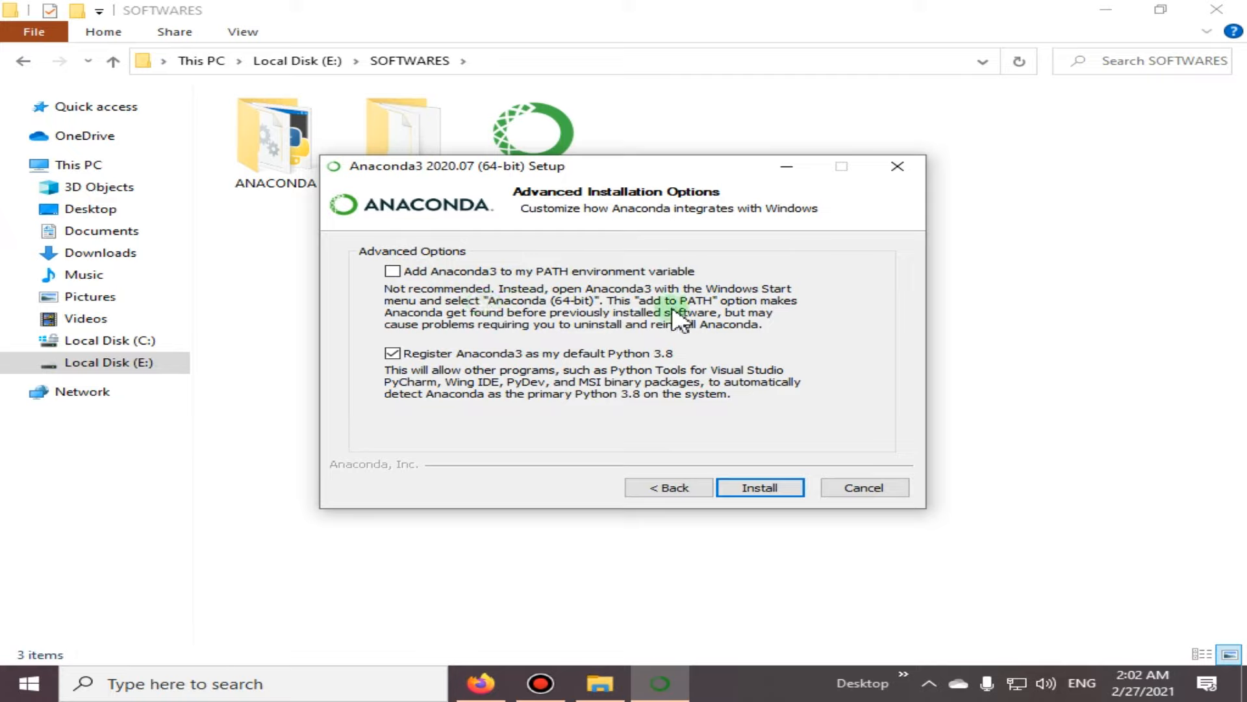
{"action": "mouse_move", "coordinate": [690, 317]}
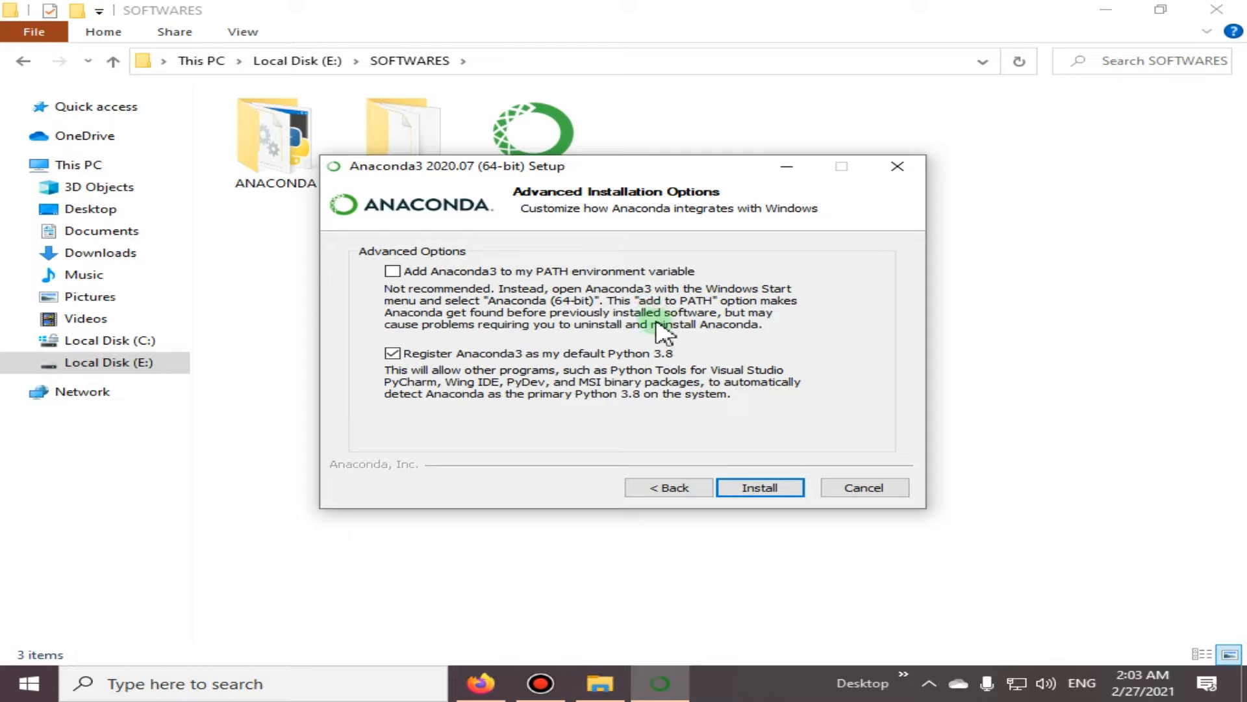
{"action": "mouse_move", "coordinate": [545, 306]}
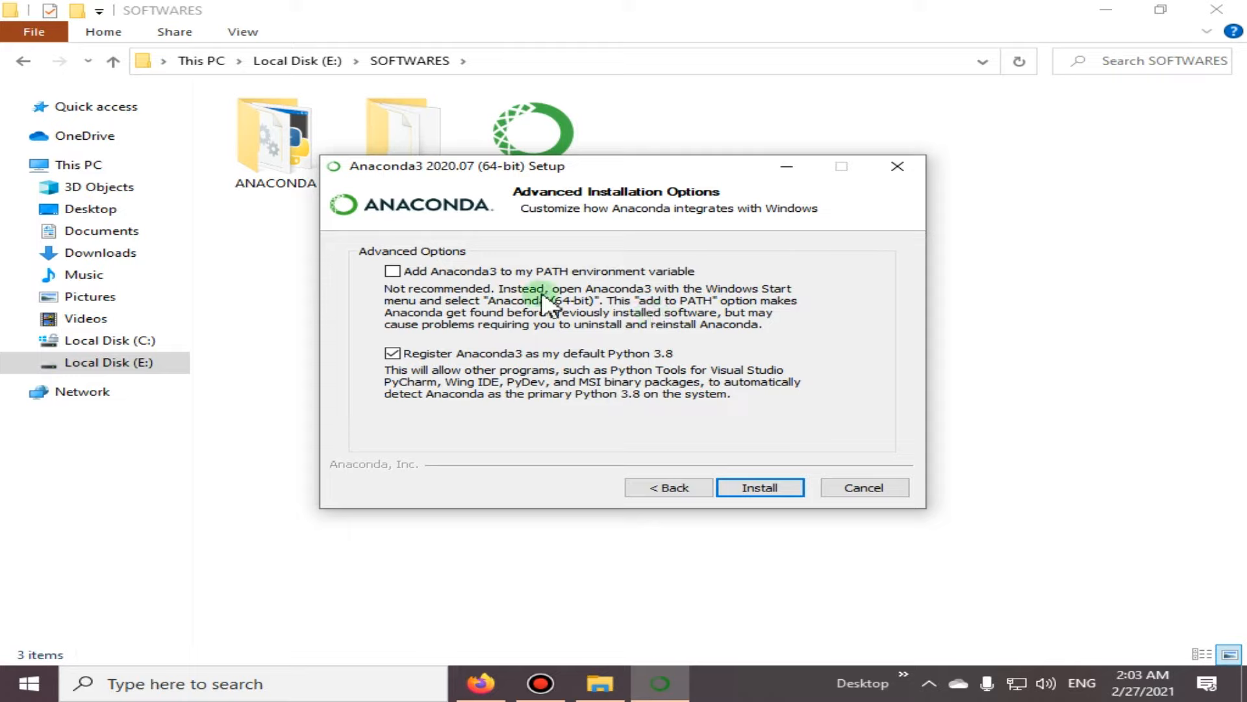
{"action": "mouse_move", "coordinate": [778, 302]}
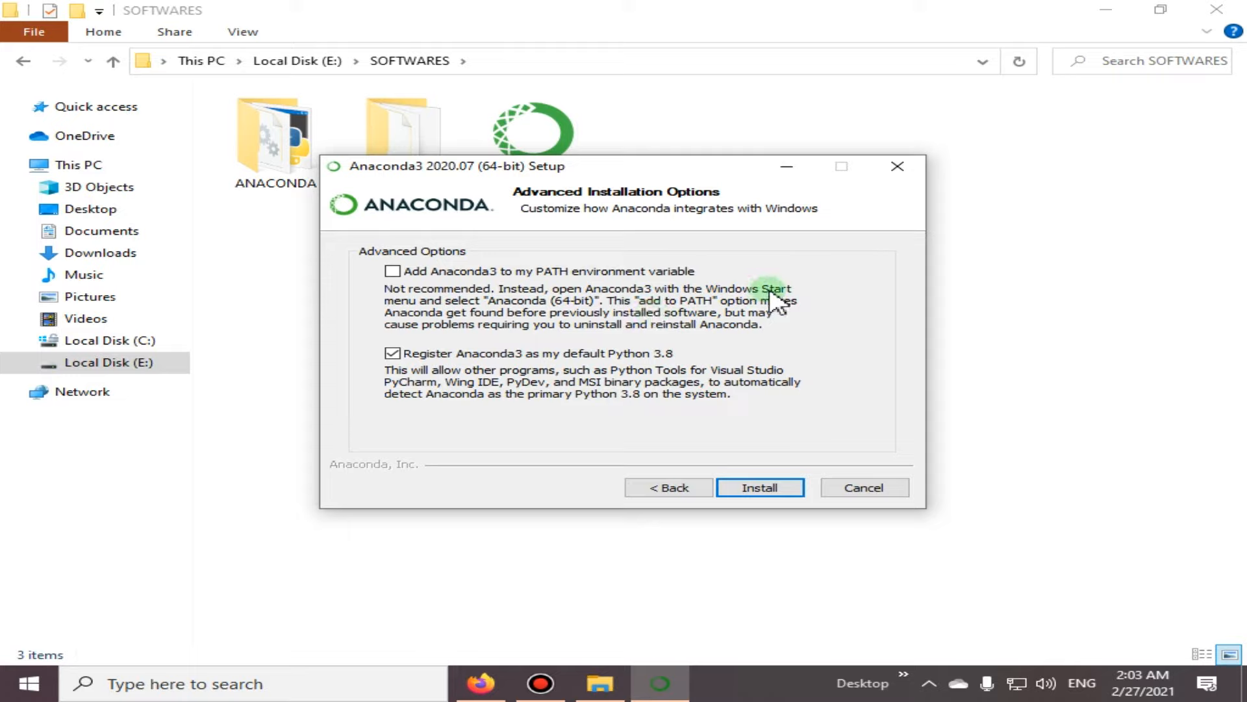
{"action": "mouse_move", "coordinate": [477, 318]}
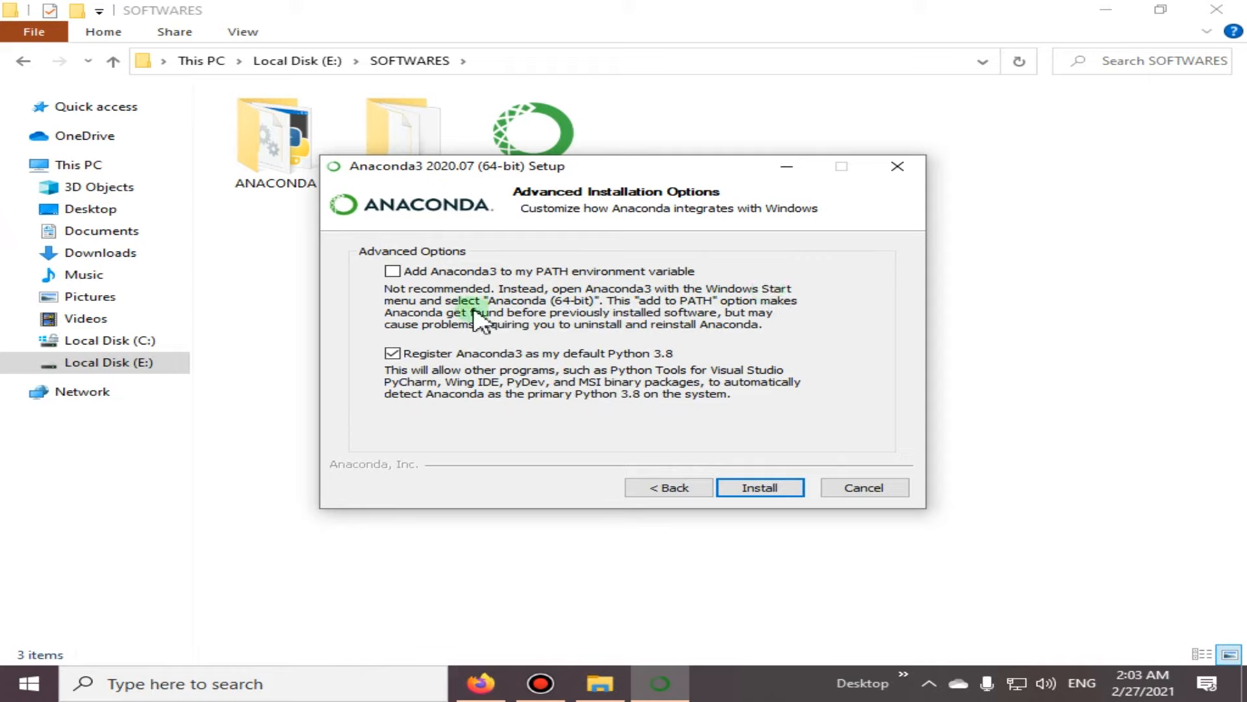
{"action": "mouse_move", "coordinate": [752, 318]}
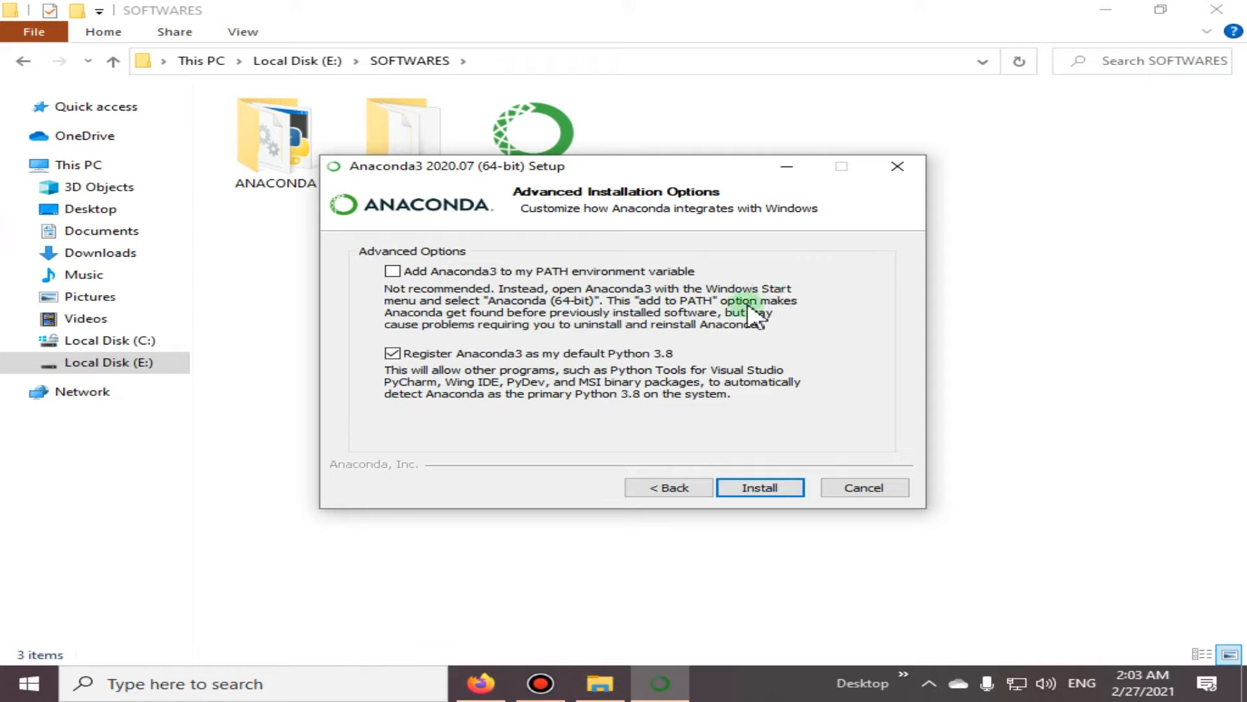
{"action": "mouse_move", "coordinate": [478, 333]}
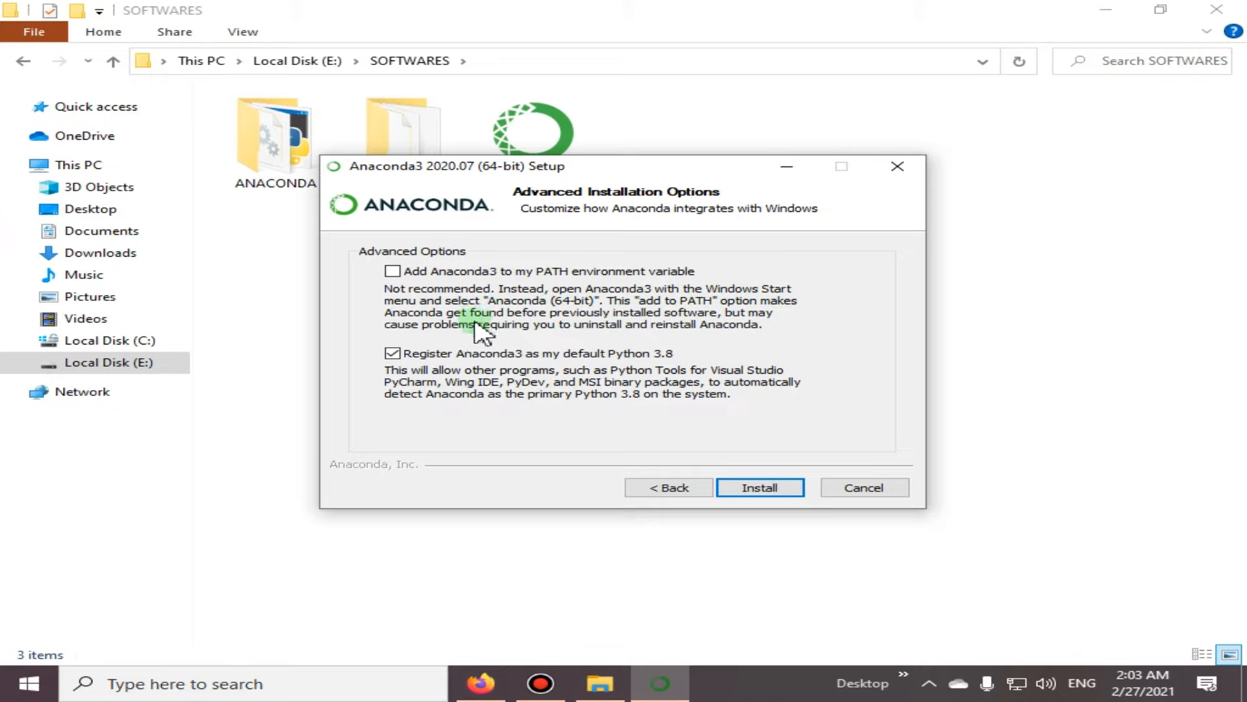
{"action": "mouse_move", "coordinate": [694, 333]}
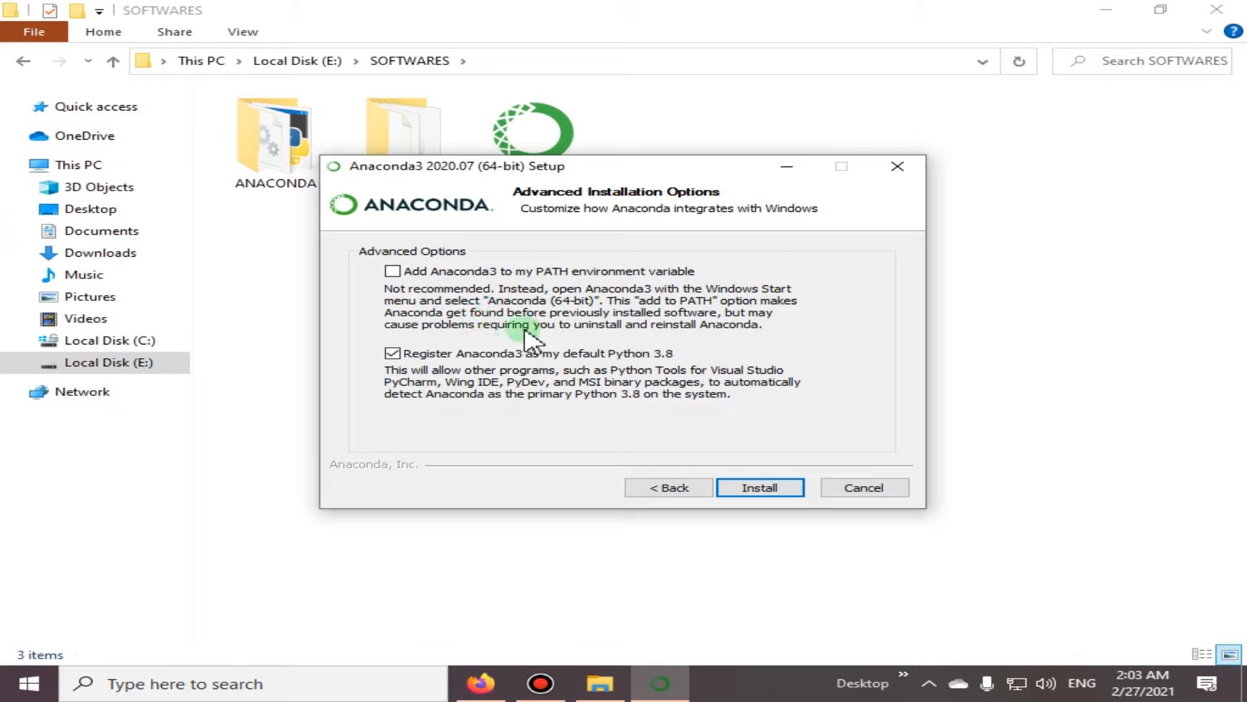
{"action": "mouse_move", "coordinate": [677, 338]}
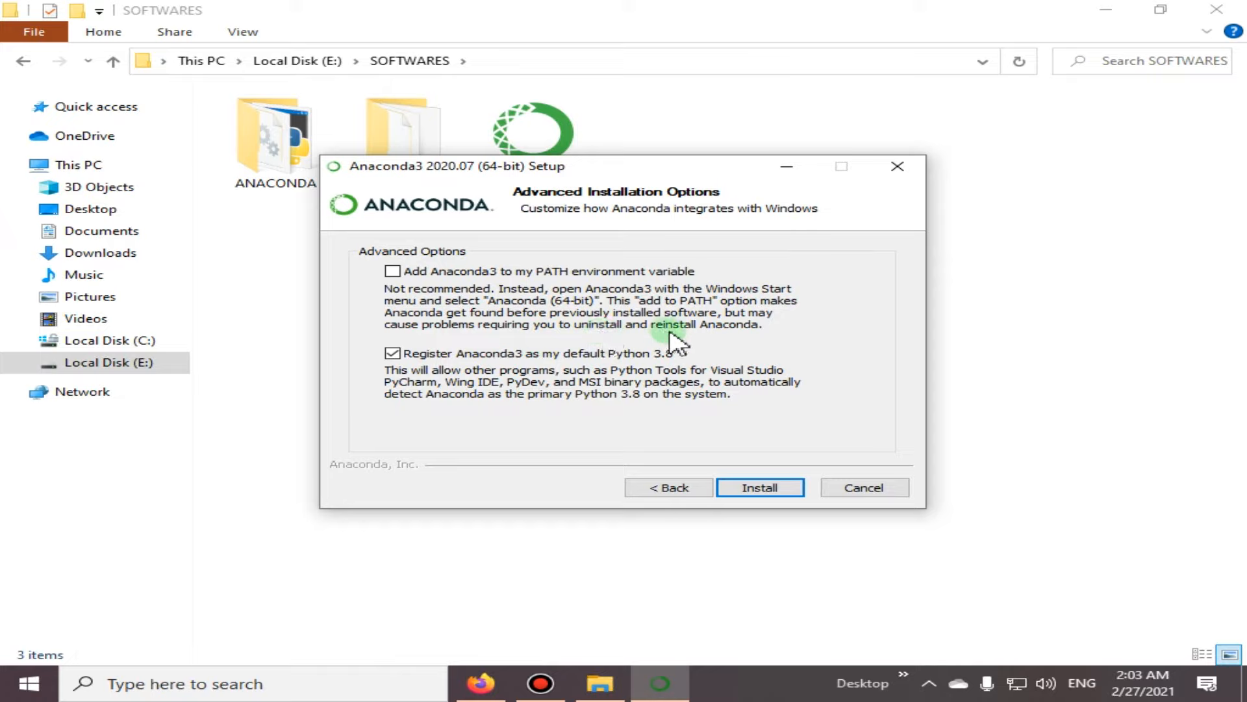
{"action": "mouse_move", "coordinate": [477, 380]}
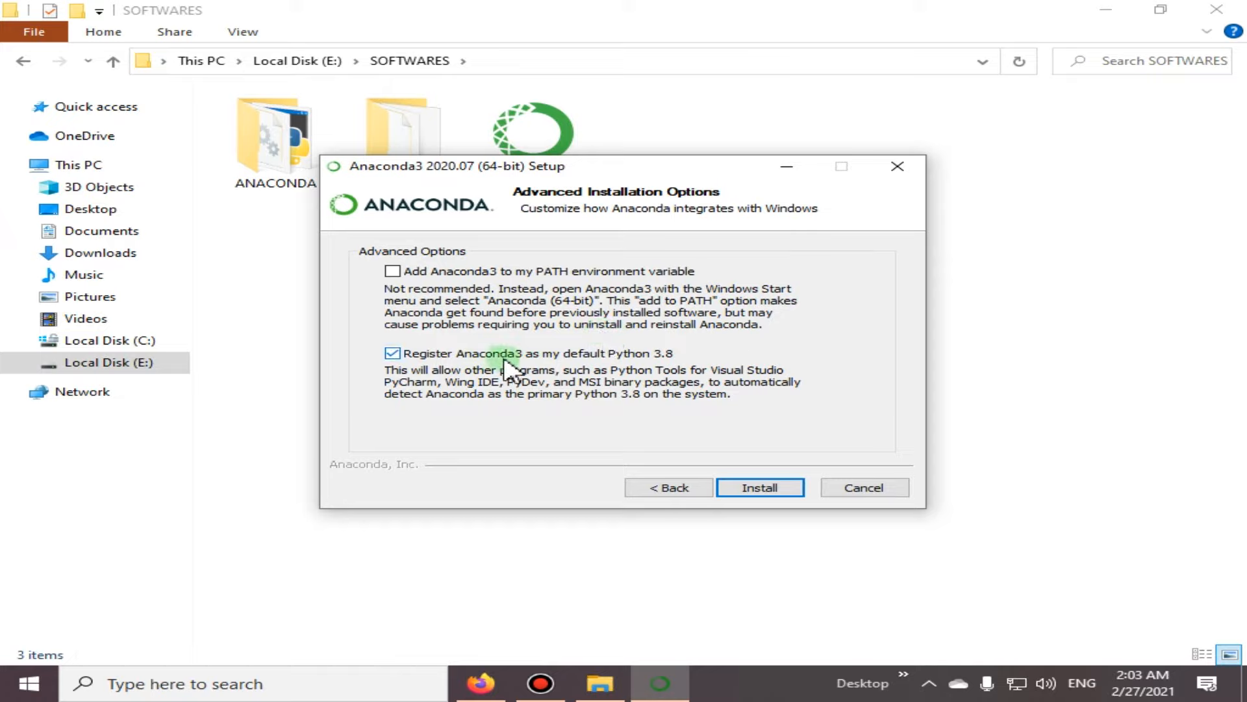
{"action": "mouse_move", "coordinate": [672, 365]}
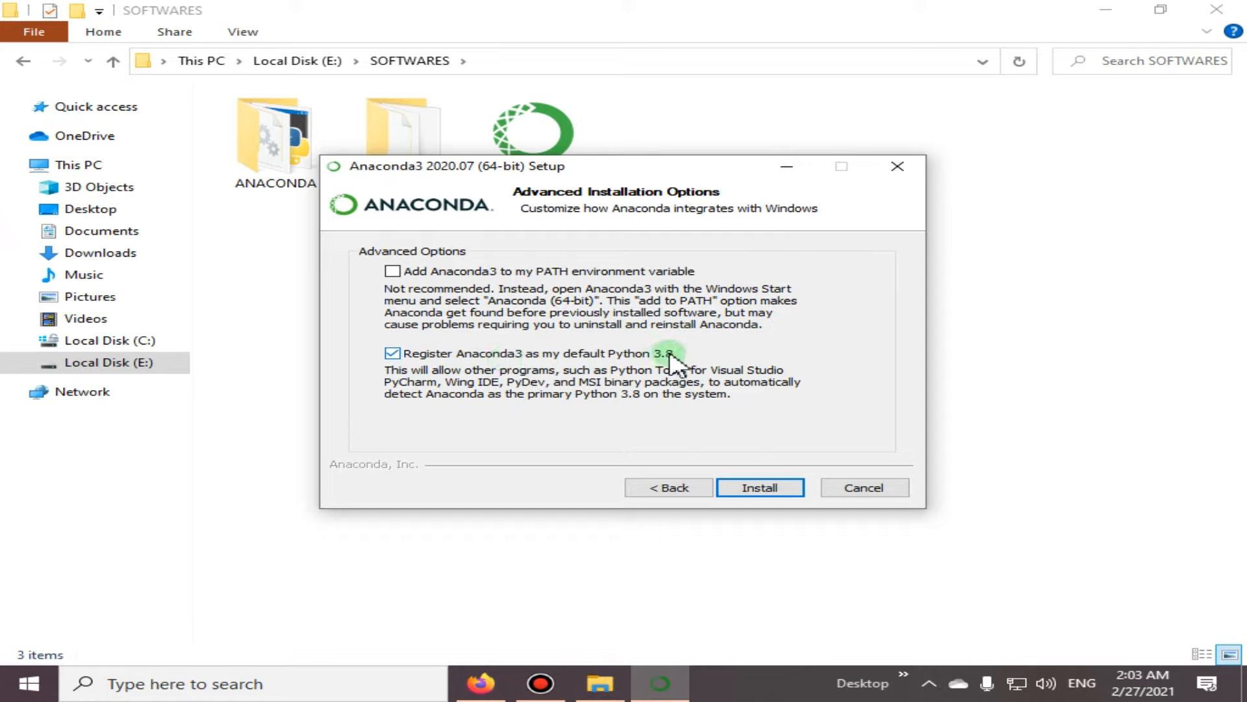
{"action": "mouse_move", "coordinate": [543, 389]}
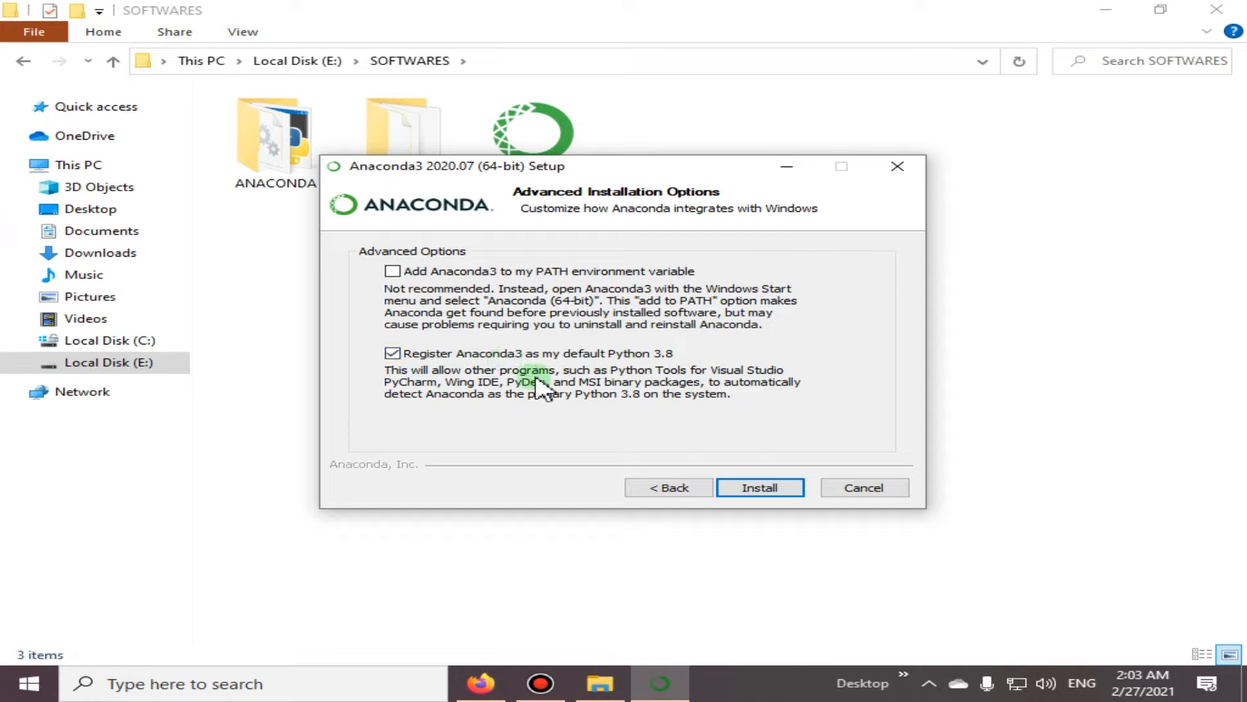
{"action": "mouse_move", "coordinate": [775, 390]}
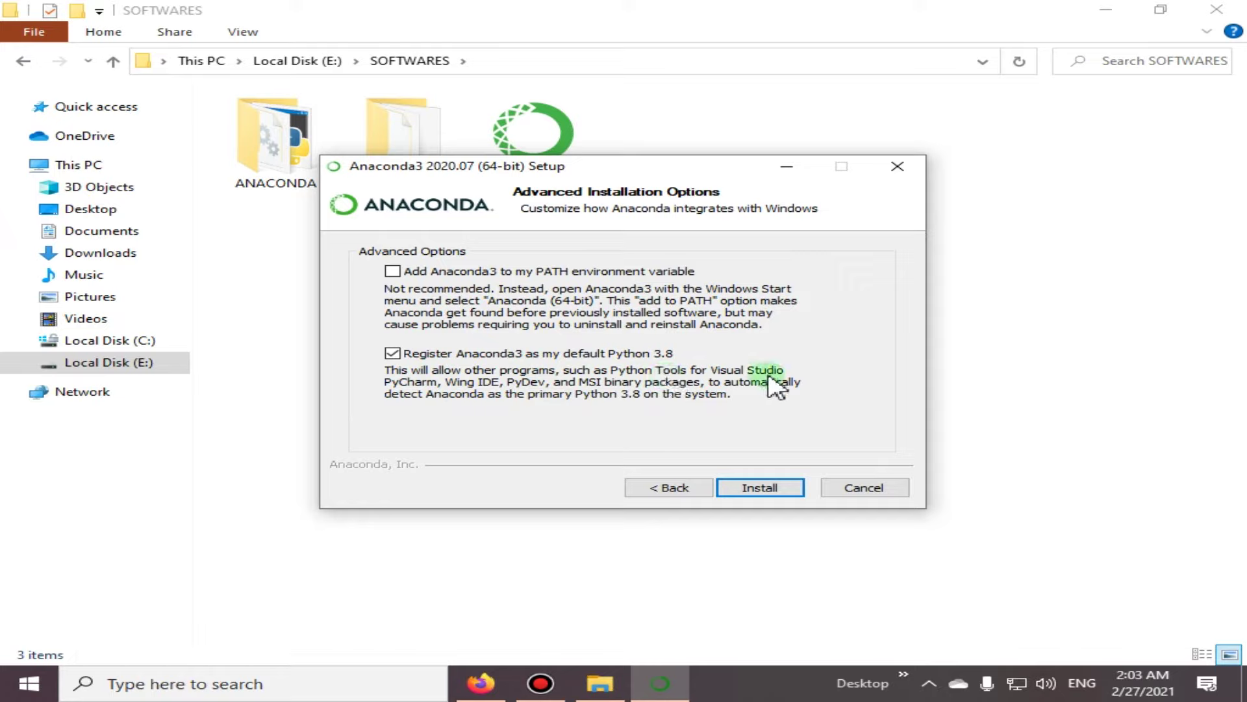
{"action": "mouse_move", "coordinate": [485, 402]}
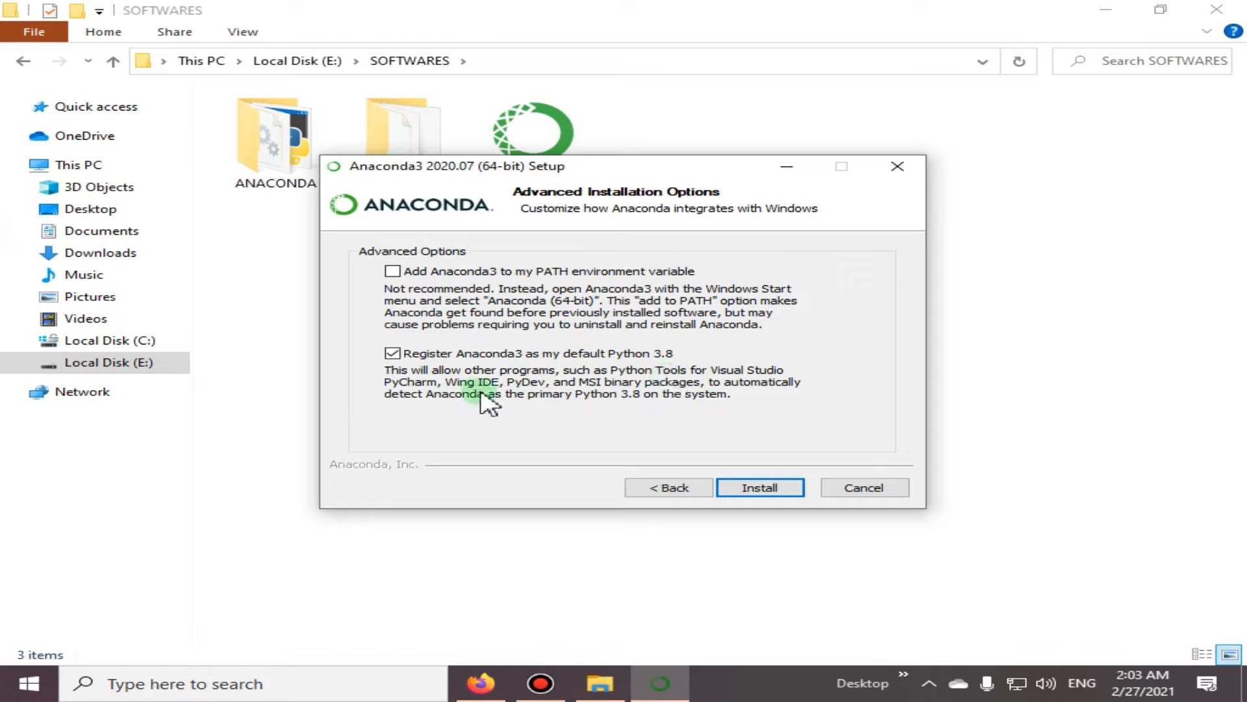
{"action": "mouse_move", "coordinate": [715, 401]}
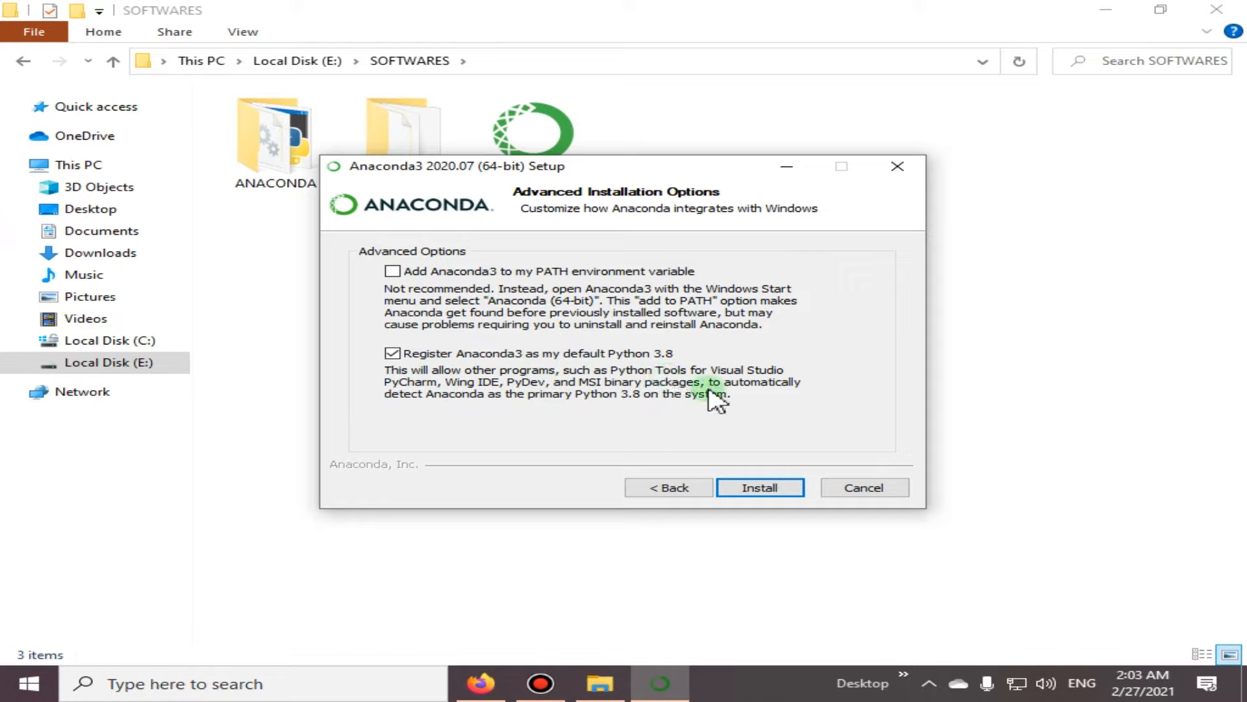
{"action": "mouse_move", "coordinate": [441, 405]}
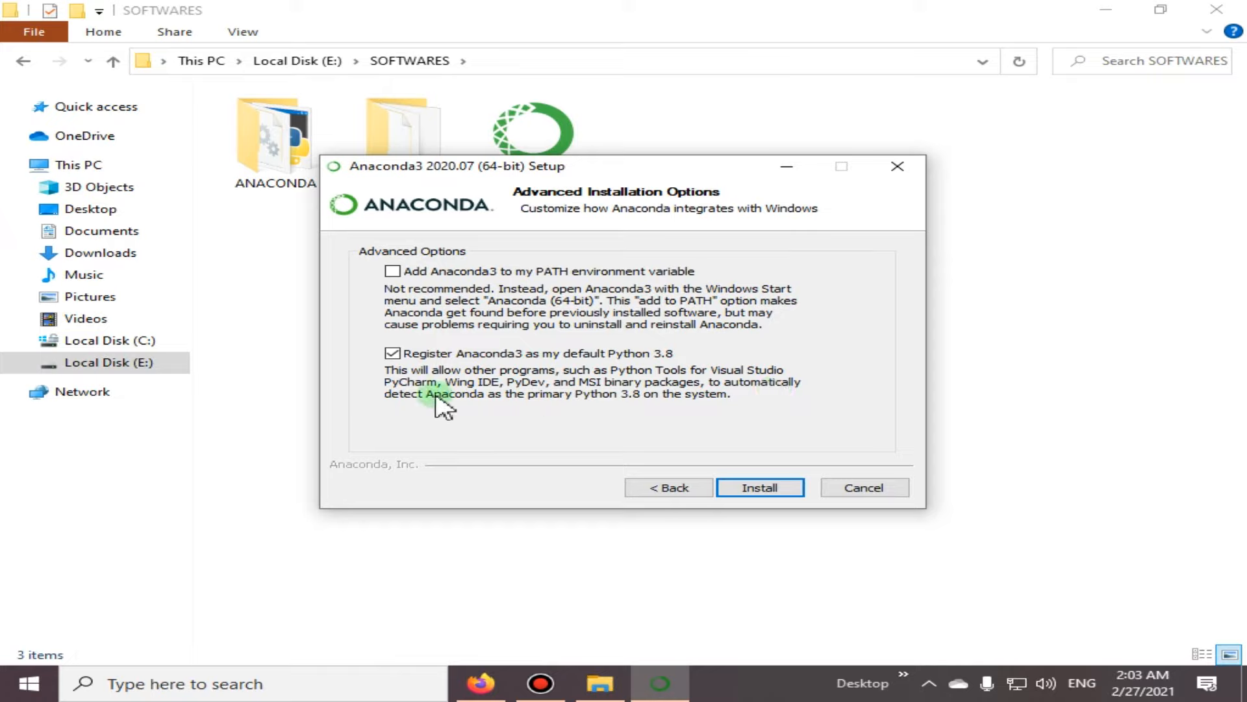
{"action": "mouse_move", "coordinate": [640, 412]}
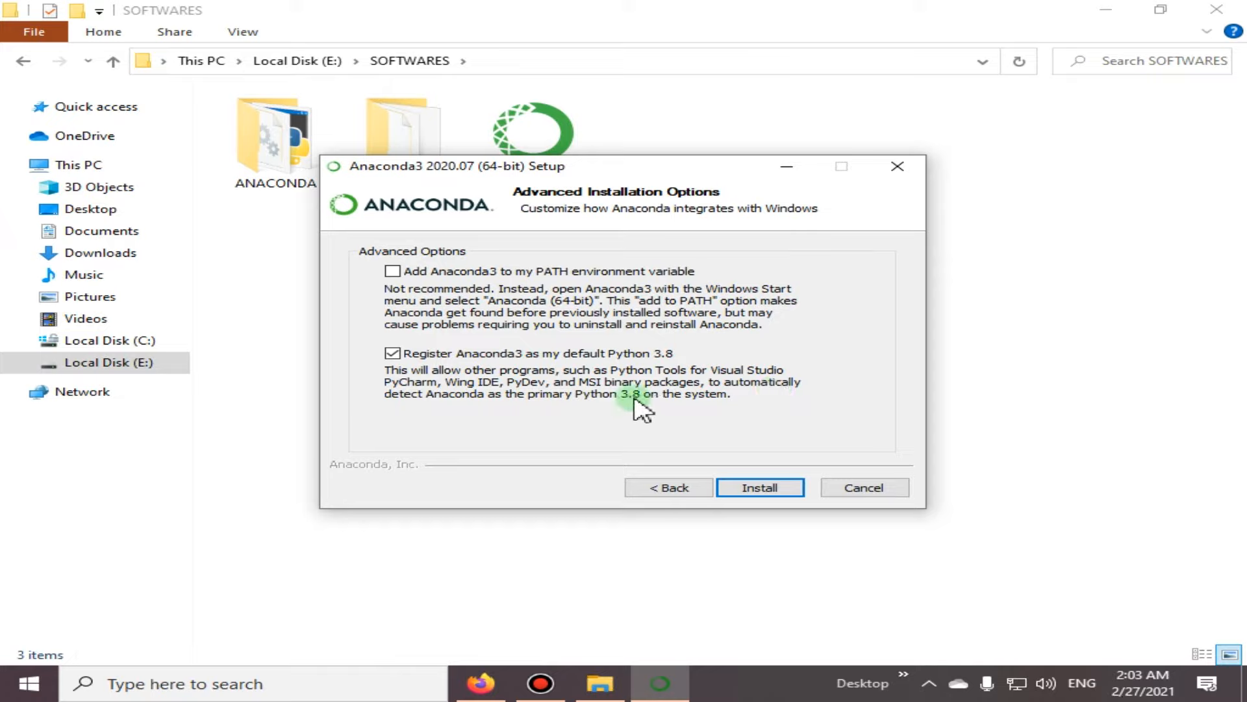
{"action": "mouse_move", "coordinate": [453, 362]}
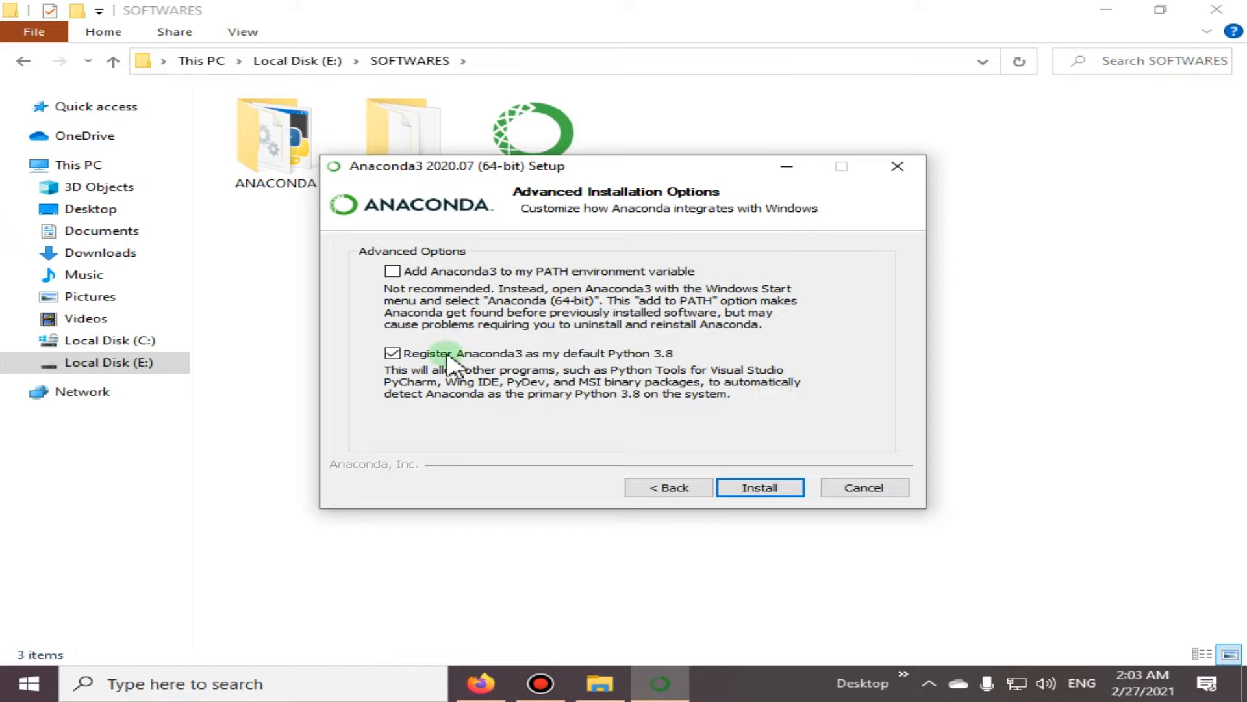
{"action": "left_click", "coordinate": [391, 353]}
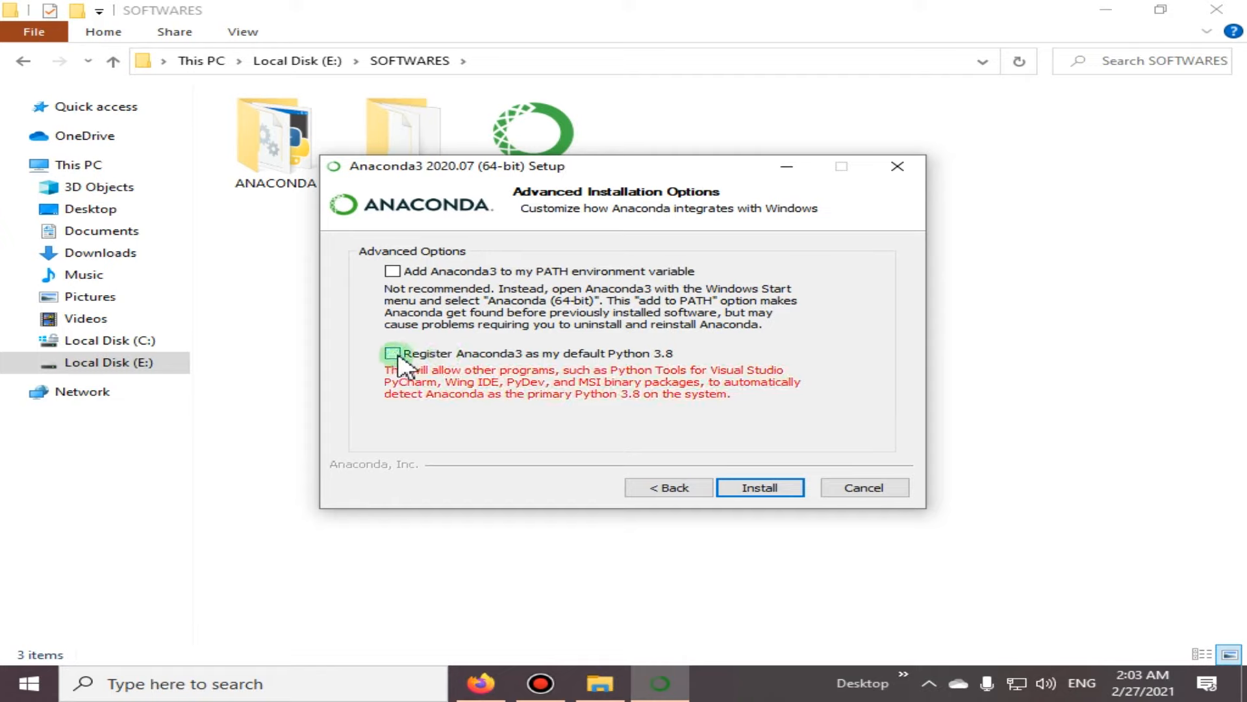
{"action": "left_click", "coordinate": [391, 270]}
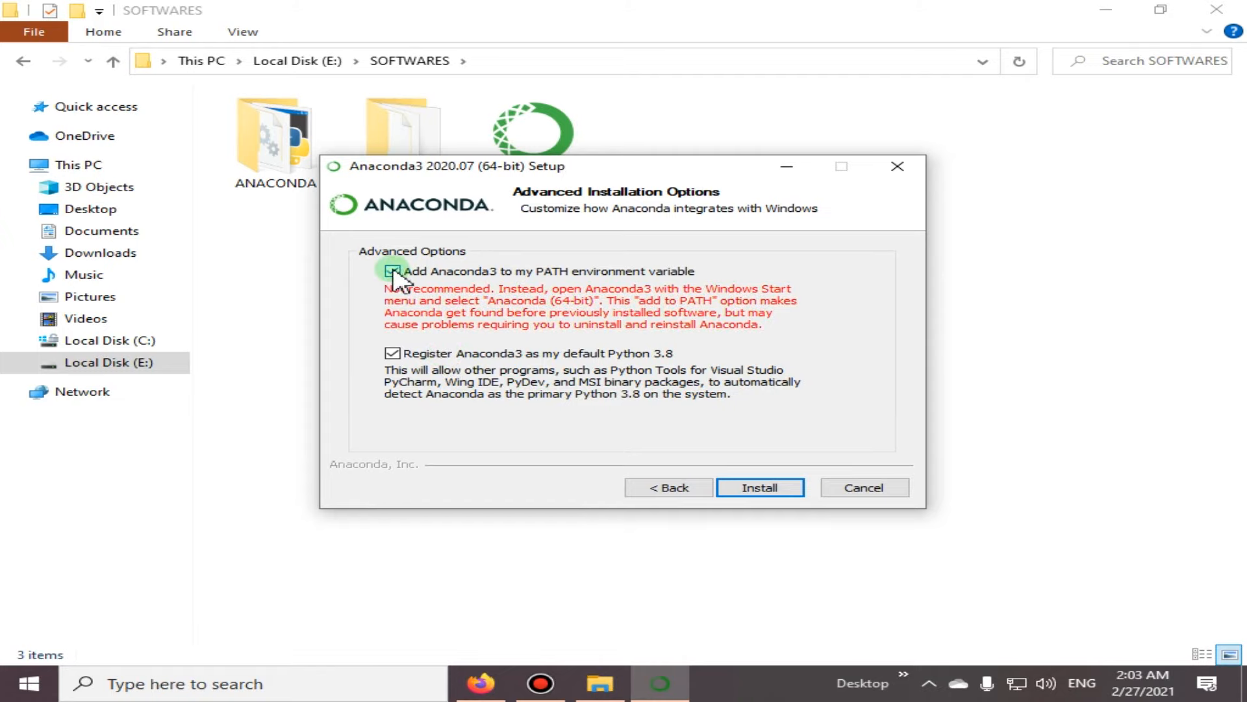
{"action": "left_click", "coordinate": [392, 271]}
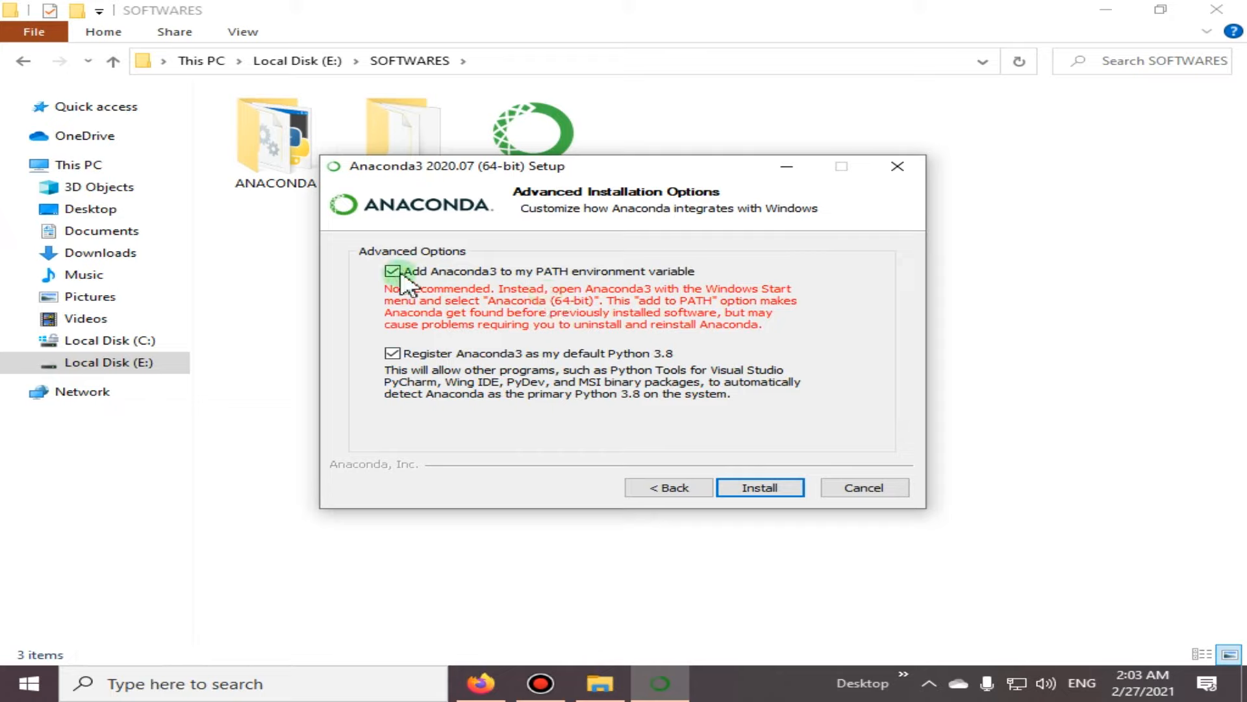
{"action": "left_click", "coordinate": [391, 270]}
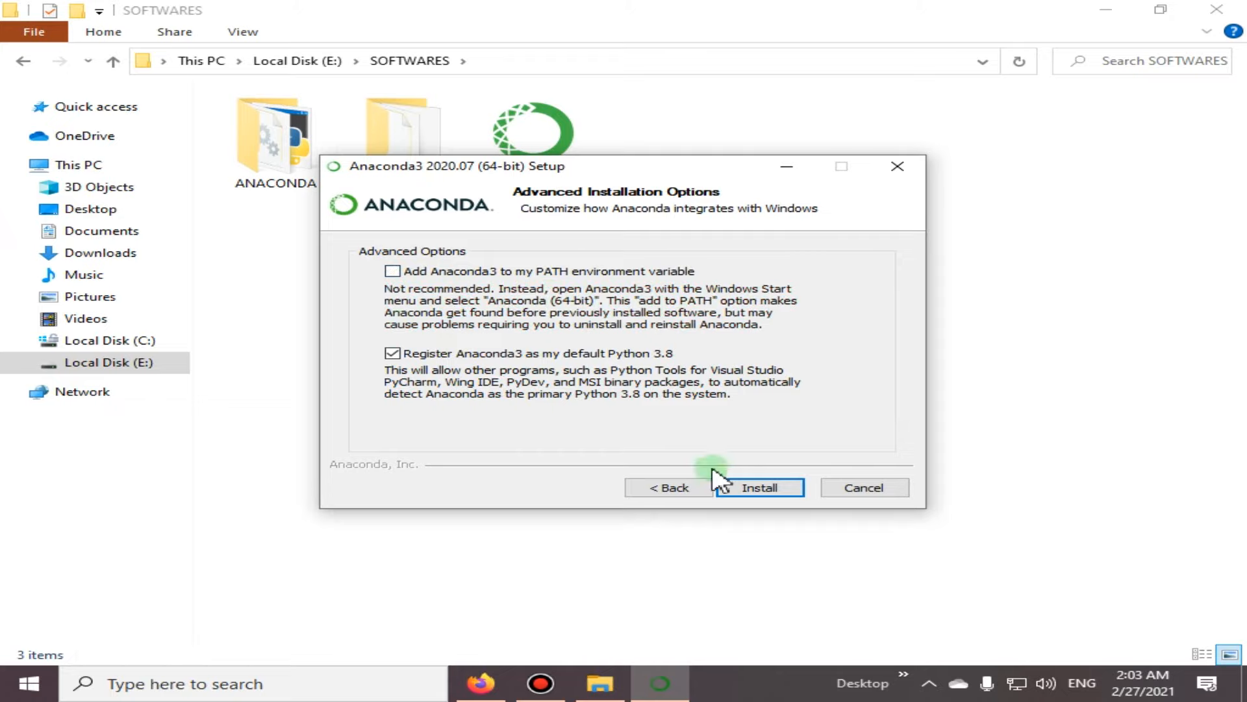
- Start installing Anaconda3 with PATH off and Python 3.8 registration on
{"action": "left_click", "coordinate": [756, 486]}
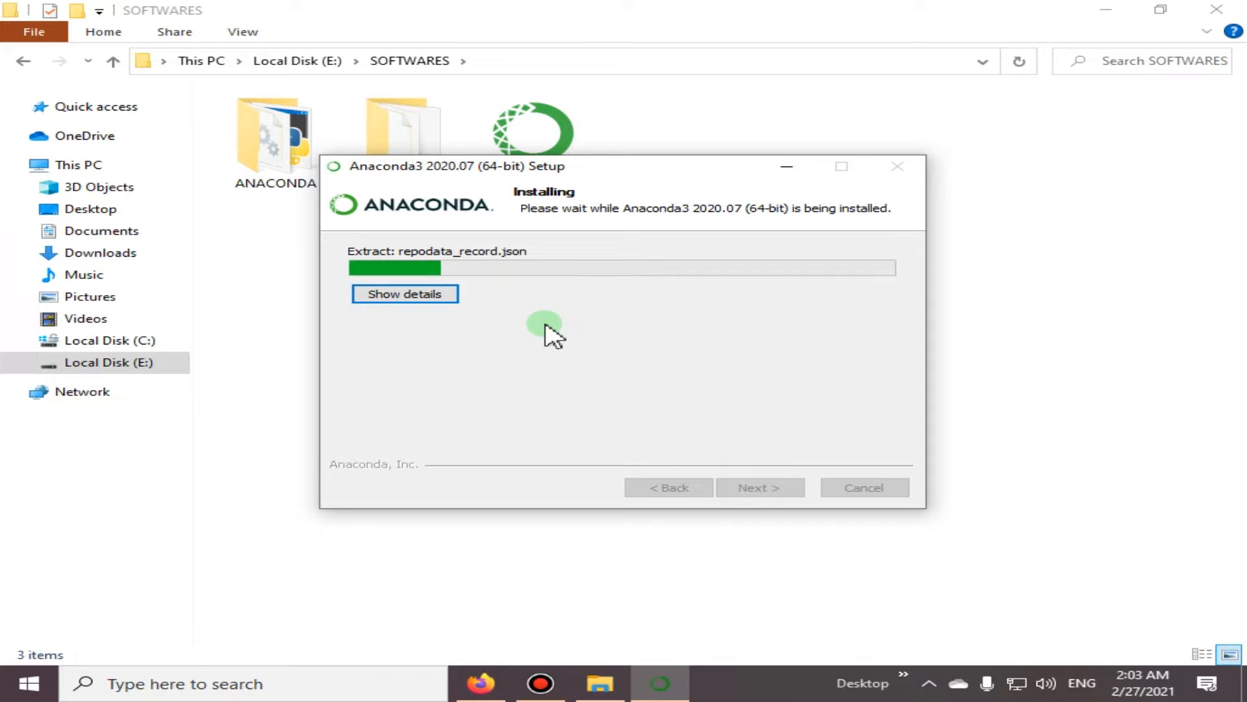
{"action": "mouse_move", "coordinate": [588, 330]}
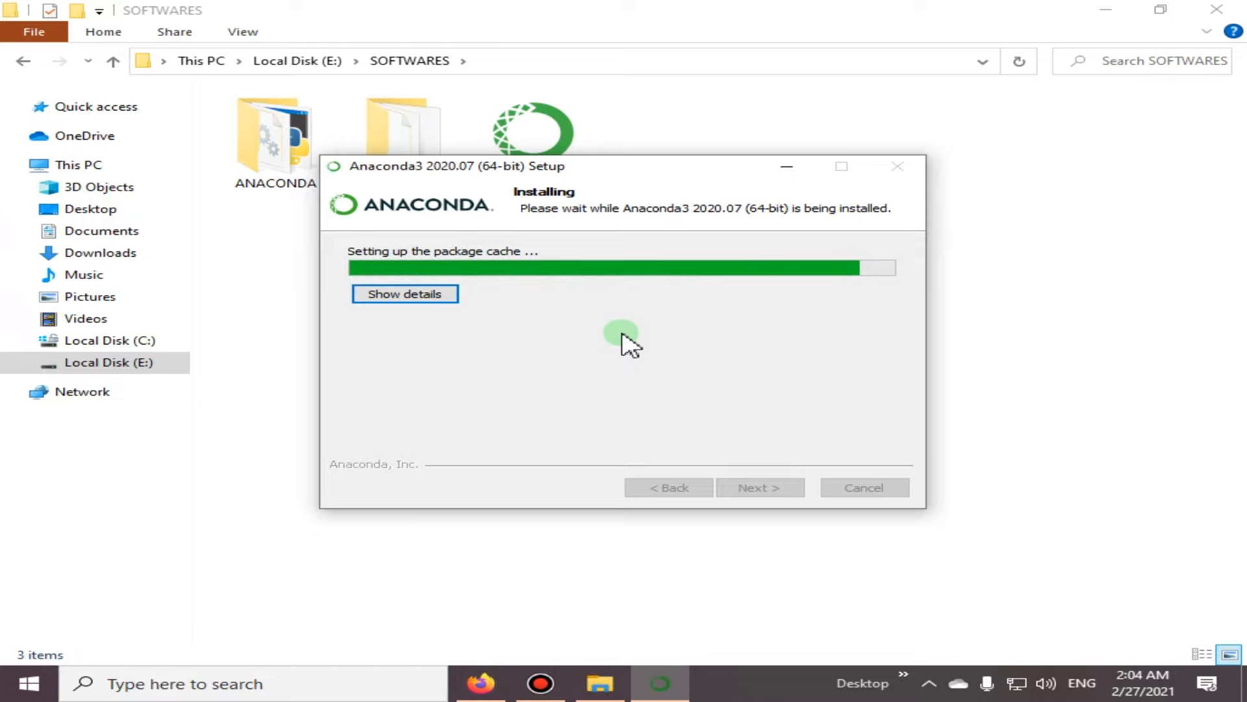
{"action": "mouse_move", "coordinate": [581, 350]}
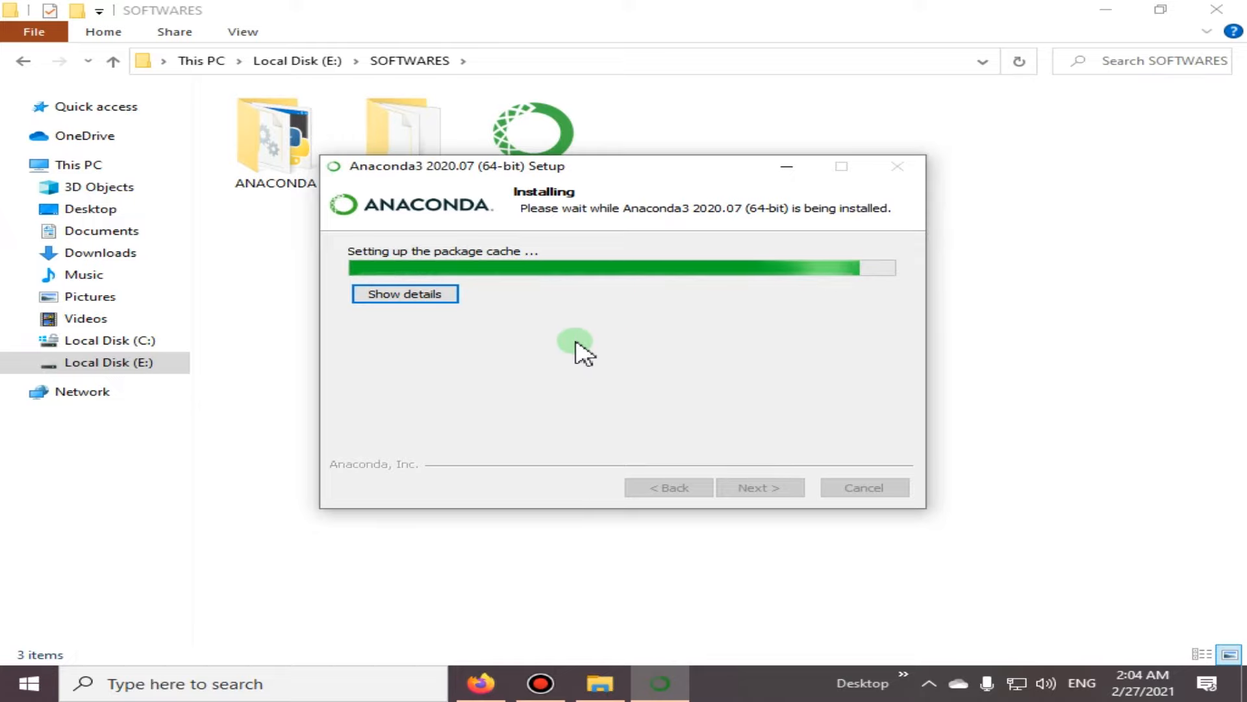
{"action": "mouse_move", "coordinate": [663, 344]}
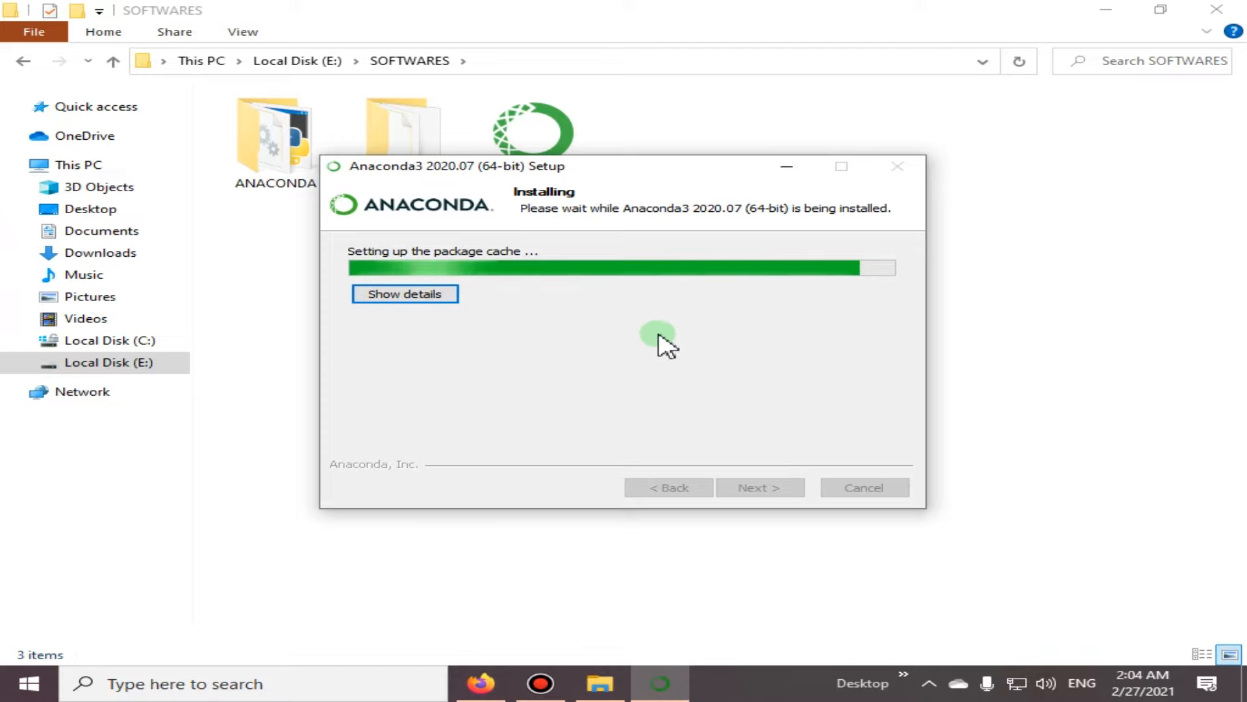
{"action": "mouse_move", "coordinate": [630, 380]}
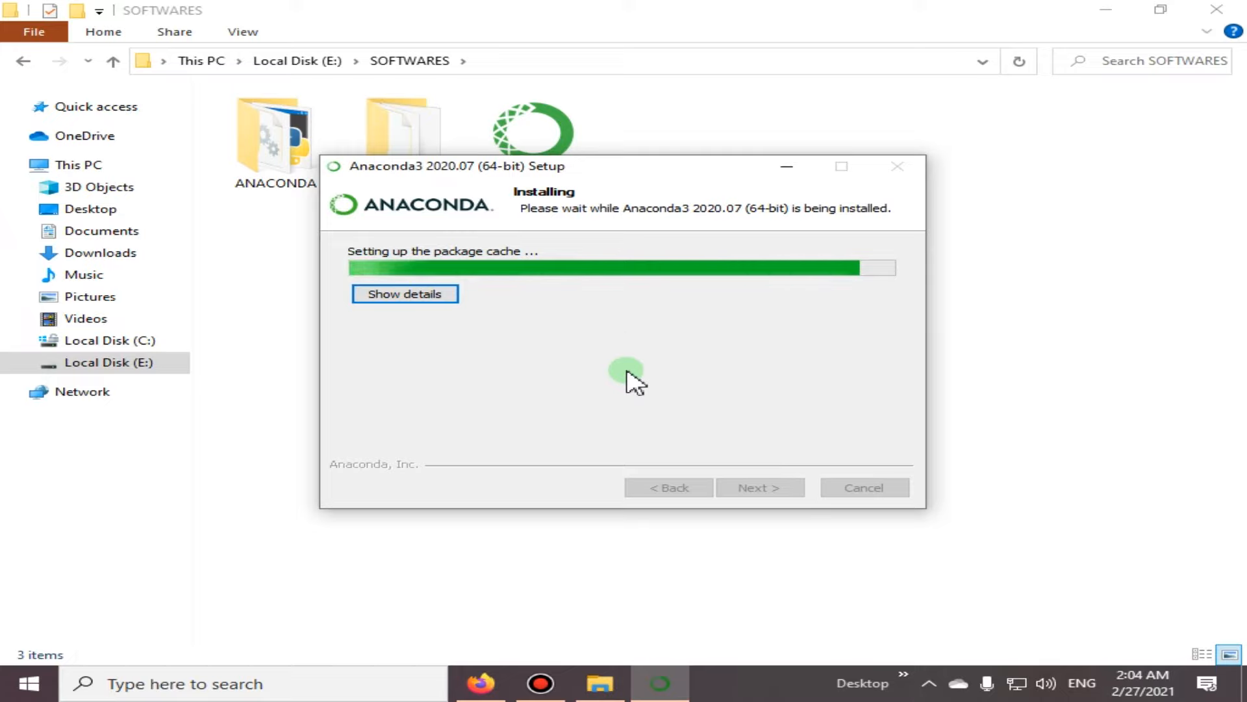
{"action": "mouse_move", "coordinate": [607, 332]}
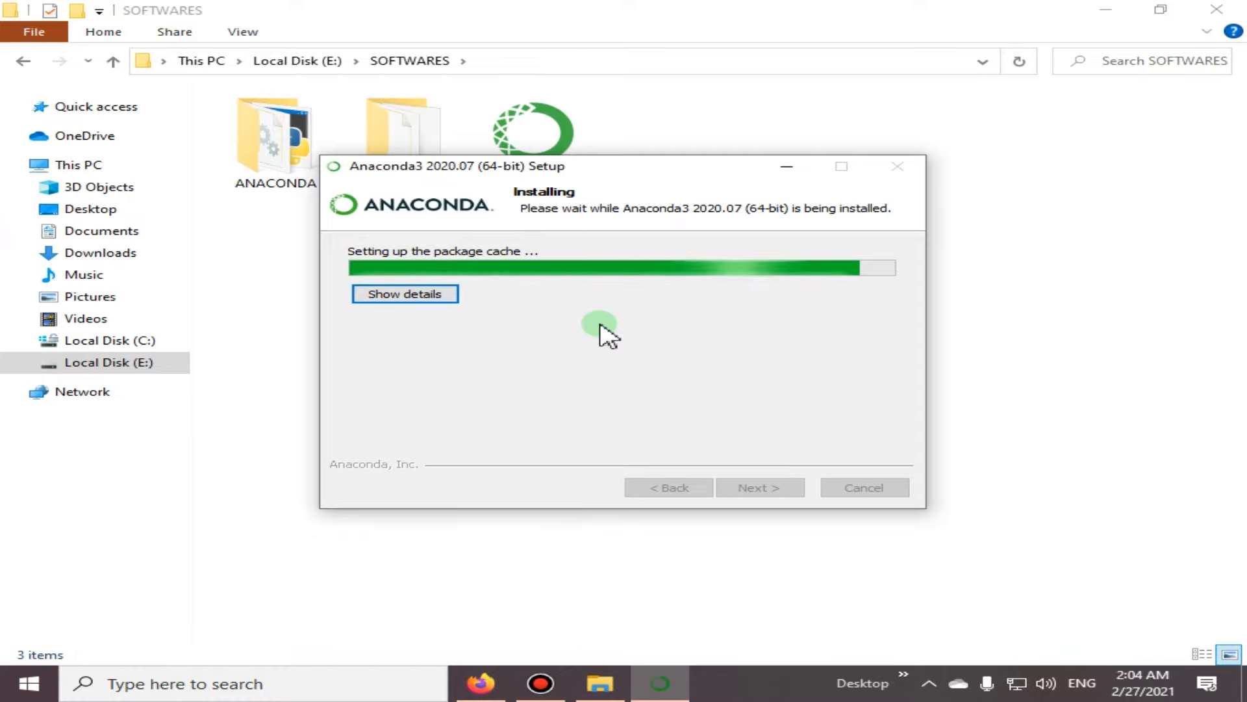
{"action": "mouse_move", "coordinate": [670, 350]}
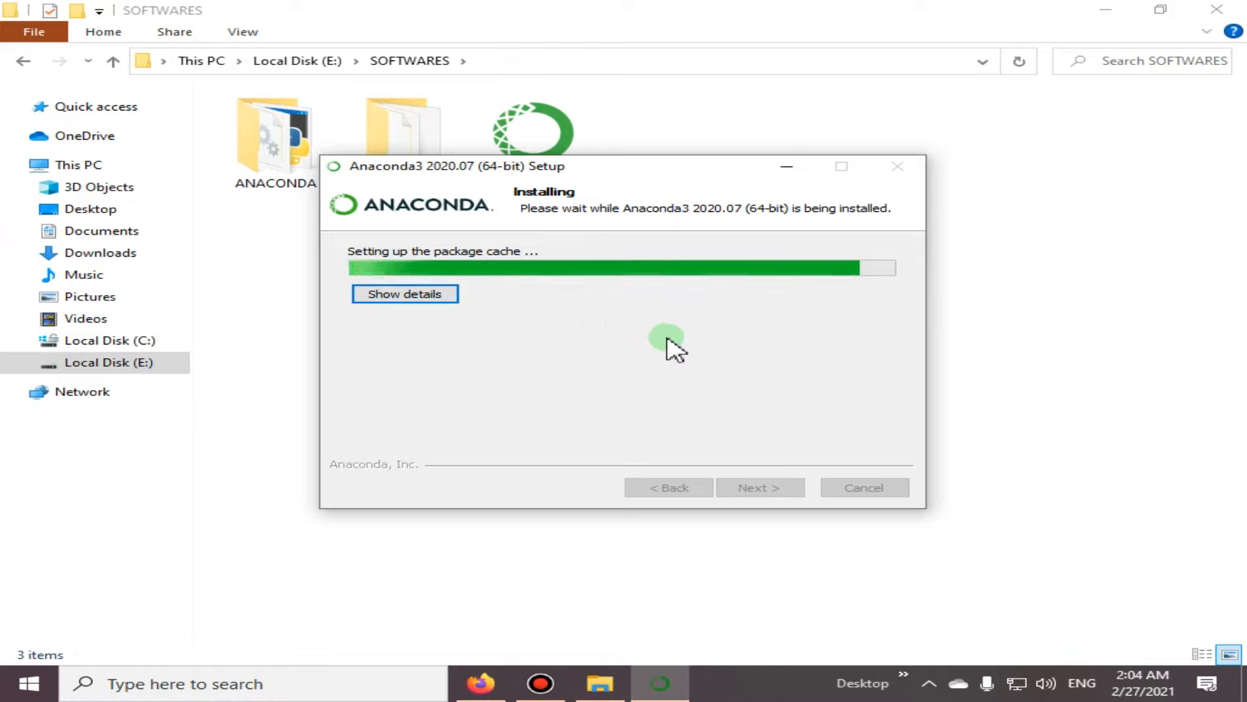
{"action": "mouse_move", "coordinate": [632, 347]}
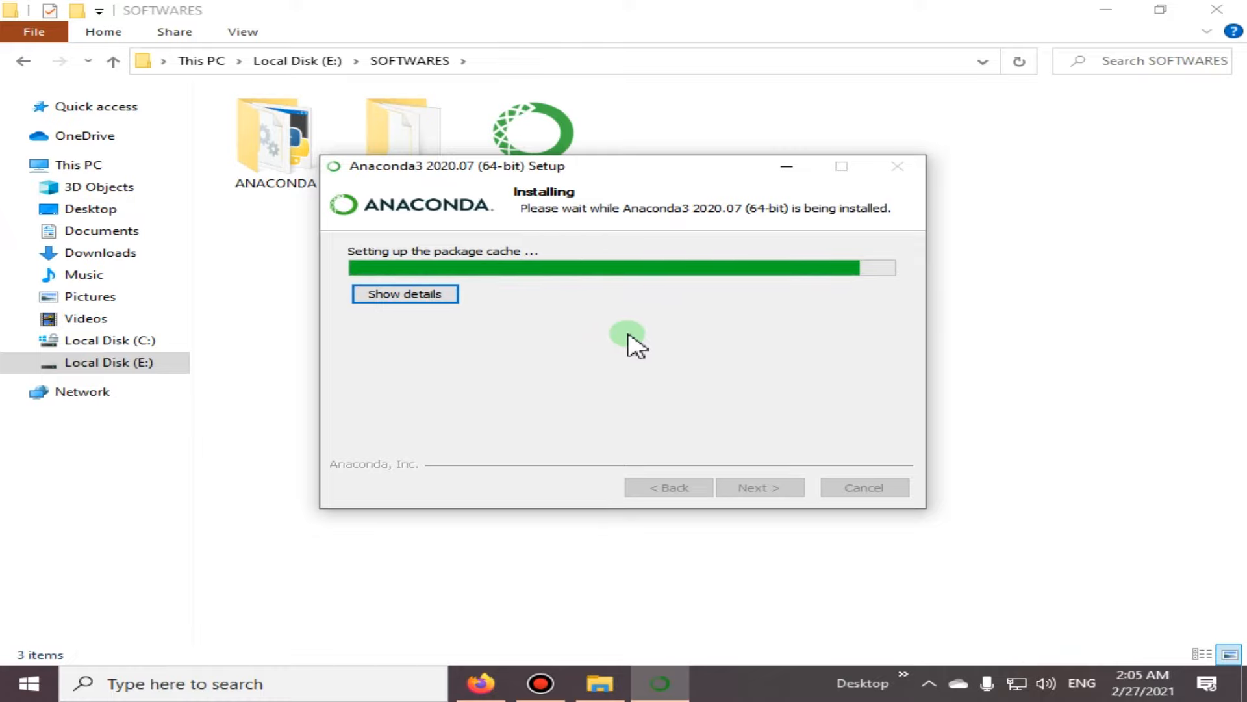
{"action": "mouse_move", "coordinate": [607, 344]}
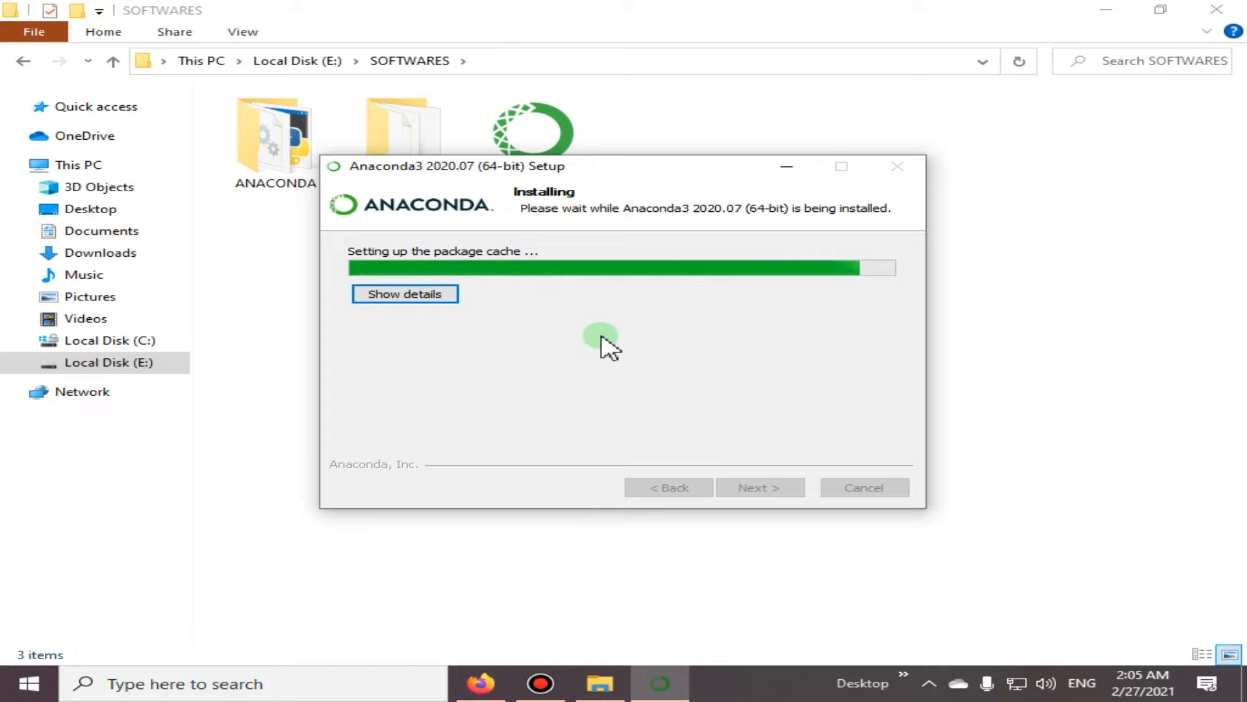
{"action": "mouse_move", "coordinate": [650, 344]}
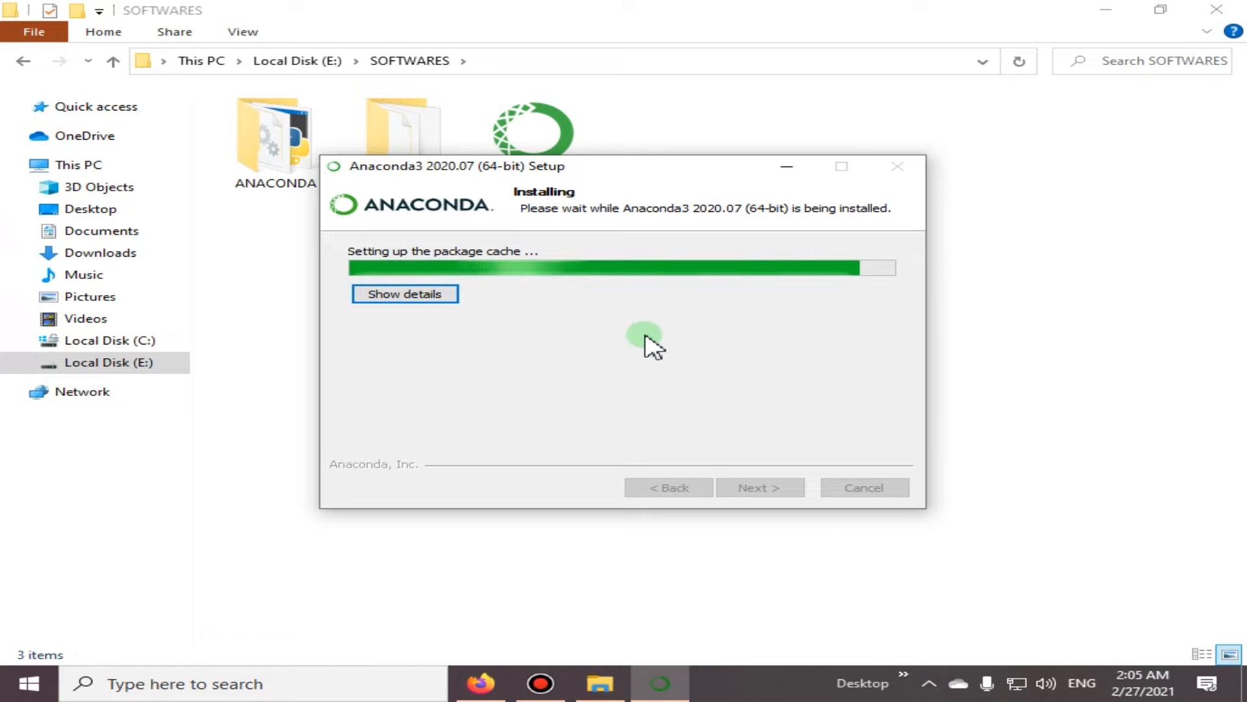
{"action": "mouse_move", "coordinate": [595, 357]}
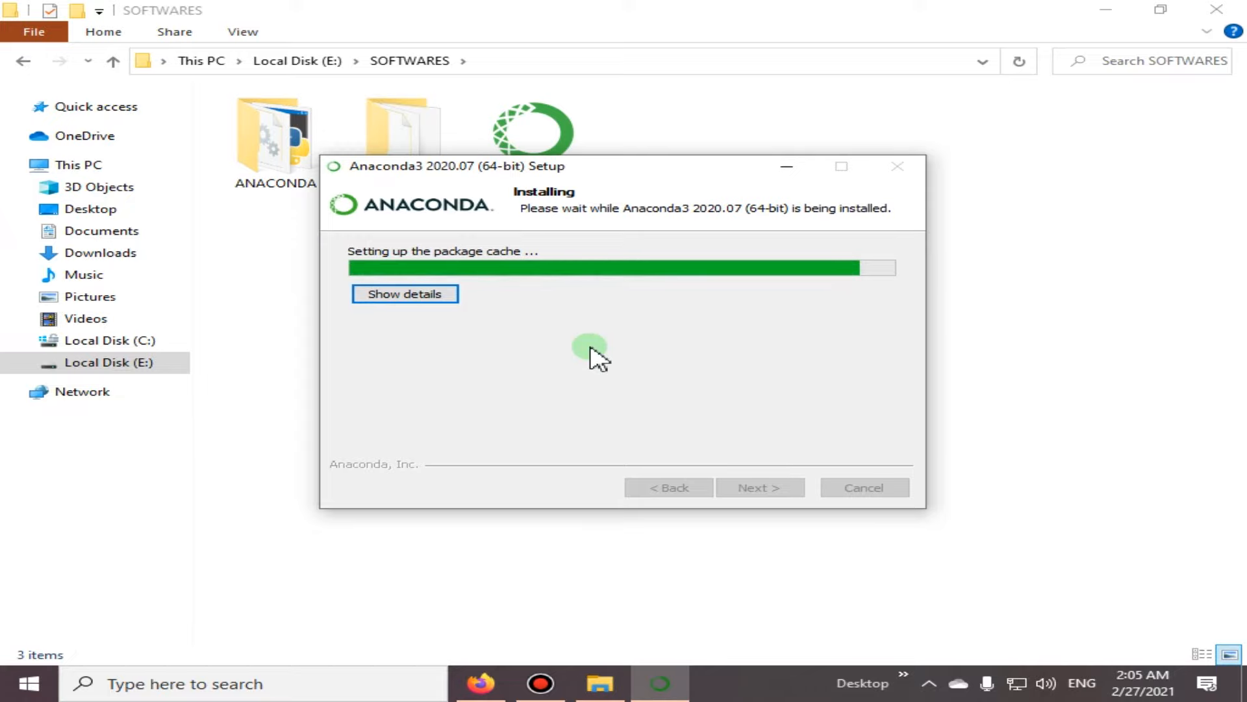
{"action": "mouse_move", "coordinate": [756, 338]}
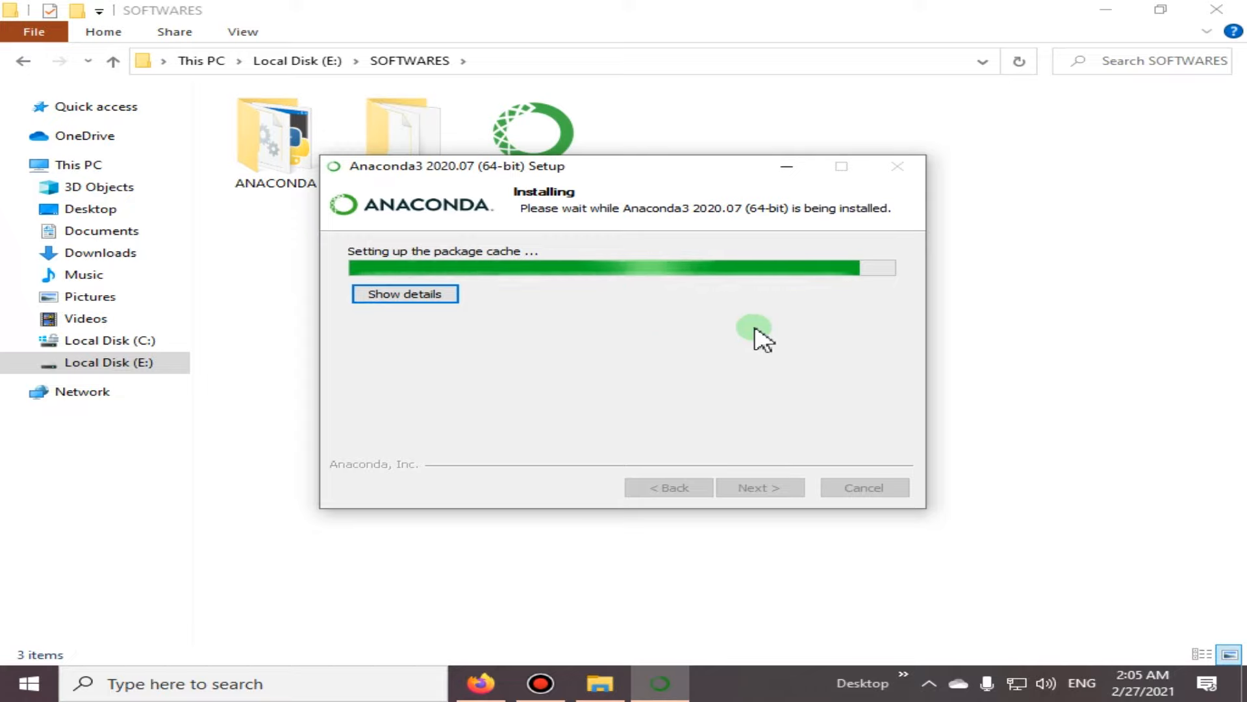
{"action": "mouse_move", "coordinate": [713, 359]}
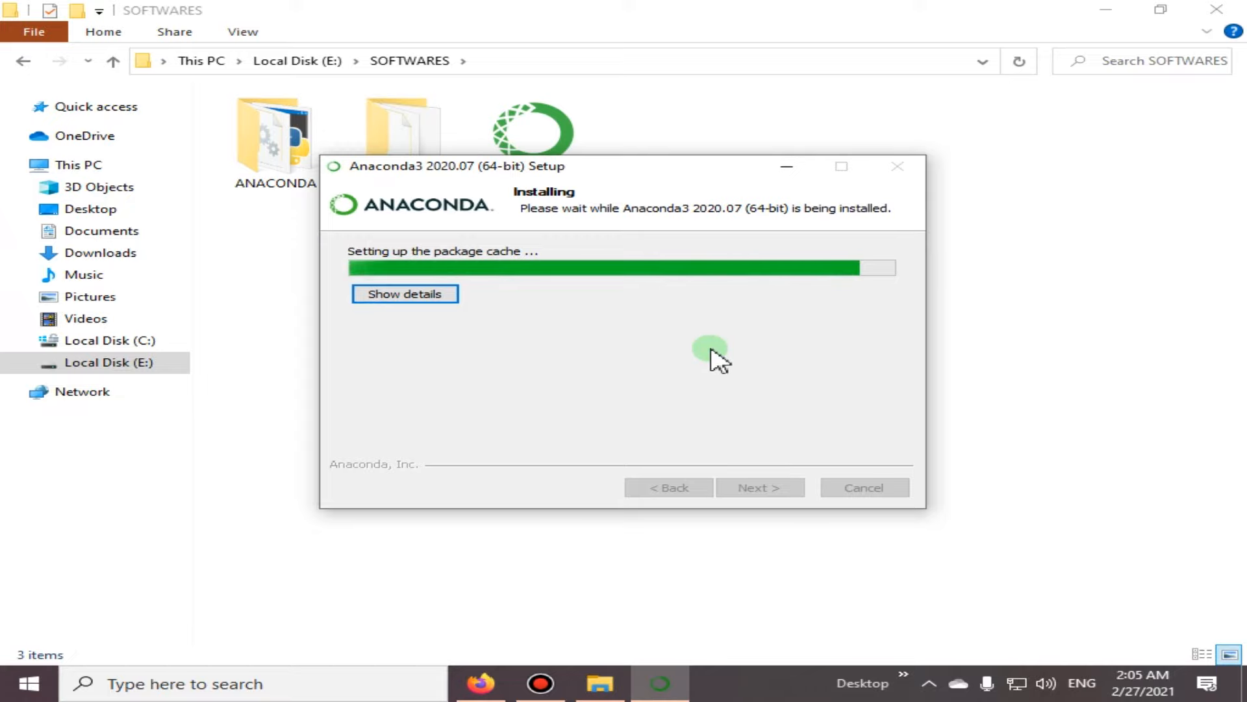
{"action": "mouse_move", "coordinate": [606, 360]}
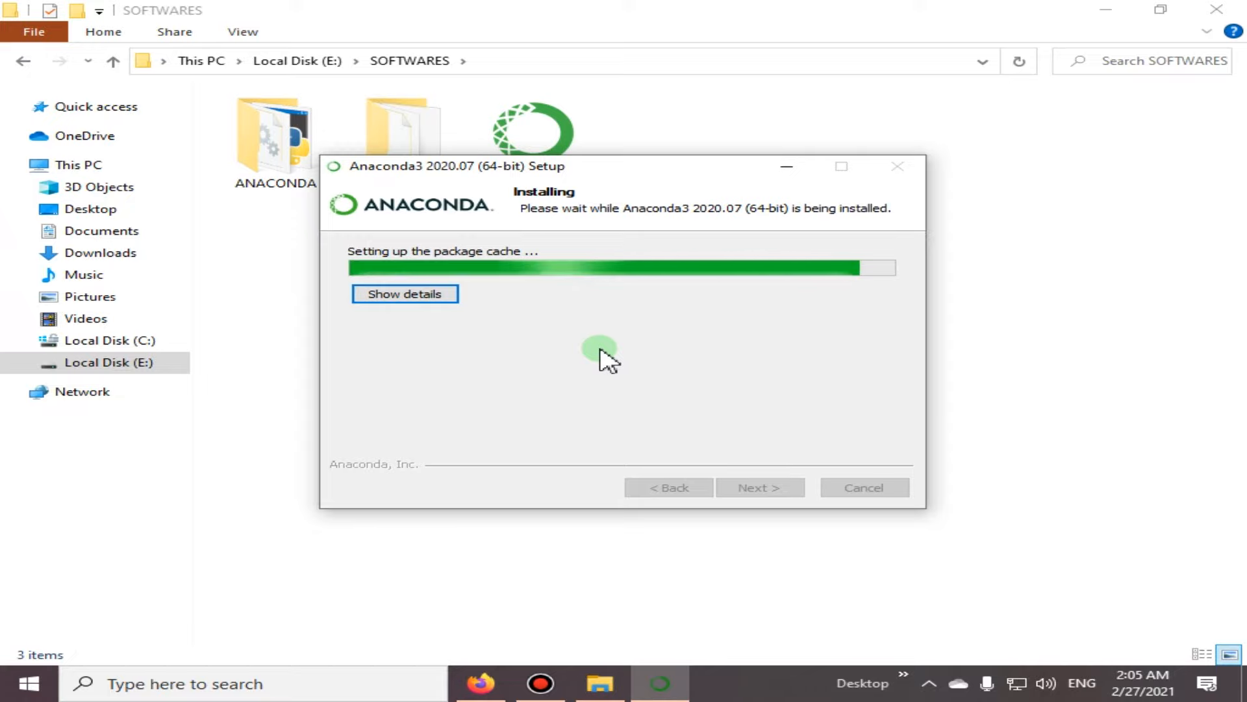
{"action": "mouse_move", "coordinate": [655, 326]}
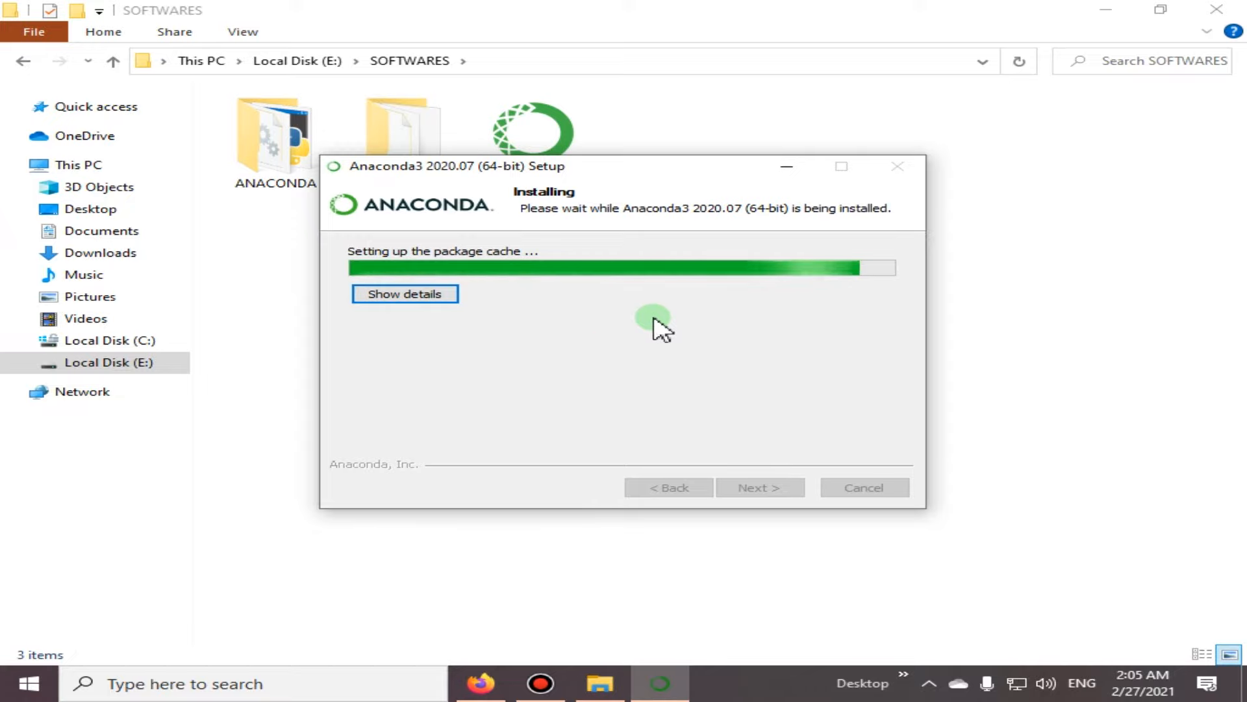
{"action": "mouse_move", "coordinate": [595, 368]}
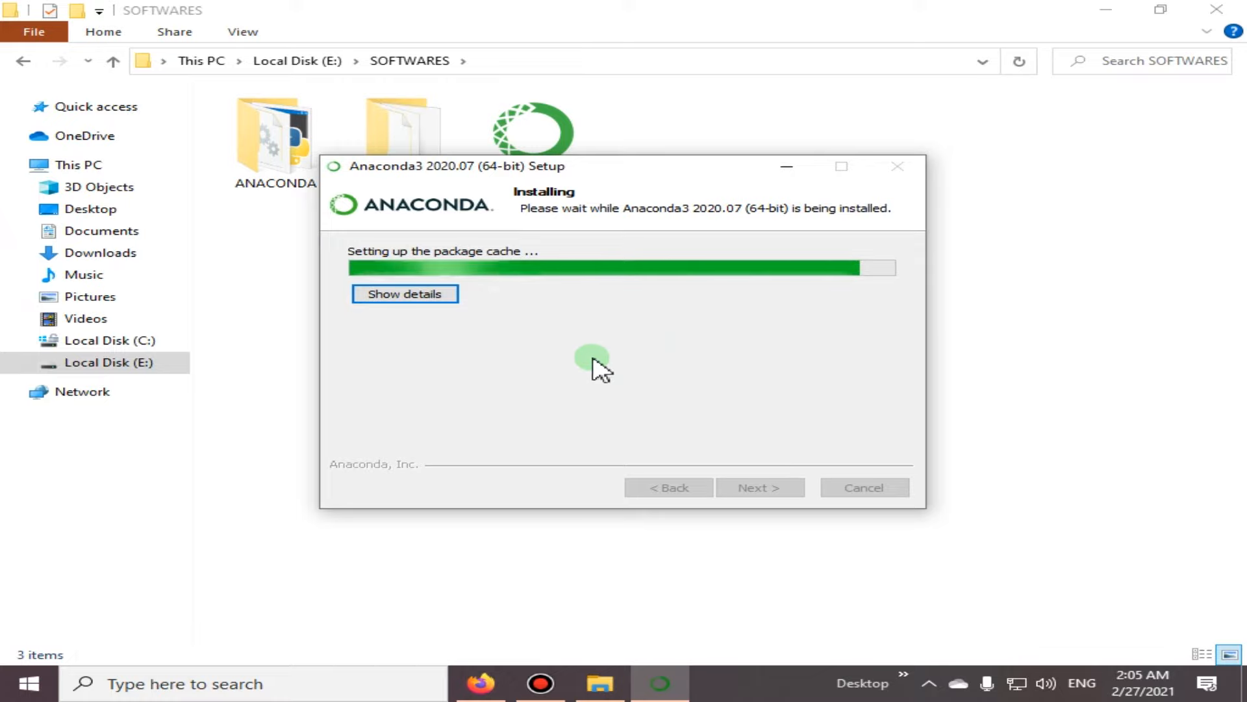
{"action": "mouse_move", "coordinate": [573, 355]}
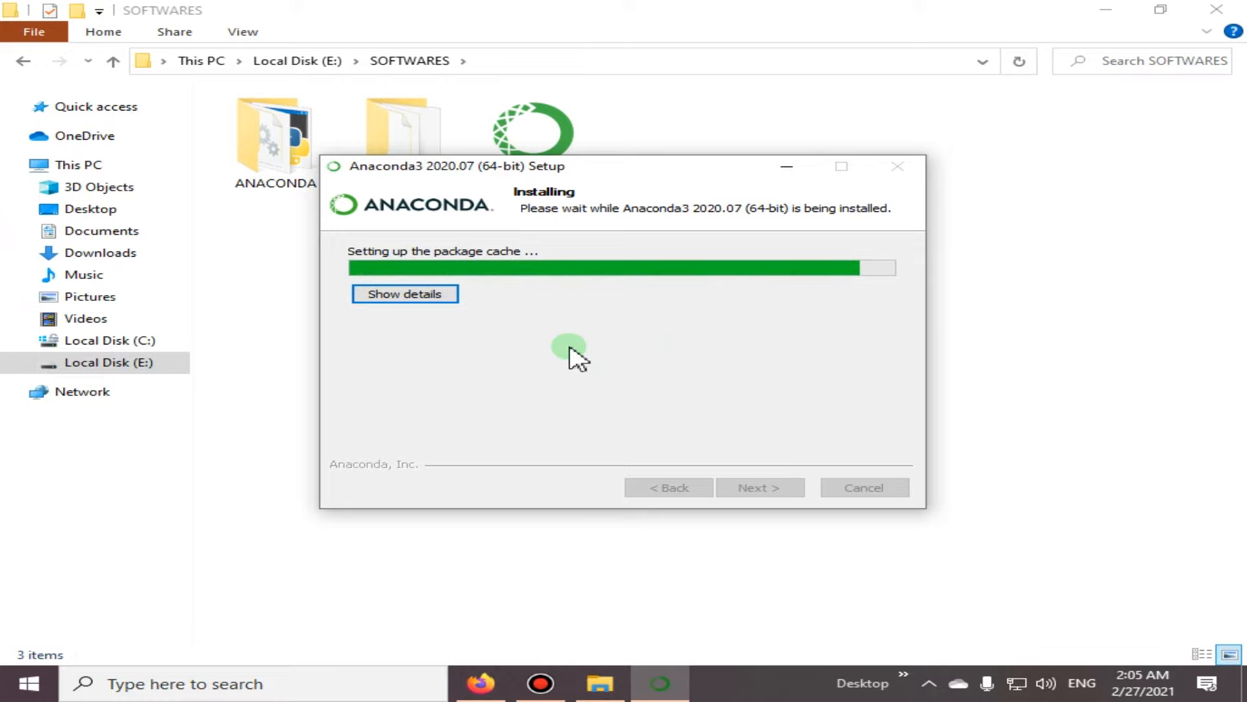
{"action": "mouse_move", "coordinate": [610, 328]}
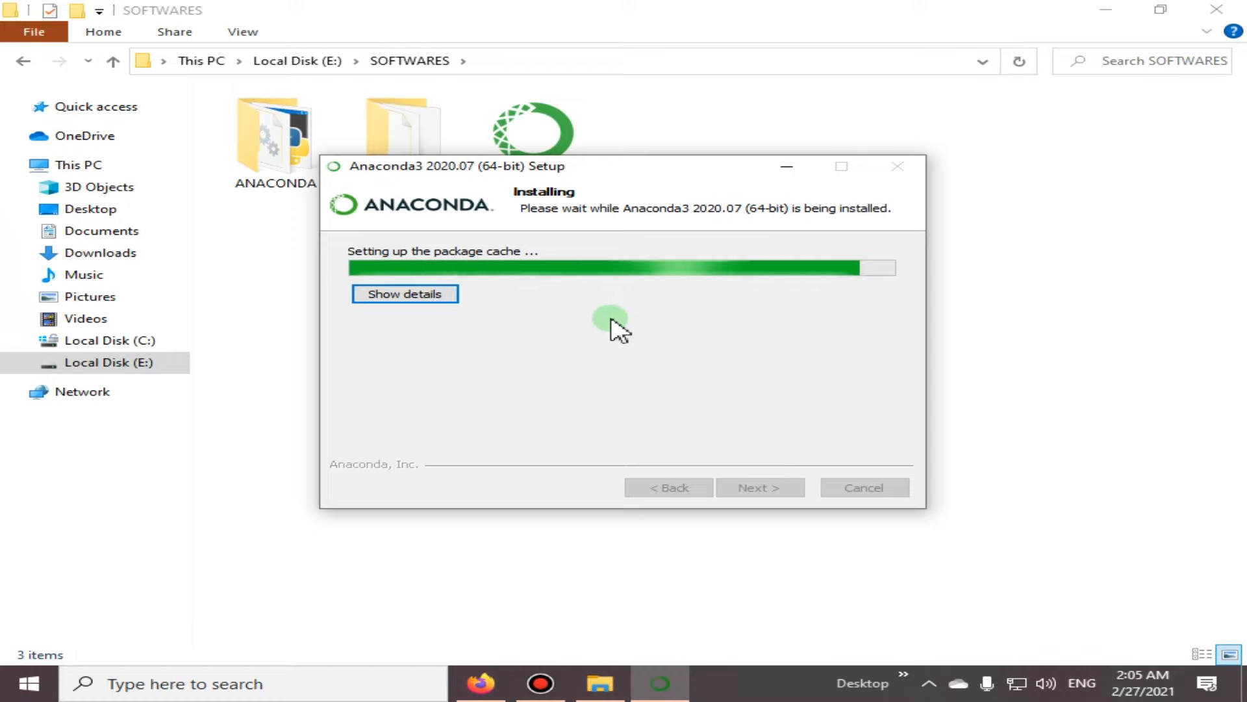
{"action": "mouse_move", "coordinate": [649, 322]}
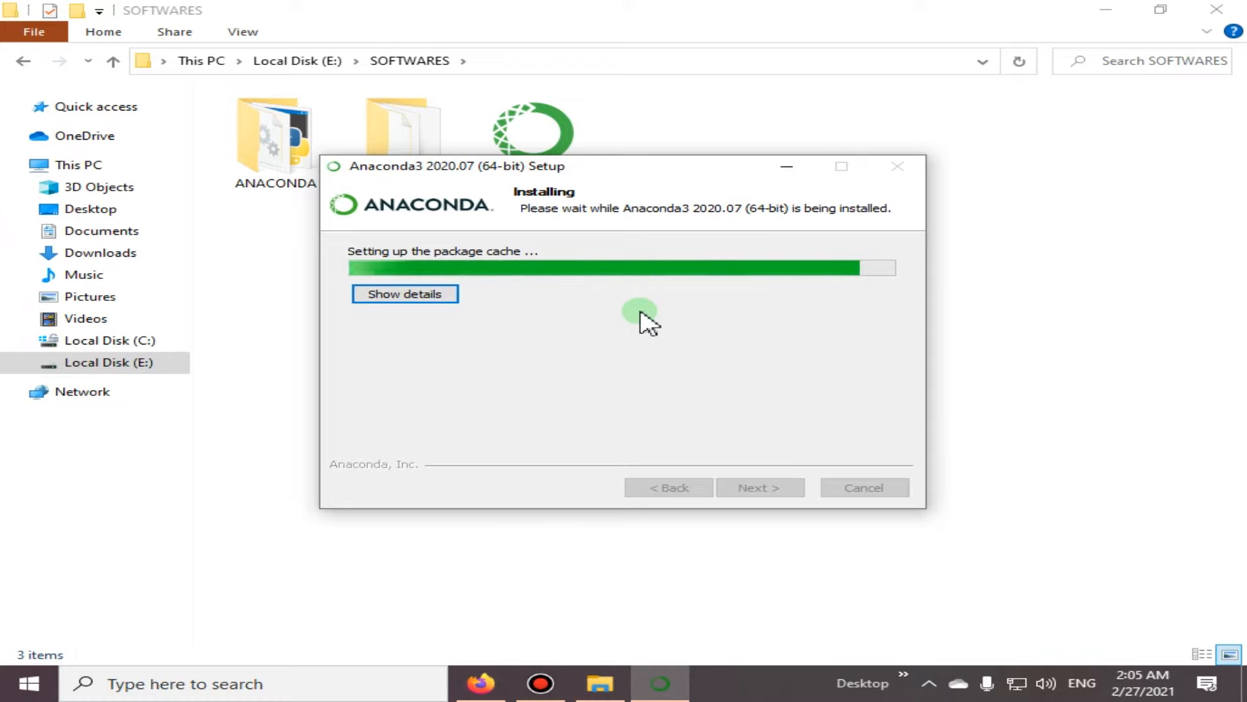
{"action": "mouse_move", "coordinate": [716, 325]}
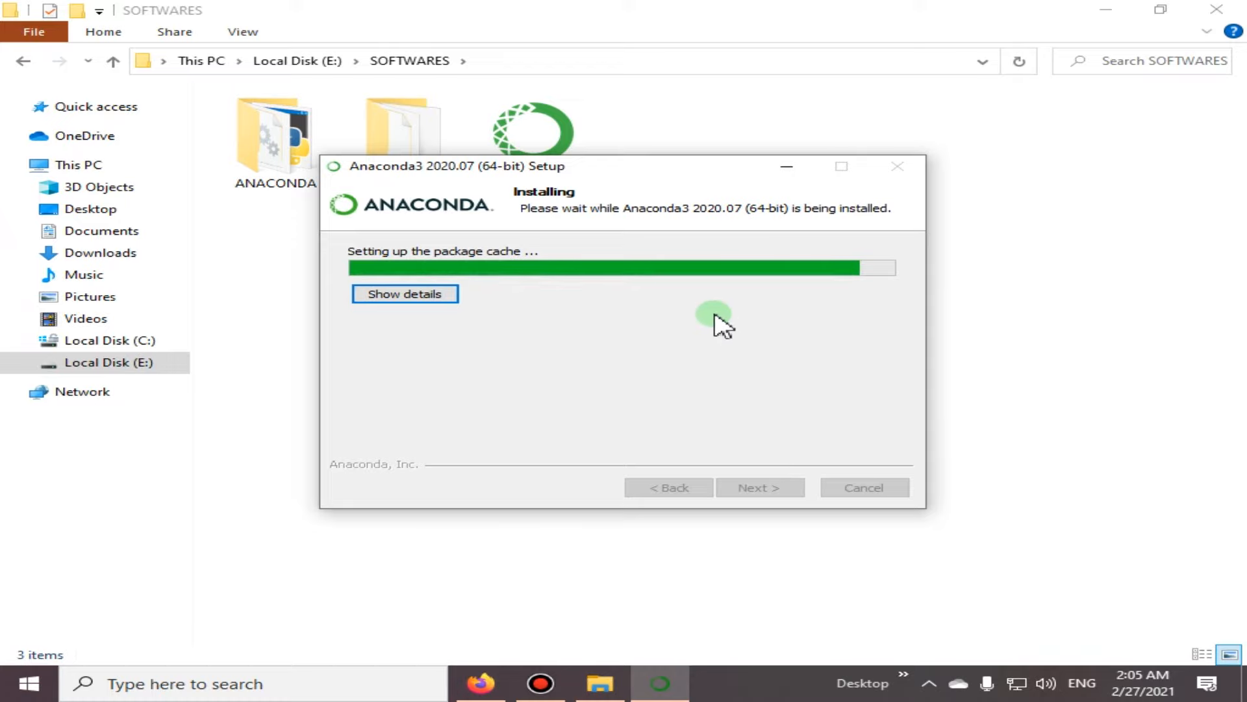
{"action": "mouse_move", "coordinate": [714, 334]}
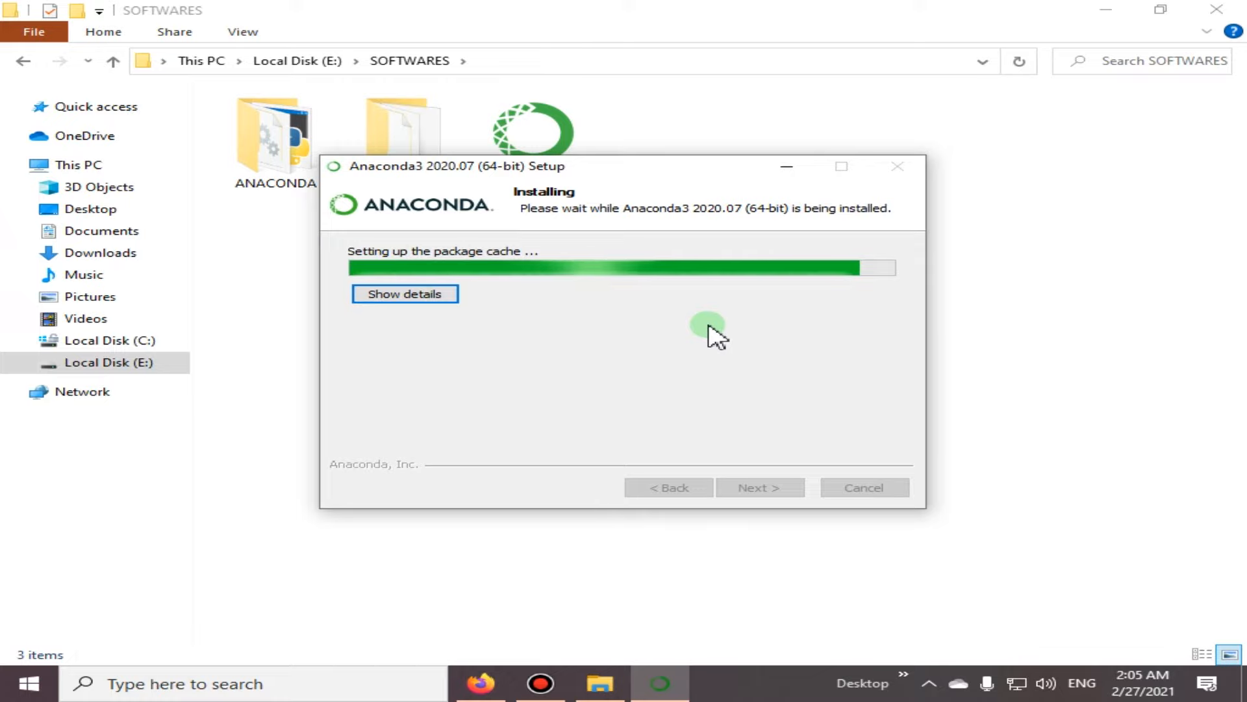
{"action": "mouse_move", "coordinate": [676, 342]}
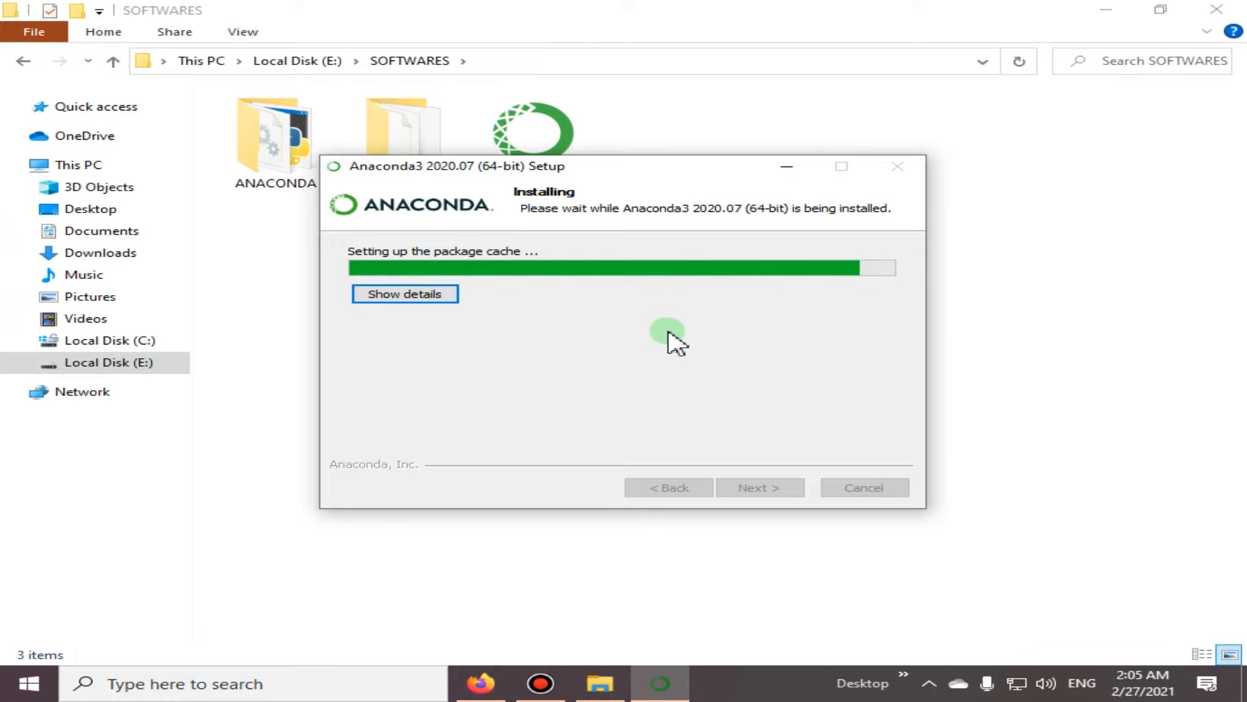
{"action": "mouse_move", "coordinate": [620, 350]}
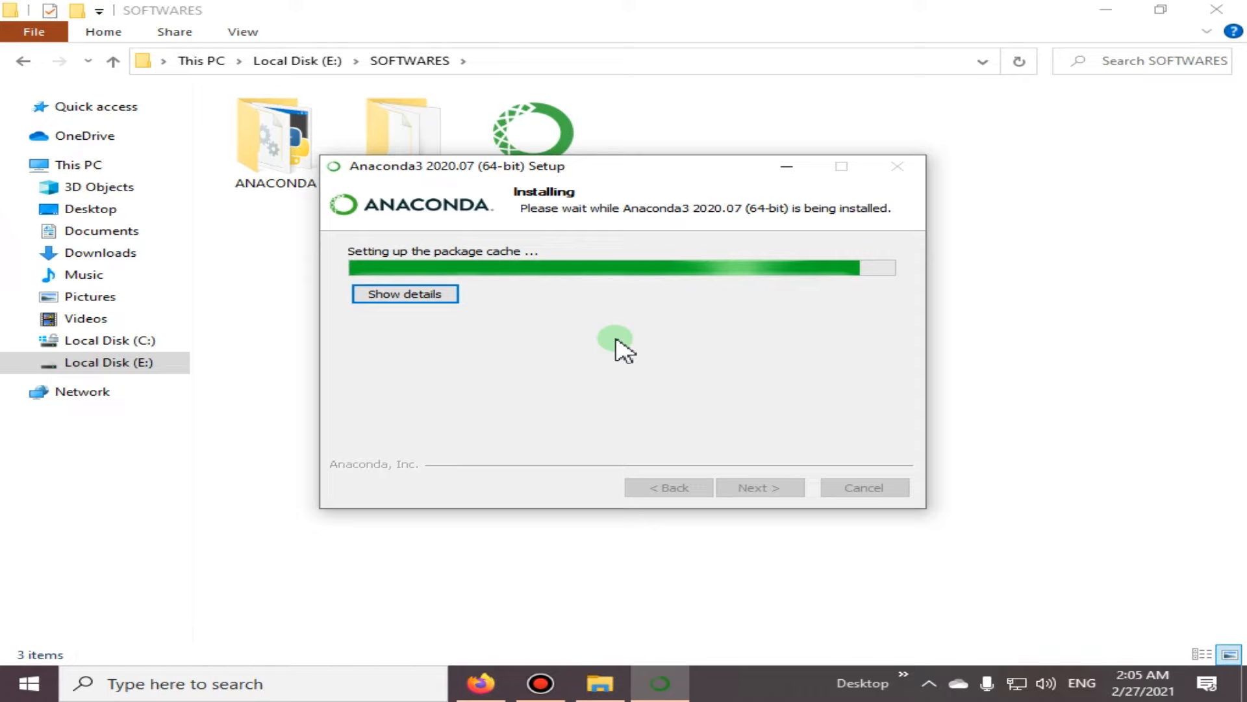
{"action": "mouse_move", "coordinate": [660, 330]}
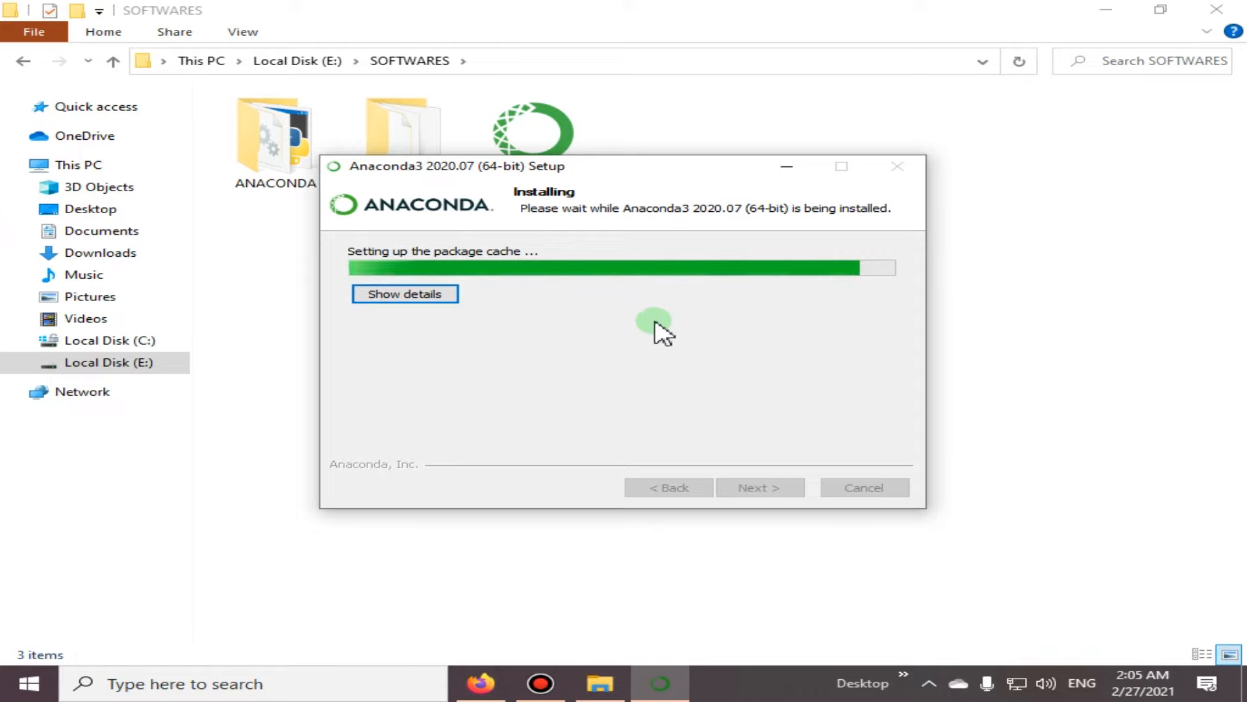
{"action": "mouse_move", "coordinate": [699, 342]}
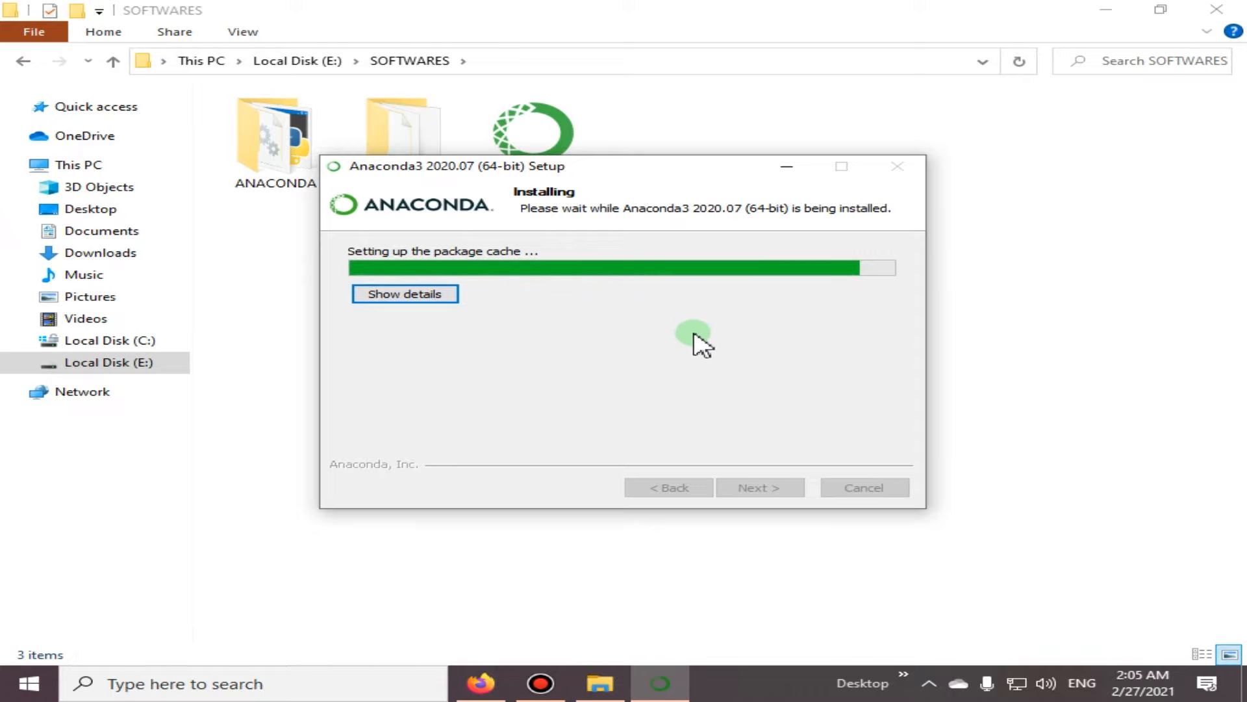
{"action": "mouse_move", "coordinate": [605, 370]}
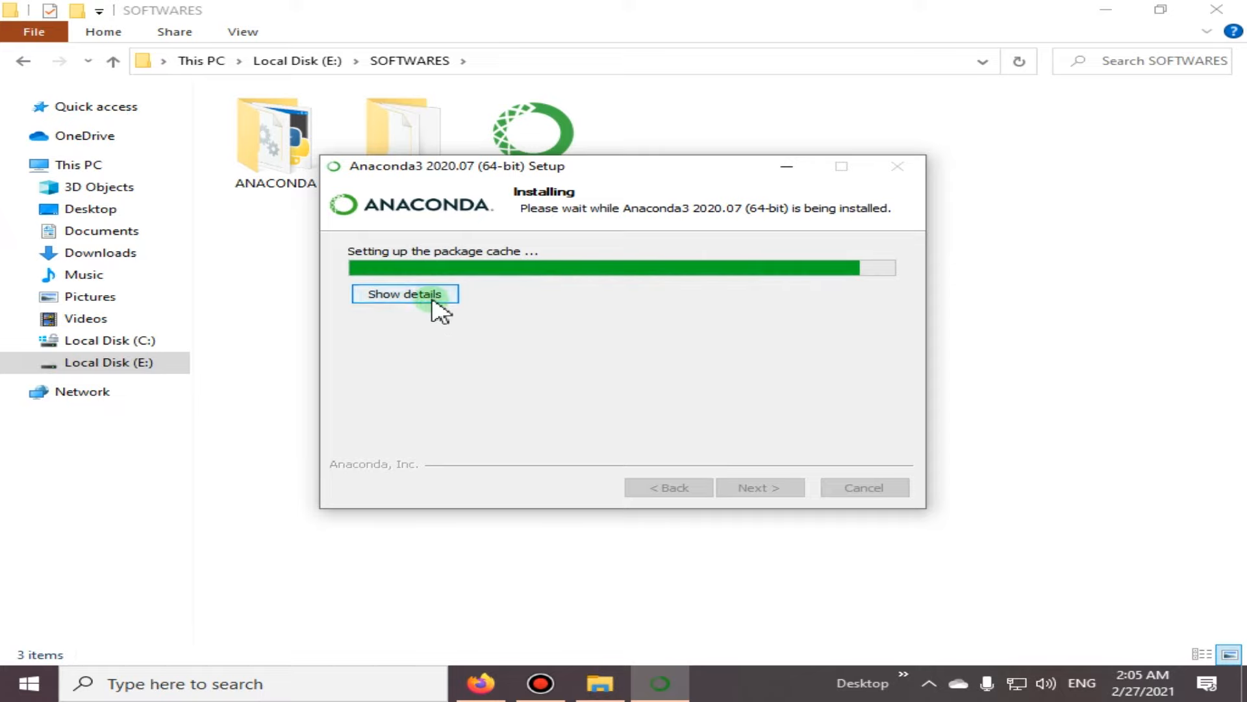
- Expand 'Show details' to view the log of extracted packages
{"action": "left_click", "coordinate": [404, 293]}
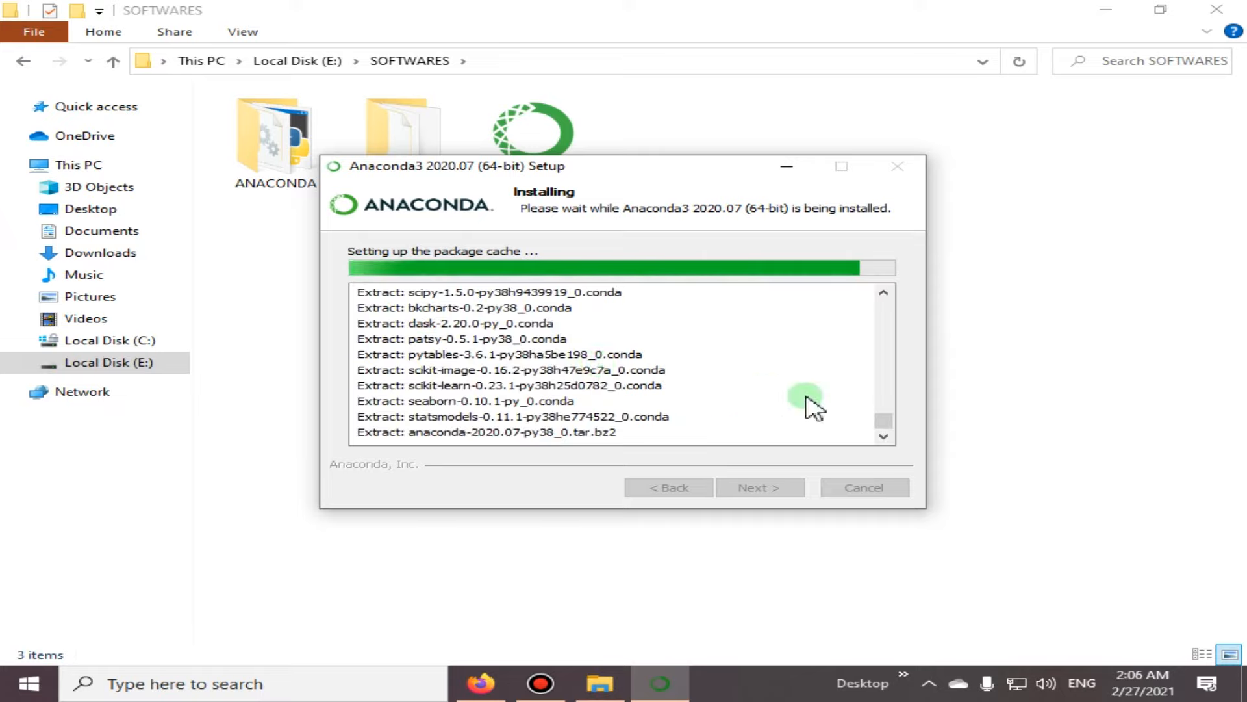
{"action": "mouse_move", "coordinate": [773, 410]}
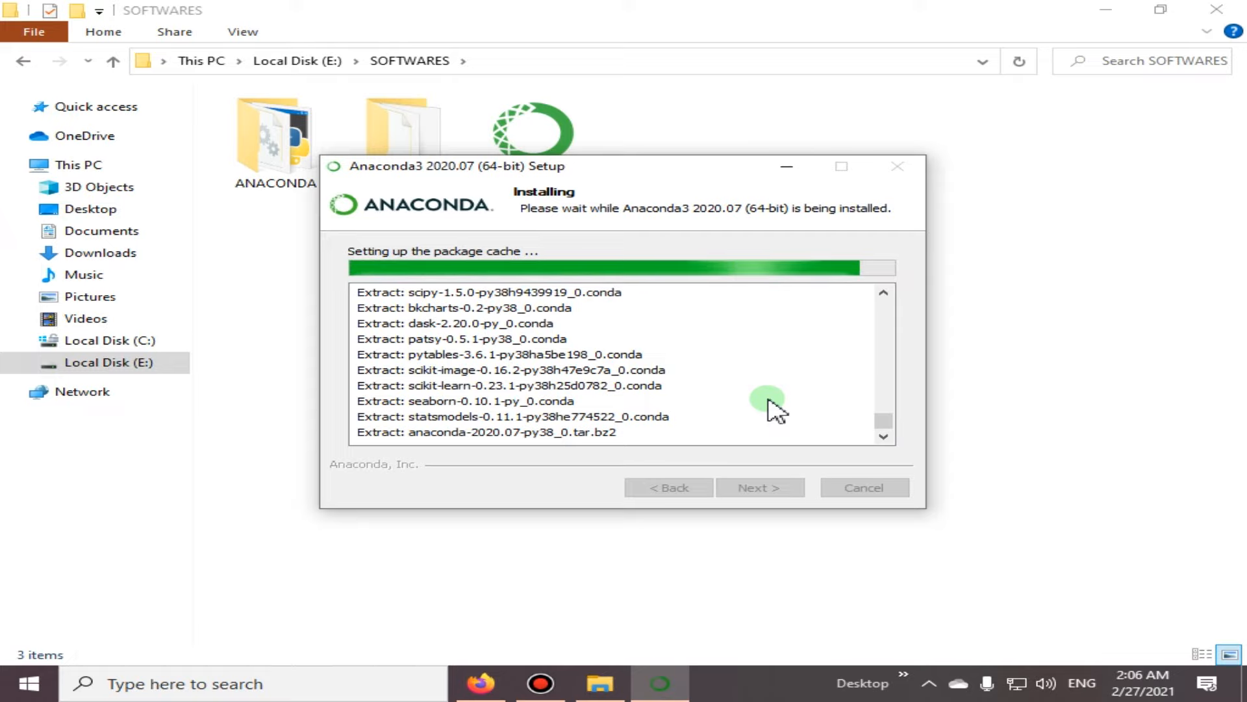
{"action": "mouse_move", "coordinate": [786, 382]}
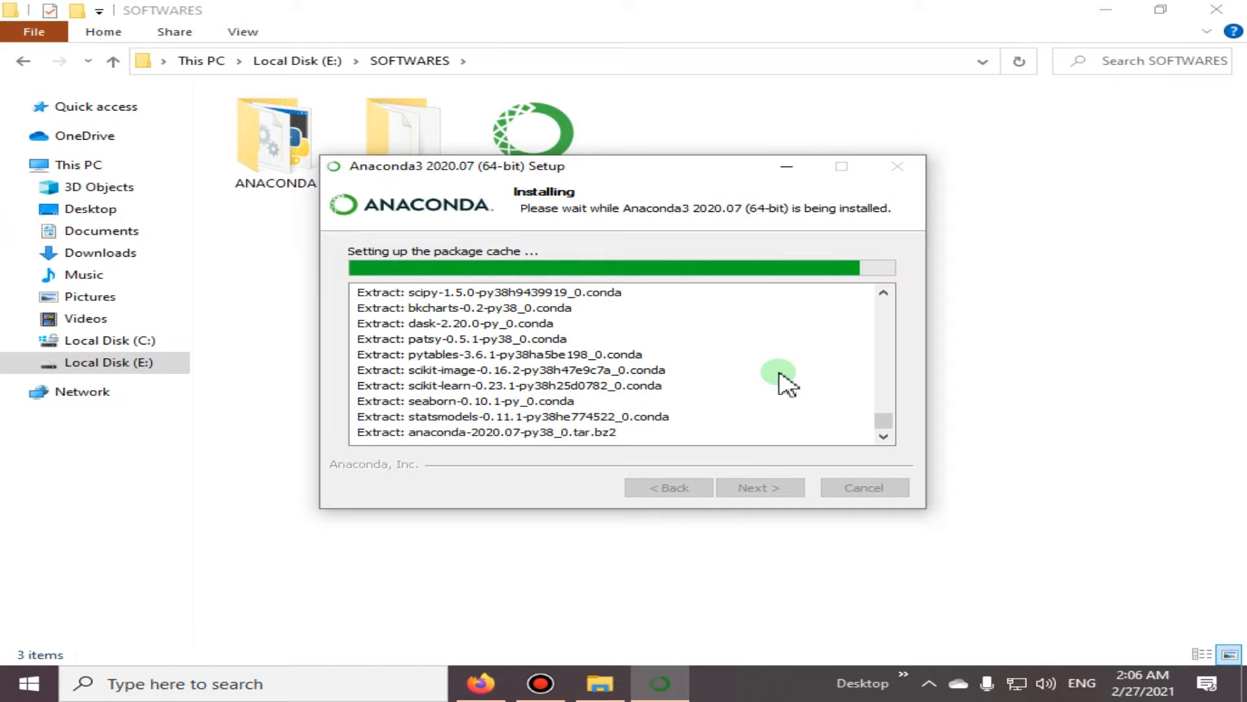
{"action": "mouse_move", "coordinate": [719, 475]}
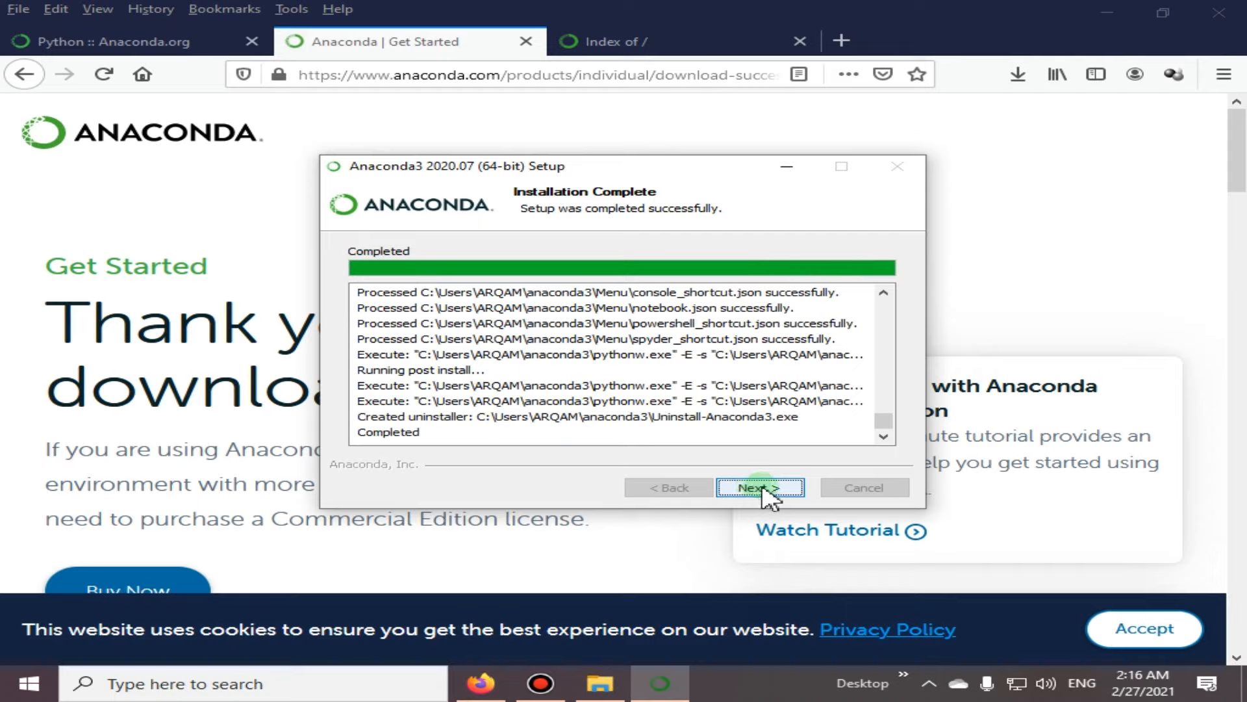
- Advance from Installation Complete to the Anaconda + JetBrains PyCharm page
{"action": "left_click", "coordinate": [758, 487]}
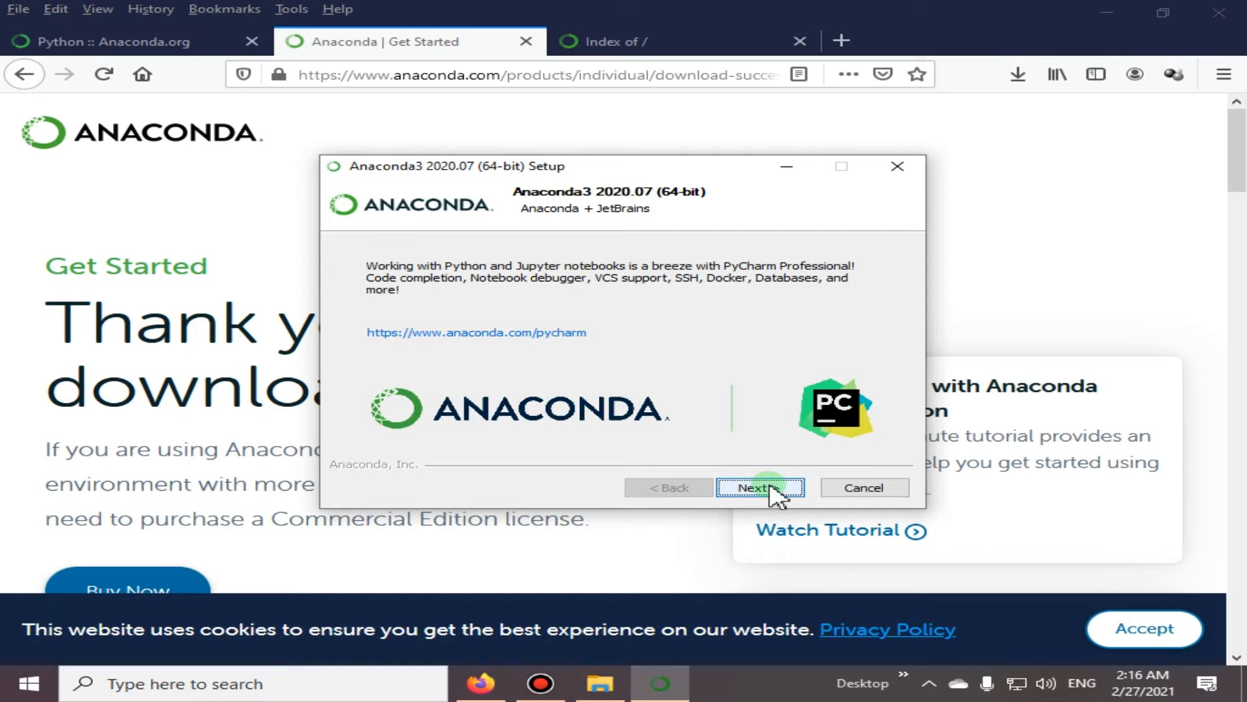
{"action": "mouse_move", "coordinate": [645, 284]}
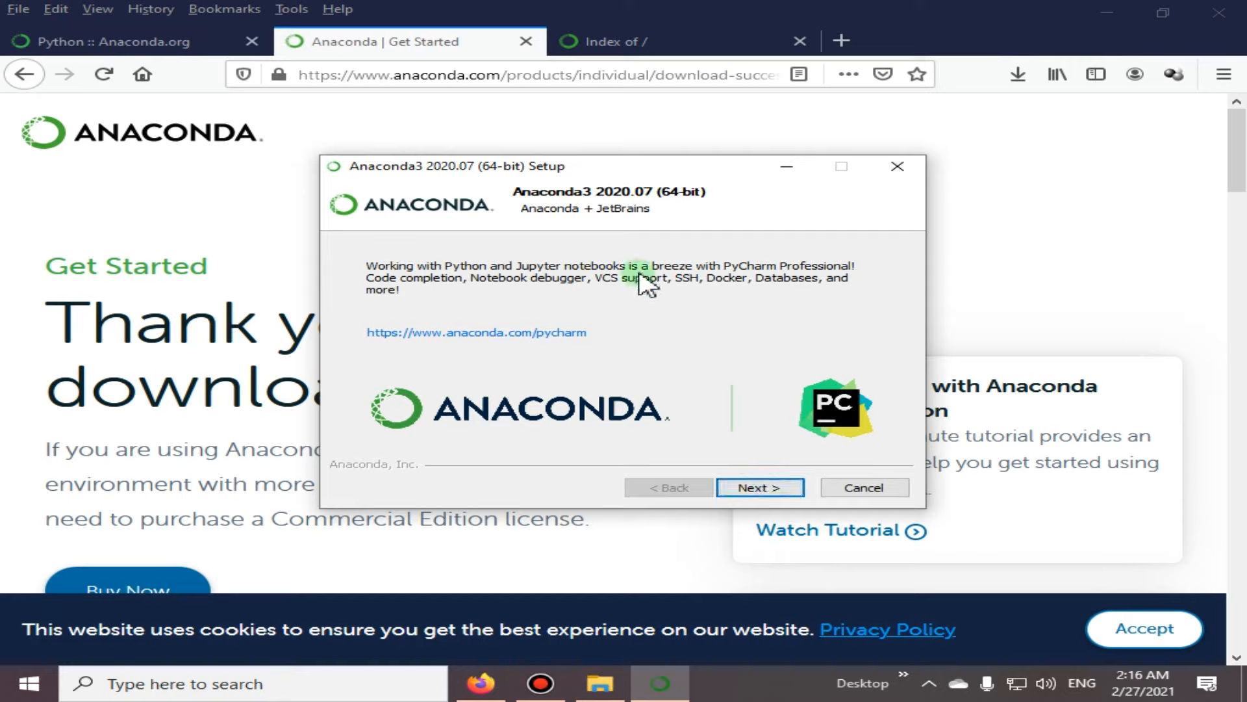
{"action": "mouse_move", "coordinate": [724, 290]}
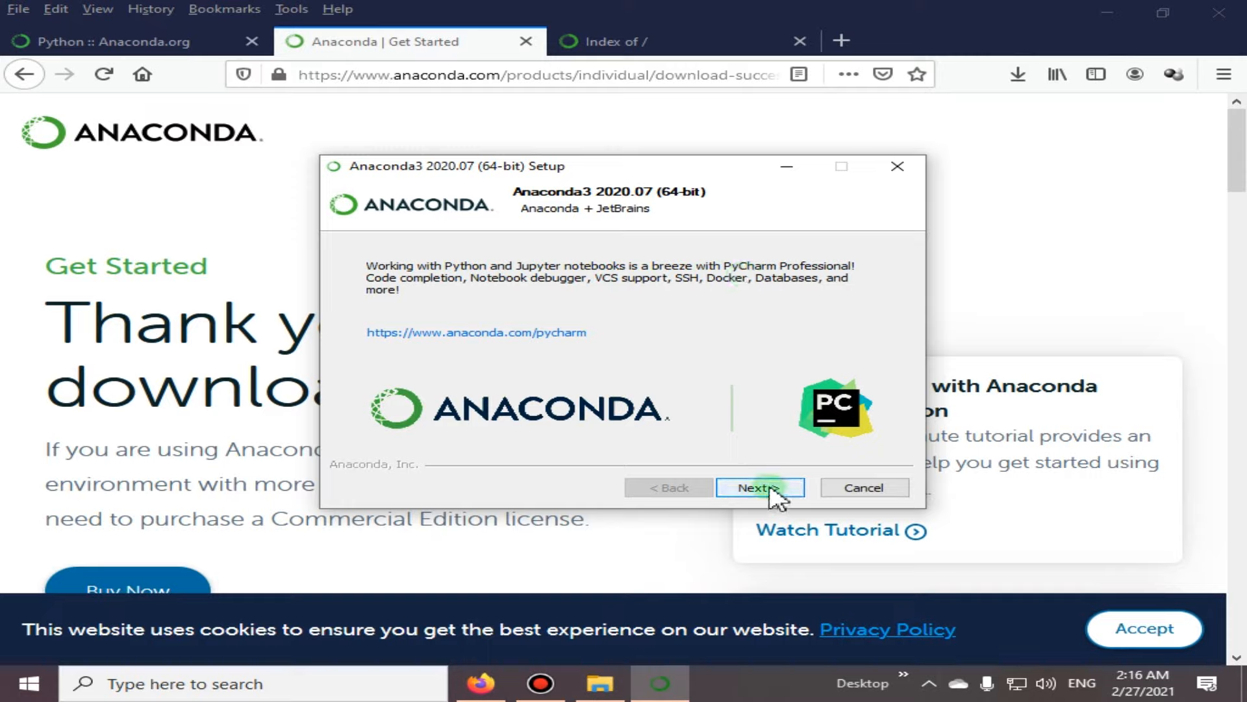
- Skip the PyCharm page and untick 'Learn More About Anaconda' on the completion page
{"action": "left_click", "coordinate": [758, 486]}
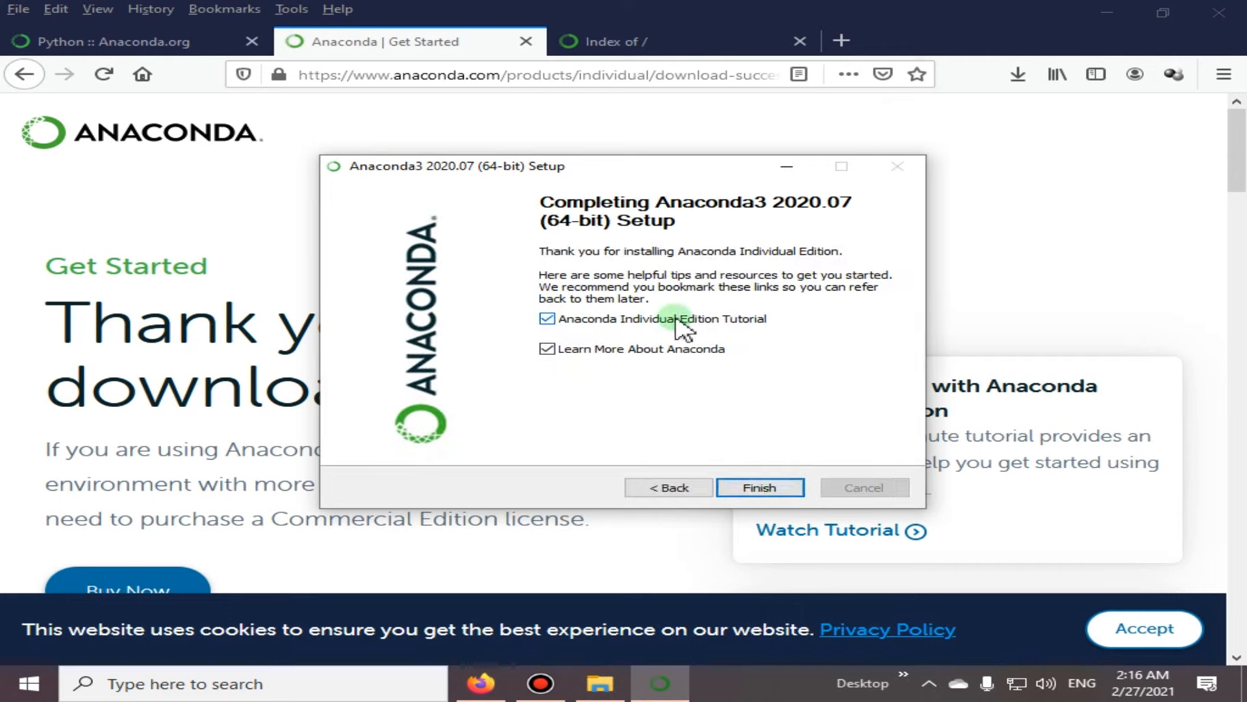
{"action": "mouse_move", "coordinate": [738, 334]}
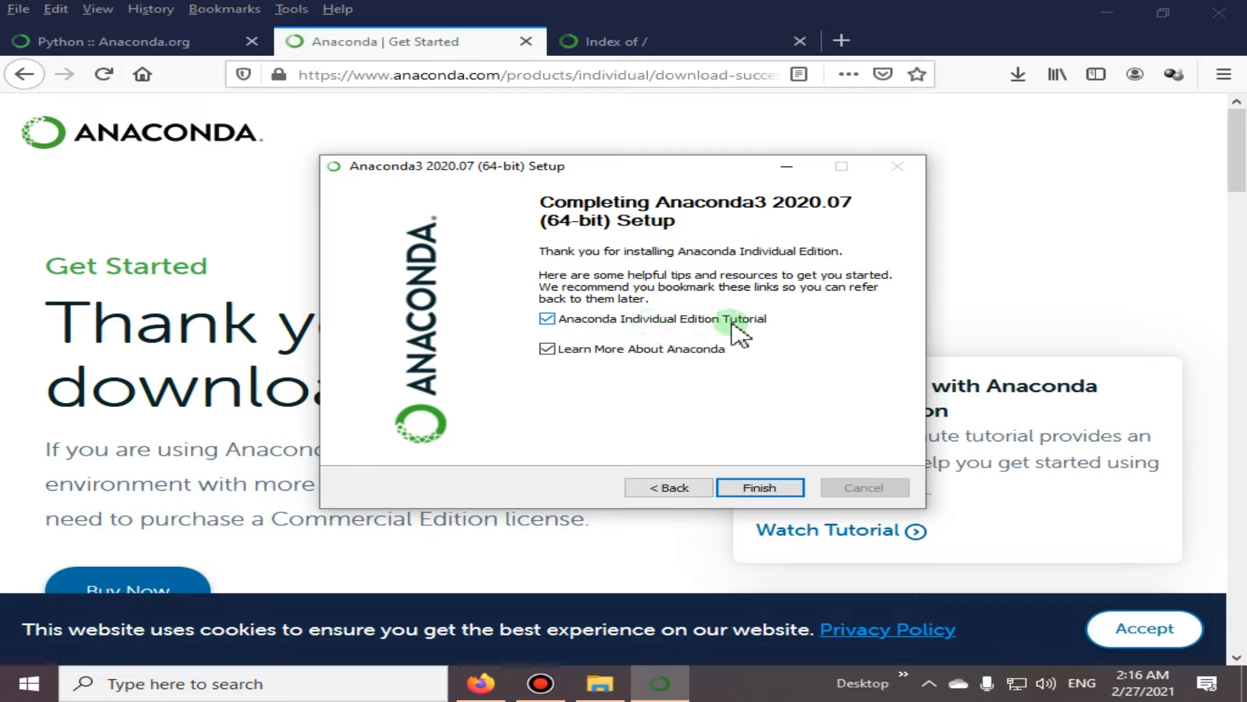
{"action": "mouse_move", "coordinate": [764, 332]}
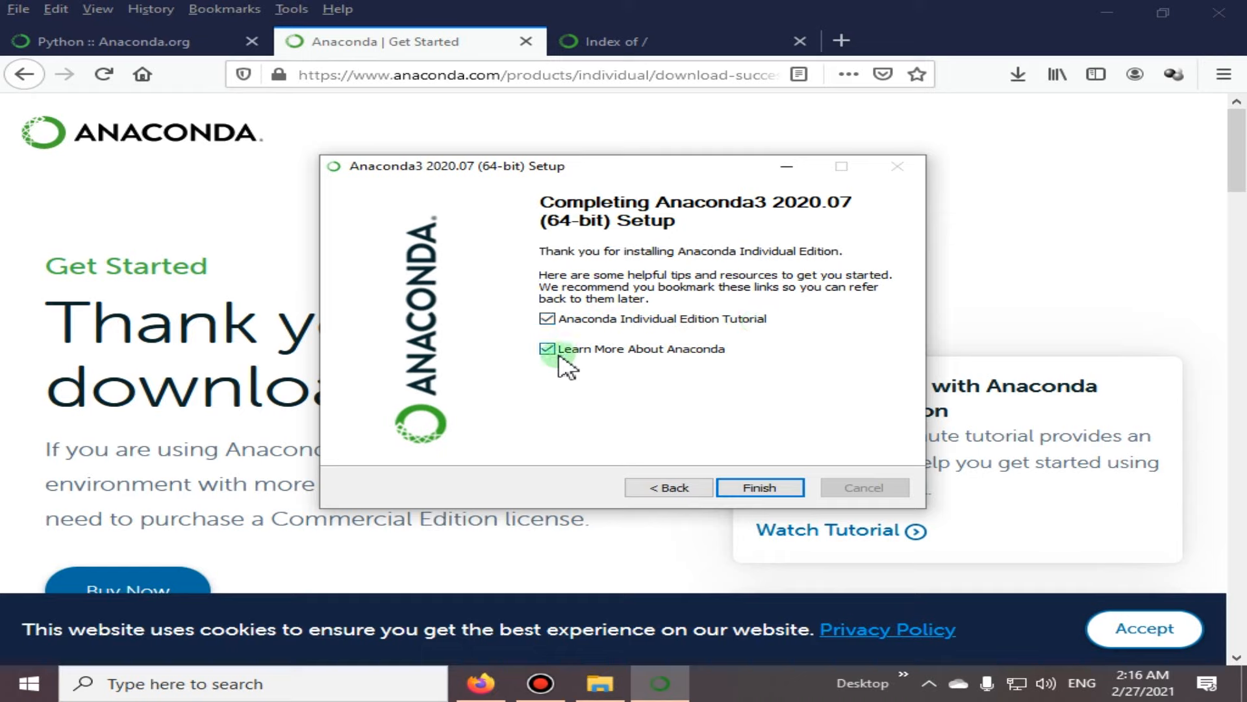
{"action": "mouse_move", "coordinate": [570, 267]}
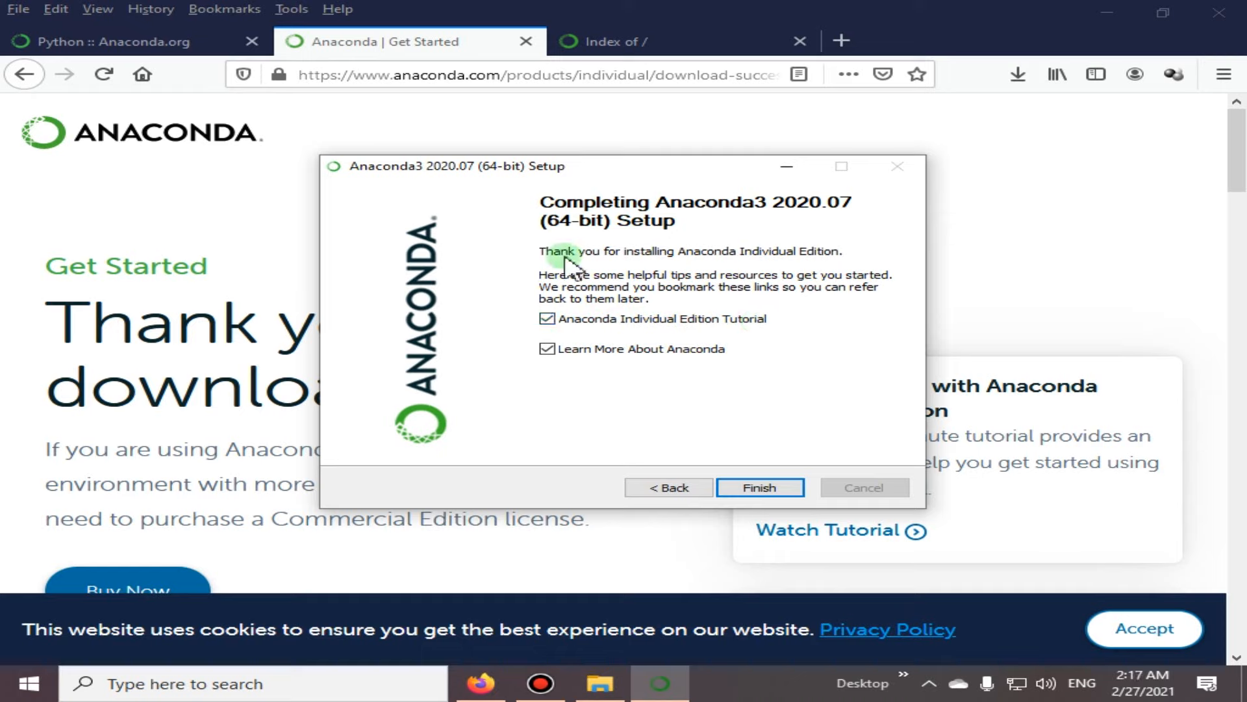
{"action": "mouse_move", "coordinate": [789, 264]}
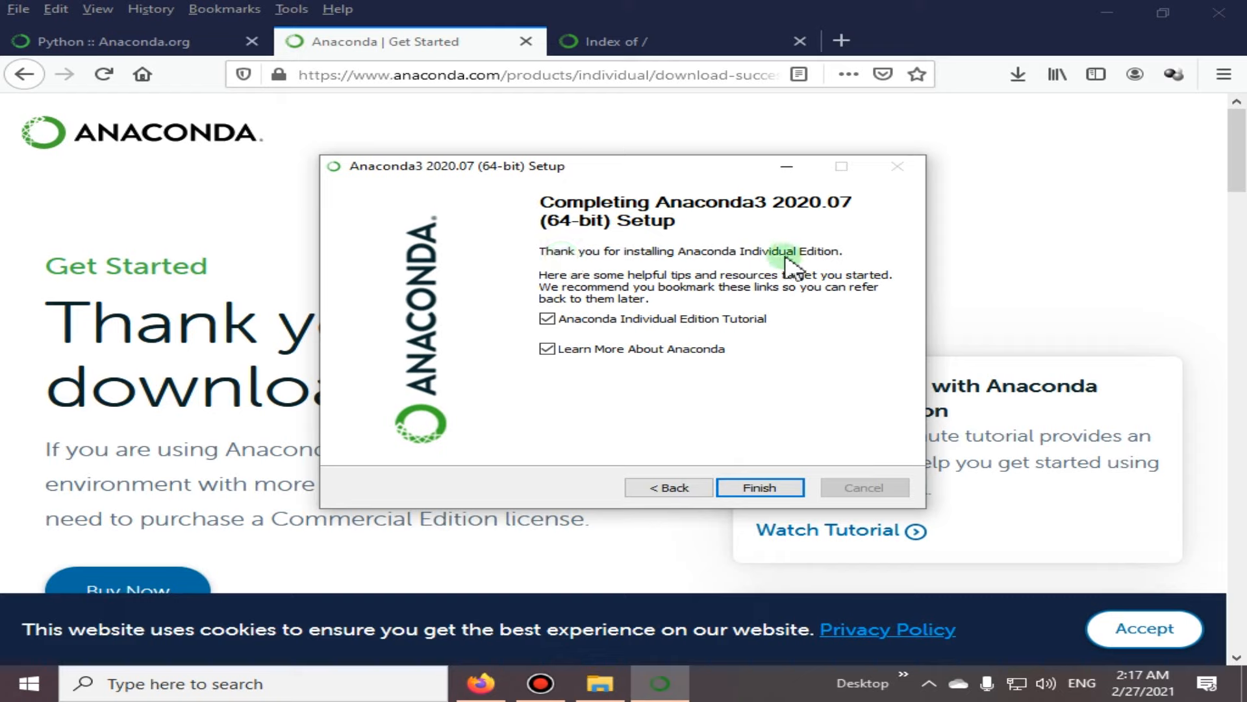
{"action": "mouse_move", "coordinate": [676, 298]}
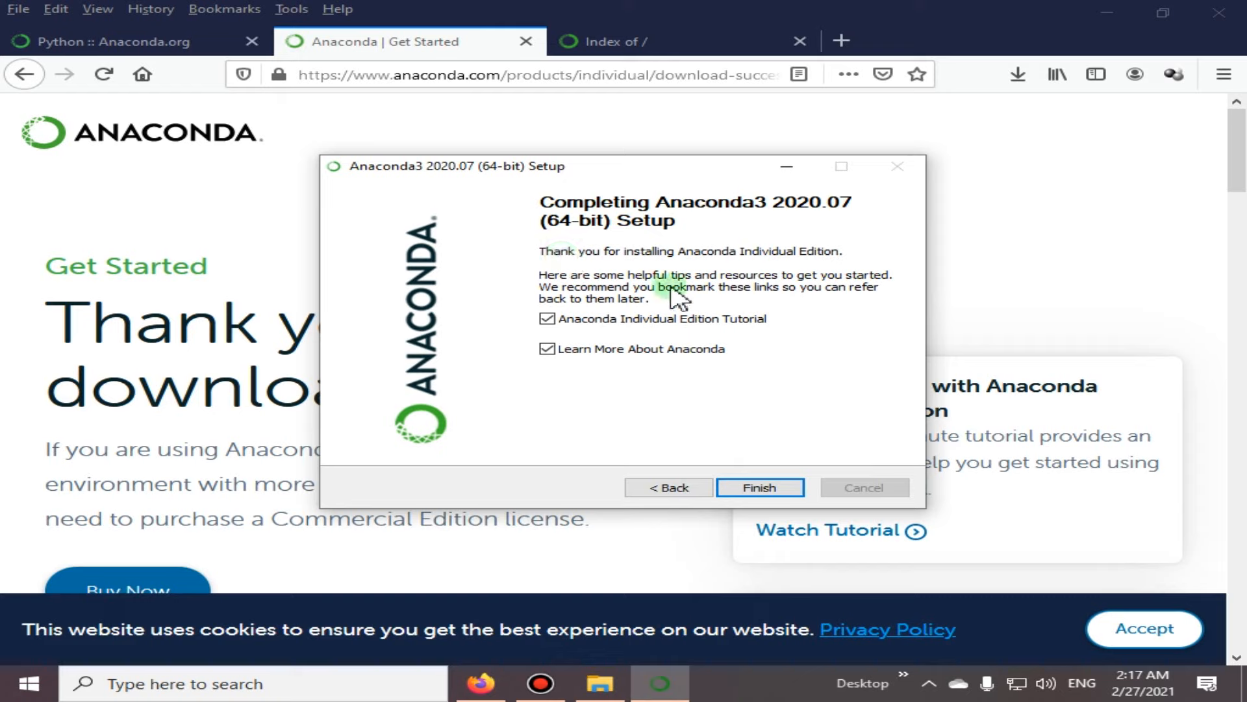
{"action": "mouse_move", "coordinate": [832, 291]}
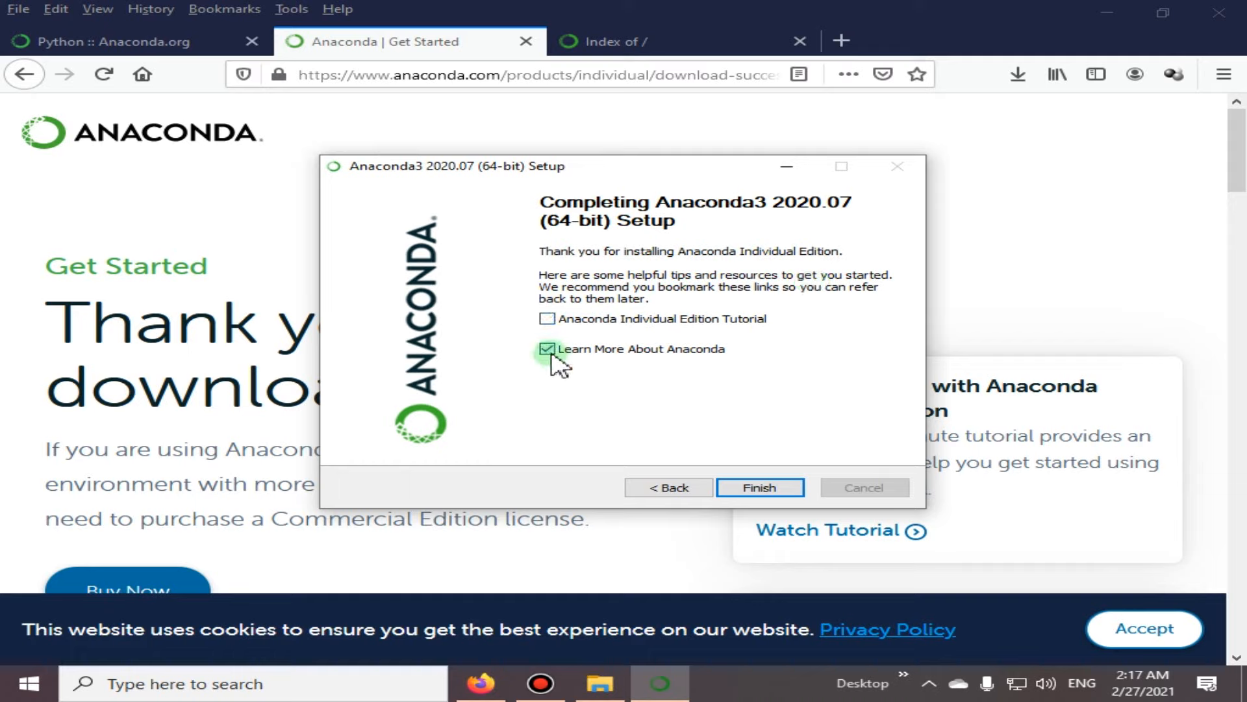
{"action": "left_click", "coordinate": [547, 348]}
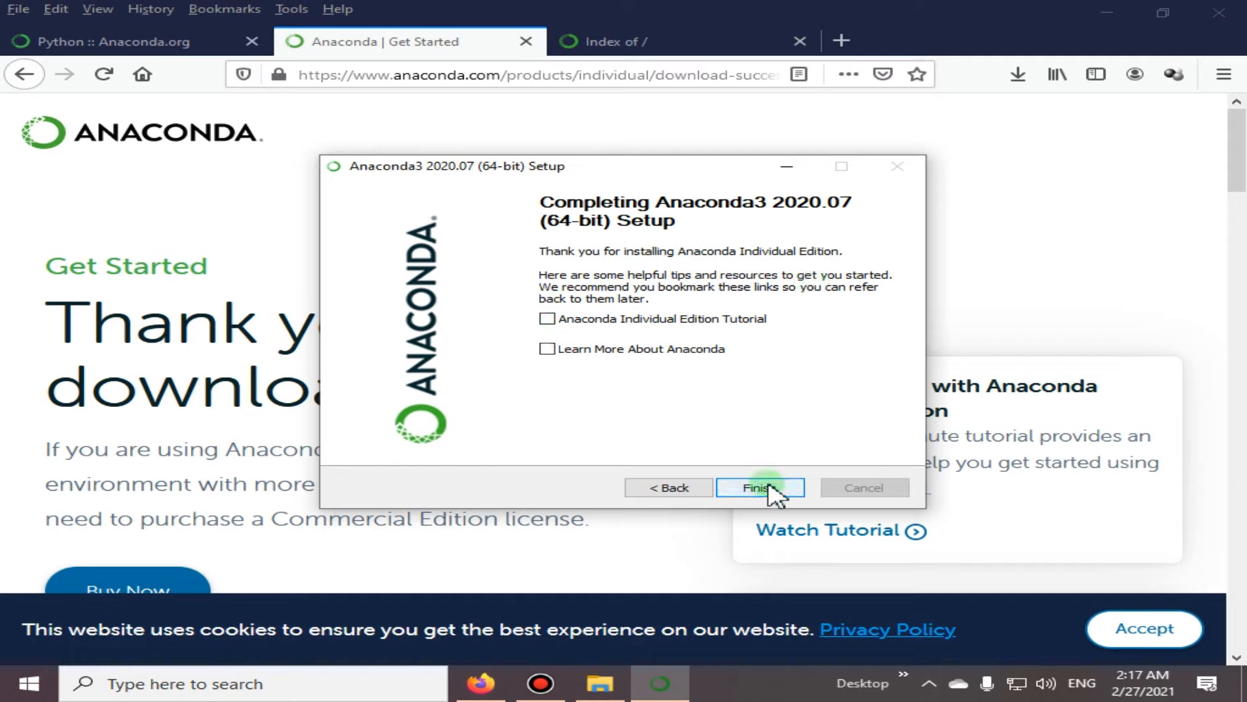
- Finish and close the Anaconda3 installer, leaving Firefox's thank-you-for-downloading page in view
{"action": "left_click", "coordinate": [758, 486]}
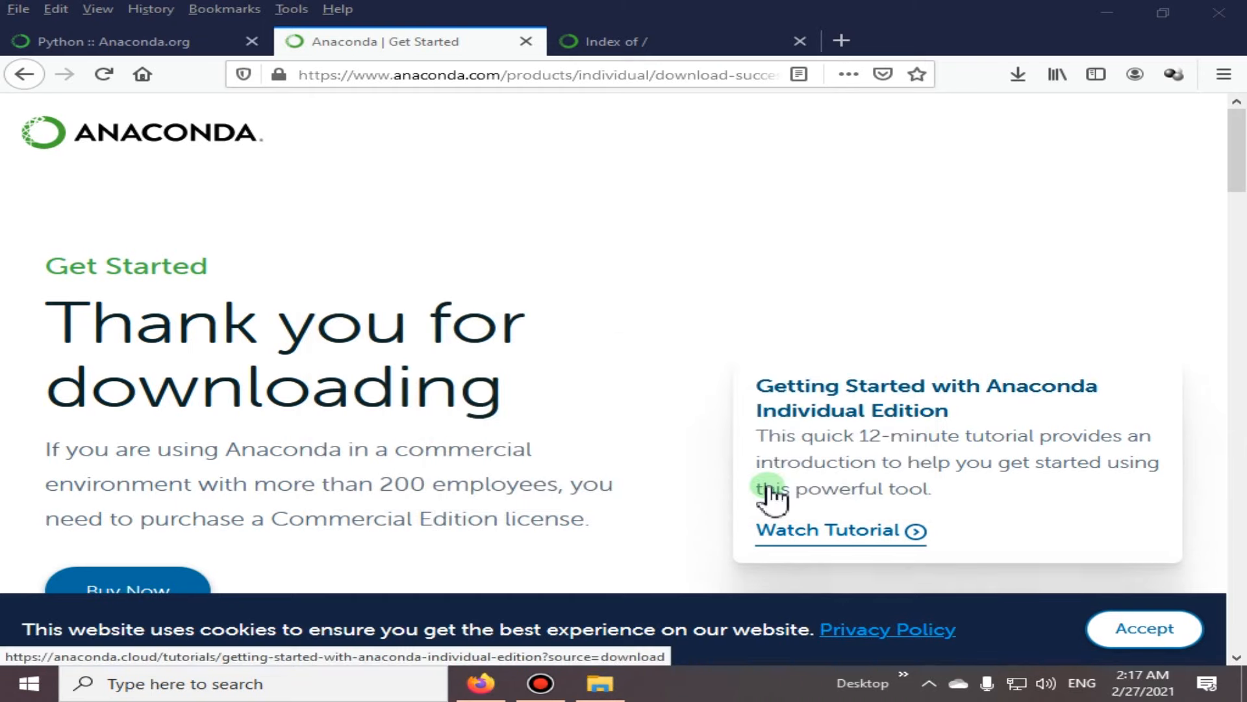
{"action": "mouse_move", "coordinate": [527, 353]}
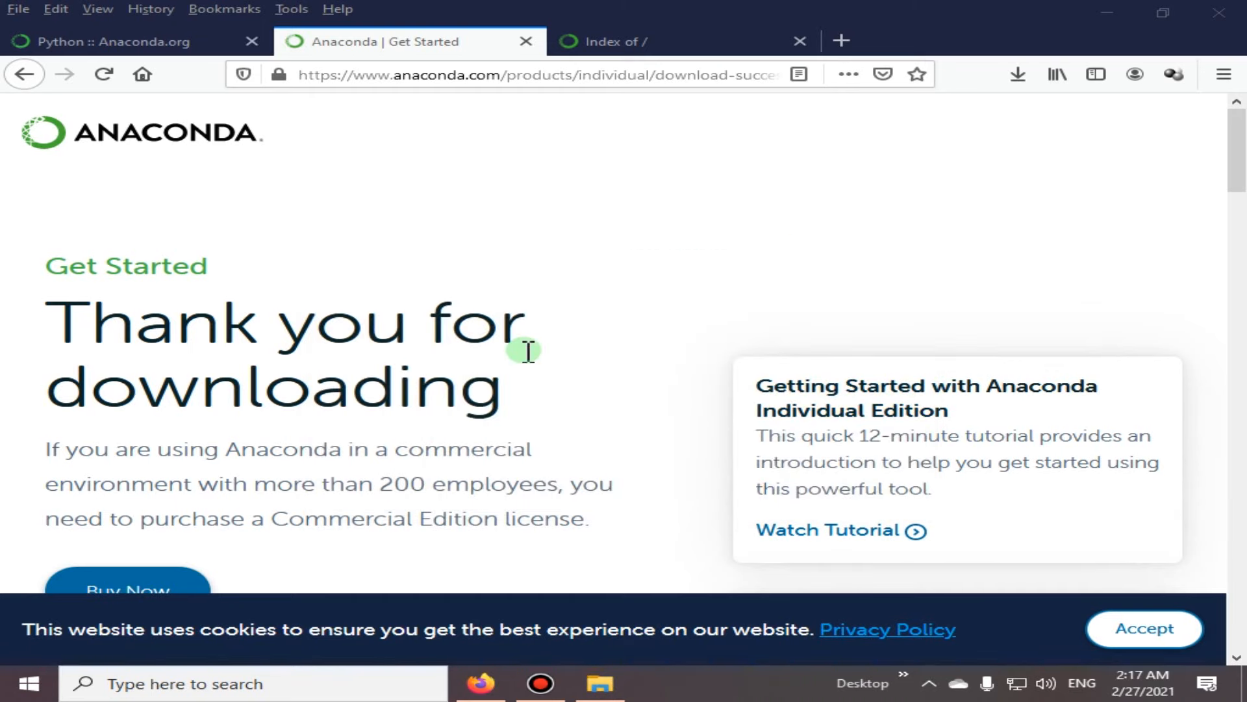
{"action": "mouse_move", "coordinate": [523, 320]}
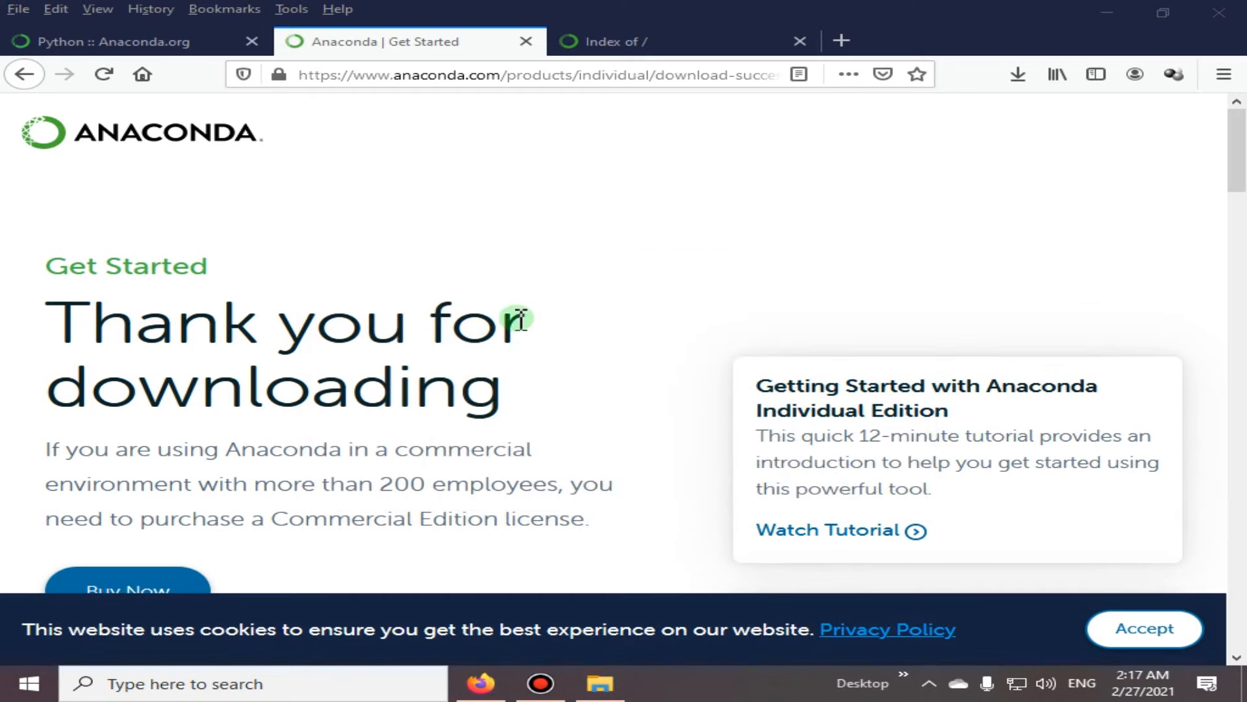
{"action": "mouse_move", "coordinate": [532, 309]}
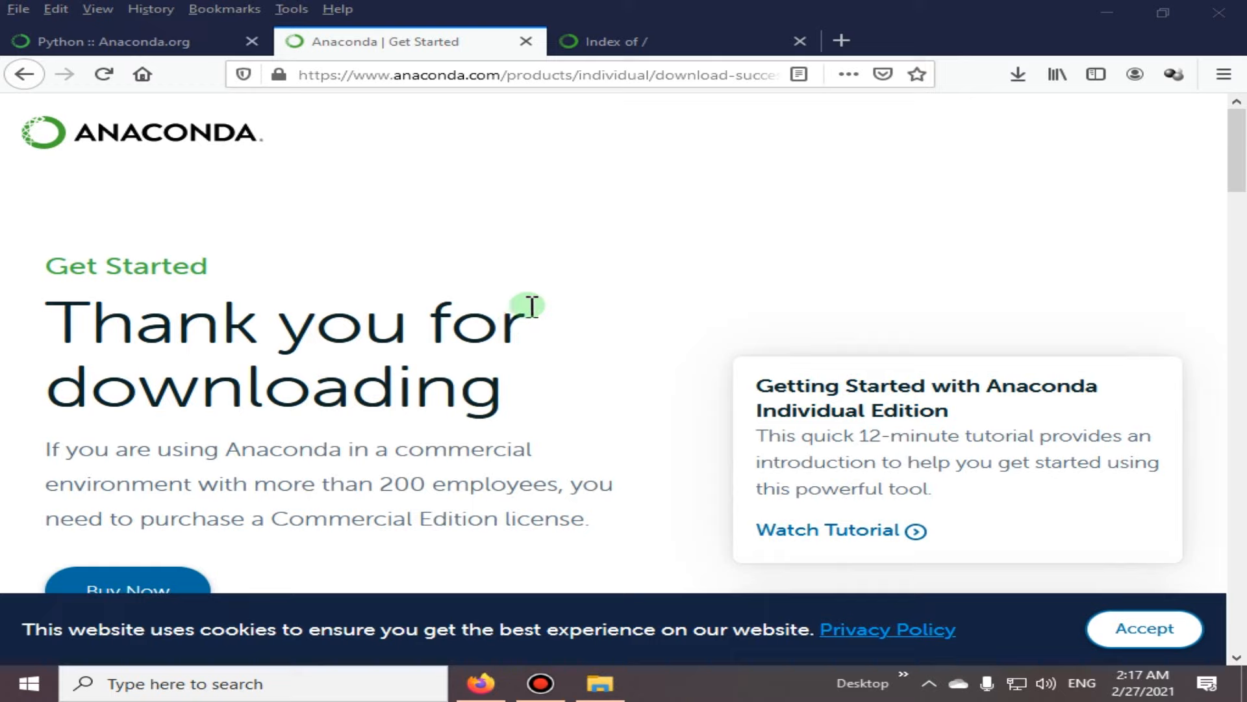
{"action": "mouse_move", "coordinate": [603, 311]}
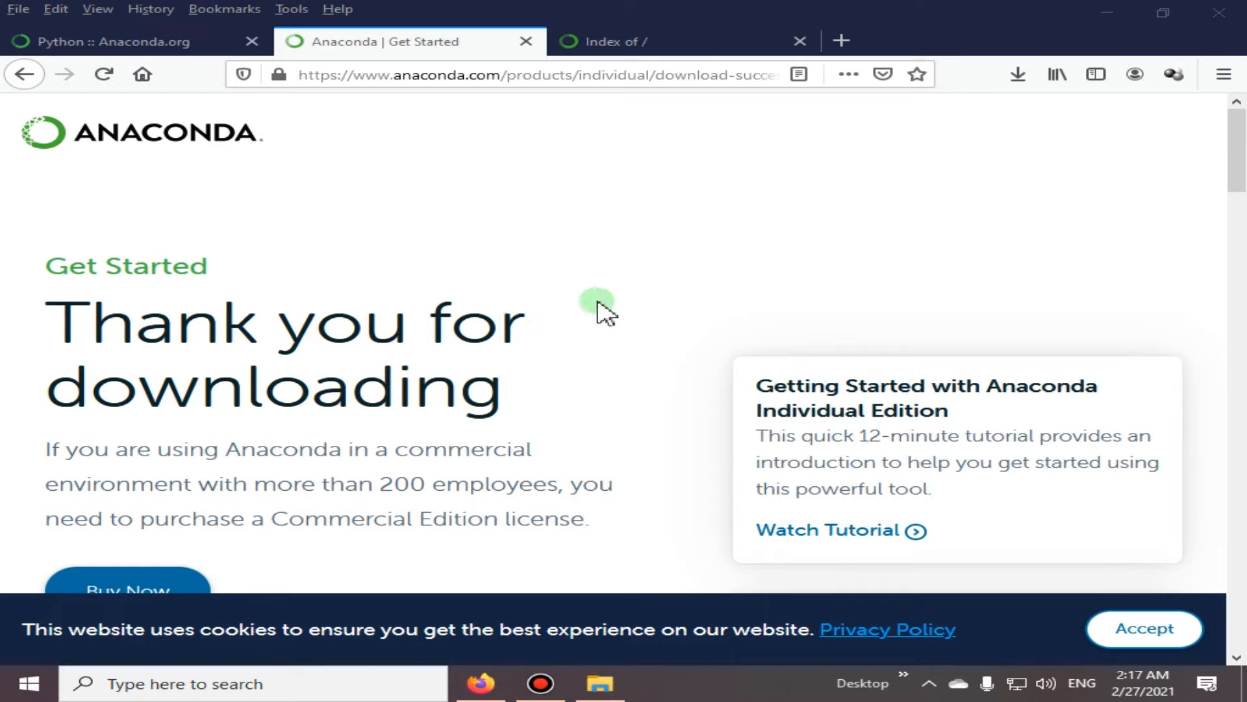